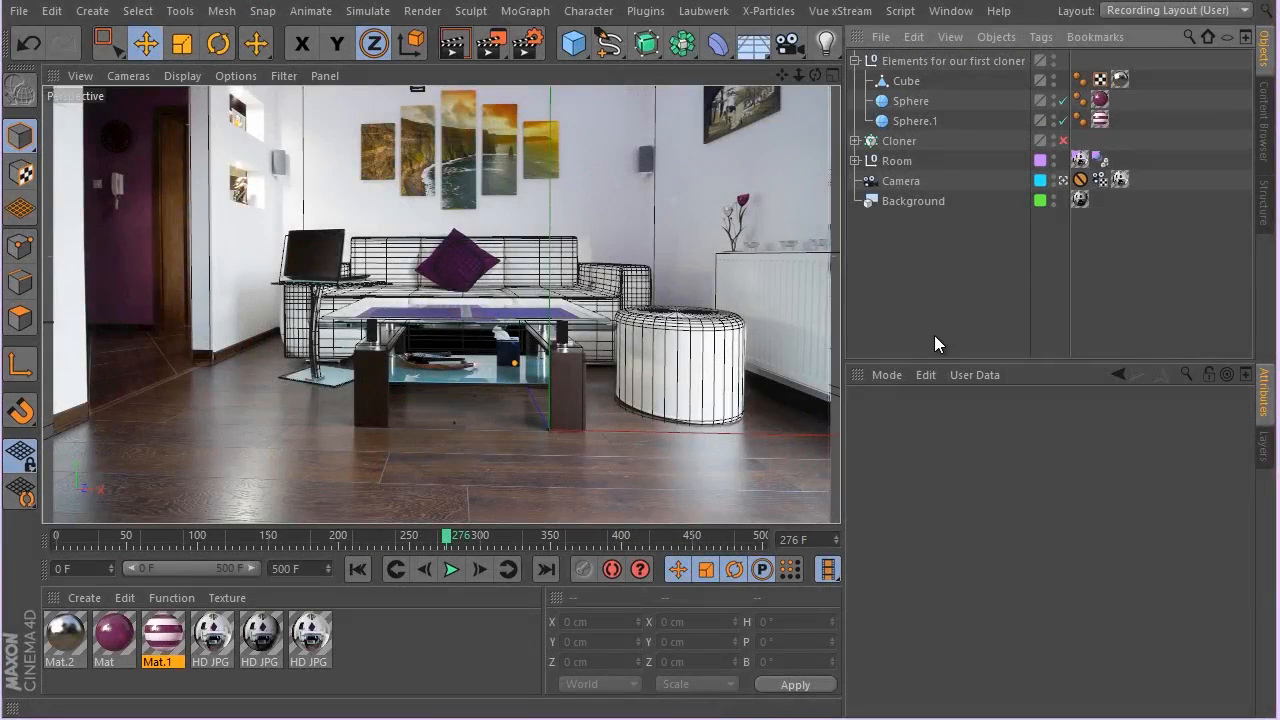
pyautogui.moveTo(520, 250)
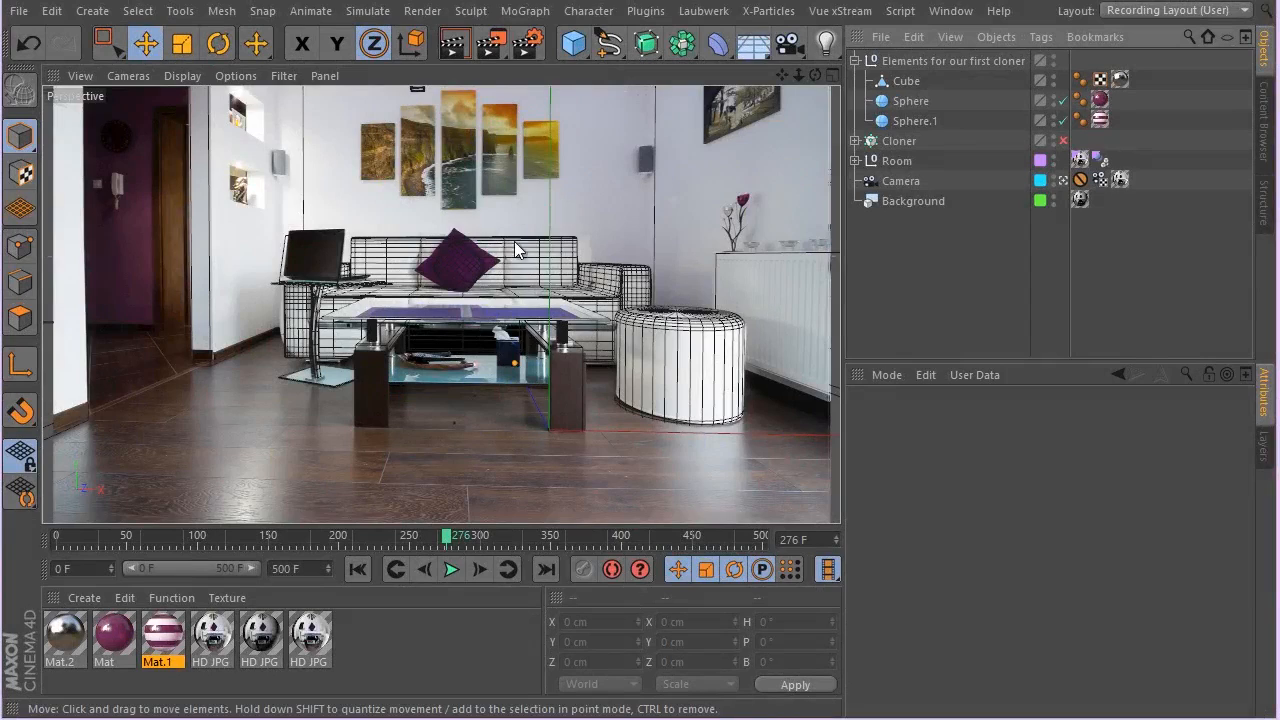
pyautogui.moveTo(495, 237)
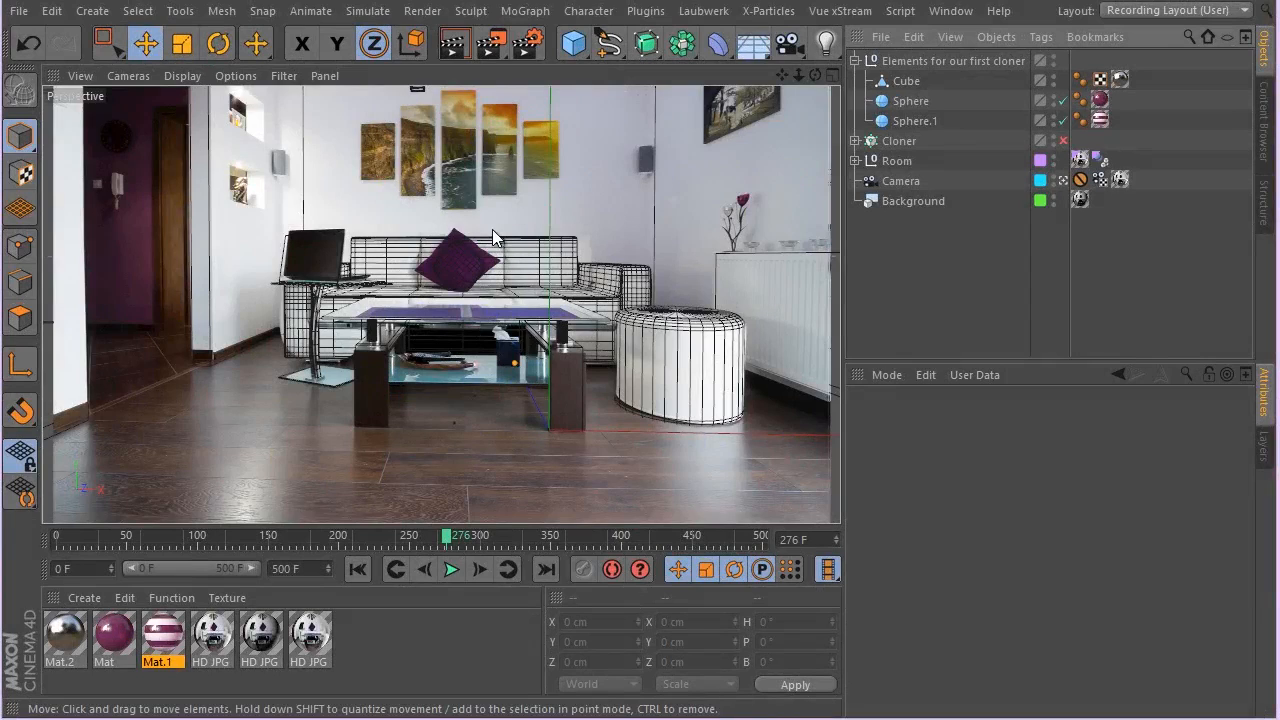
# - Select the 'Elements for our first cloner' null along with Cube, Sphere and Sphere.1
pyautogui.click(952, 61)
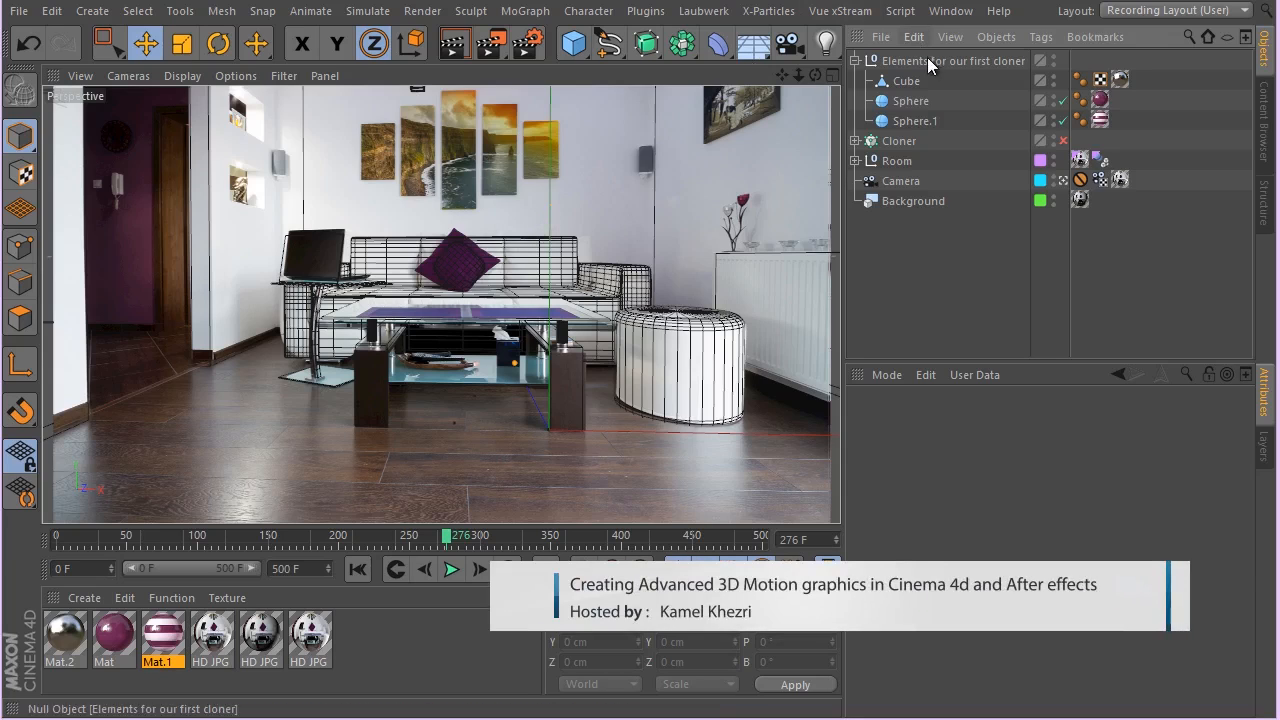
pyautogui.click(915, 120)
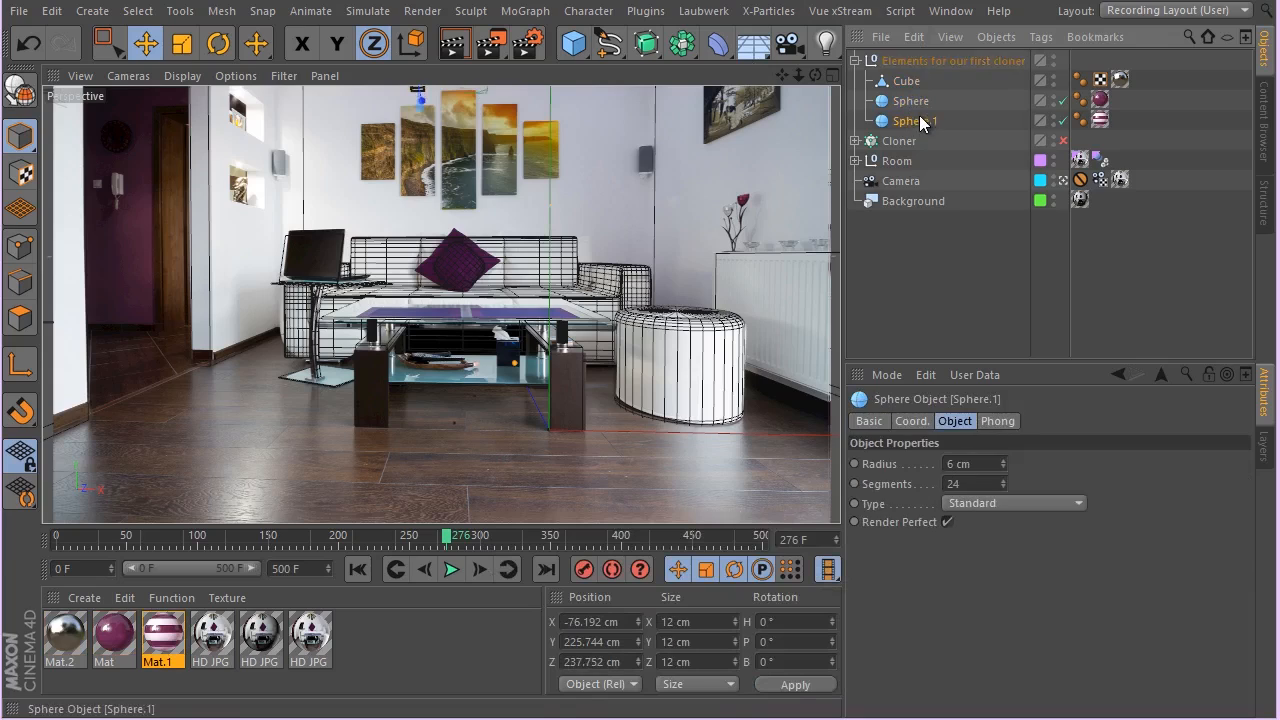
pyautogui.click(953, 61)
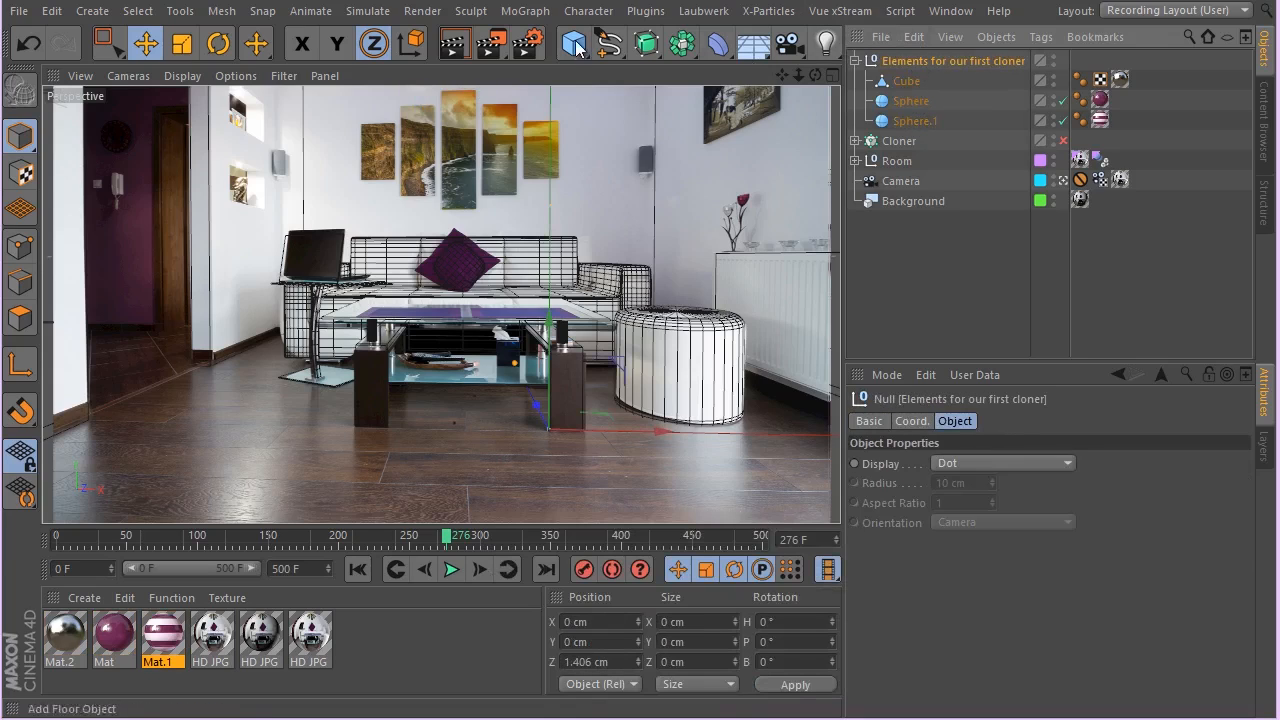
# - Add a MoGraph Cloner in Grid Array mode, count 9, 4, 9, with Random clones
pyautogui.click(524, 11)
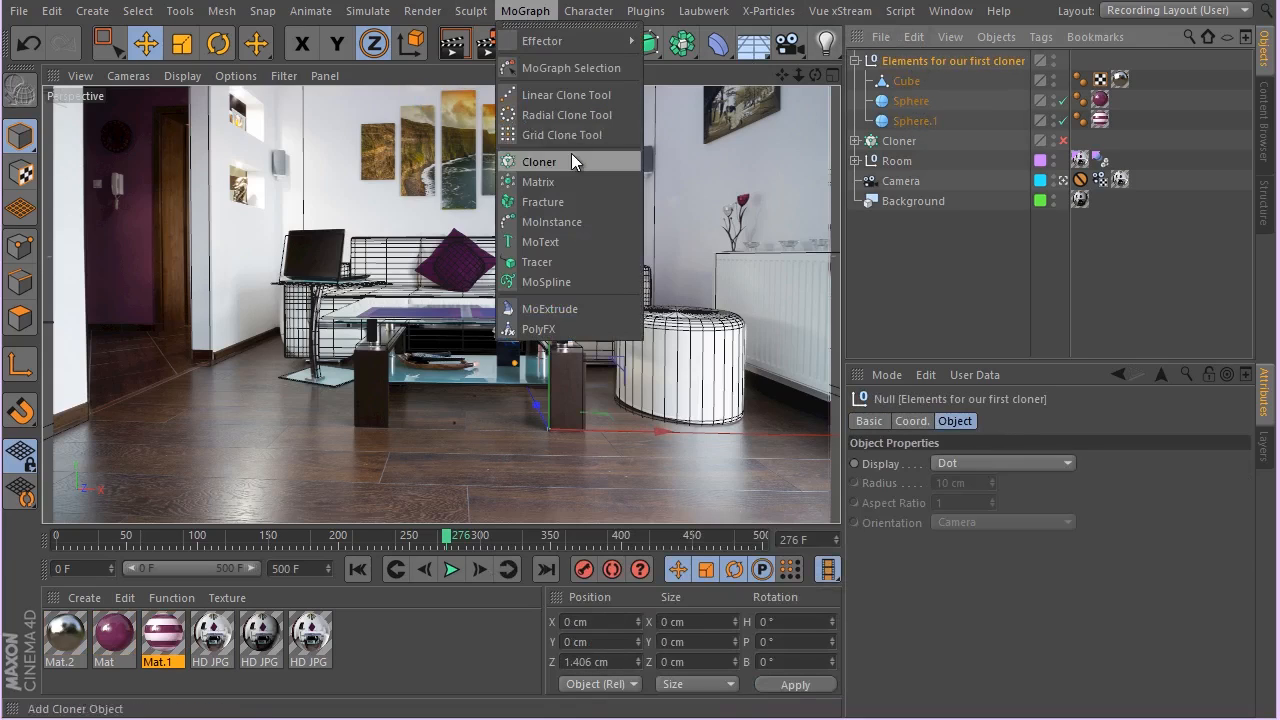
pyautogui.click(538, 161)
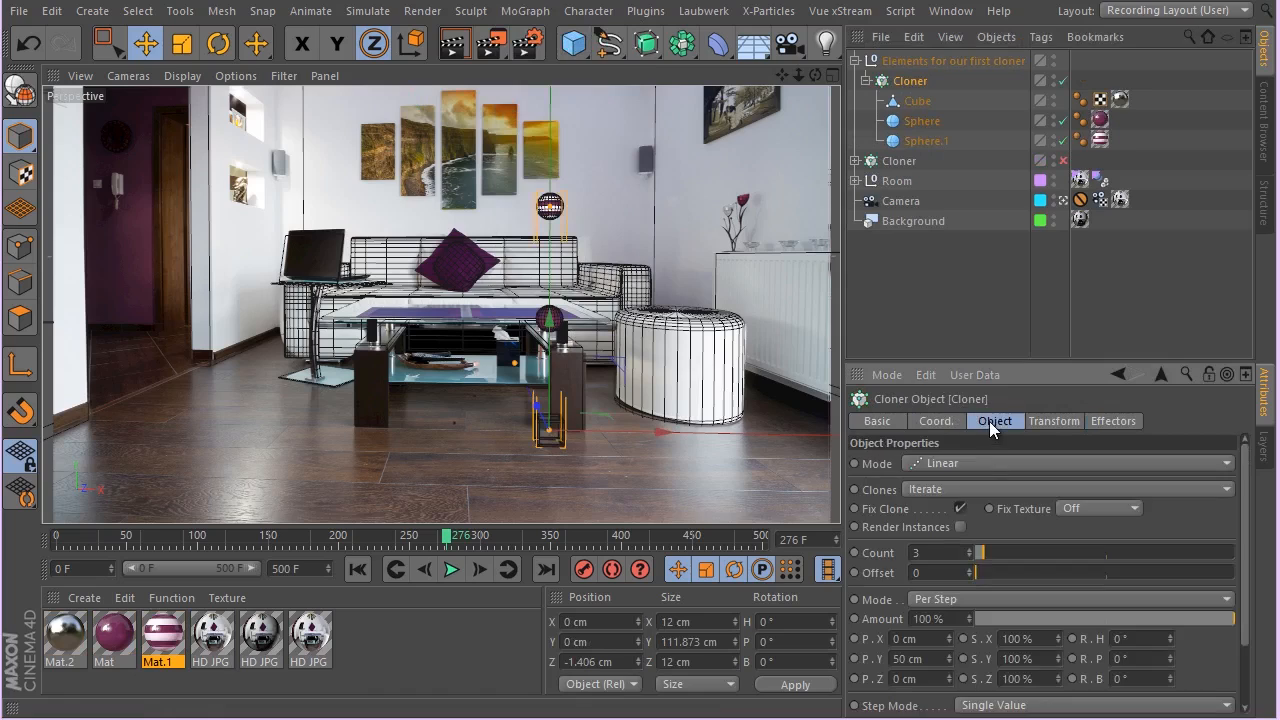
pyautogui.click(1065, 463)
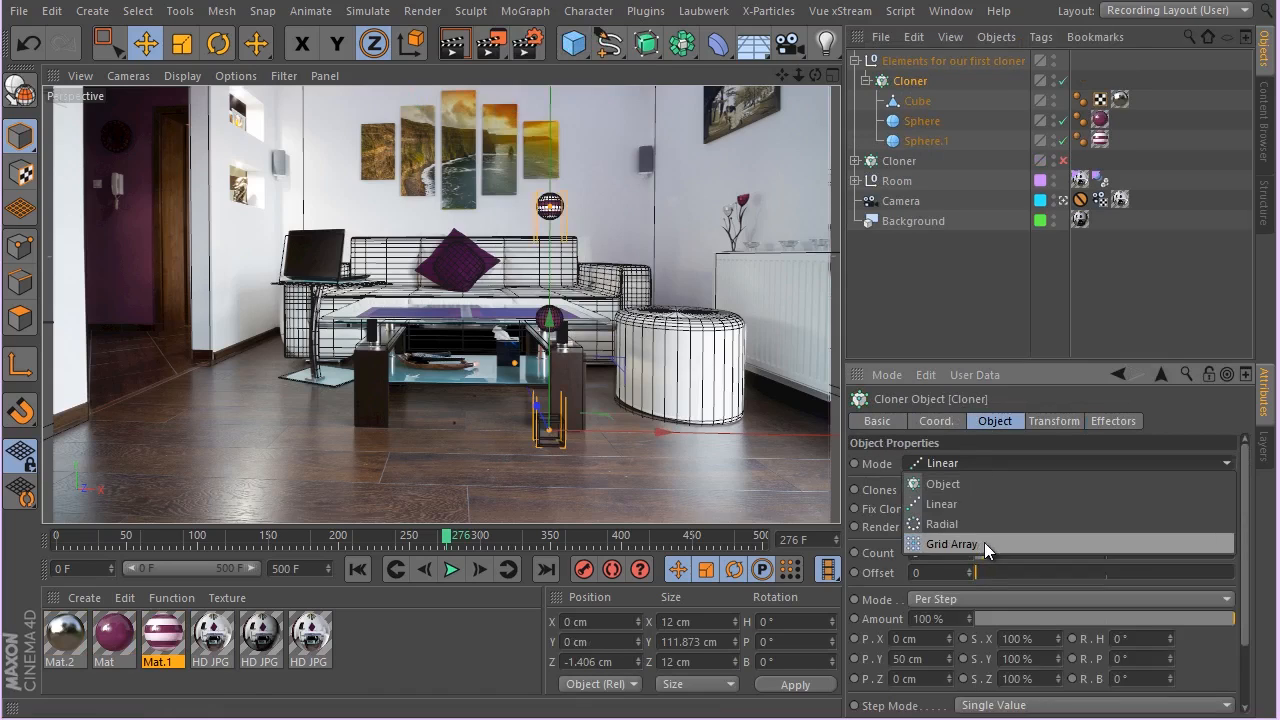
pyautogui.click(950, 543)
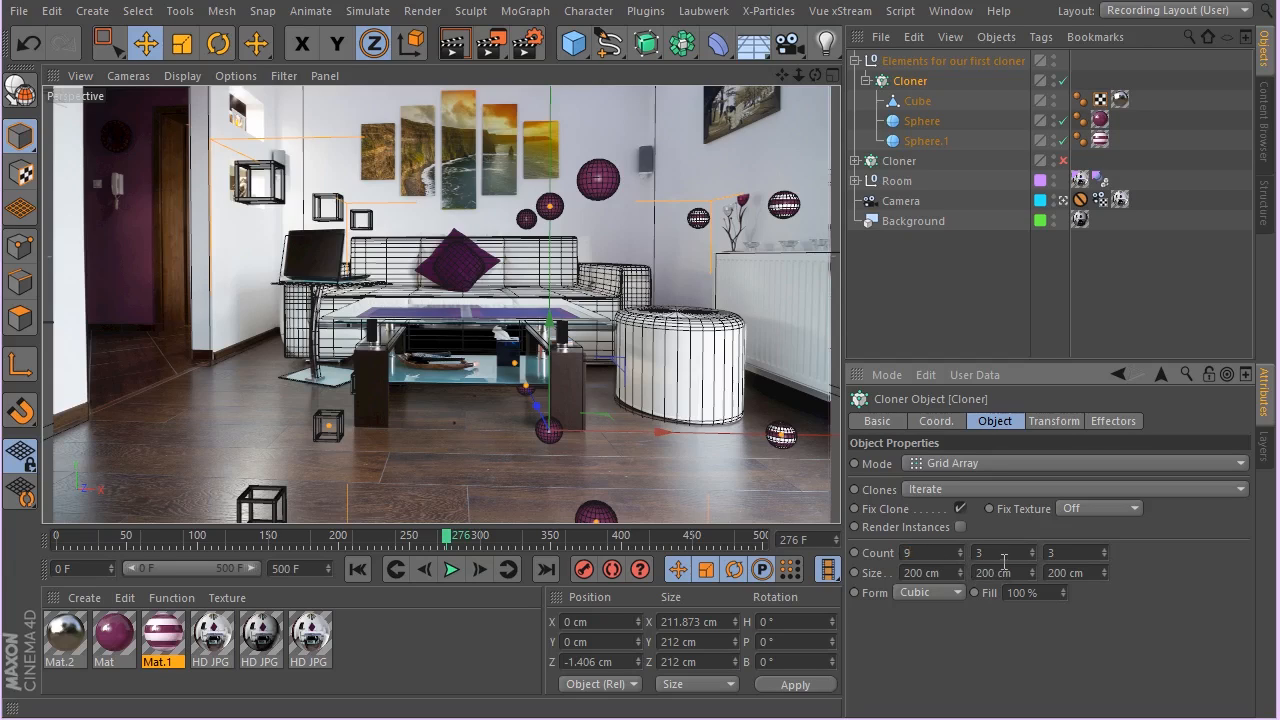
pyautogui.tripleClick(1003, 552)
pyautogui.write('4')
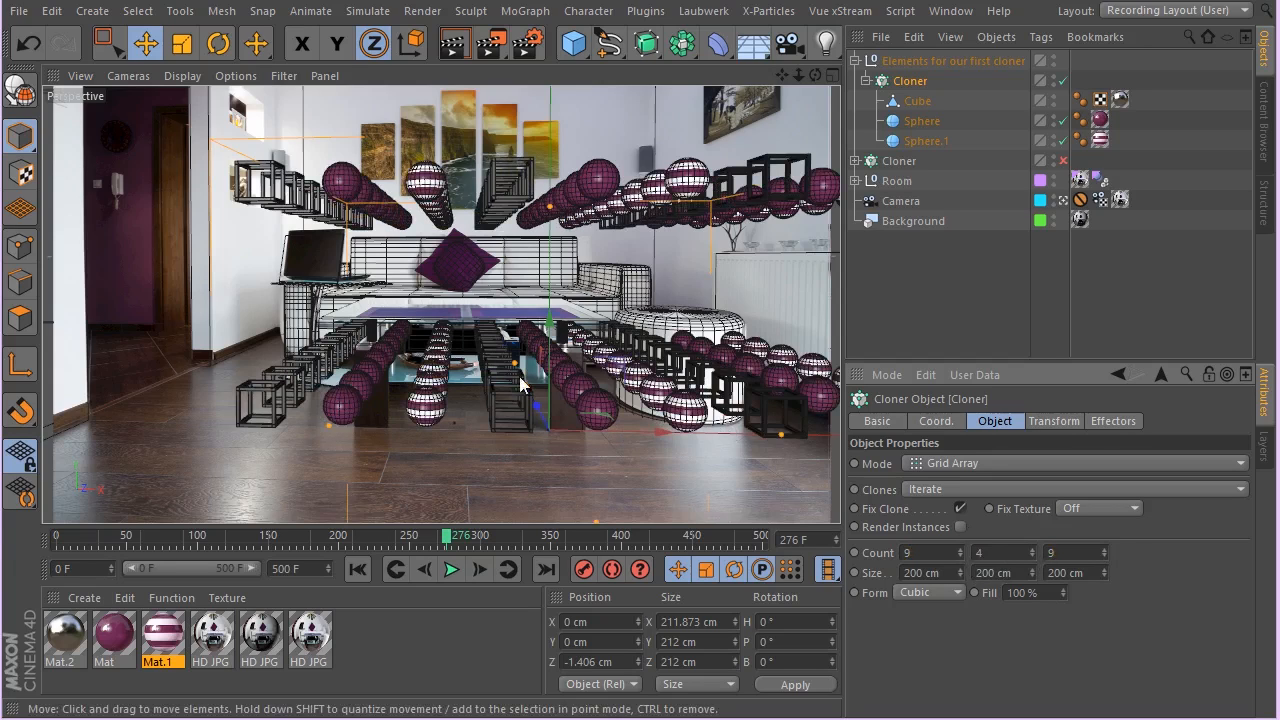
pyautogui.moveTo(477, 250)
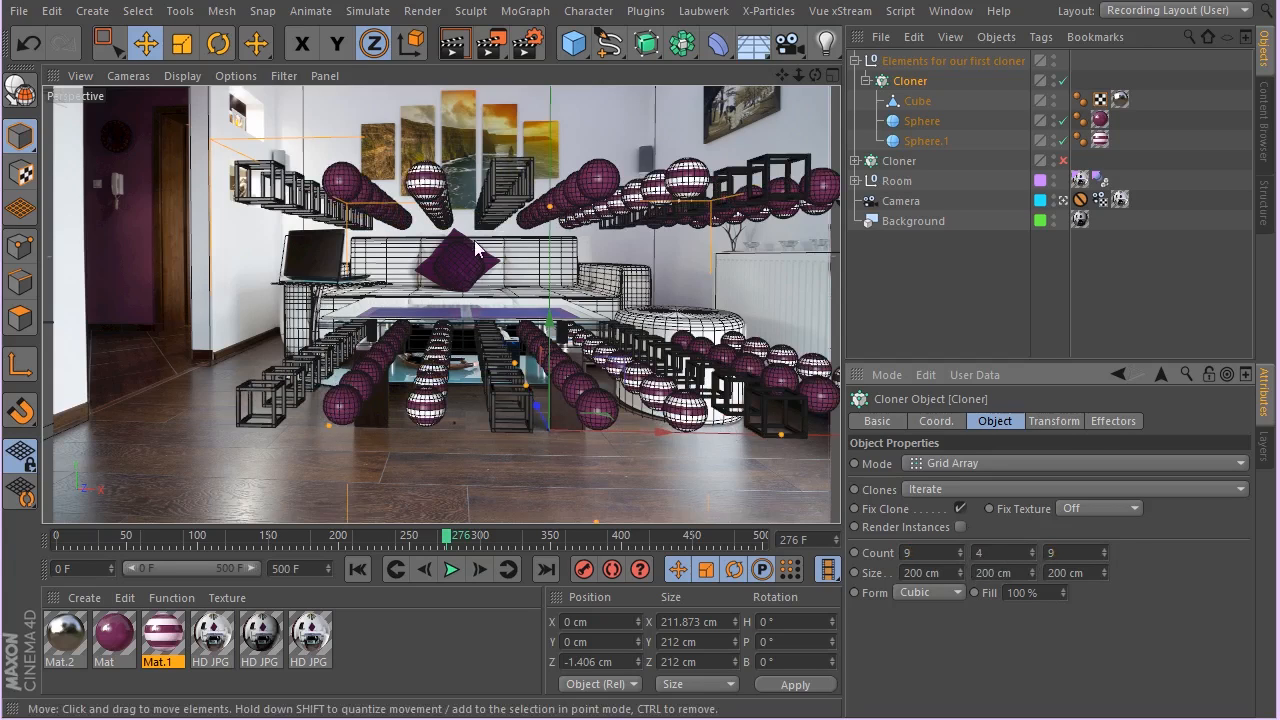
pyautogui.moveTo(828, 345)
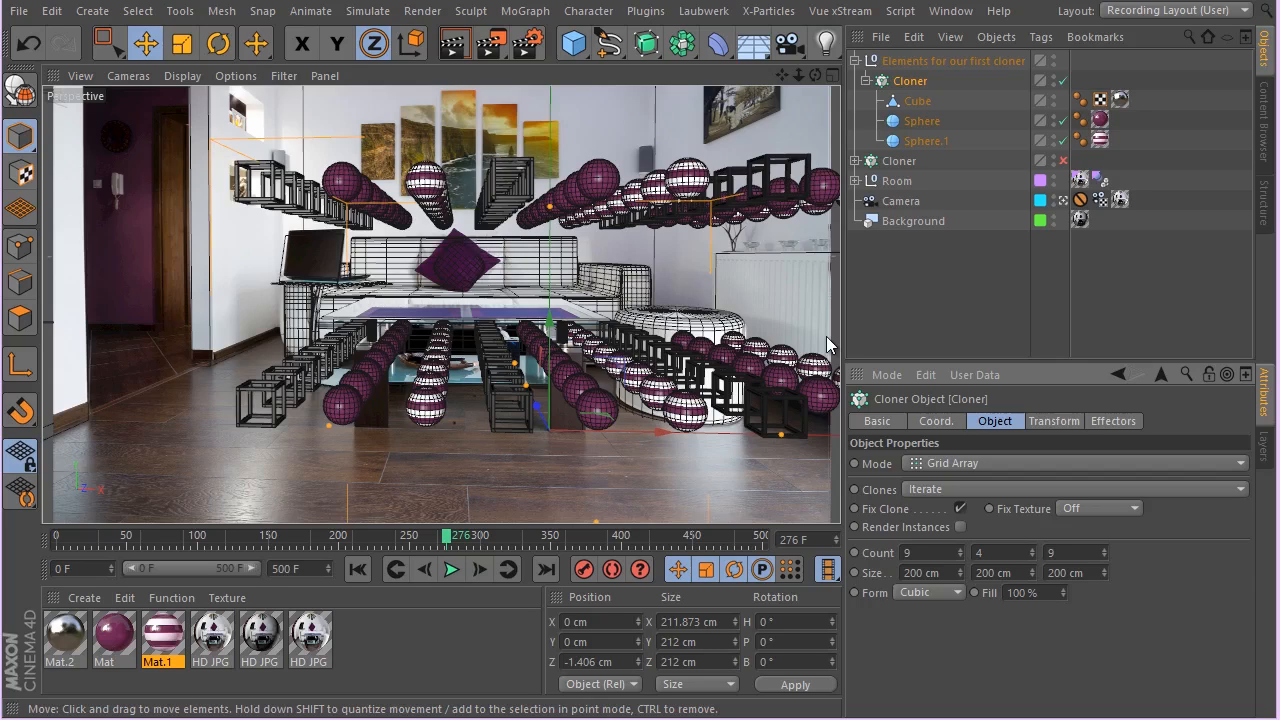
pyautogui.moveTo(858, 398)
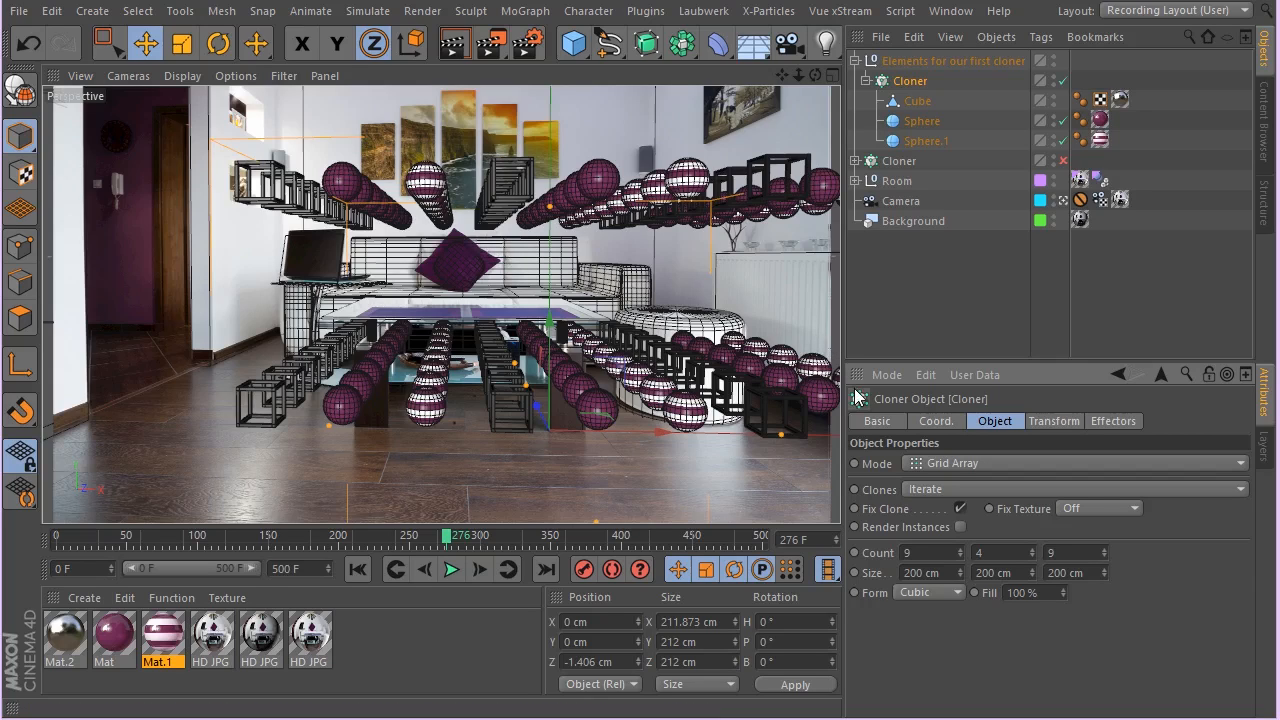
pyautogui.moveTo(850, 440)
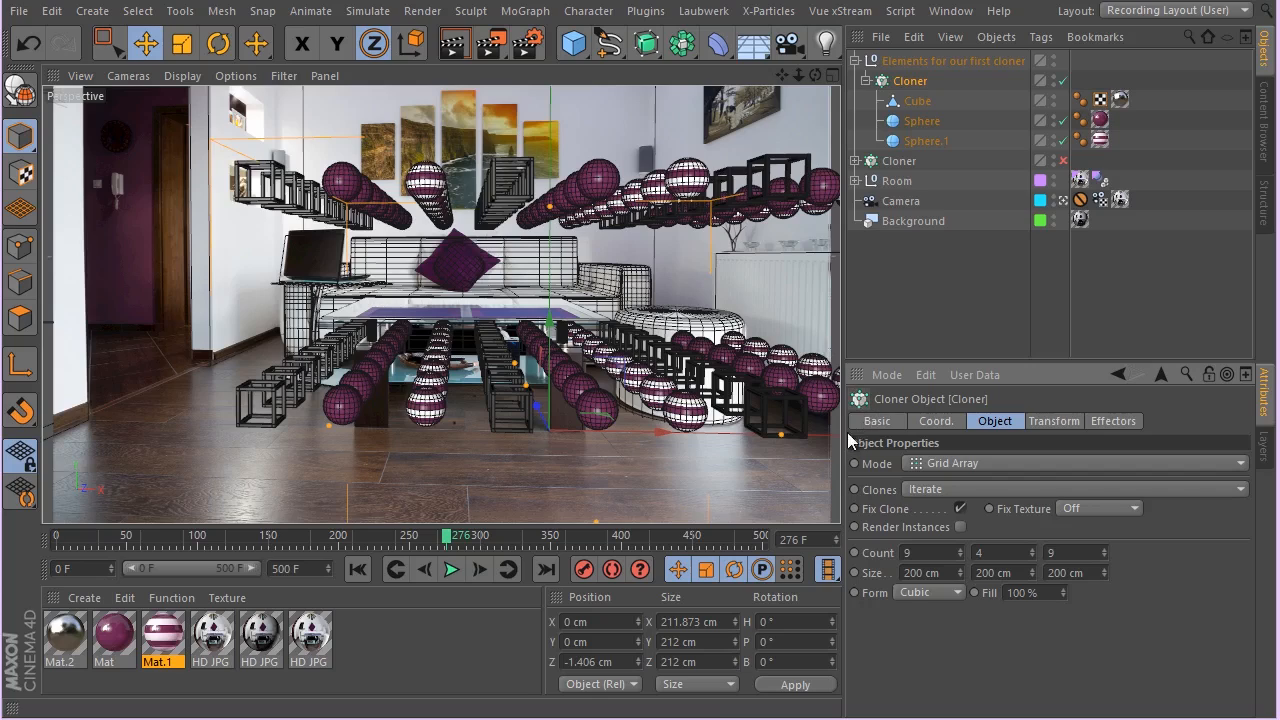
pyautogui.moveTo(918, 500)
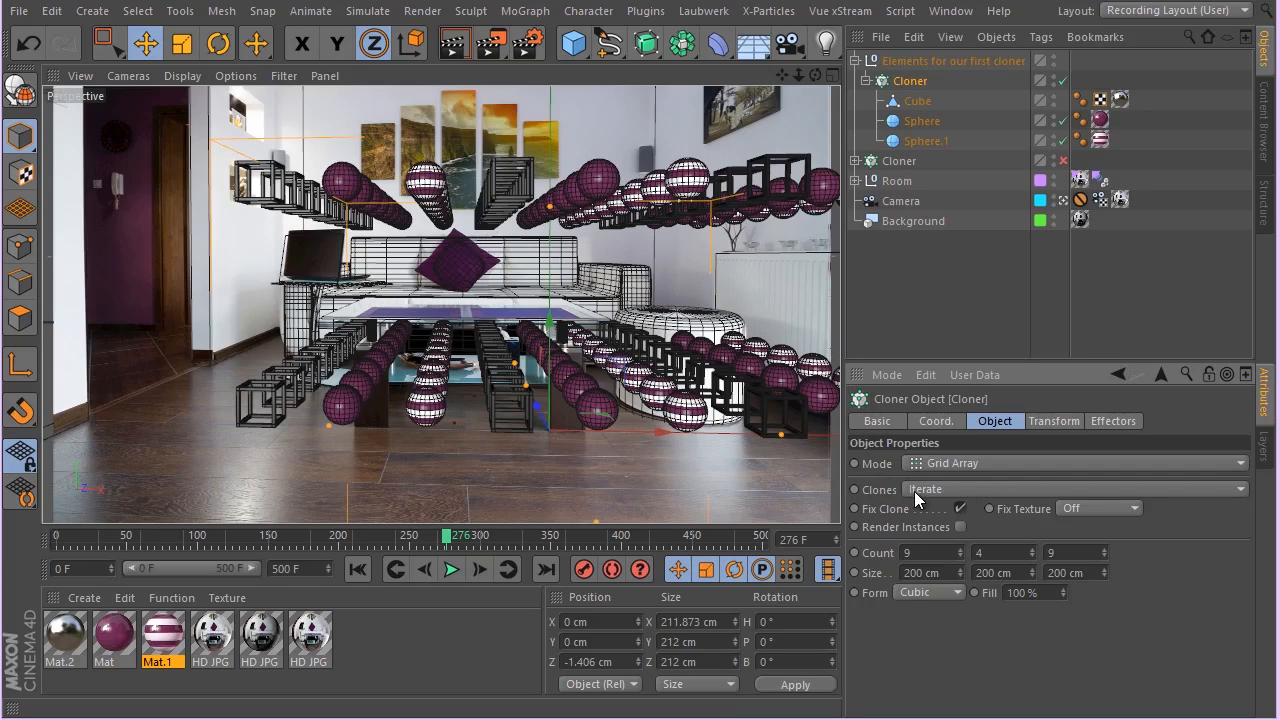
pyautogui.click(1075, 489)
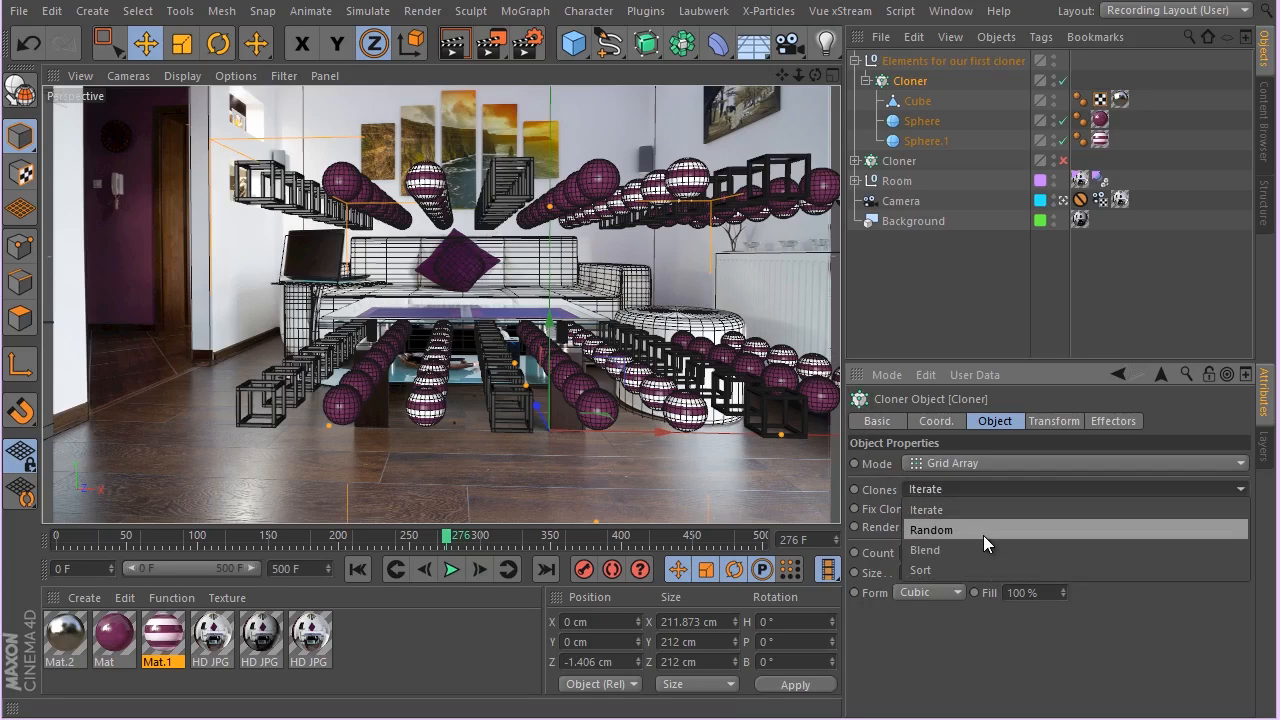
pyautogui.click(931, 529)
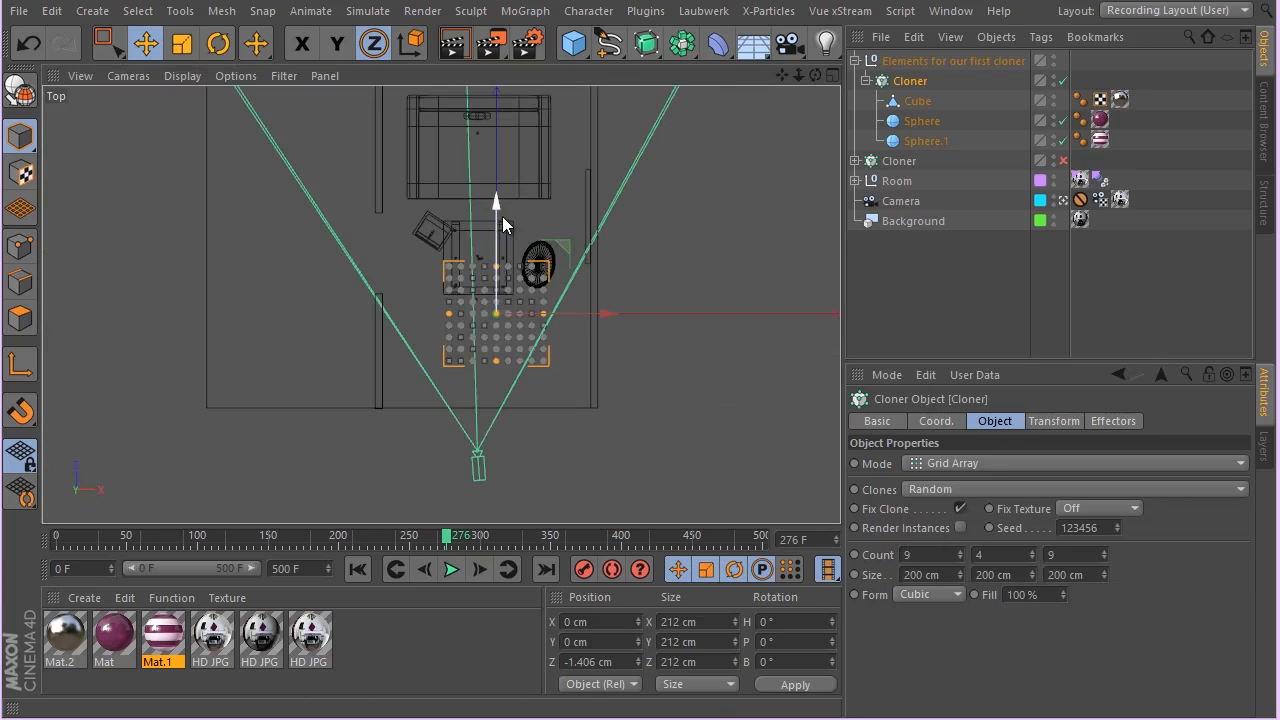
# - Drag the cloner's size handles to deepen the grid and widen it to both sides
pyautogui.moveTo(497, 320); pyautogui.dragTo(497, 200)
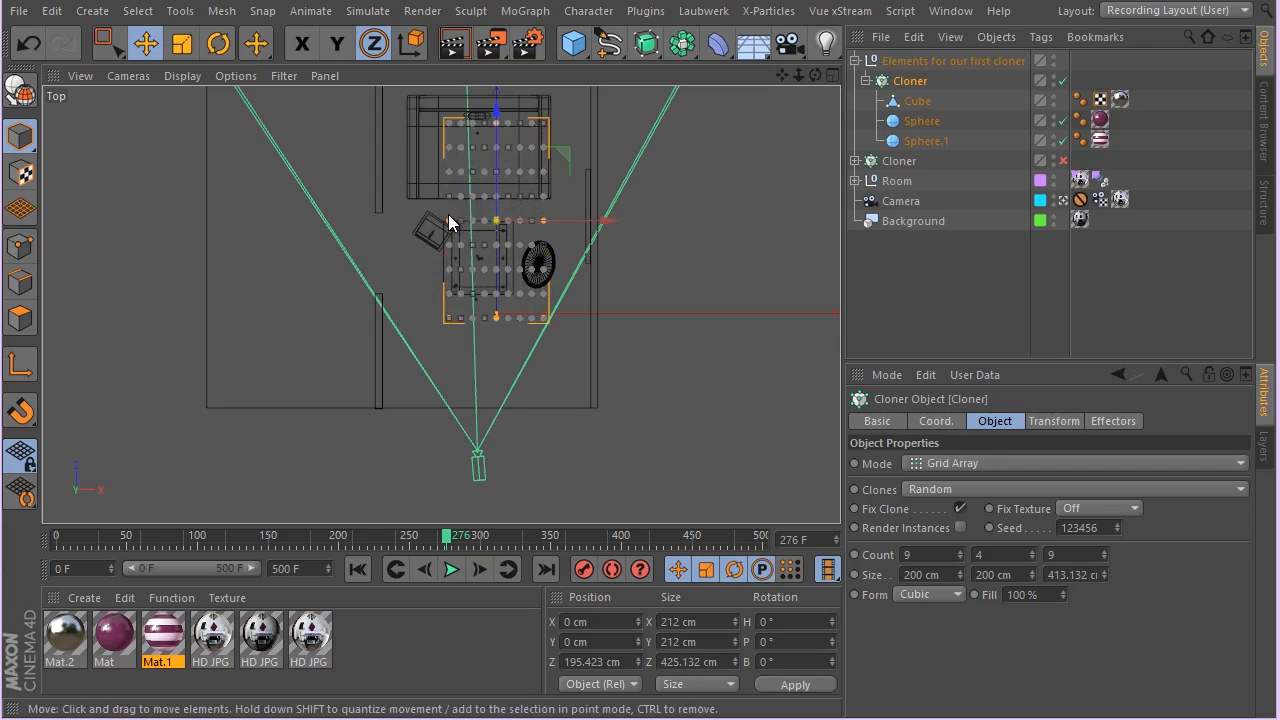
pyautogui.moveTo(450, 221); pyautogui.dragTo(497, 234)
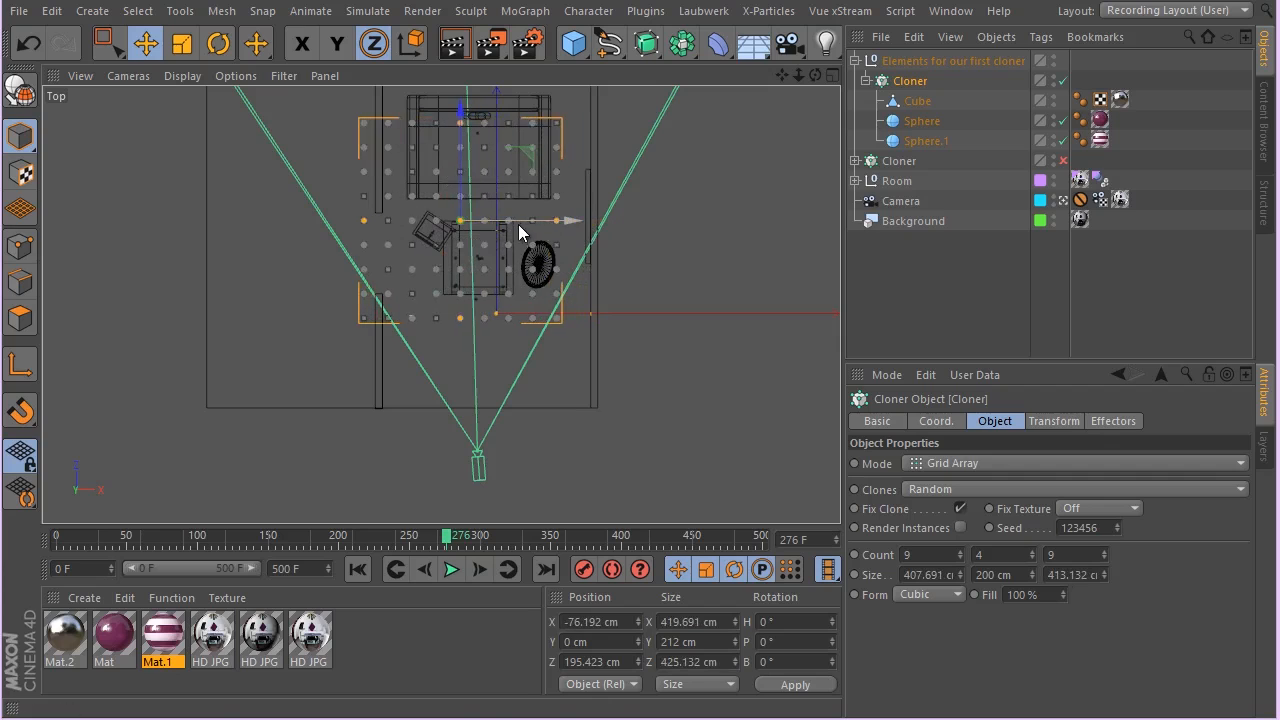
pyautogui.moveTo(527, 222); pyautogui.dragTo(575, 225)
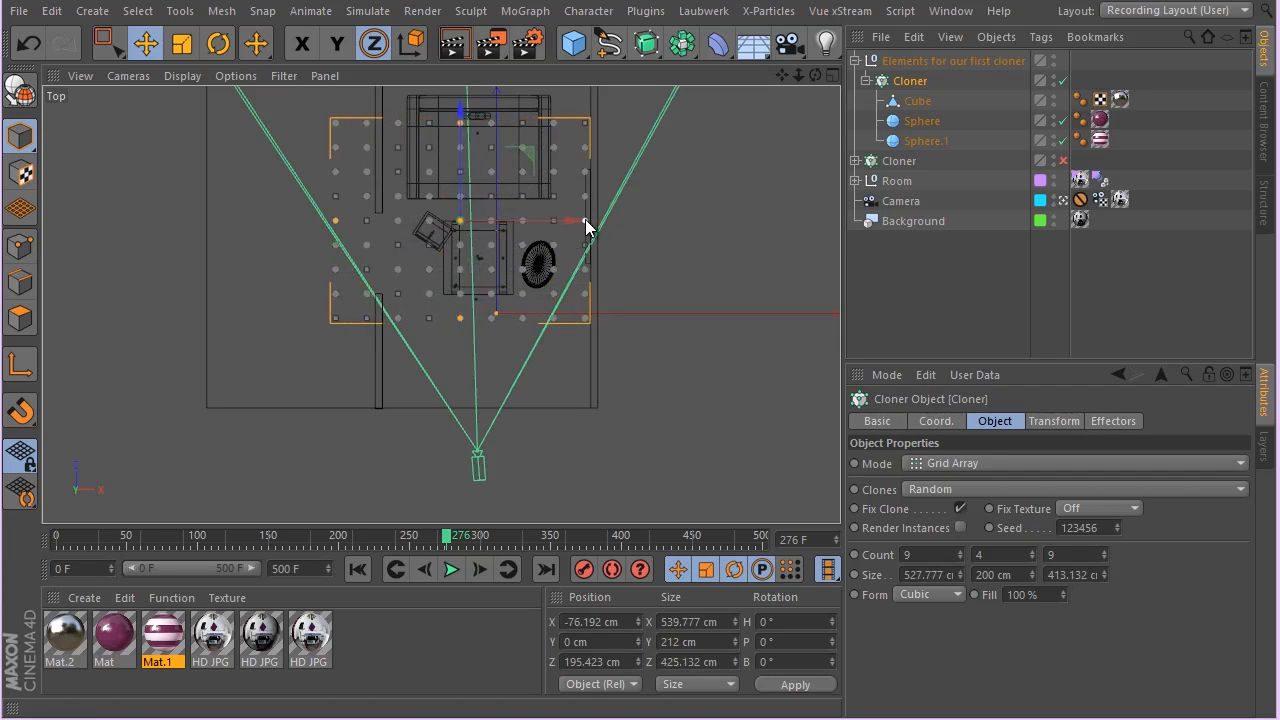
pyautogui.moveTo(378, 186)
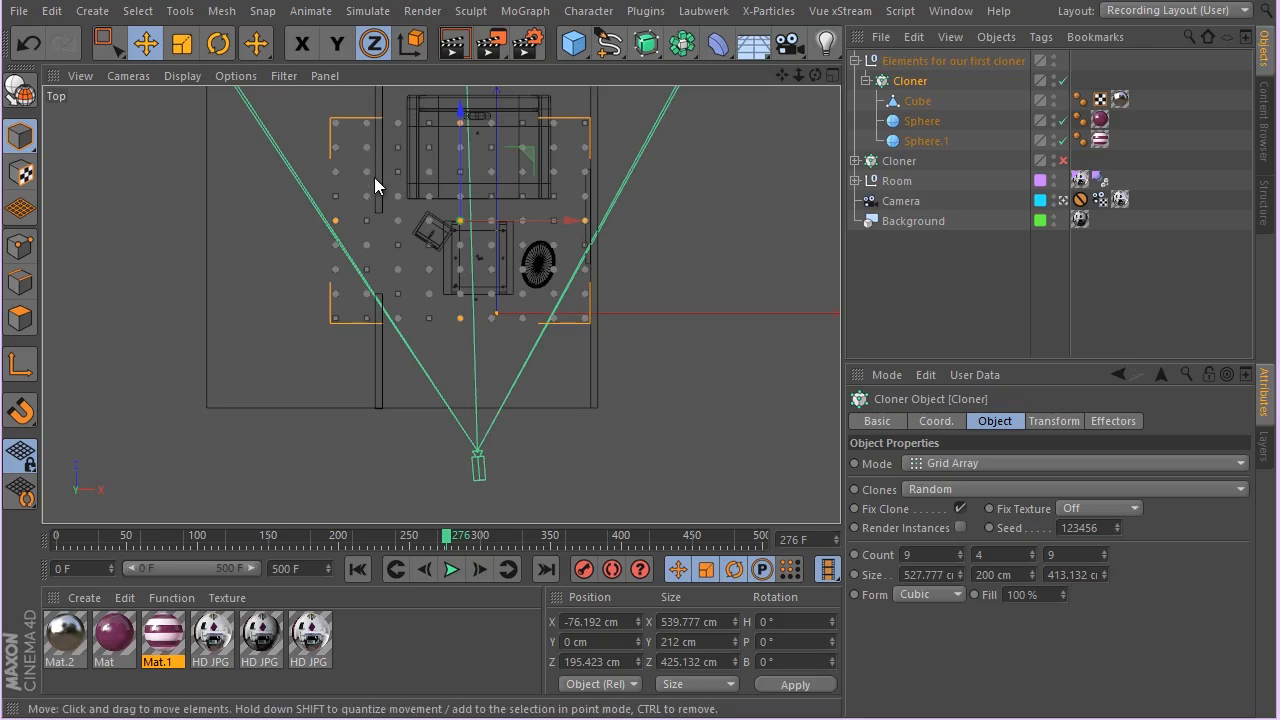
pyautogui.moveTo(380, 140)
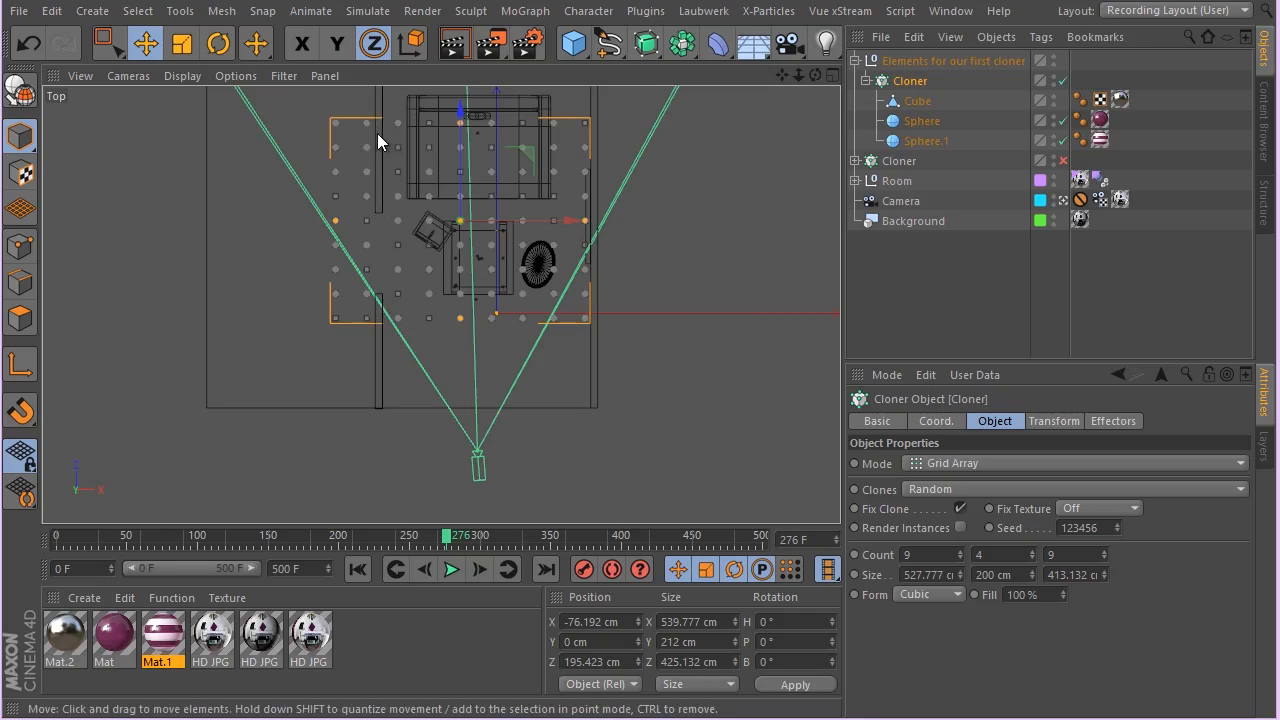
pyautogui.moveTo(397, 190)
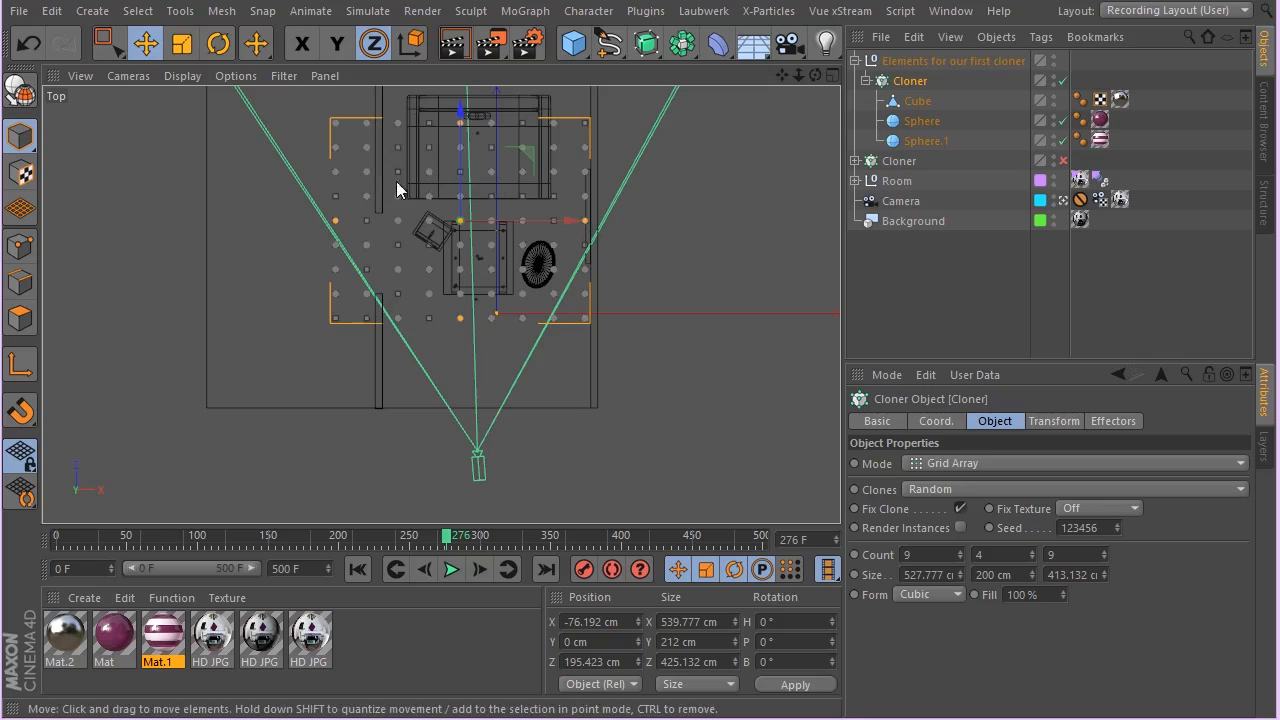
pyautogui.moveTo(400, 200)
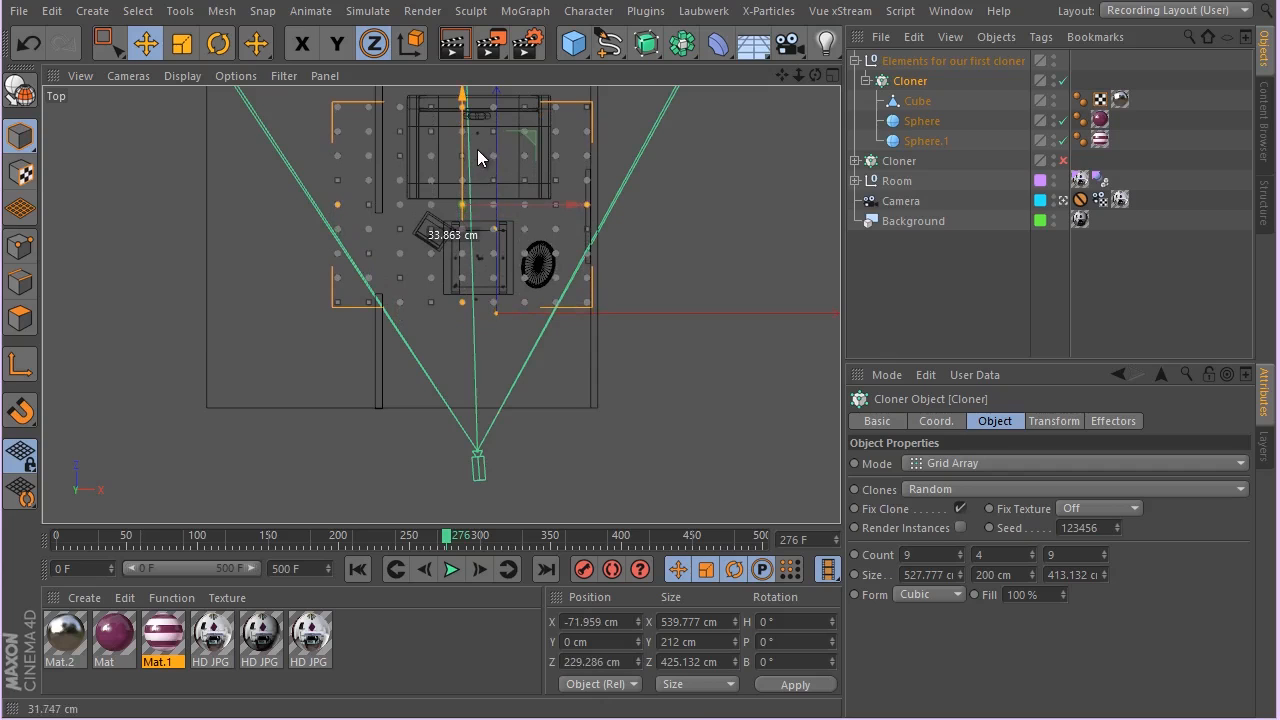
pyautogui.moveTo(455, 207)
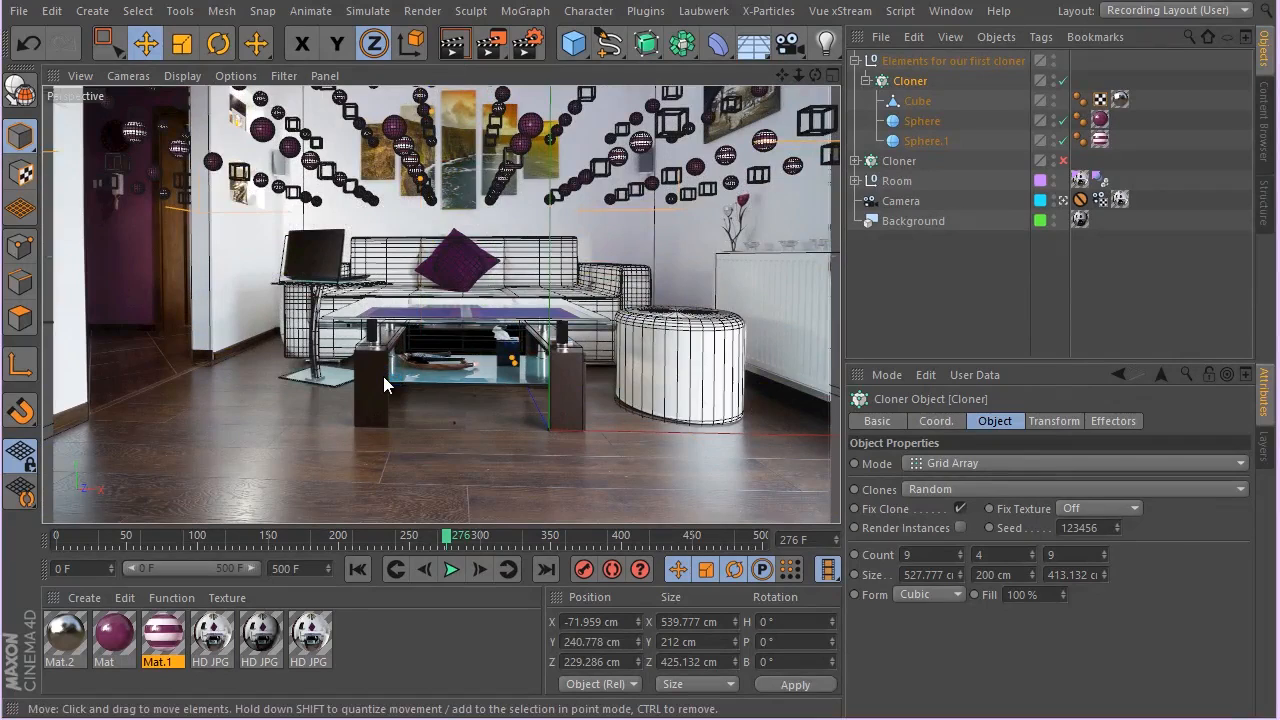
pyautogui.moveTo(399, 527)
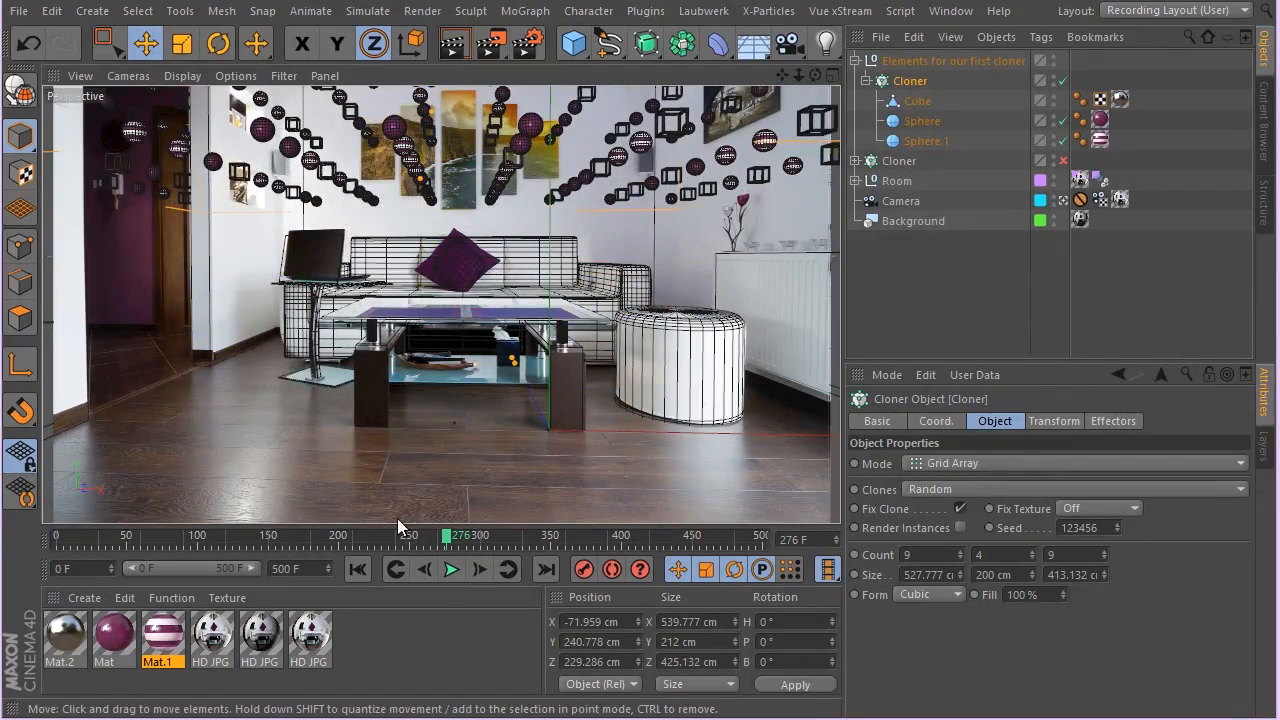
pyautogui.moveTo(357, 568)
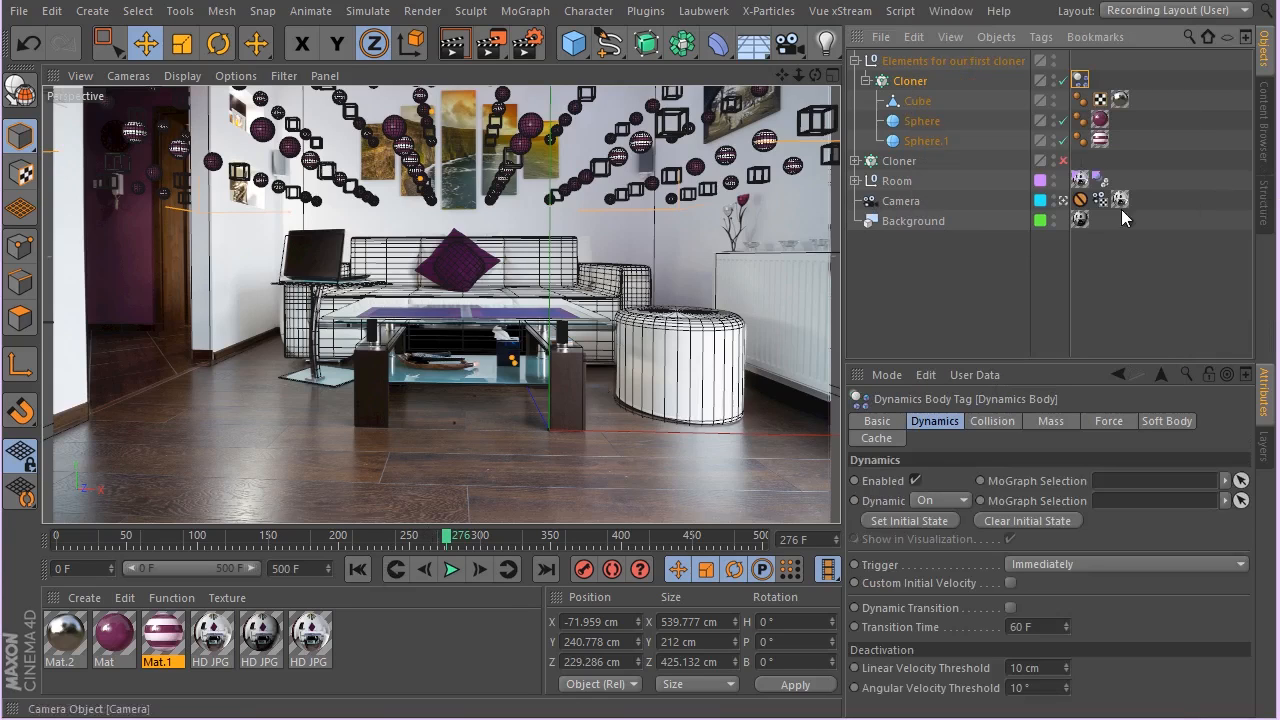
# - Make the cloner's dynamics body collide per individual element, then view its Dynamics settings
pyautogui.click(991, 420)
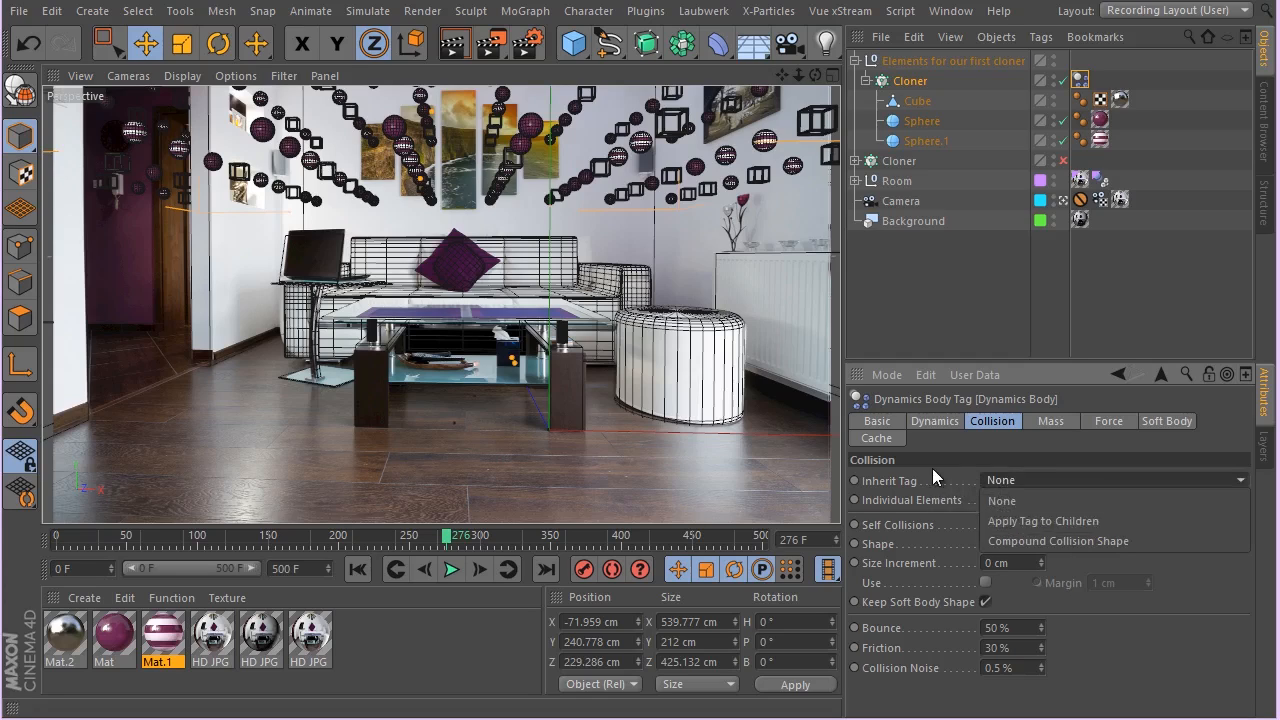
pyautogui.click(1113, 500)
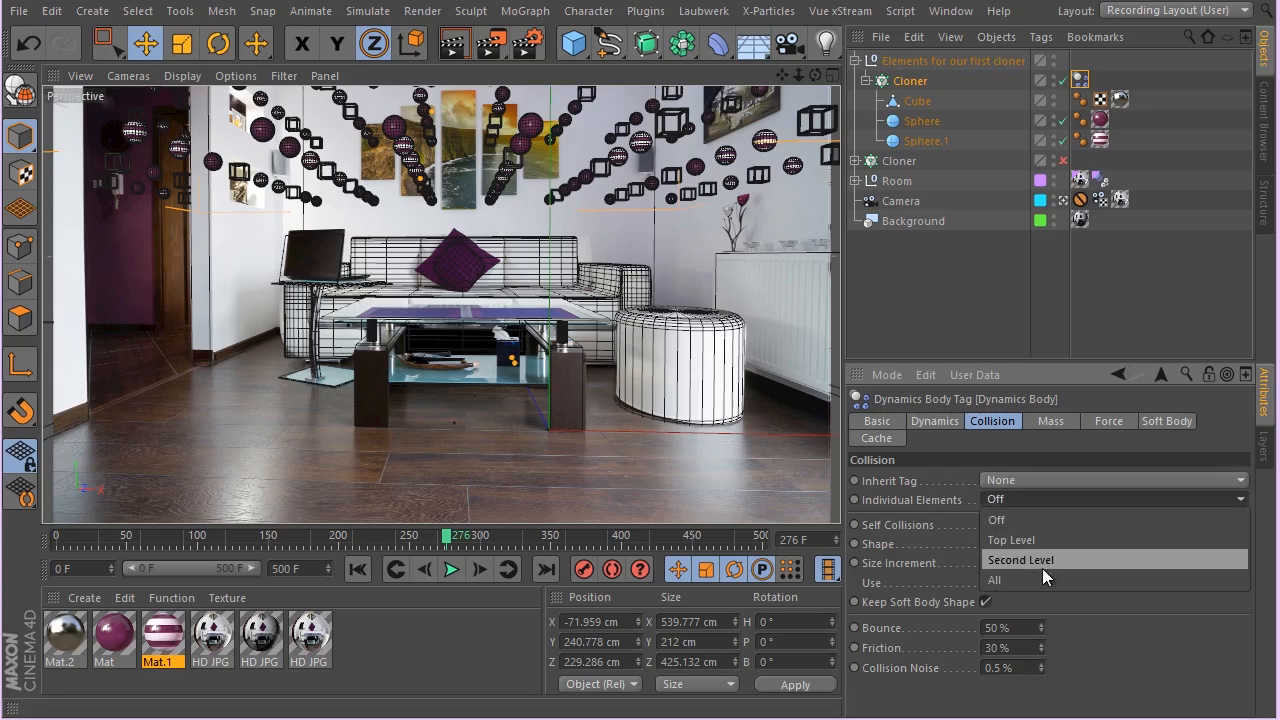
pyautogui.click(1020, 559)
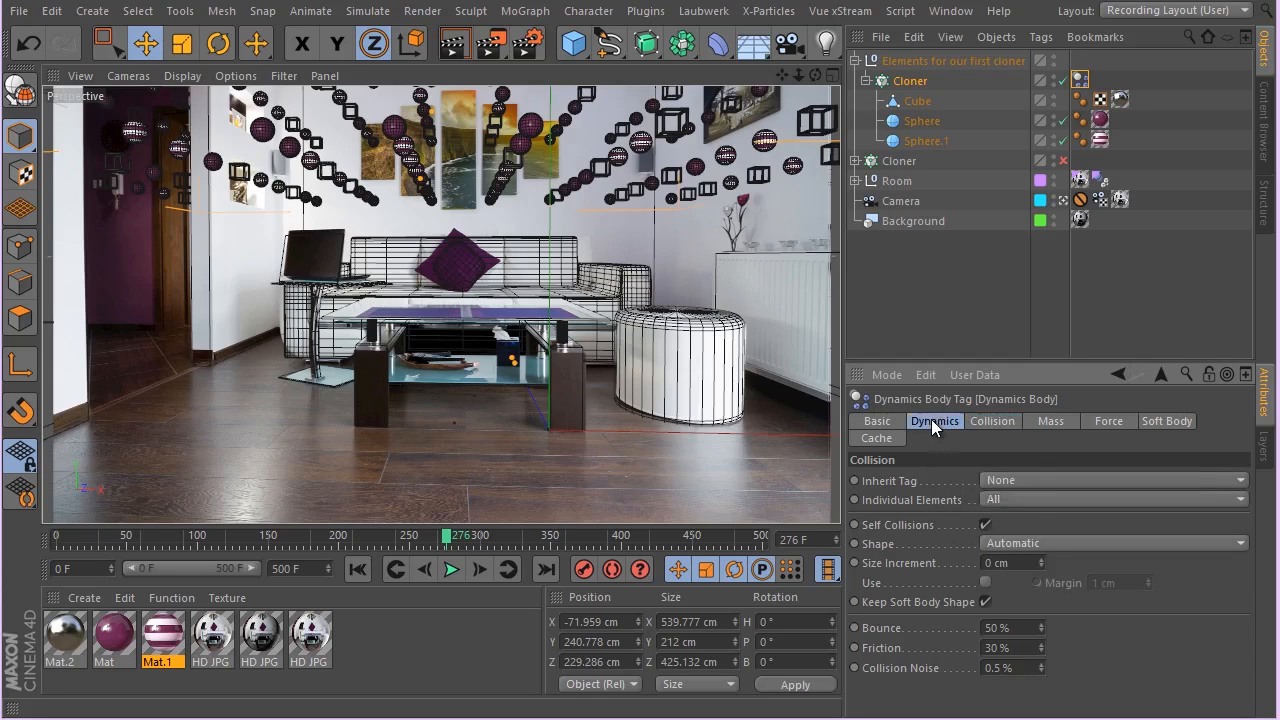
pyautogui.click(934, 420)
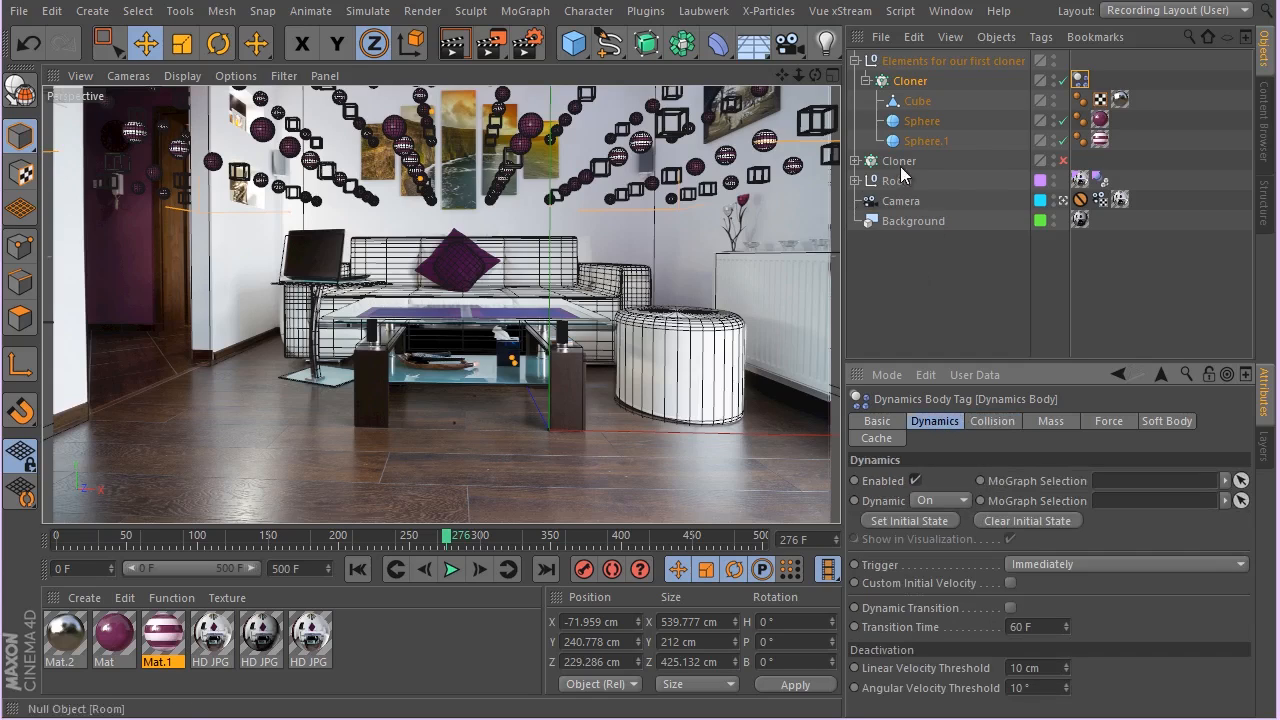
# - Unfold Room, select identical child dynamics tags, and delete Room's own Dynamics Body tag
pyautogui.click(896, 181)
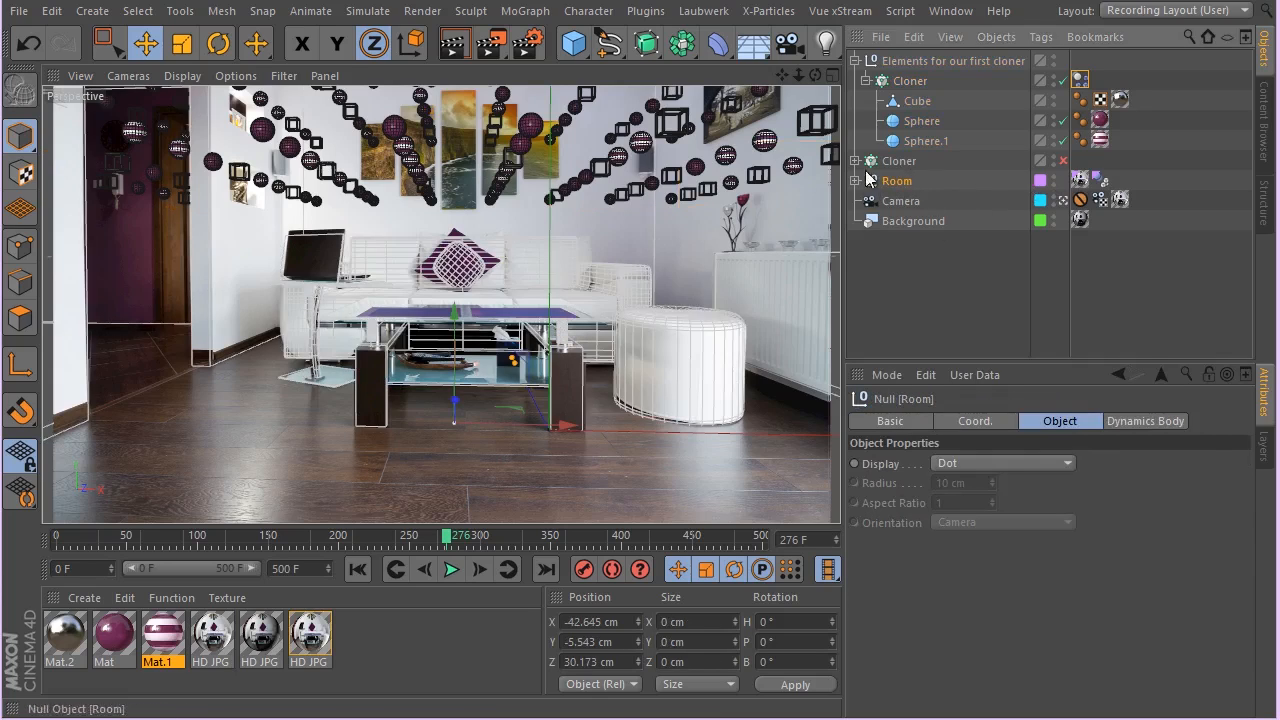
pyautogui.click(857, 180)
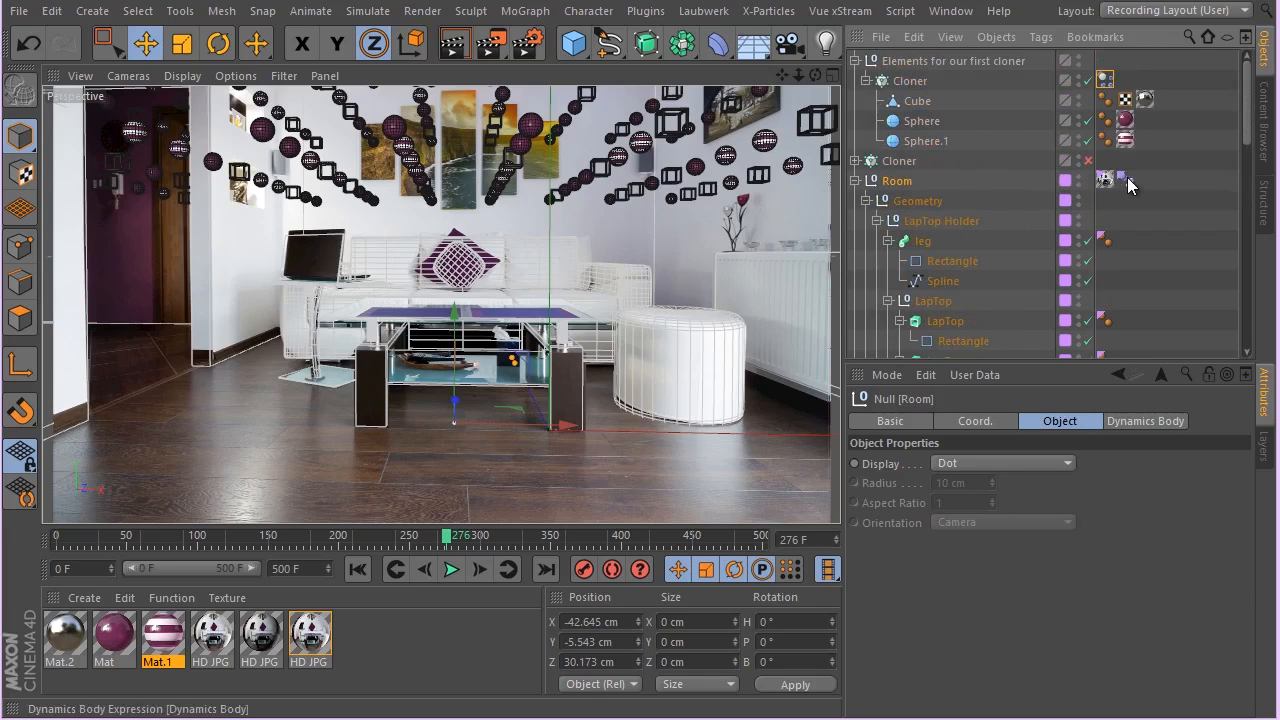
pyautogui.rightClick(1125, 180)
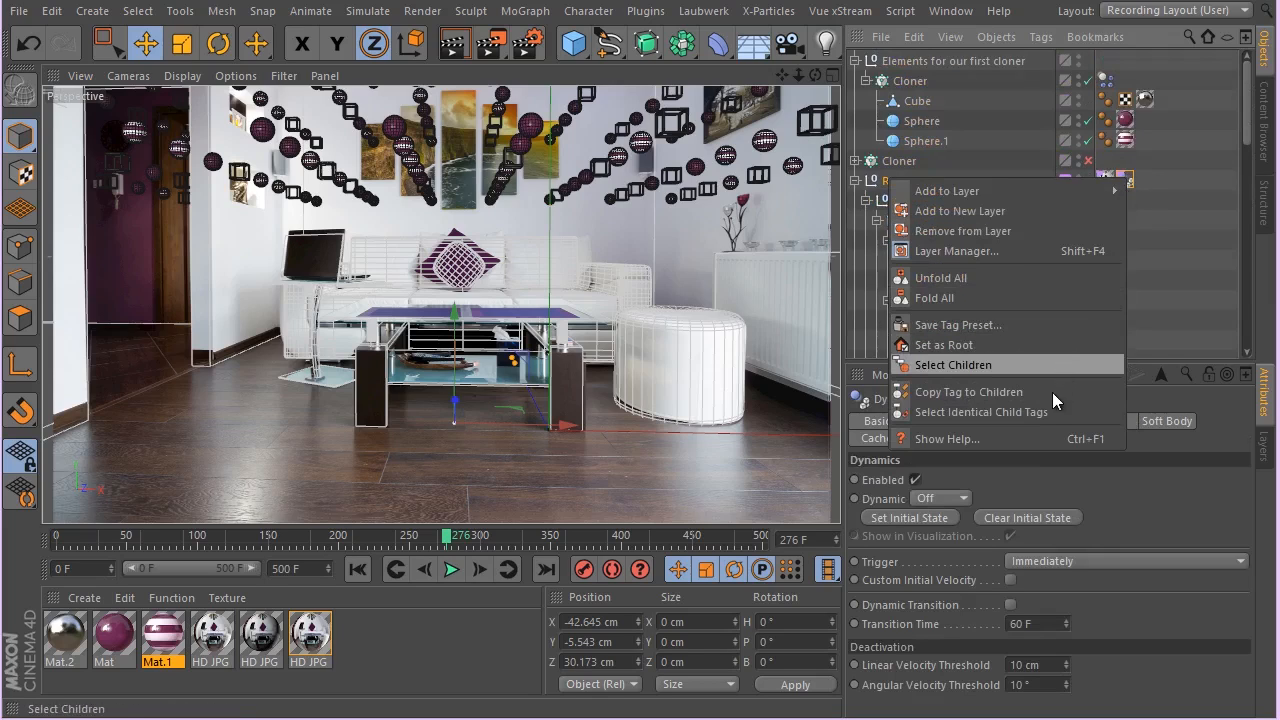
pyautogui.moveTo(1057, 420)
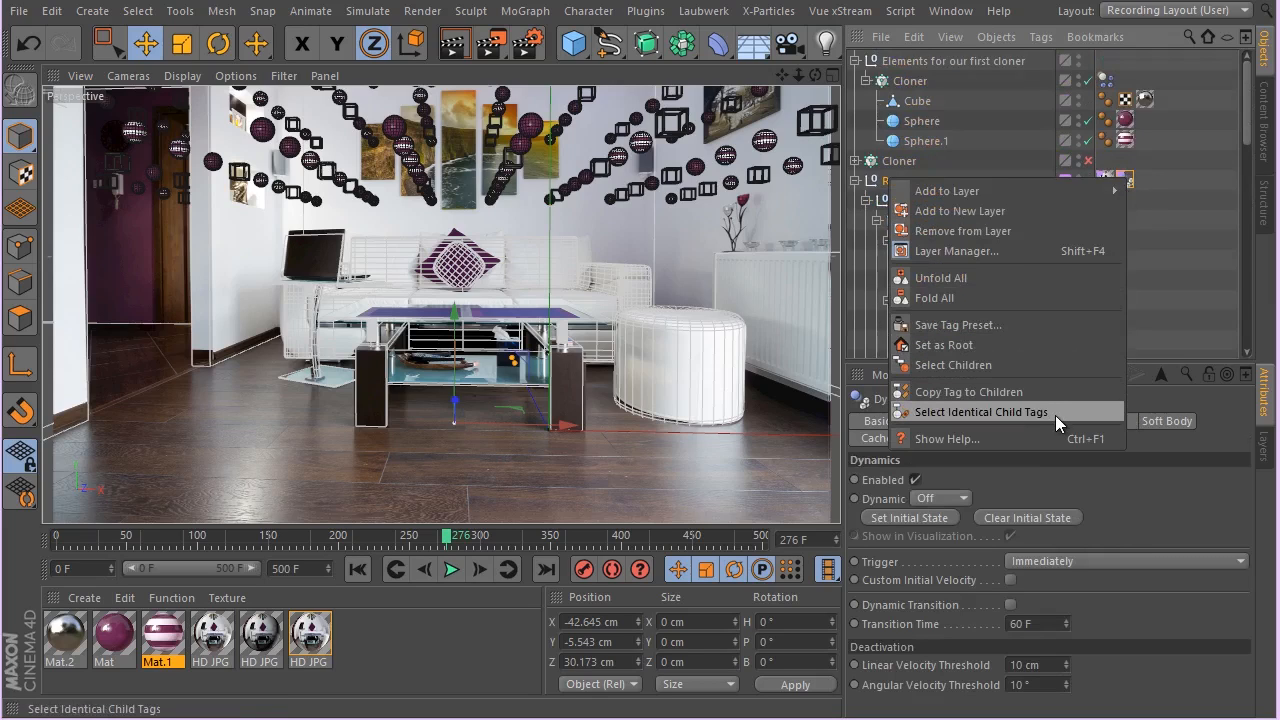
pyautogui.click(981, 412)
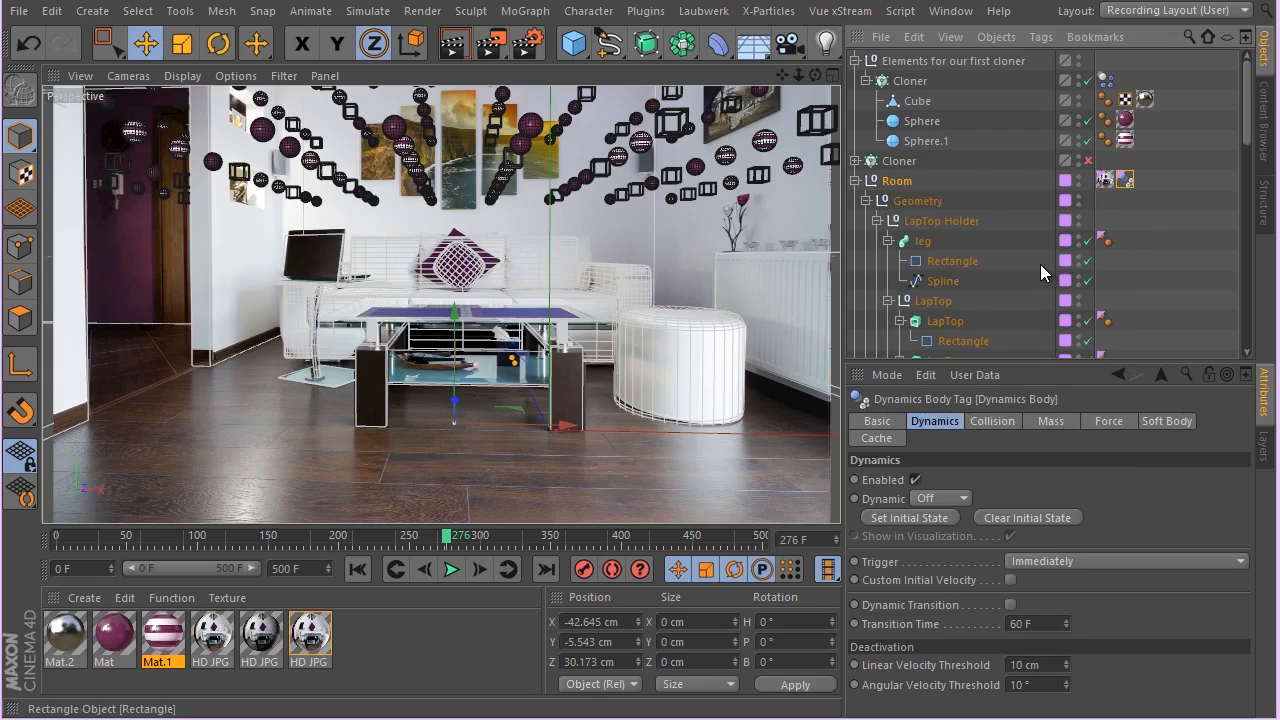
pyautogui.scroll(-3)
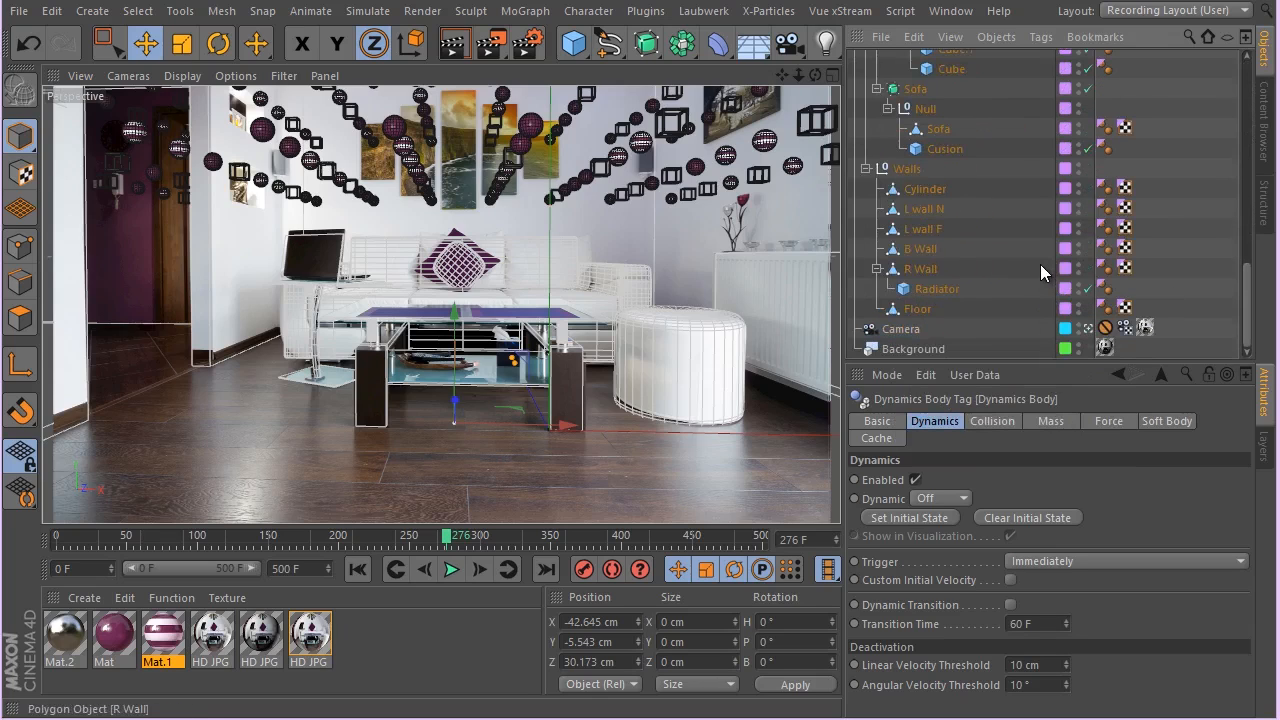
pyautogui.scroll(3)
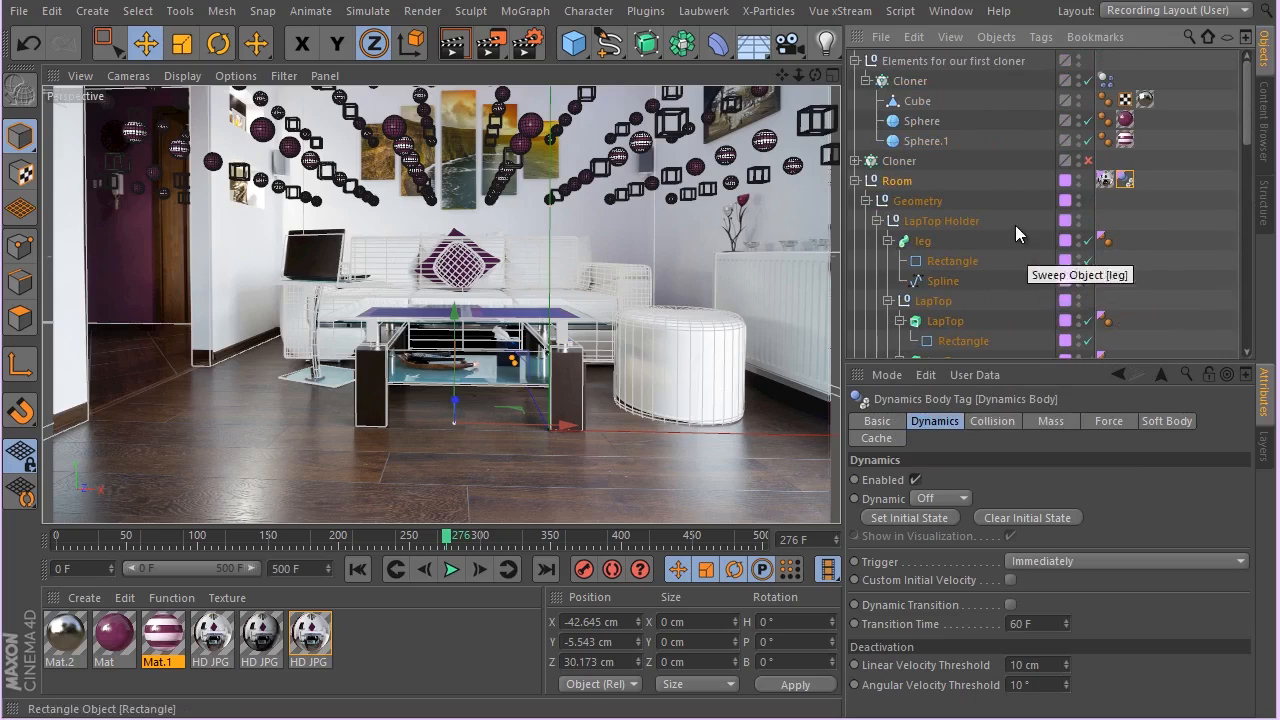
pyautogui.moveTo(1050, 218)
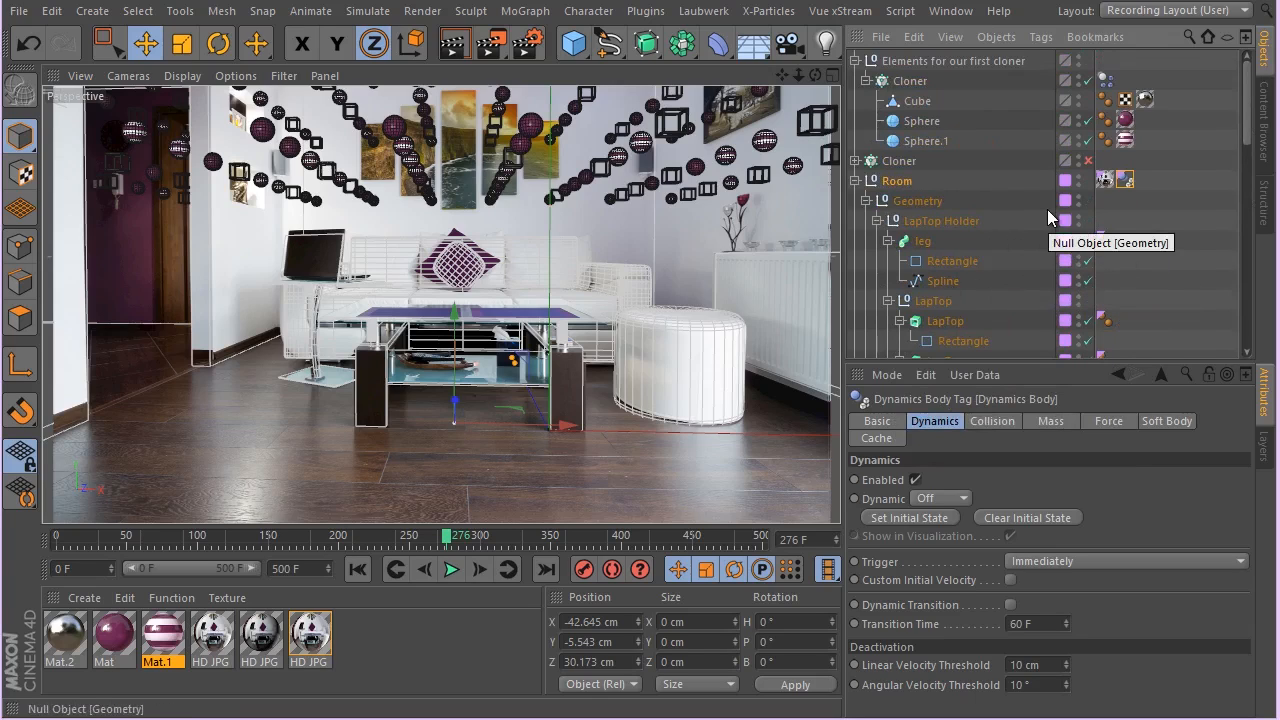
pyautogui.click(941, 221)
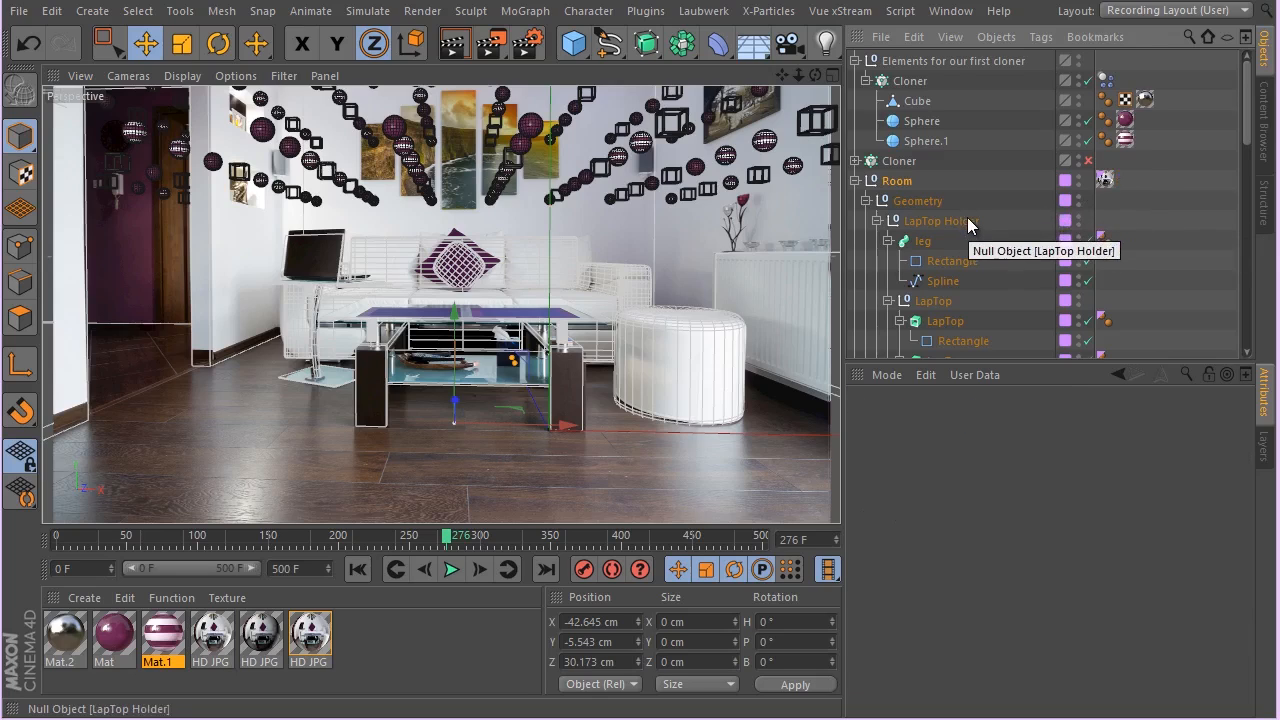
pyautogui.moveTo(1023, 210)
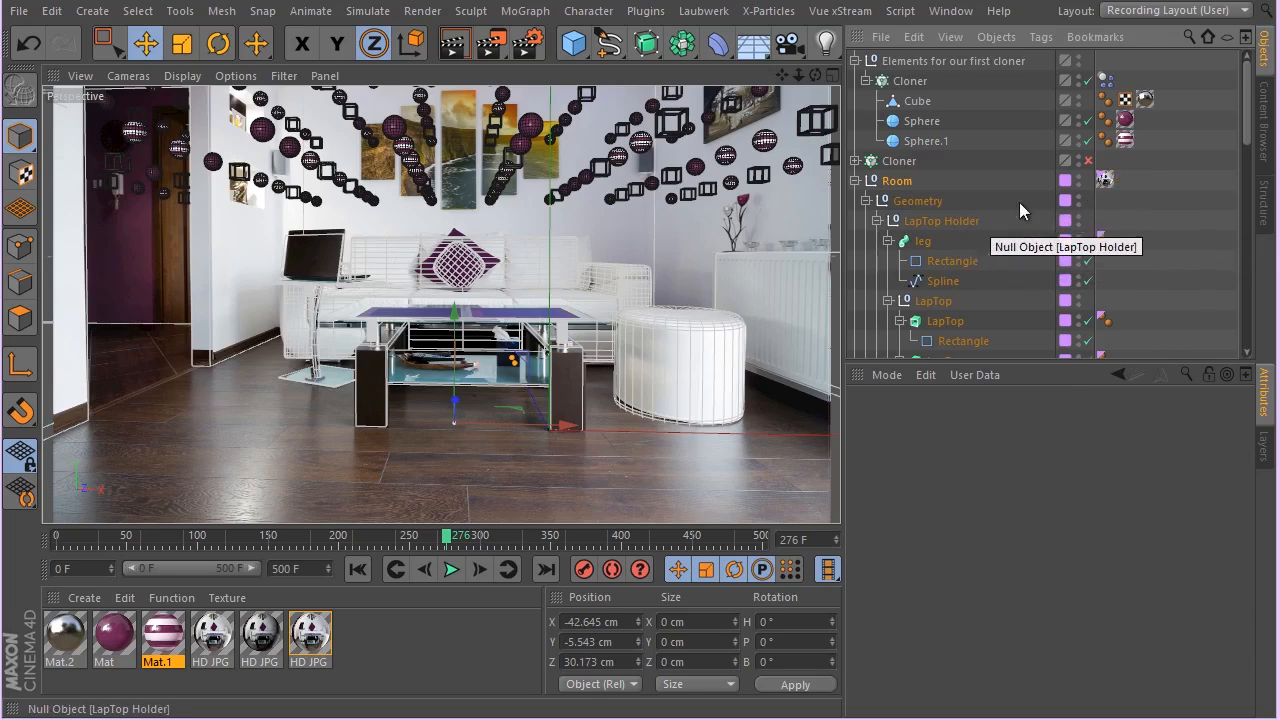
pyautogui.click(896, 181)
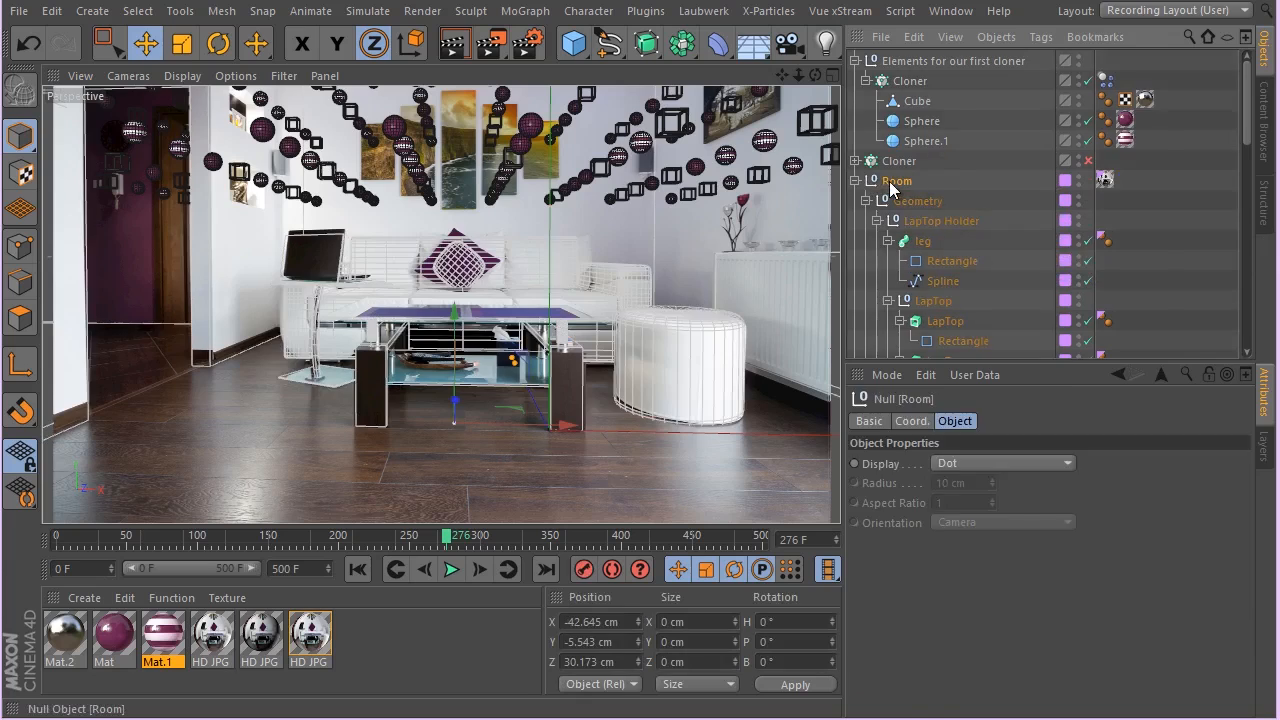
# - Add a Collider Body tag to Room applied to children, then rewind to frame 0
pyautogui.rightClick(897, 181)
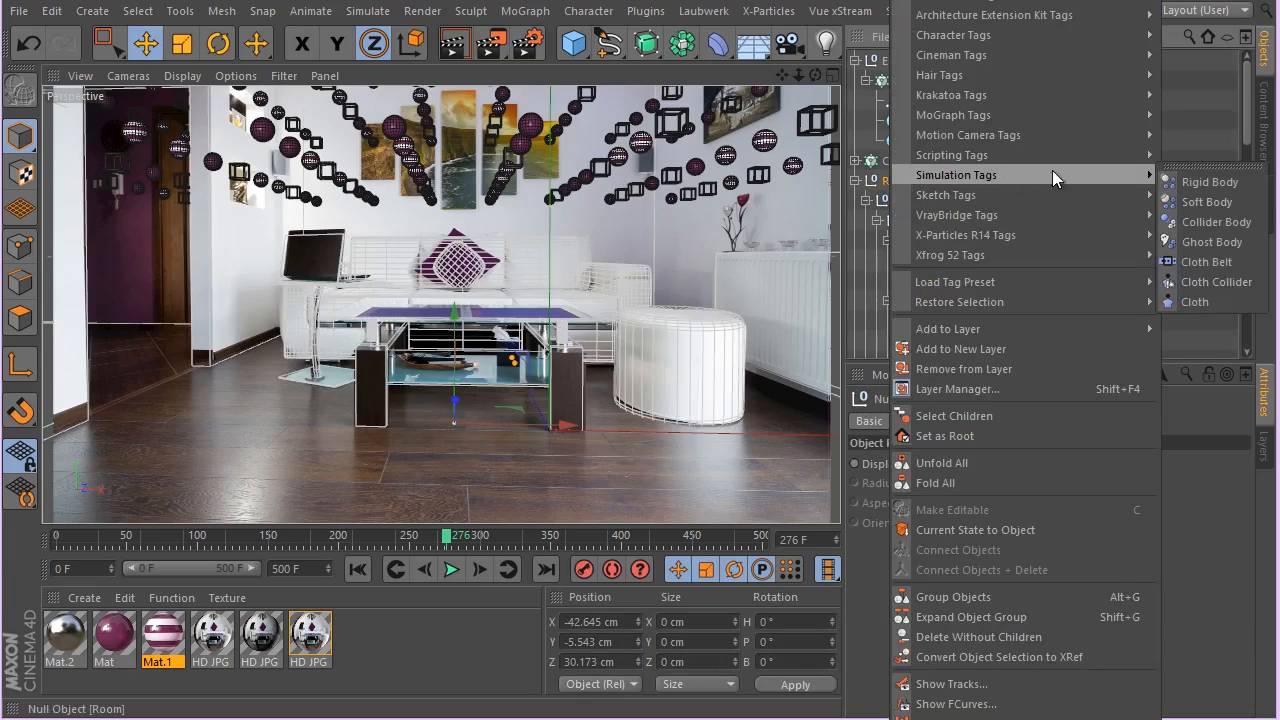
pyautogui.click(1209, 181)
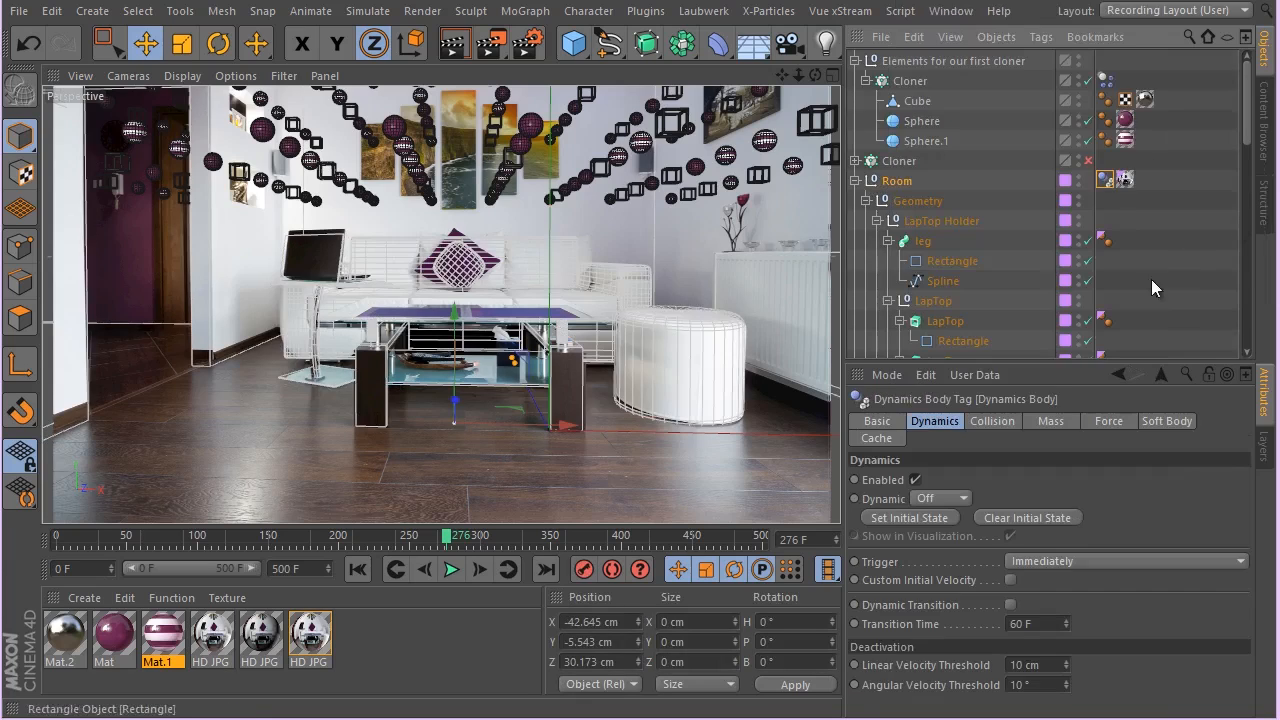
pyautogui.click(992, 420)
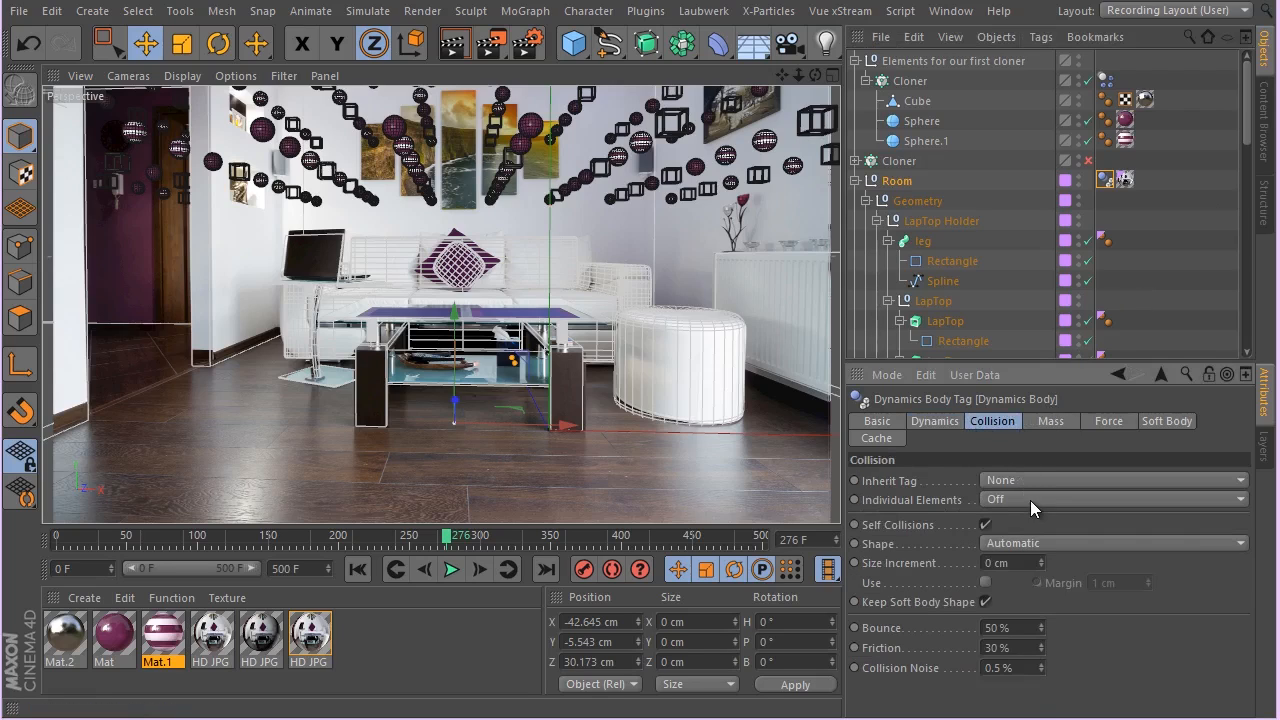
pyautogui.click(1113, 499)
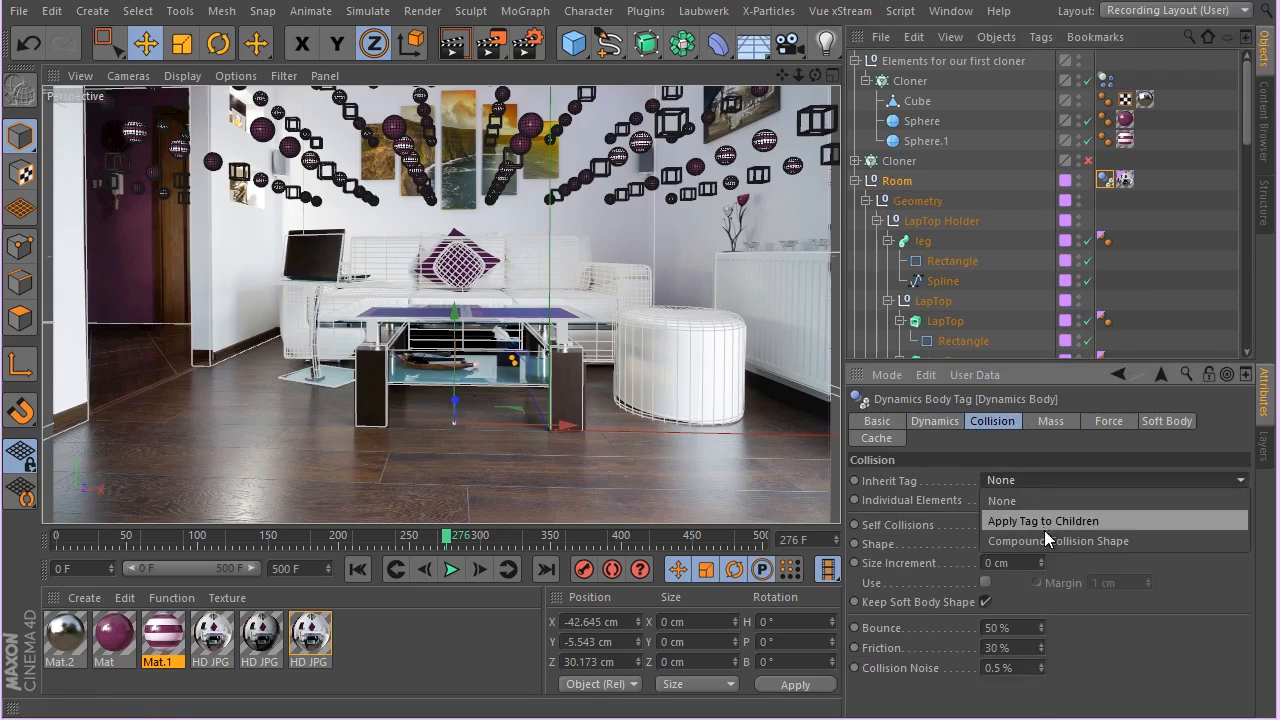
pyautogui.click(1043, 520)
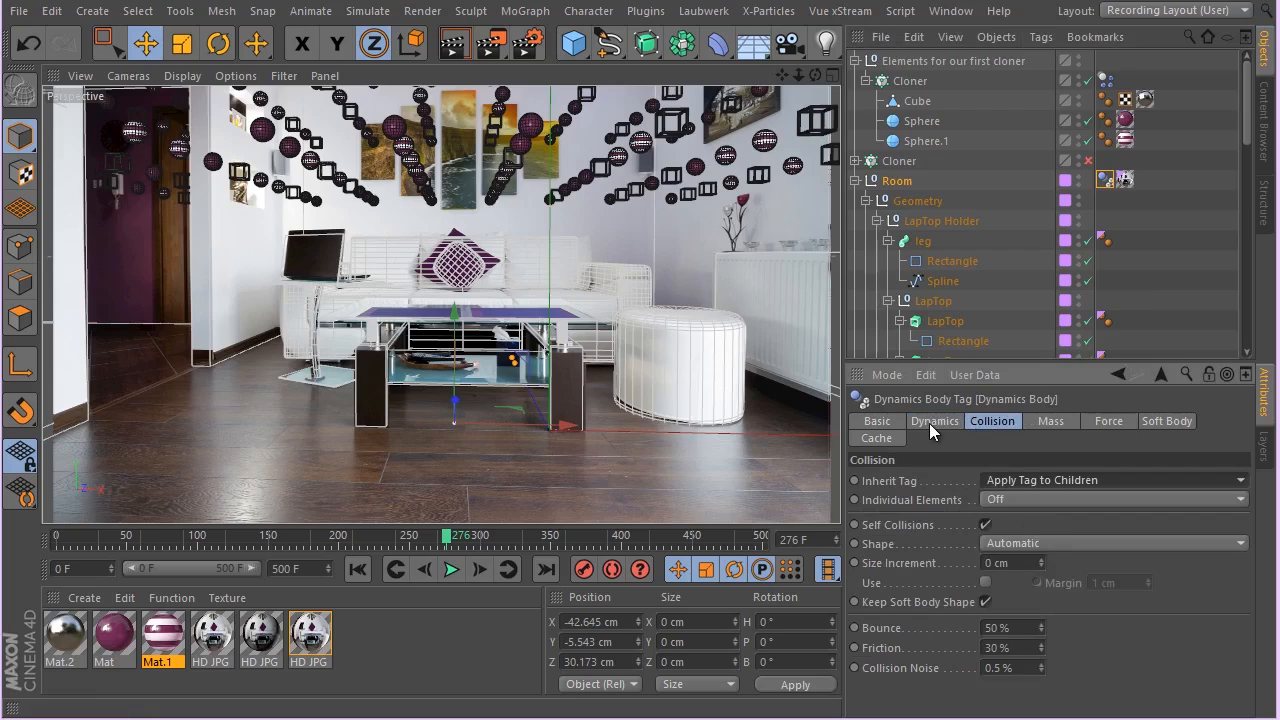
pyautogui.moveTo(935, 392)
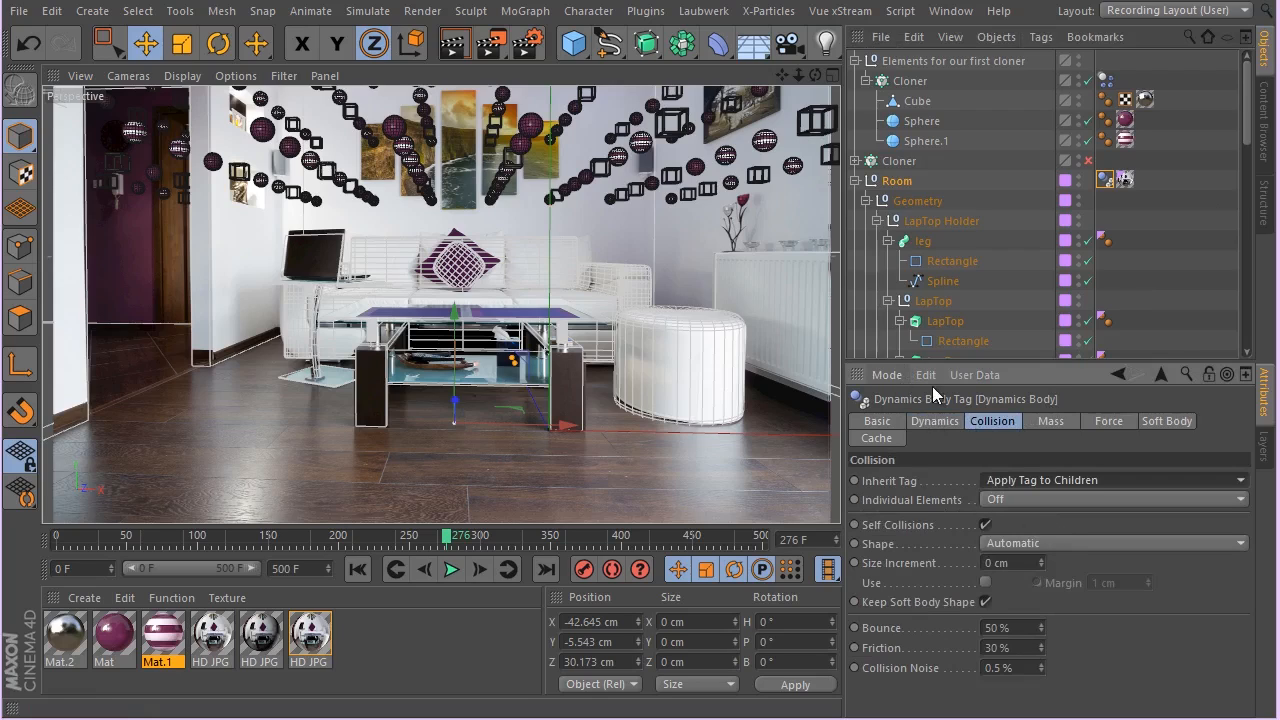
pyautogui.click(934, 420)
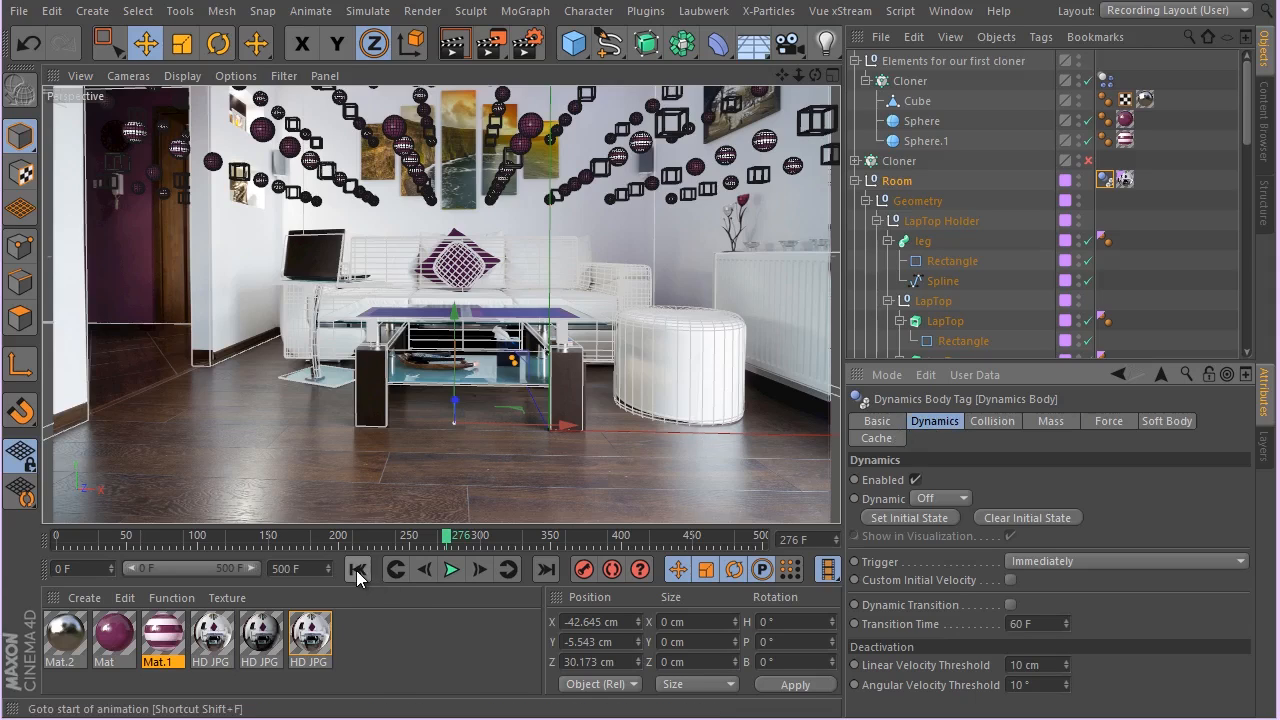
pyautogui.click(357, 569)
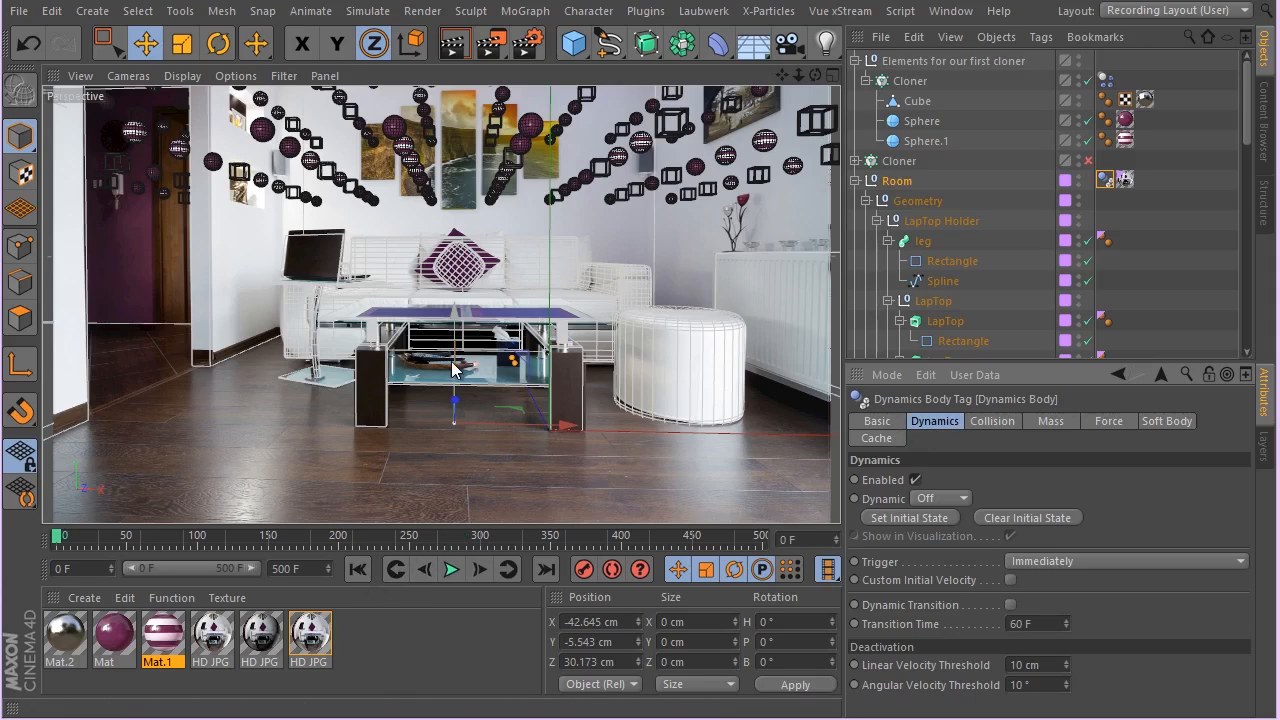
# - Save the scene under the file name 0304
pyautogui.click(18, 11)
pyautogui.write('0304')
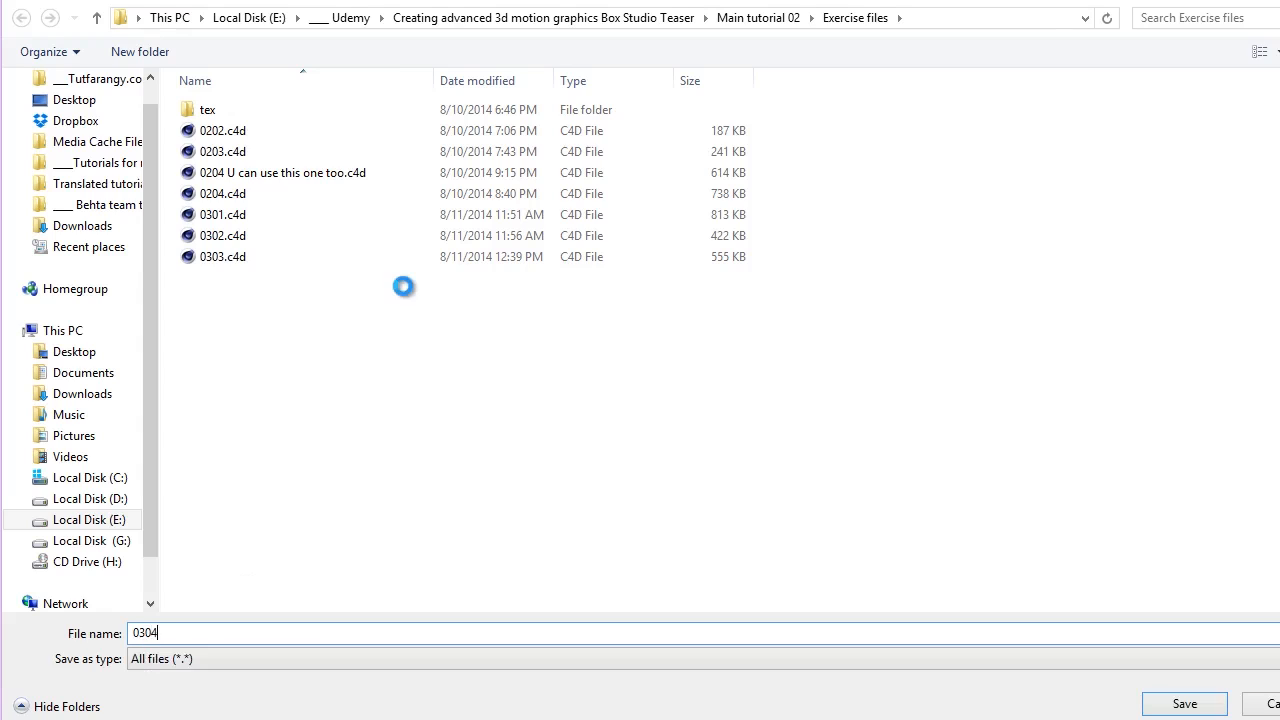
pyautogui.click(1184, 704)
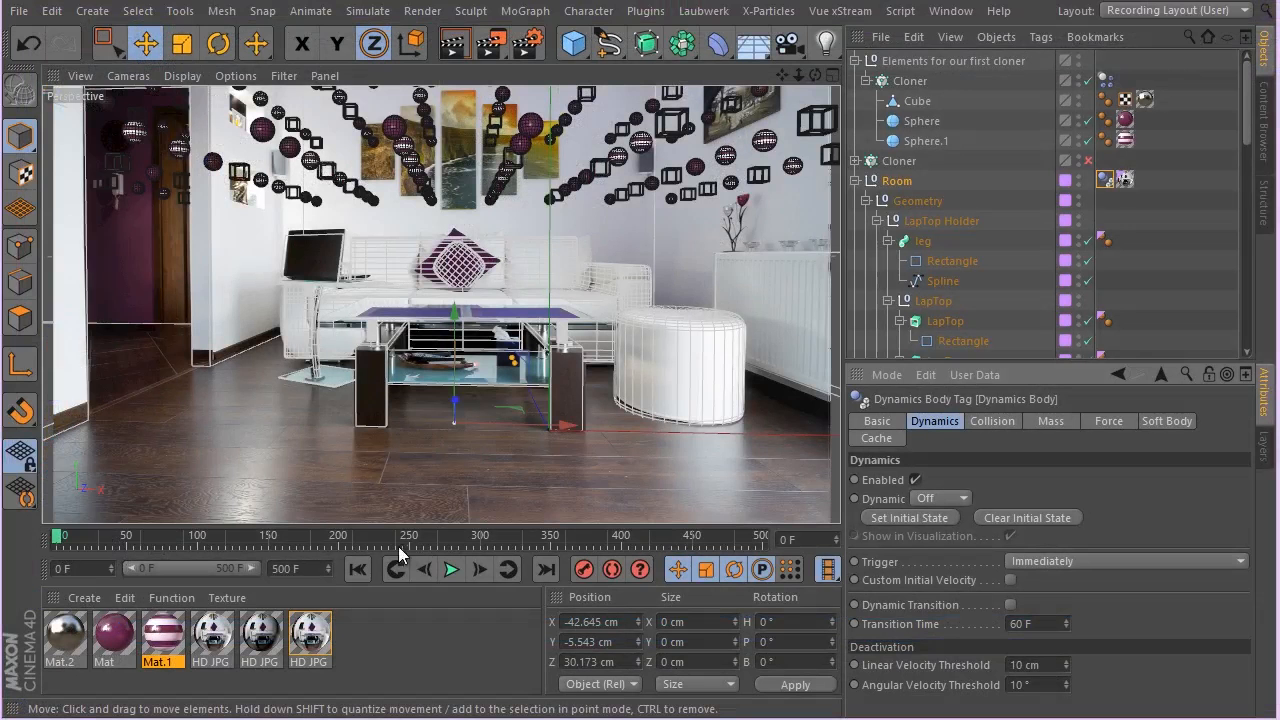
# - Play, rewind and replay the dynamics simulation several times, stopping while objects fall
pyautogui.click(451, 569)
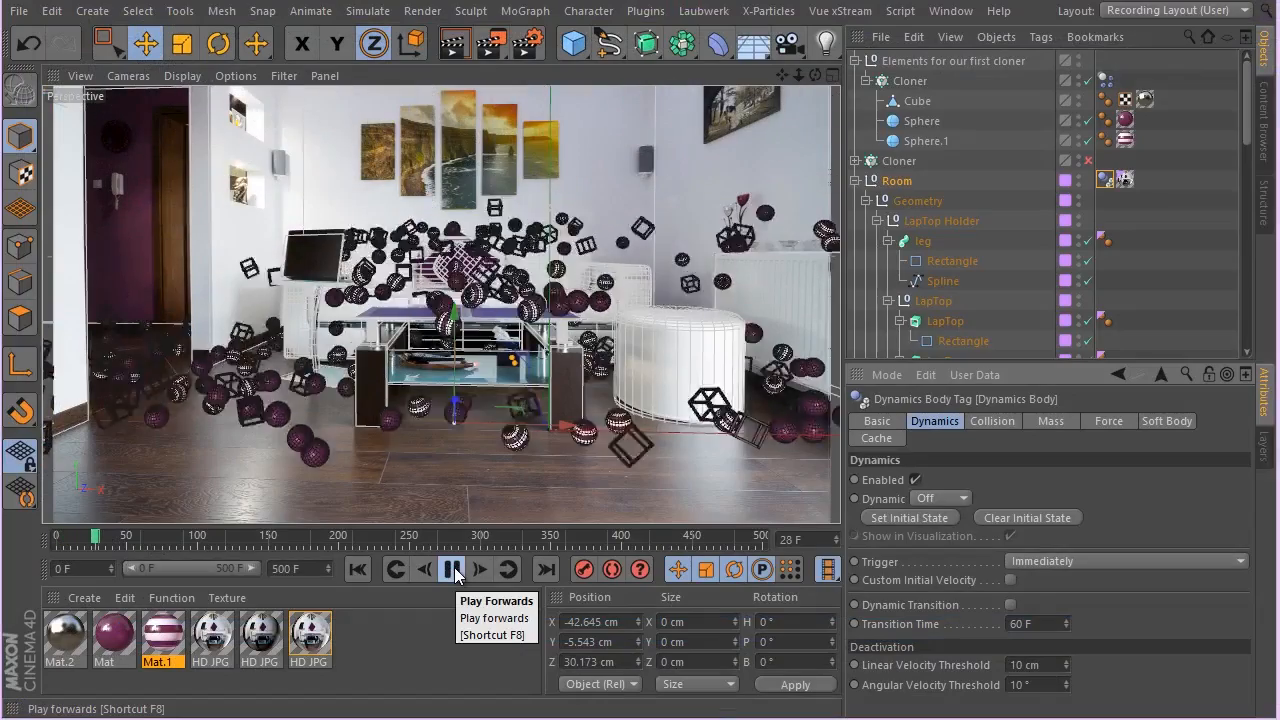
pyautogui.click(451, 569)
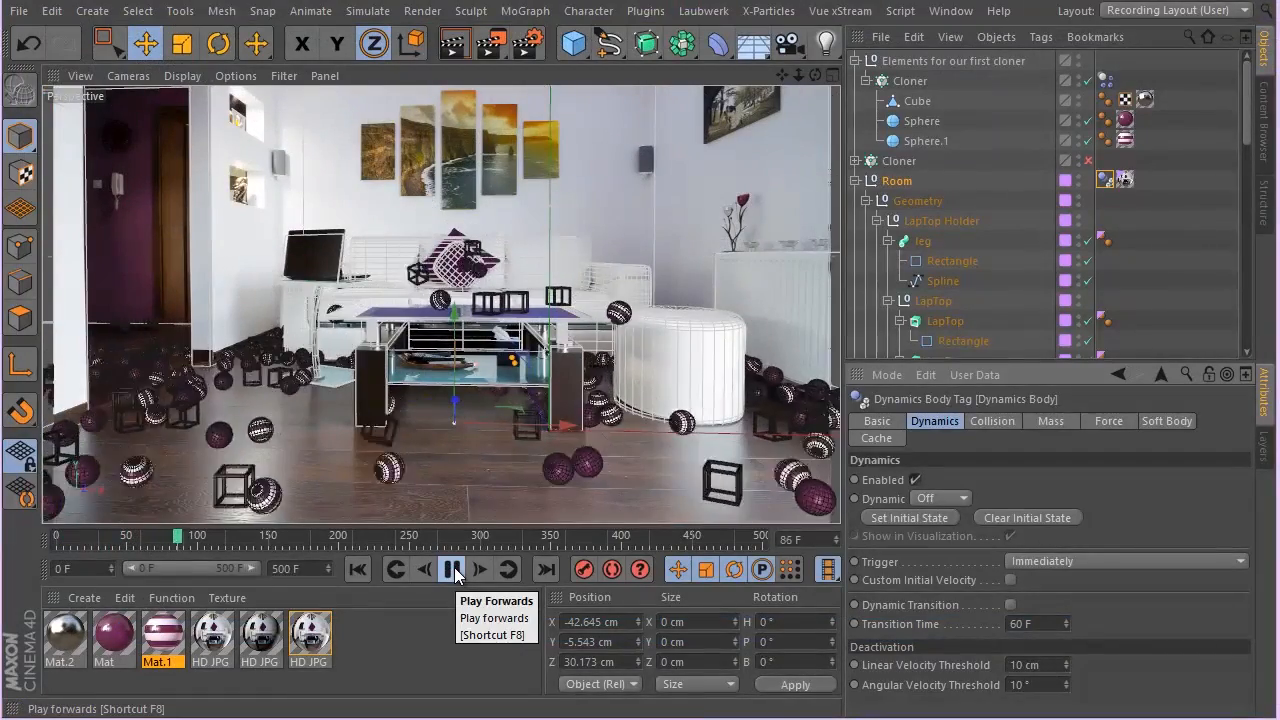
pyautogui.click(451, 569)
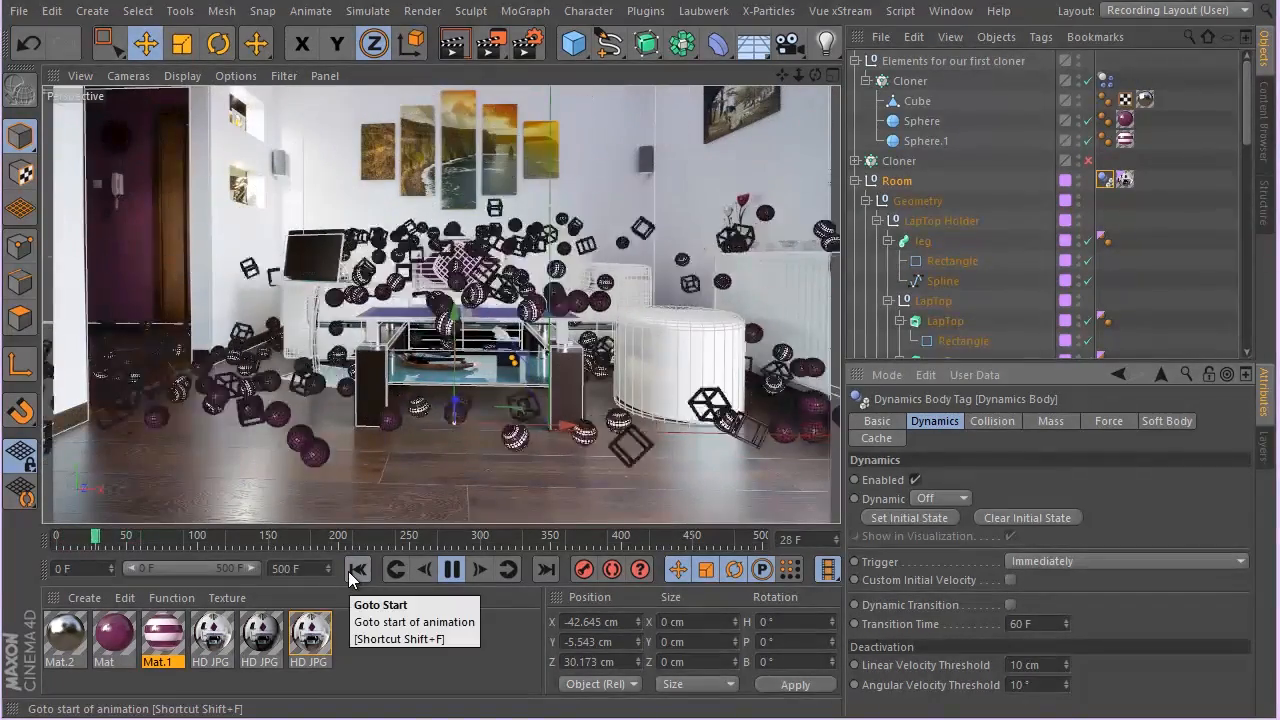
pyautogui.click(358, 568)
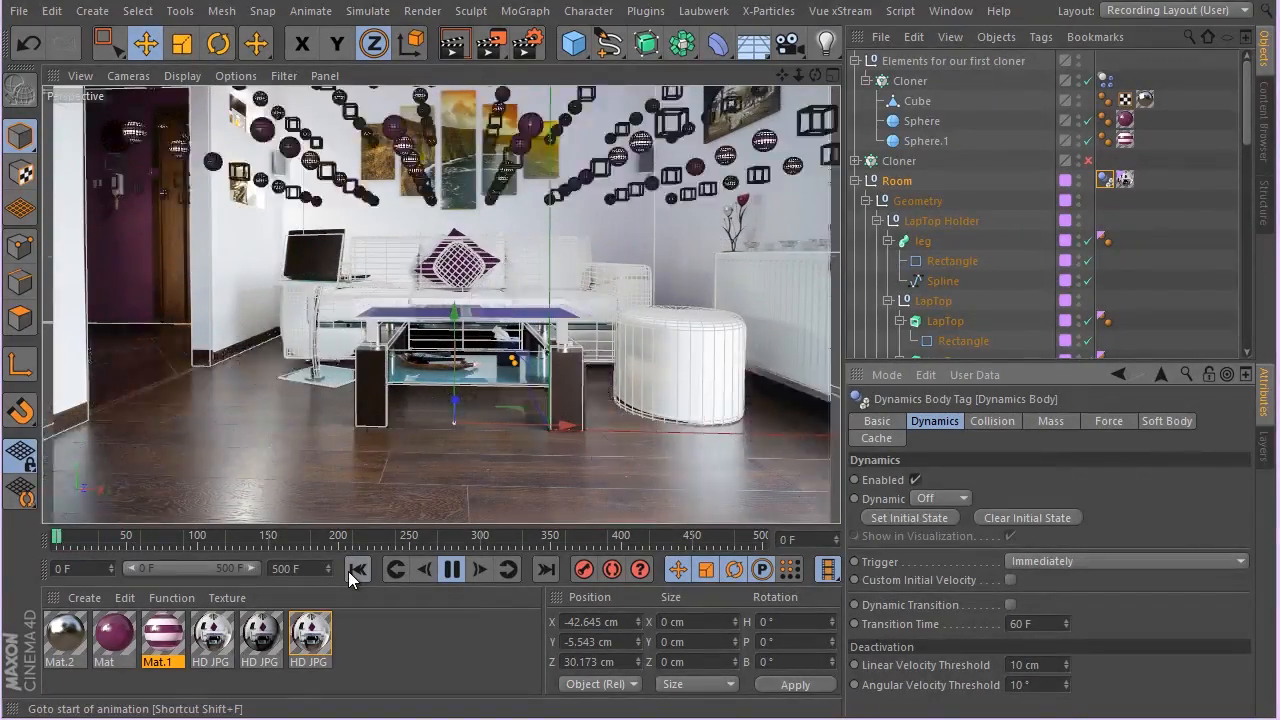
pyautogui.click(450, 569)
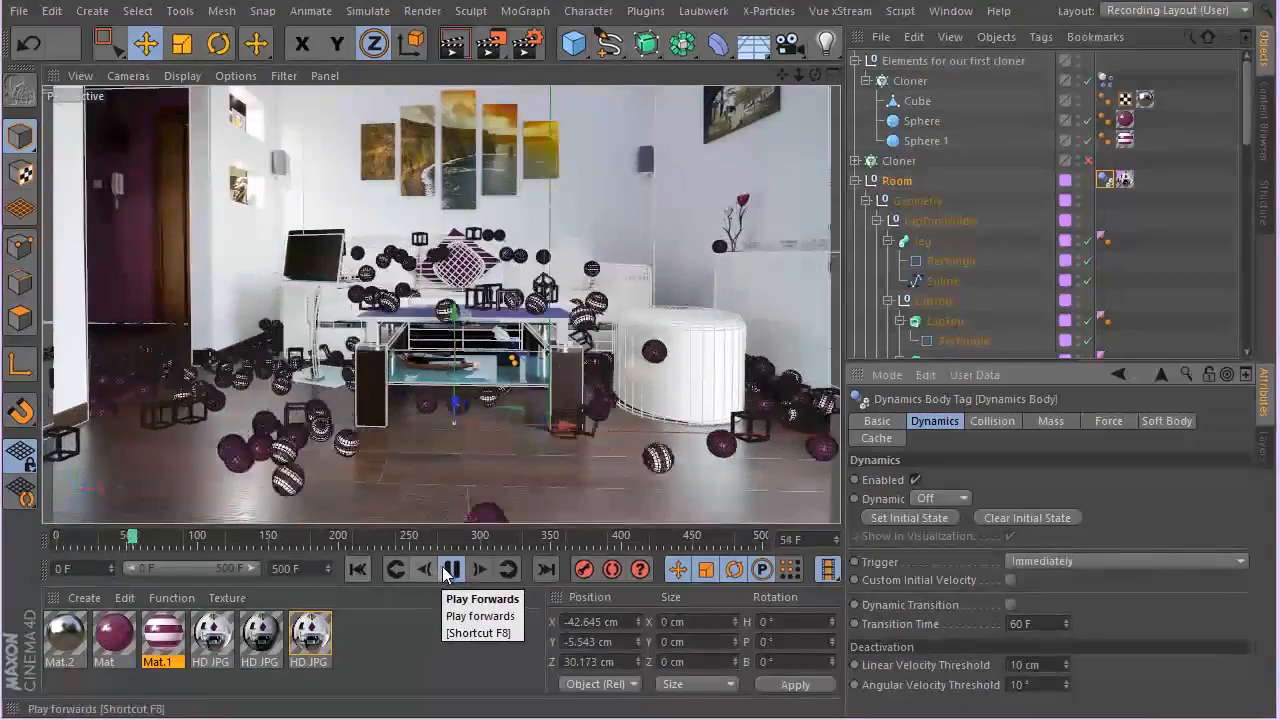
pyautogui.click(357, 569)
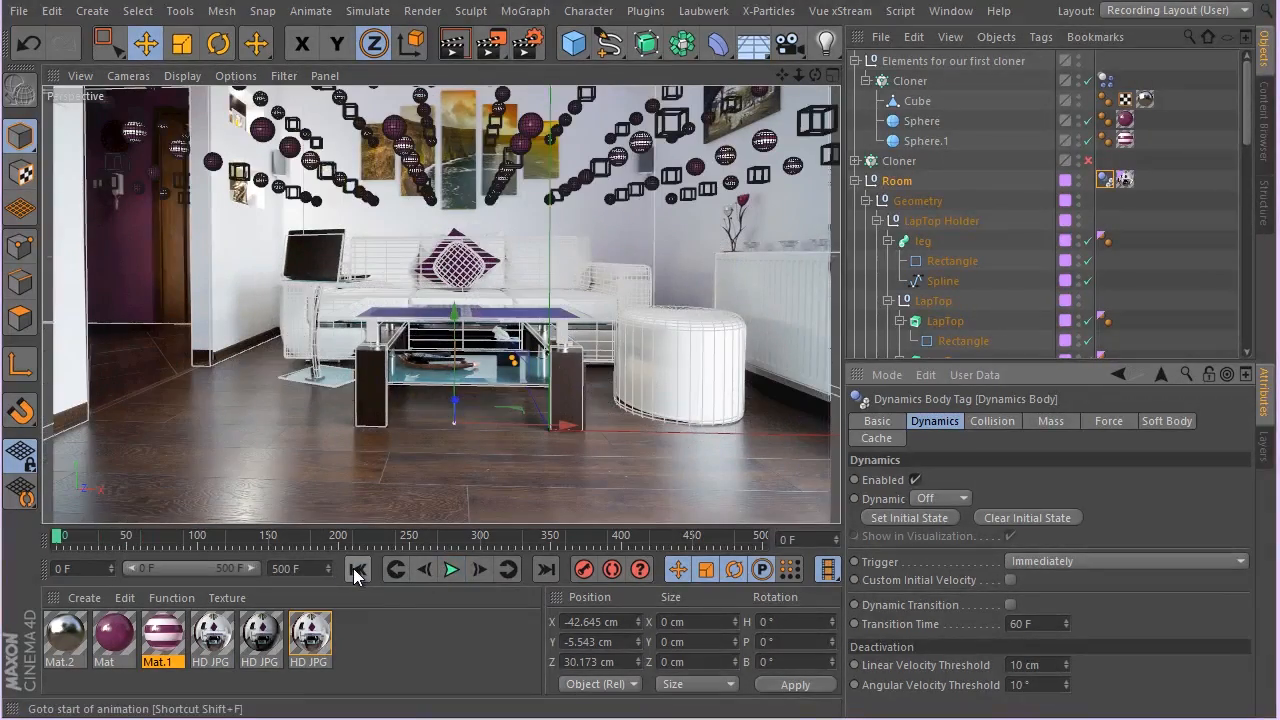
pyautogui.click(451, 569)
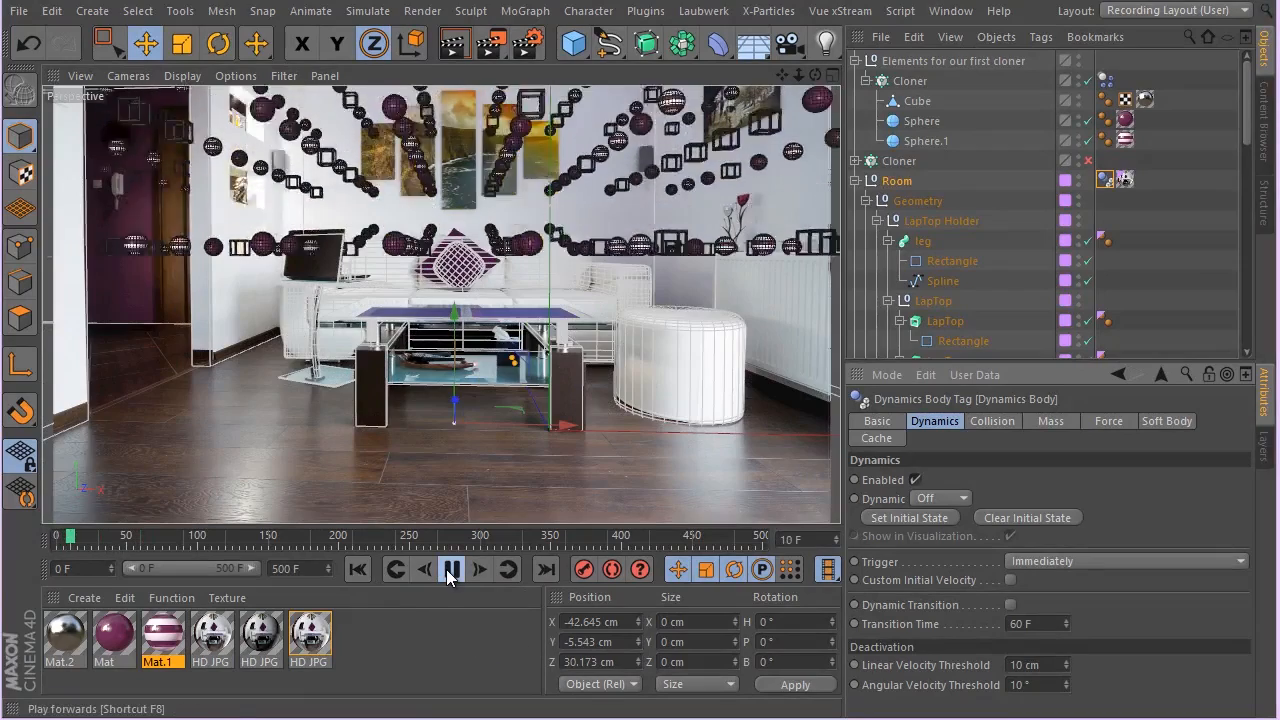
pyautogui.click(451, 569)
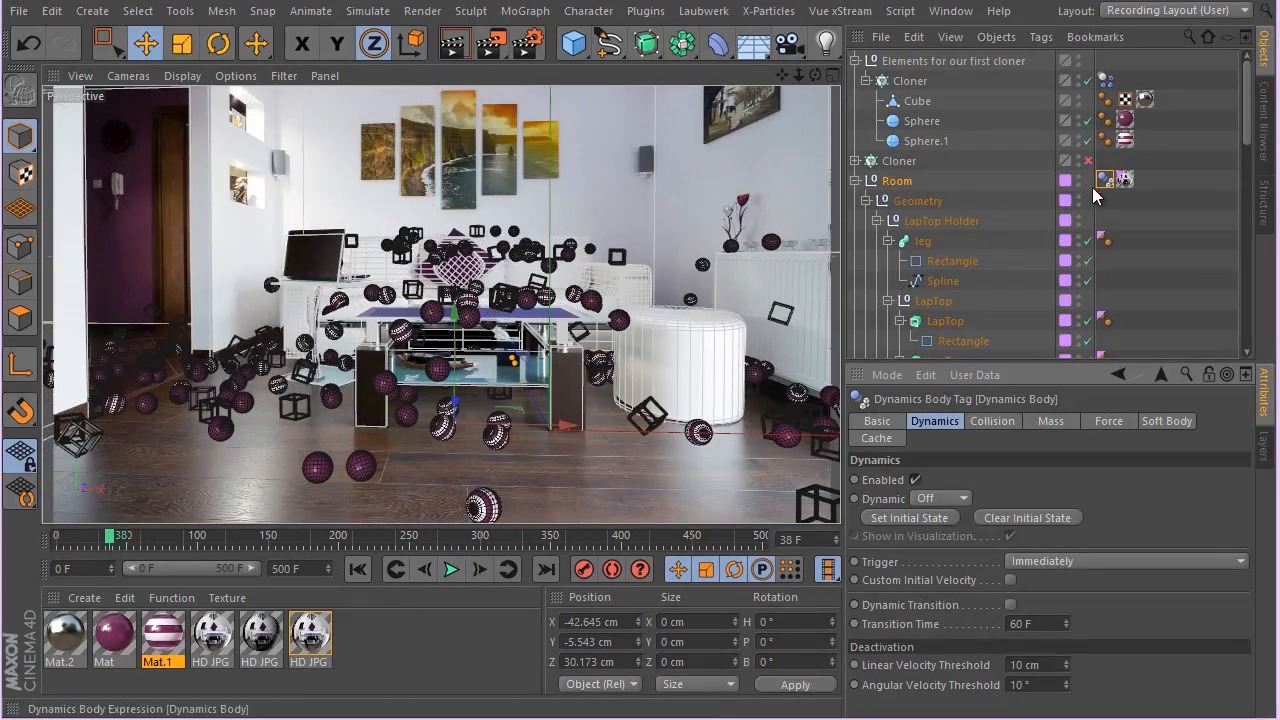
# - Collapse the Room group and bring up the body tag's Dynamics and Collision settings
pyautogui.click(866, 181)
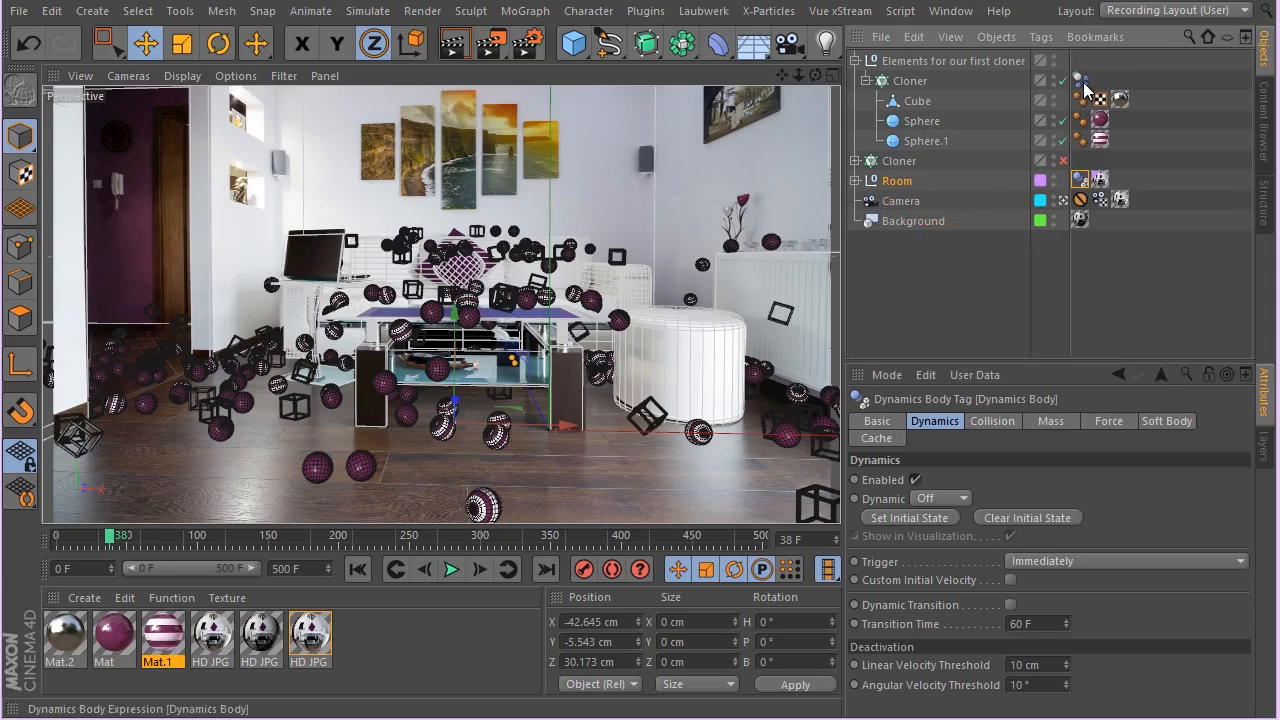
pyautogui.click(935, 498)
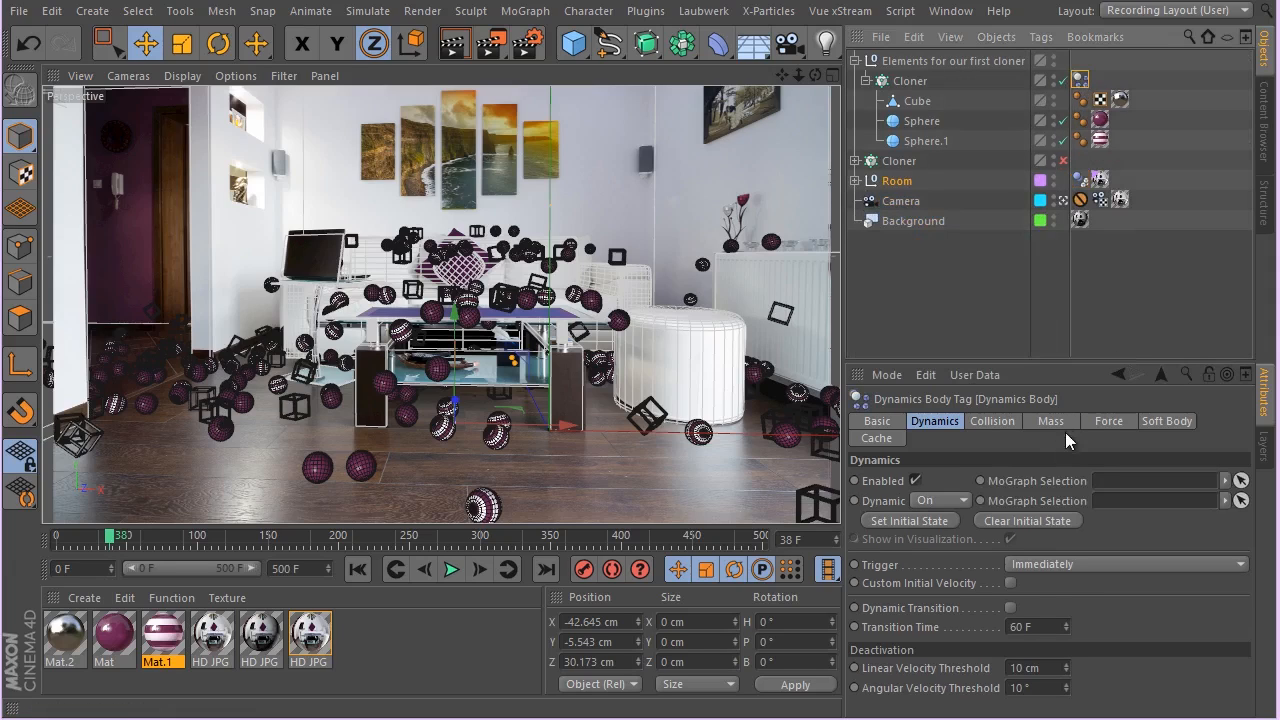
pyautogui.click(992, 420)
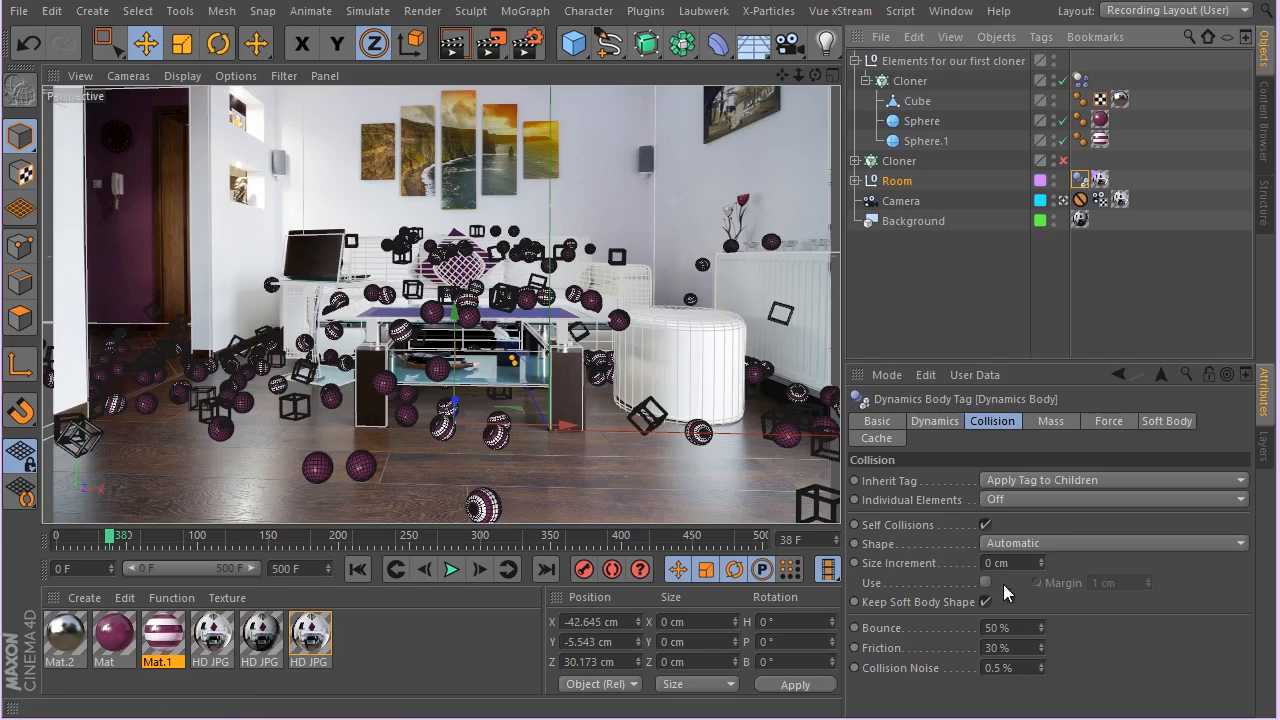
pyautogui.moveTo(985, 635)
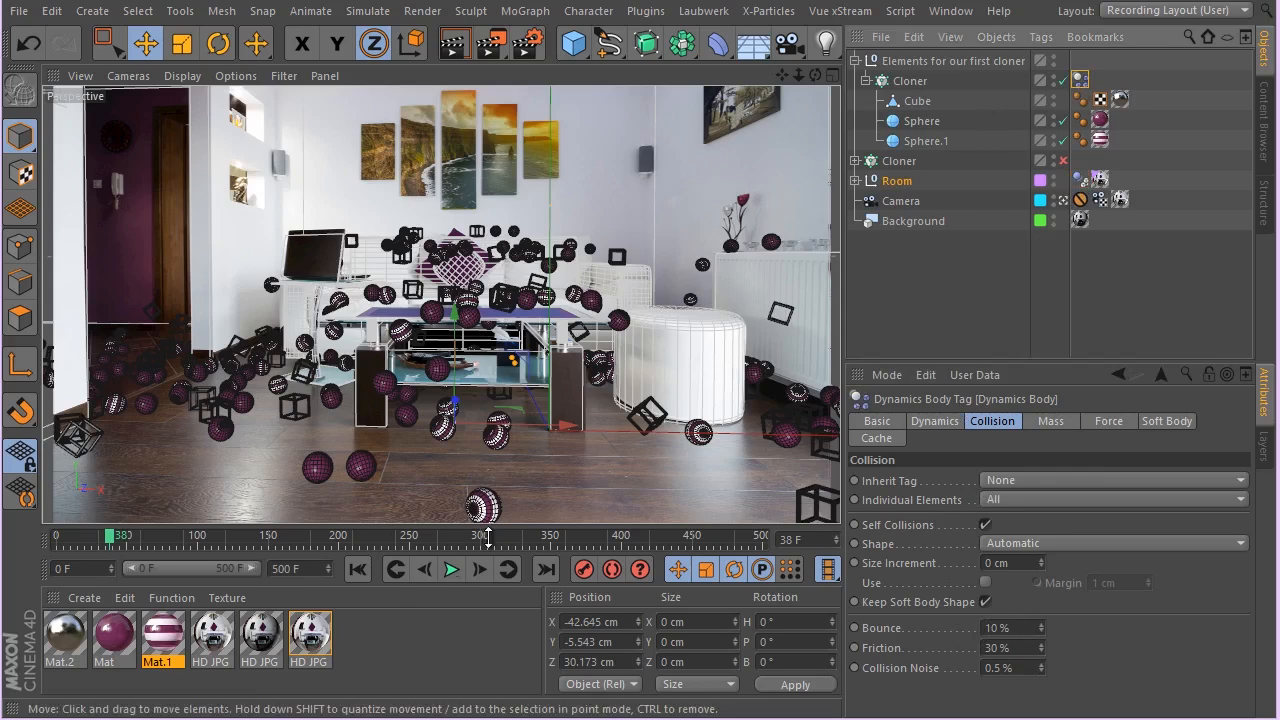
pyautogui.moveTo(357, 569)
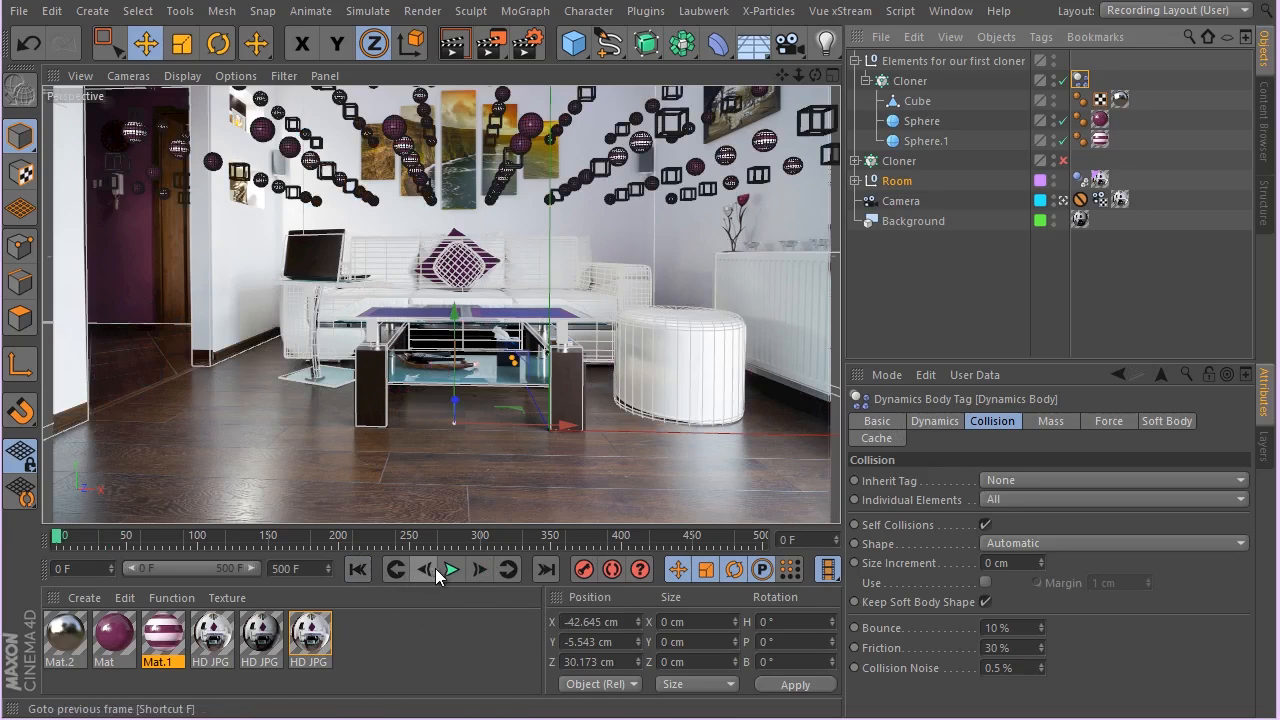
pyautogui.click(449, 569)
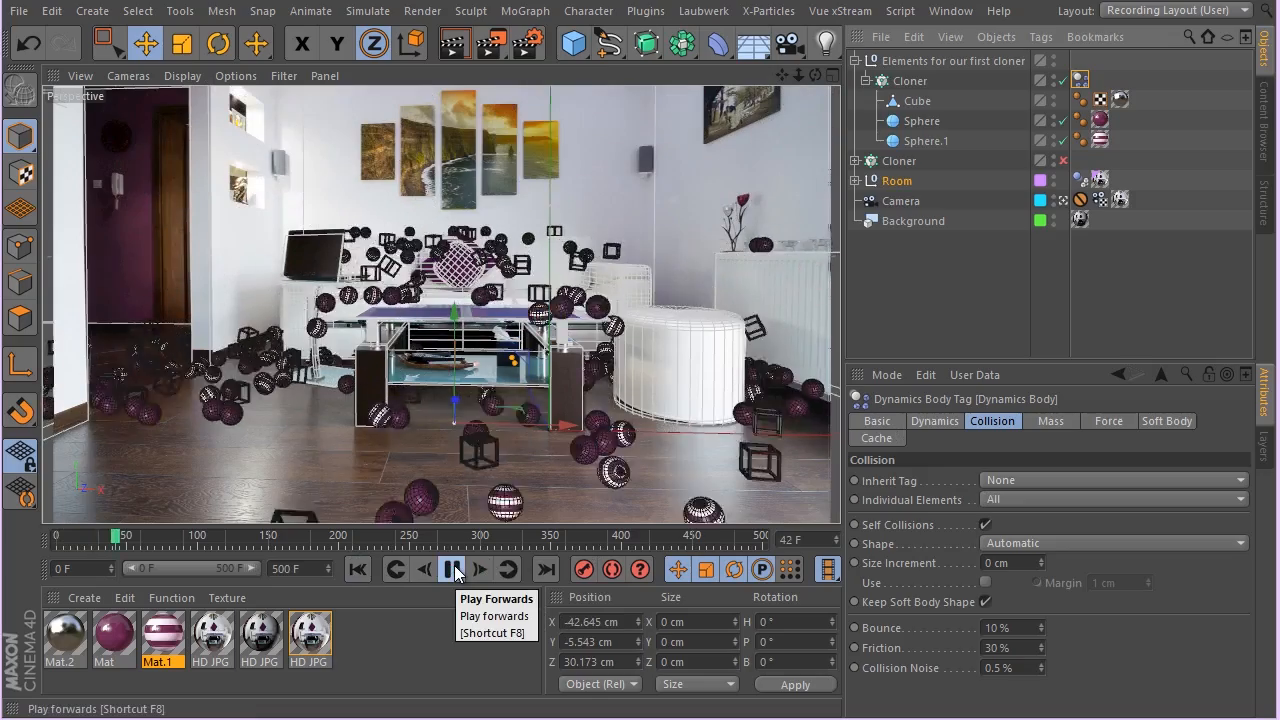
pyautogui.click(452, 569)
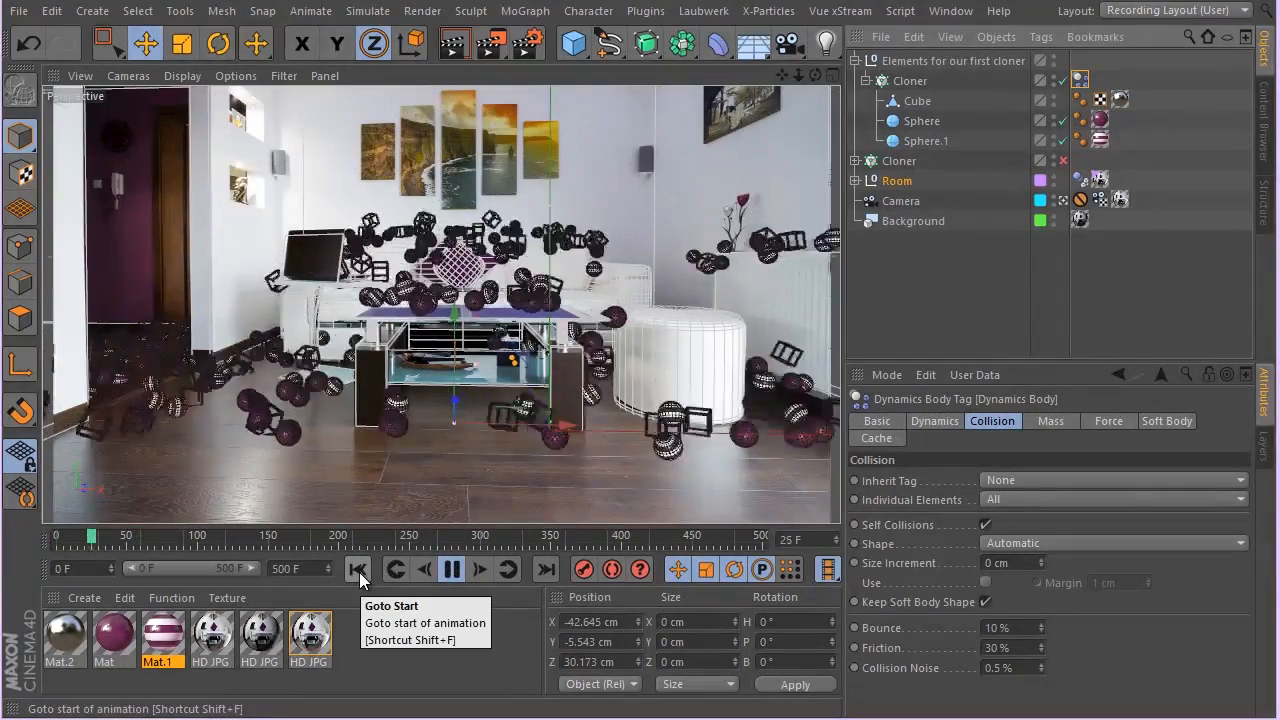
pyautogui.click(357, 568)
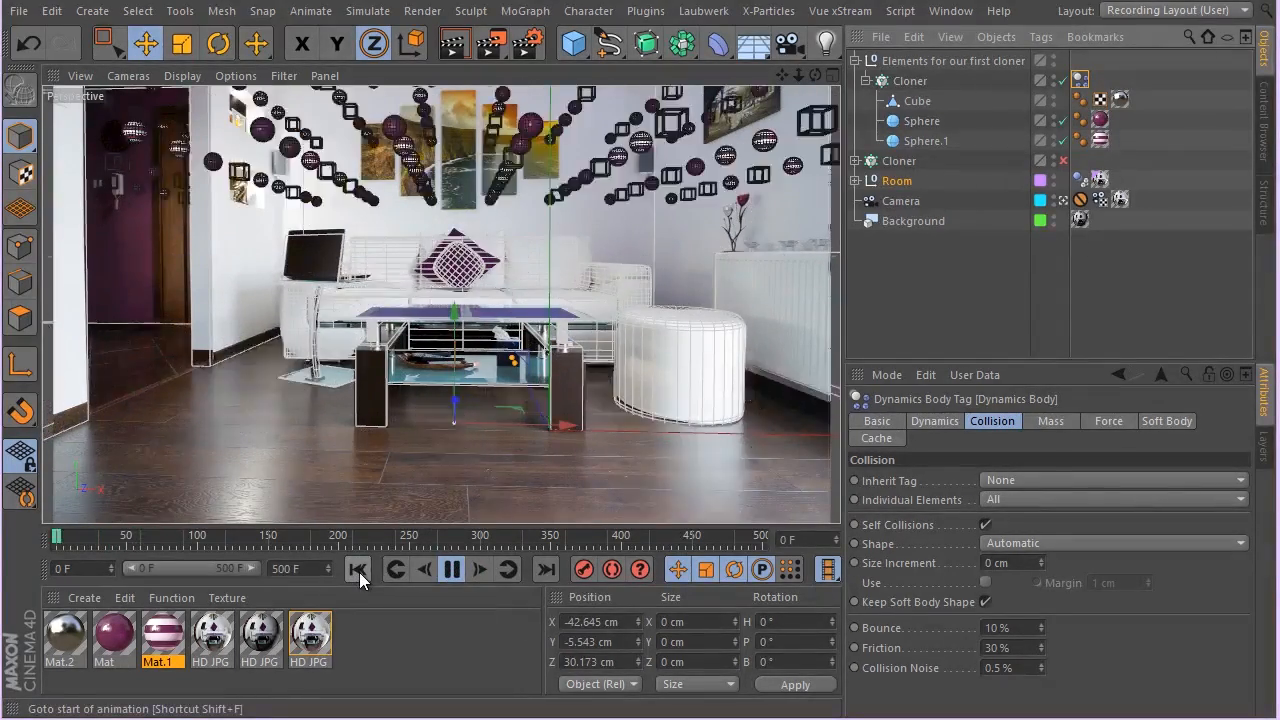
pyautogui.click(479, 569)
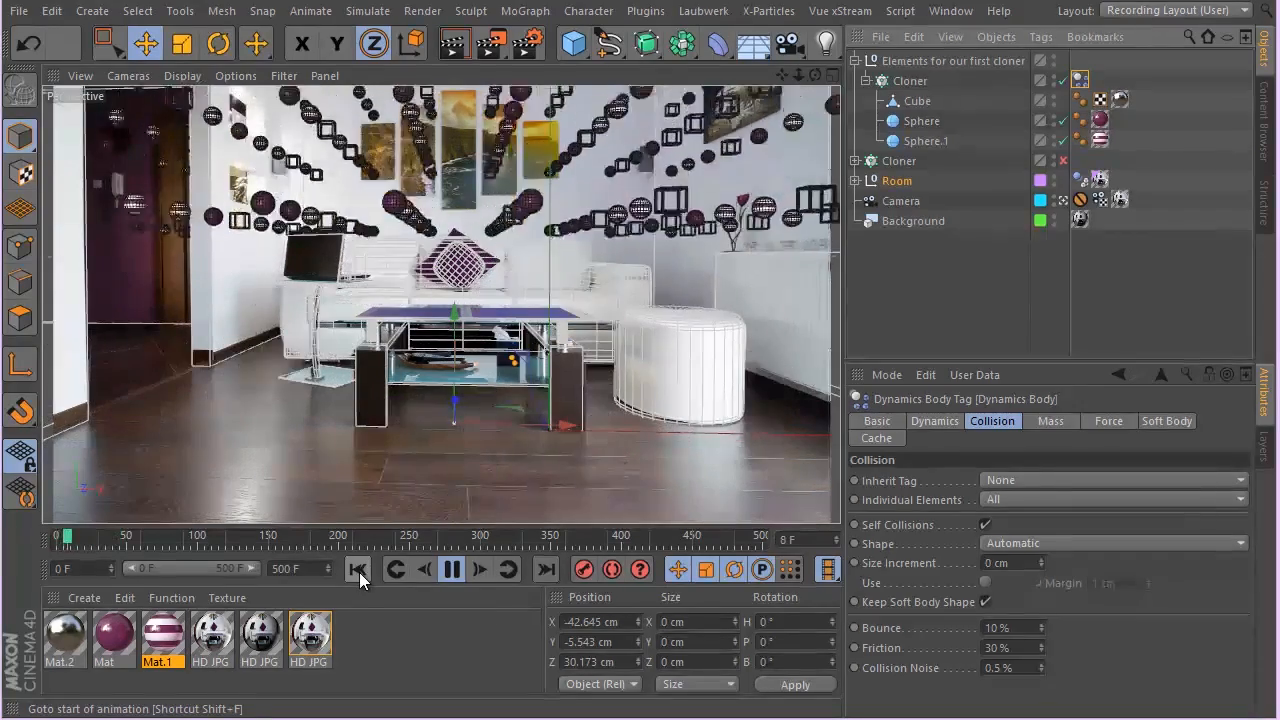
pyautogui.moveTo(357, 569)
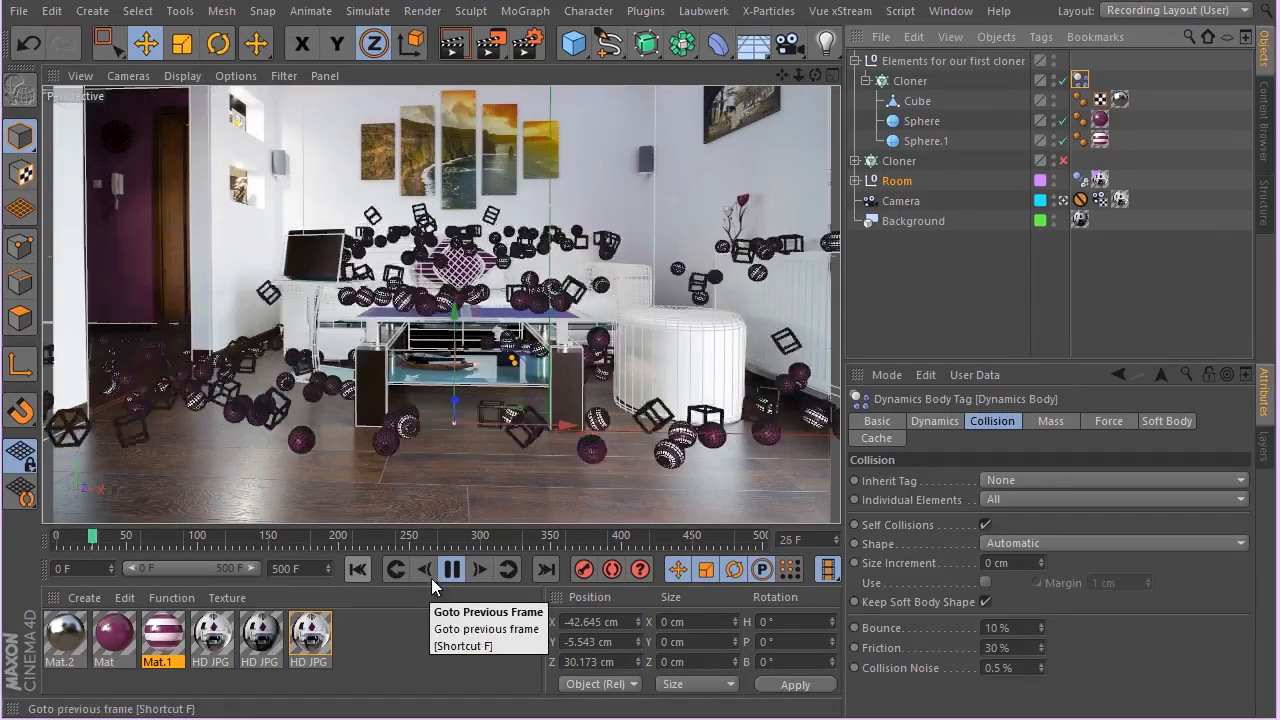
pyautogui.click(451, 568)
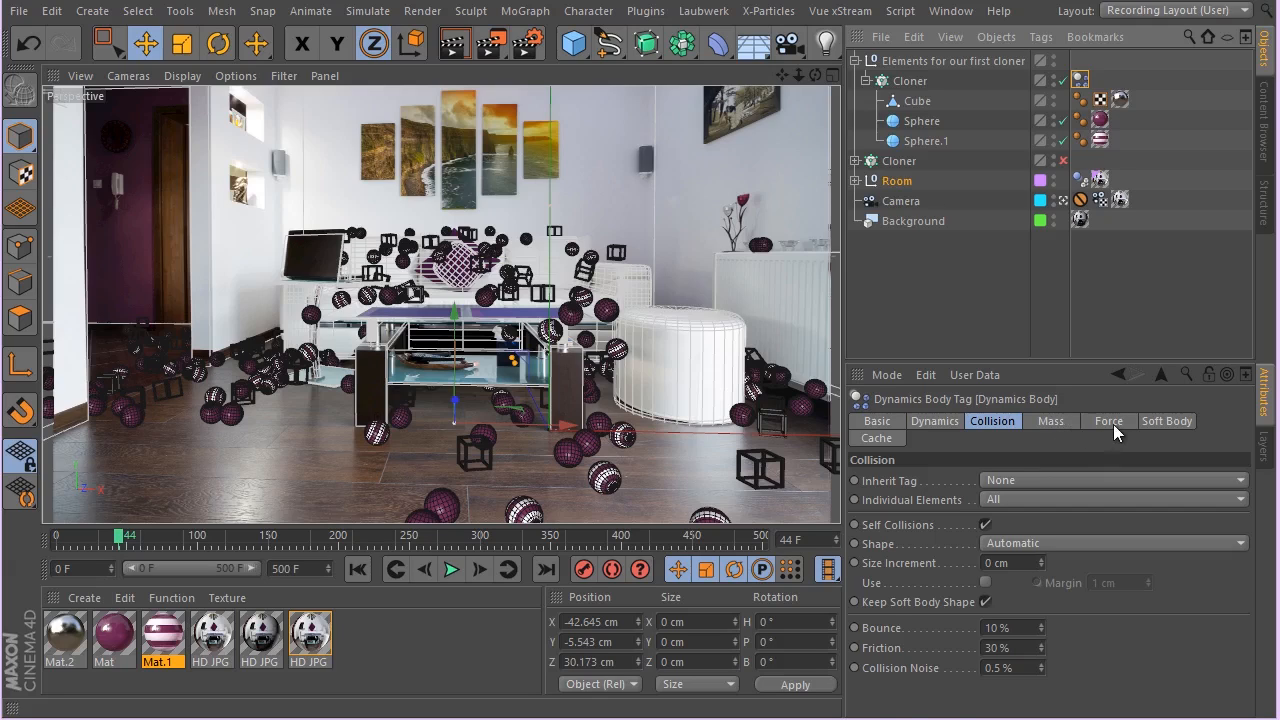
# - Set linear and angular damping to 20% in the Force tab, then rewind to frame 0
pyautogui.click(1108, 420)
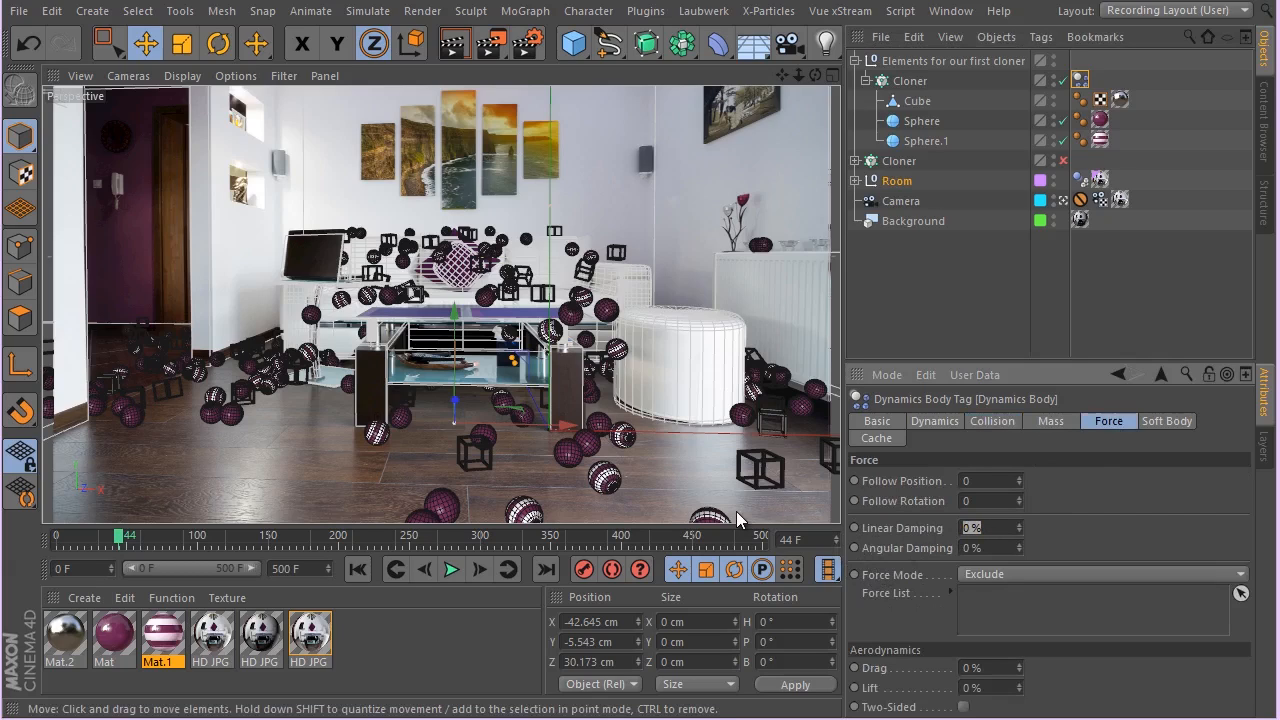
pyautogui.moveTo(833, 518)
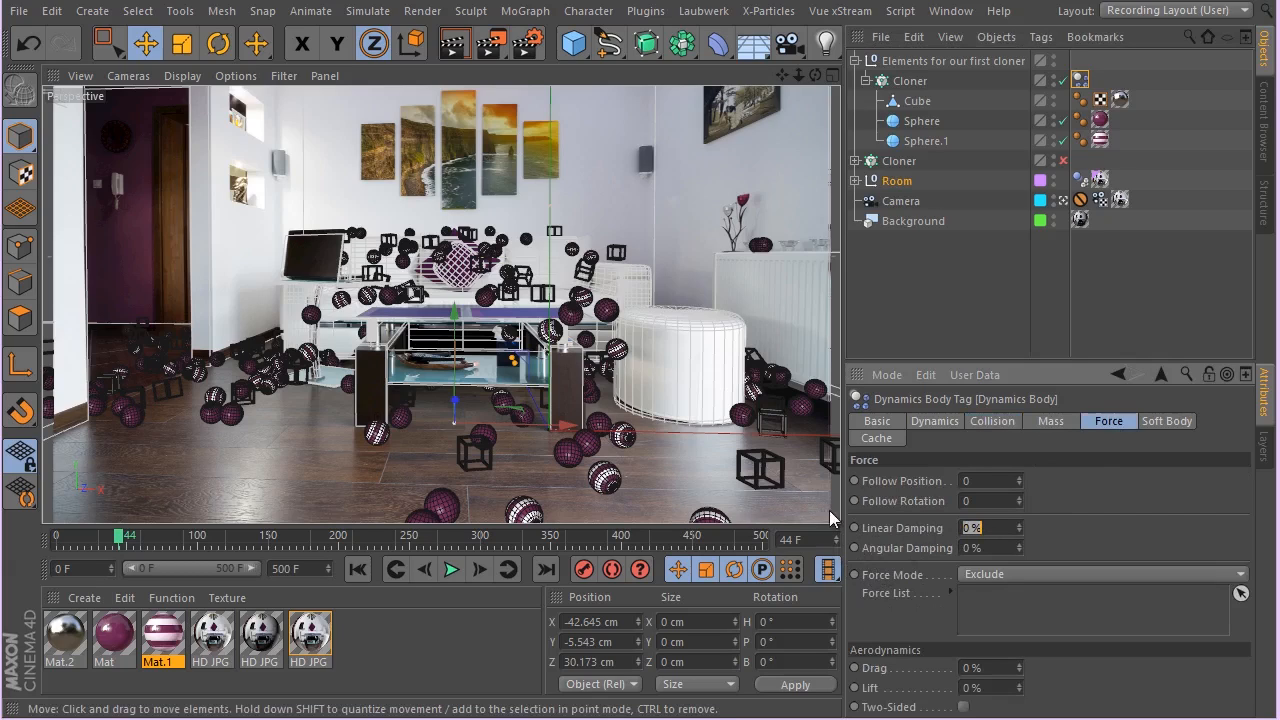
pyautogui.moveTo(858, 553)
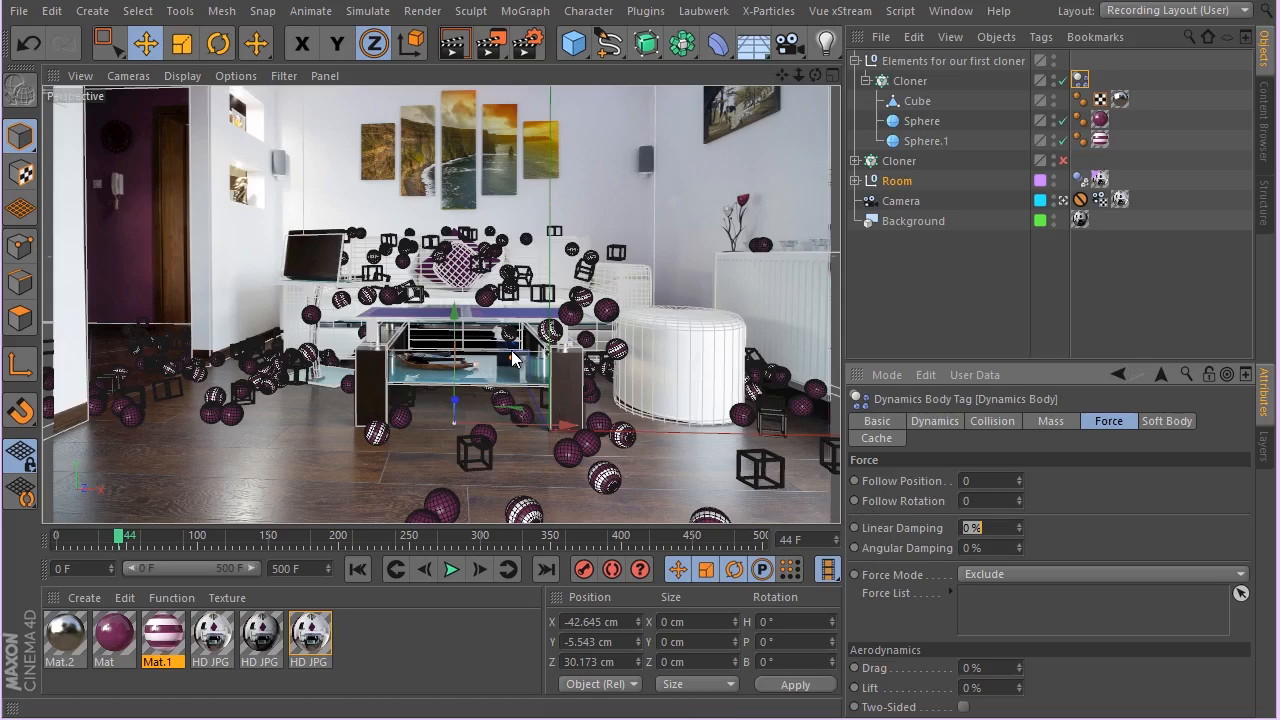
pyautogui.moveTo(340, 415)
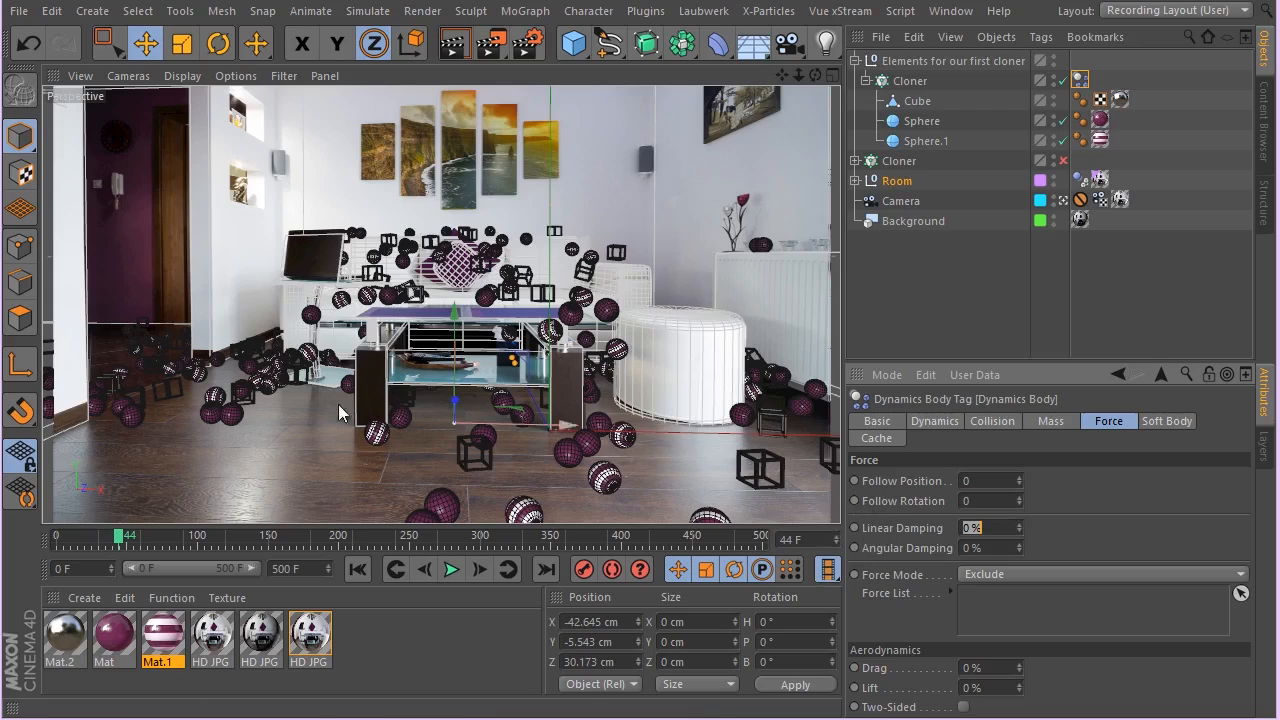
pyautogui.moveTo(815, 483)
pyautogui.write('20')
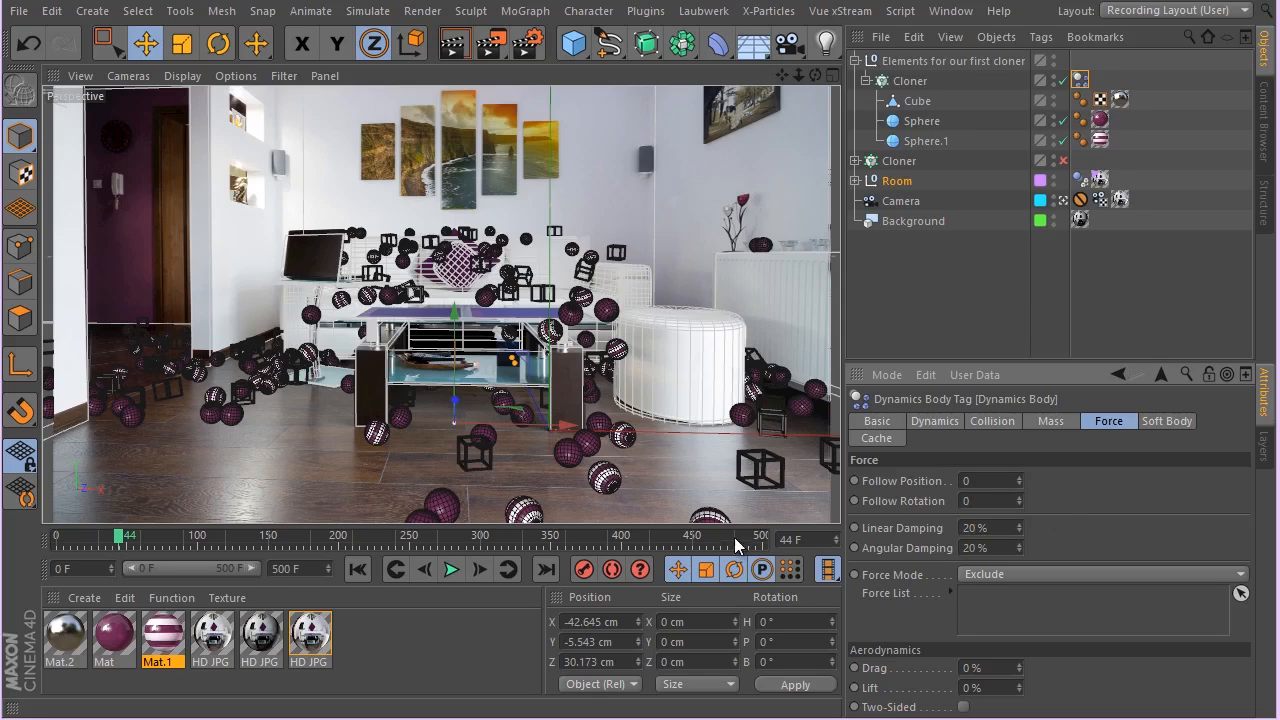
pyautogui.click(451, 569)
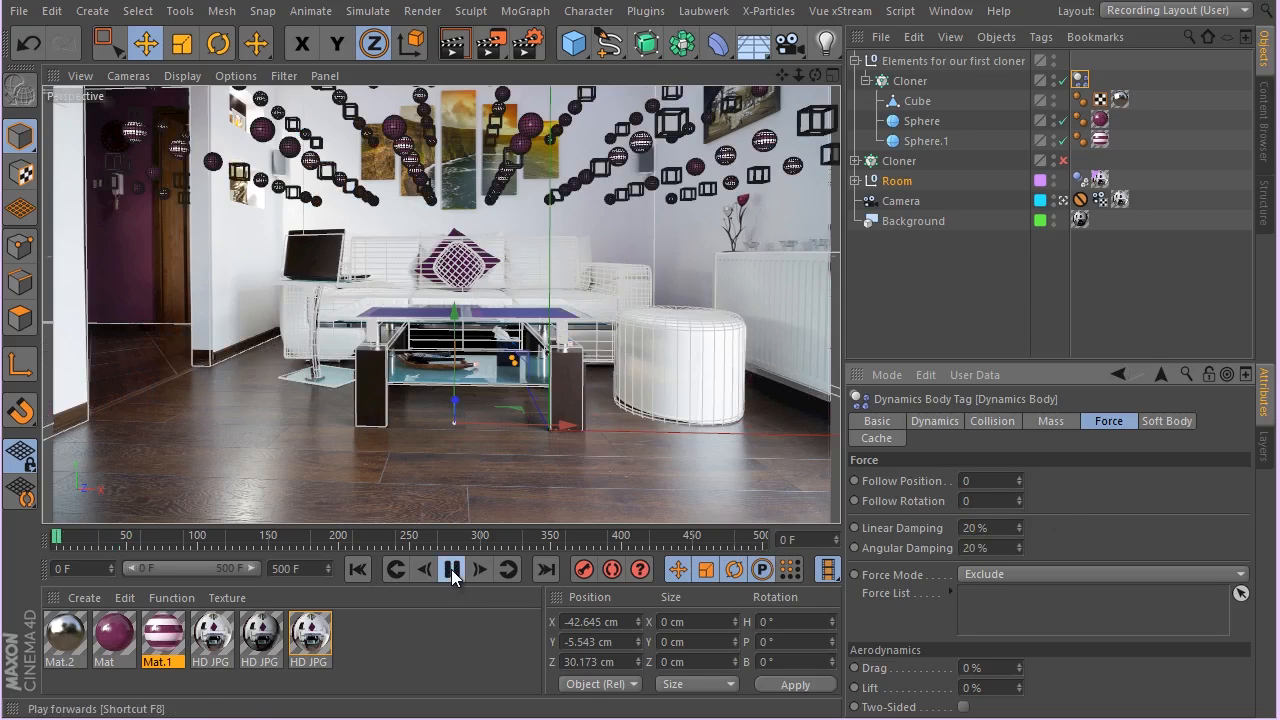
pyautogui.click(452, 569)
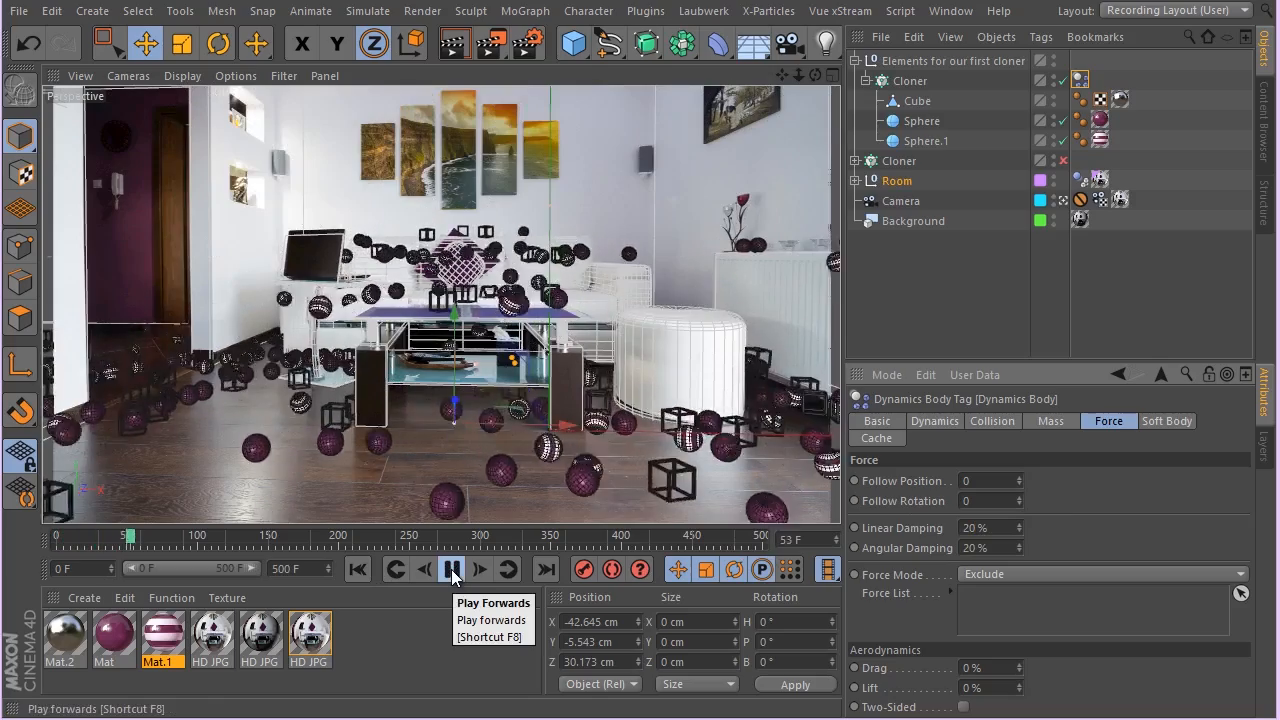
pyautogui.click(452, 569)
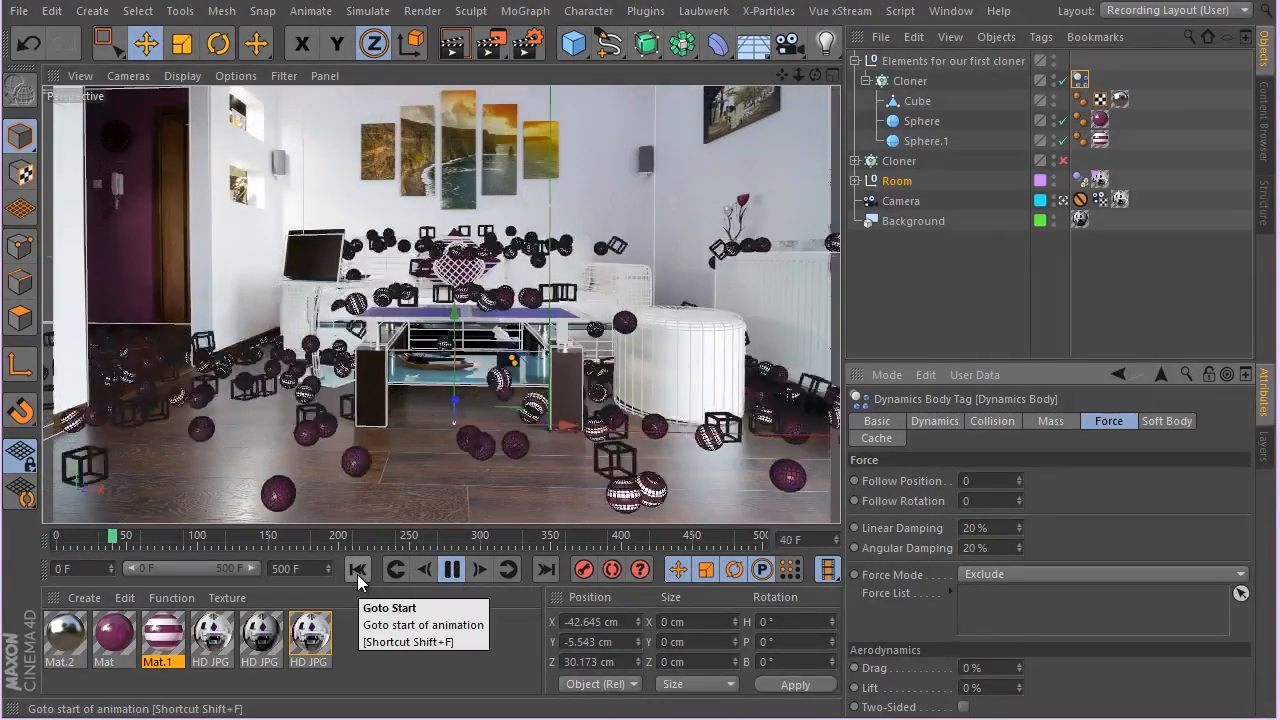
pyautogui.click(358, 569)
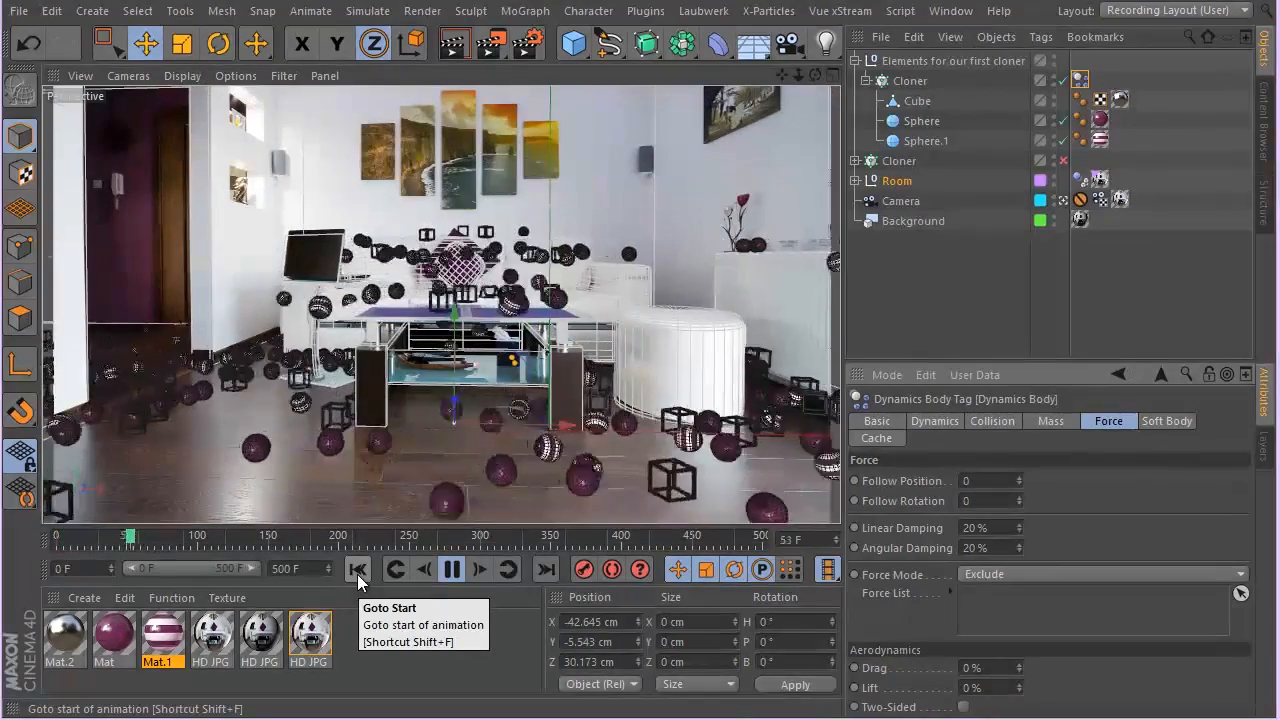
pyautogui.click(358, 569)
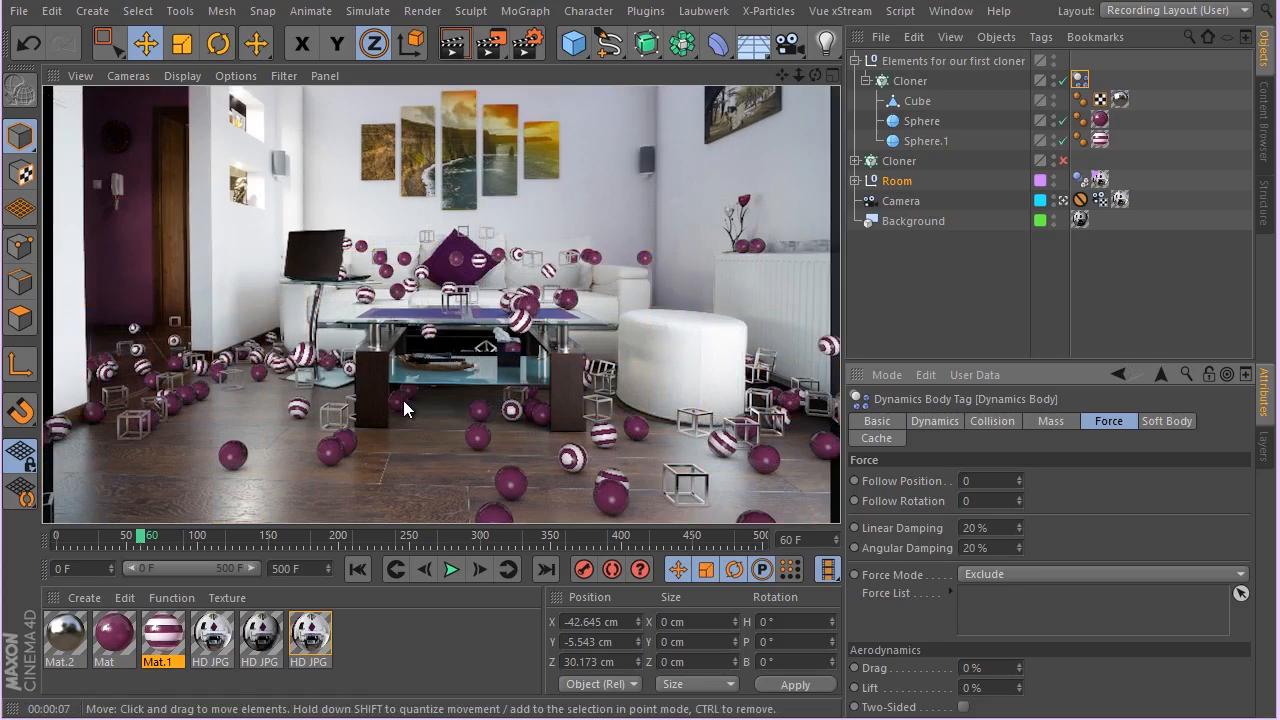
pyautogui.moveTo(415, 417)
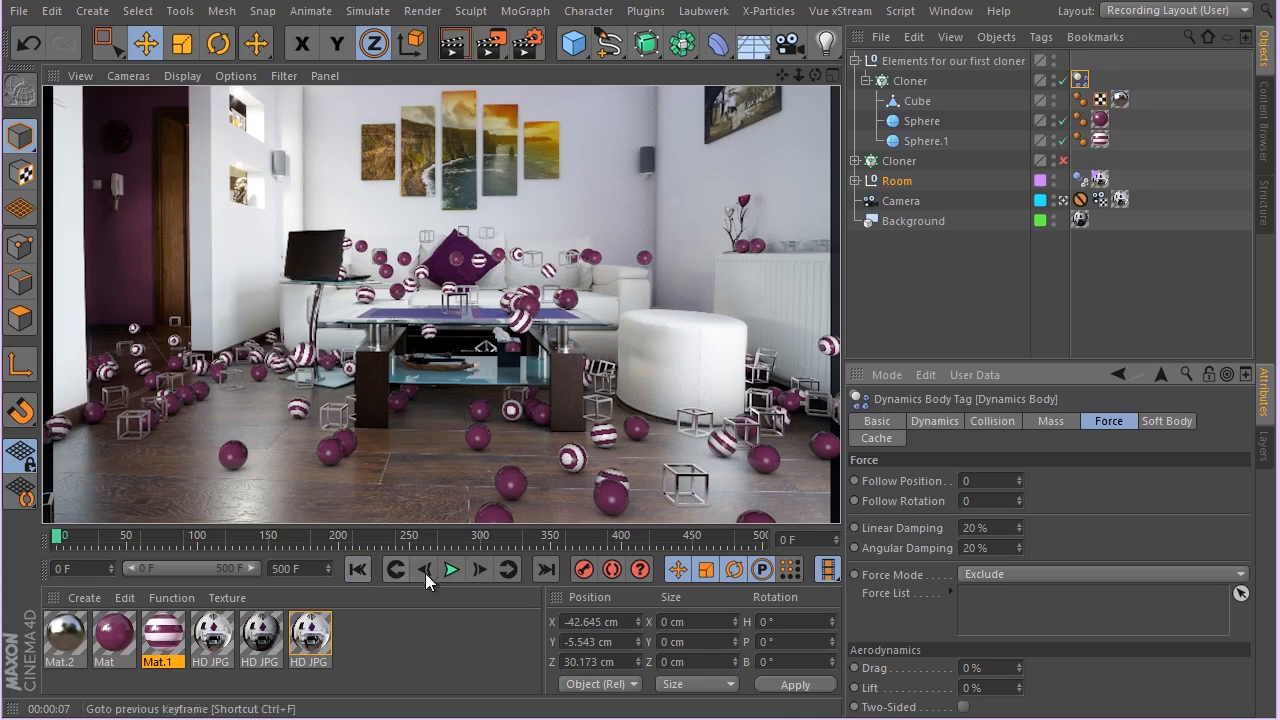
# - Replay the simulation until clones settle by frame 140, stop, and render a preview region
pyautogui.click(450, 569)
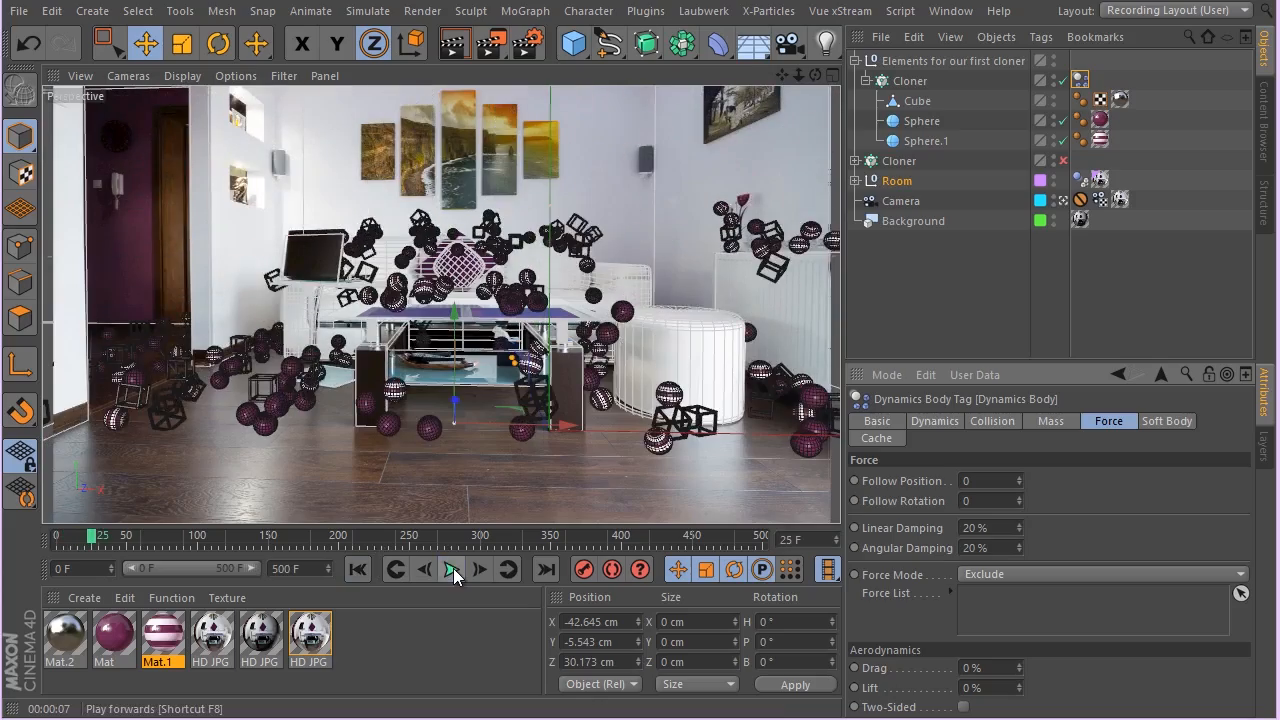
pyautogui.click(451, 568)
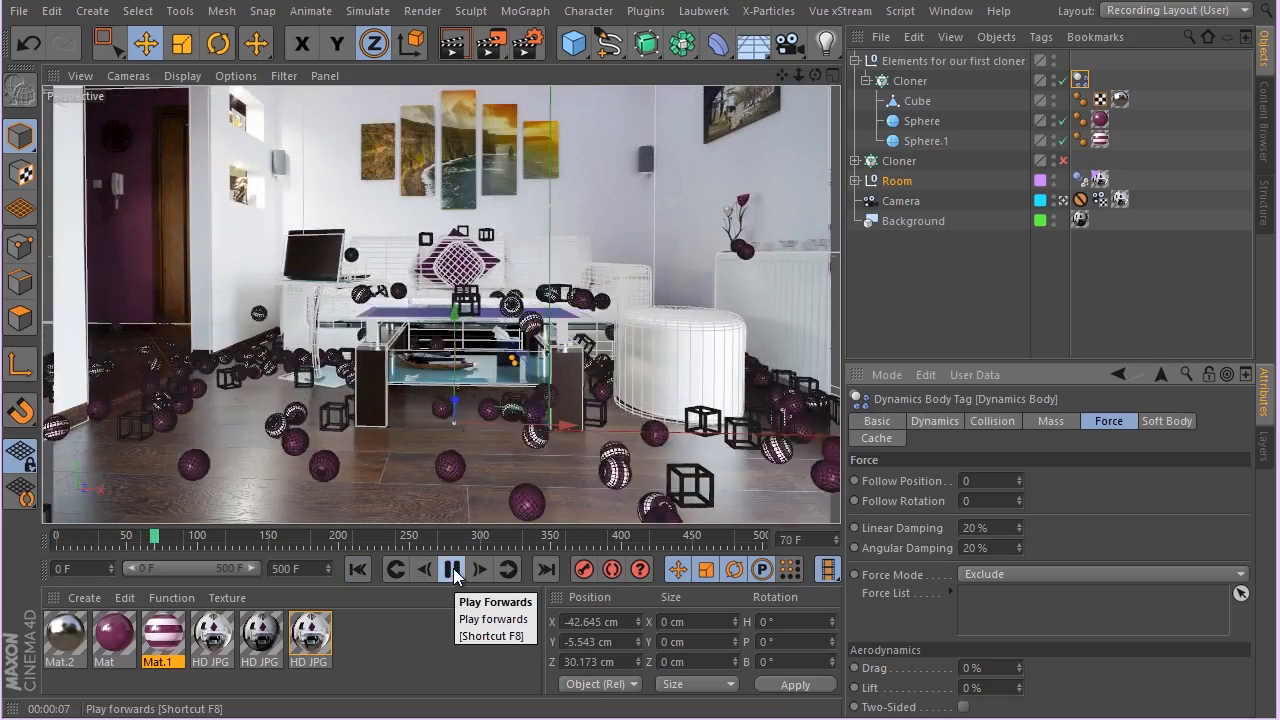
pyautogui.click(452, 569)
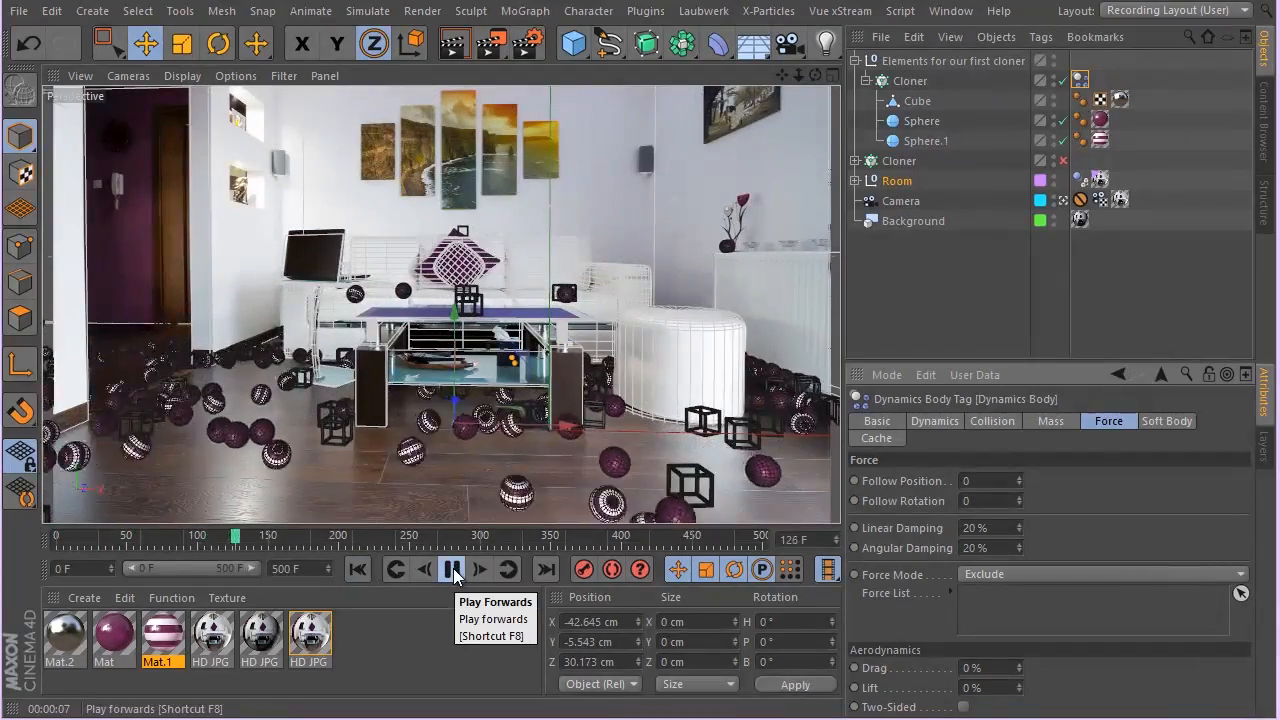
pyautogui.click(451, 569)
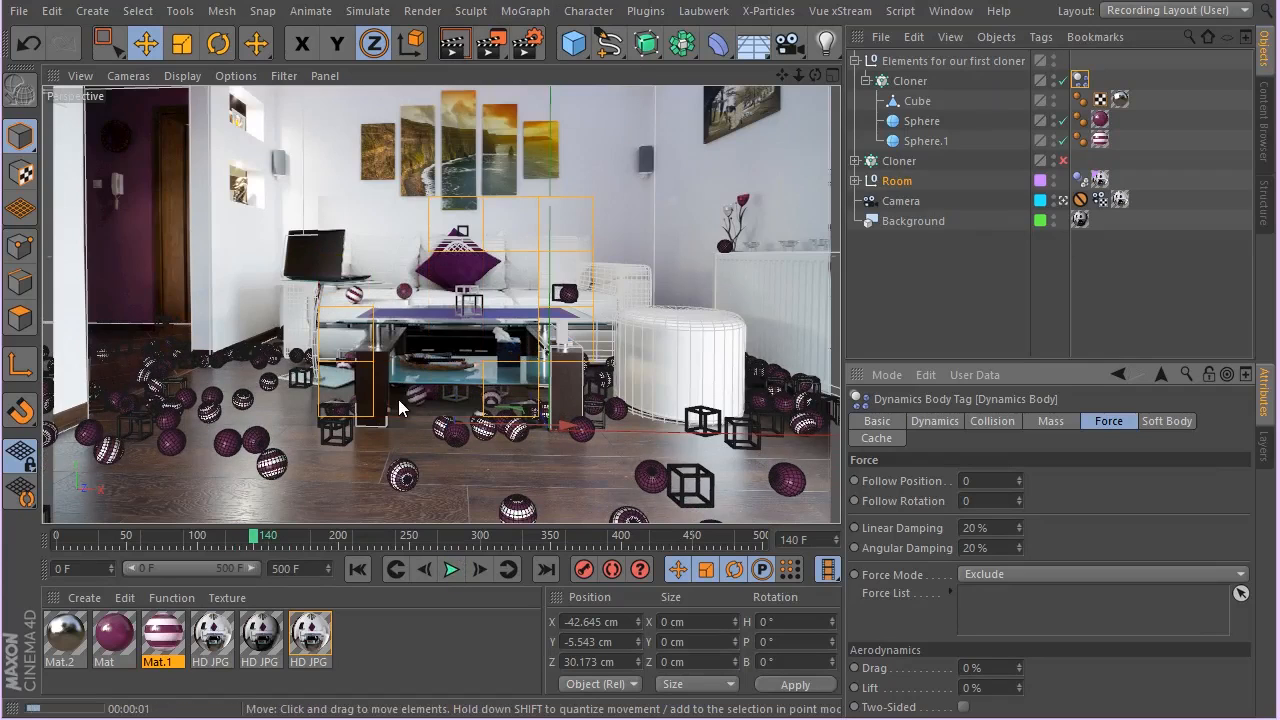
pyautogui.click(451, 569)
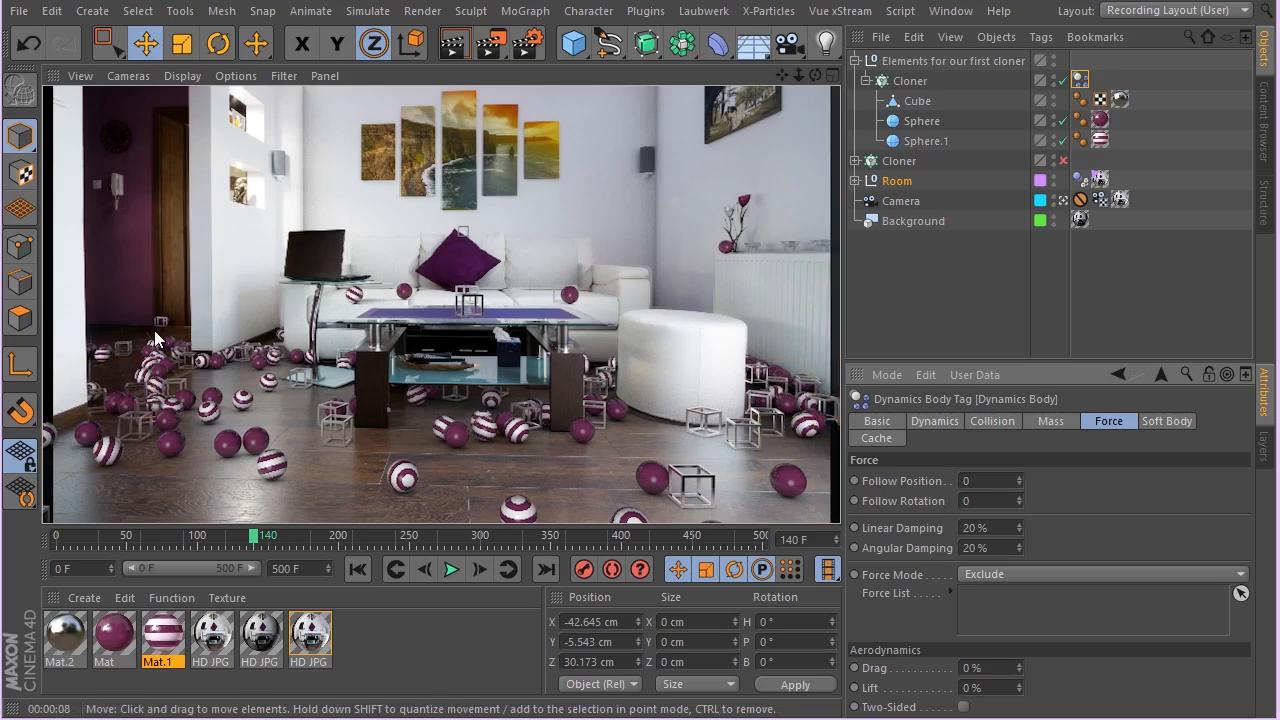
pyautogui.moveTo(320, 383)
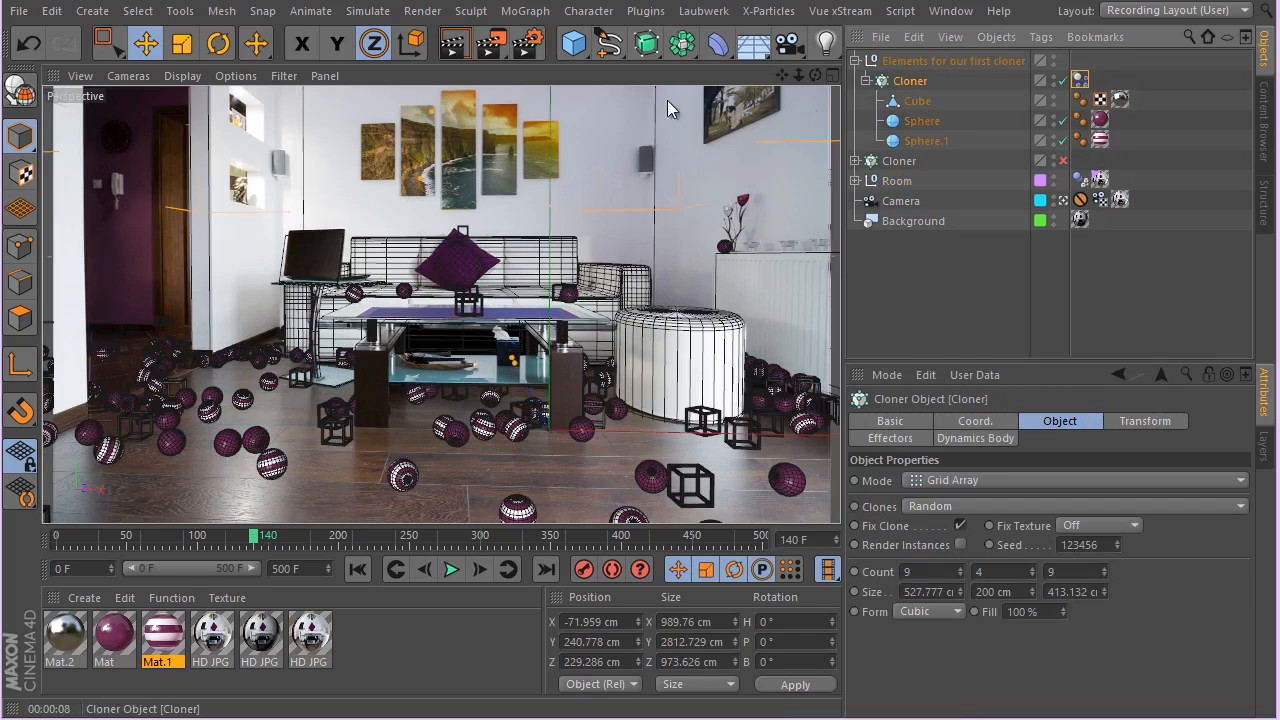
# - Add a Random effector randomizing only clone scale (uniform 0.4), then rewind to frame 0
pyautogui.click(524, 11)
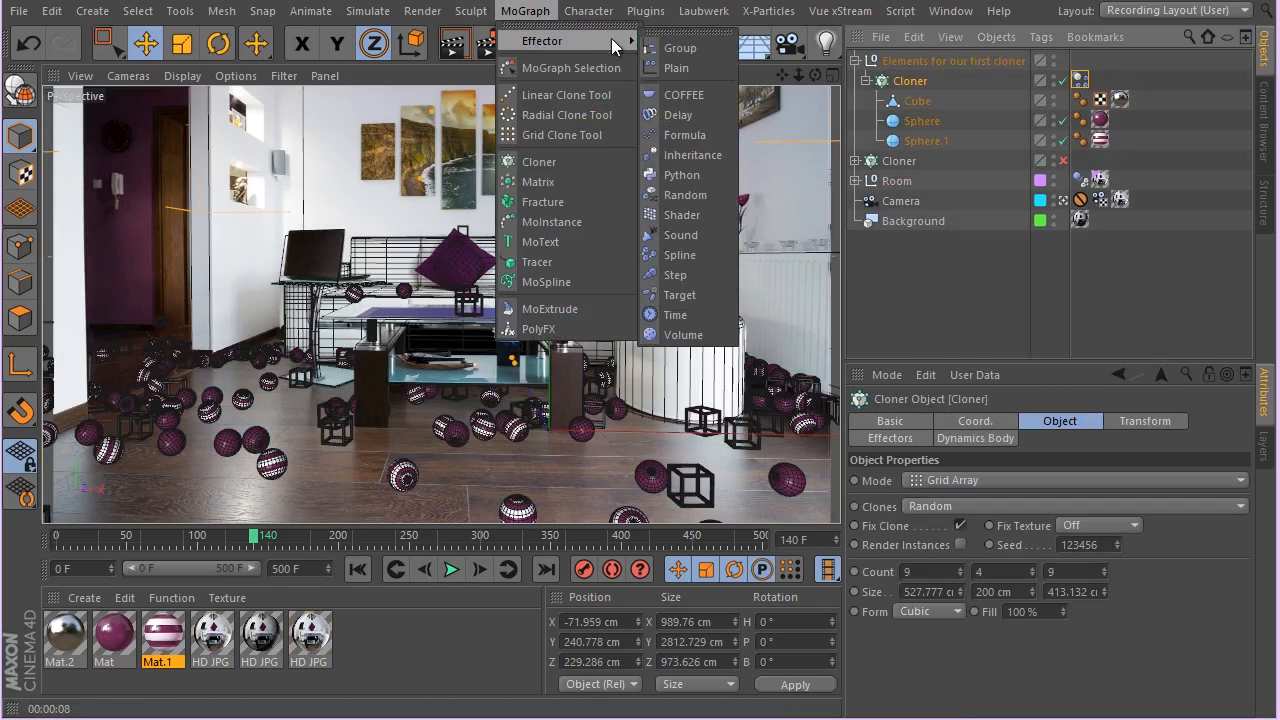
pyautogui.moveTo(682, 175)
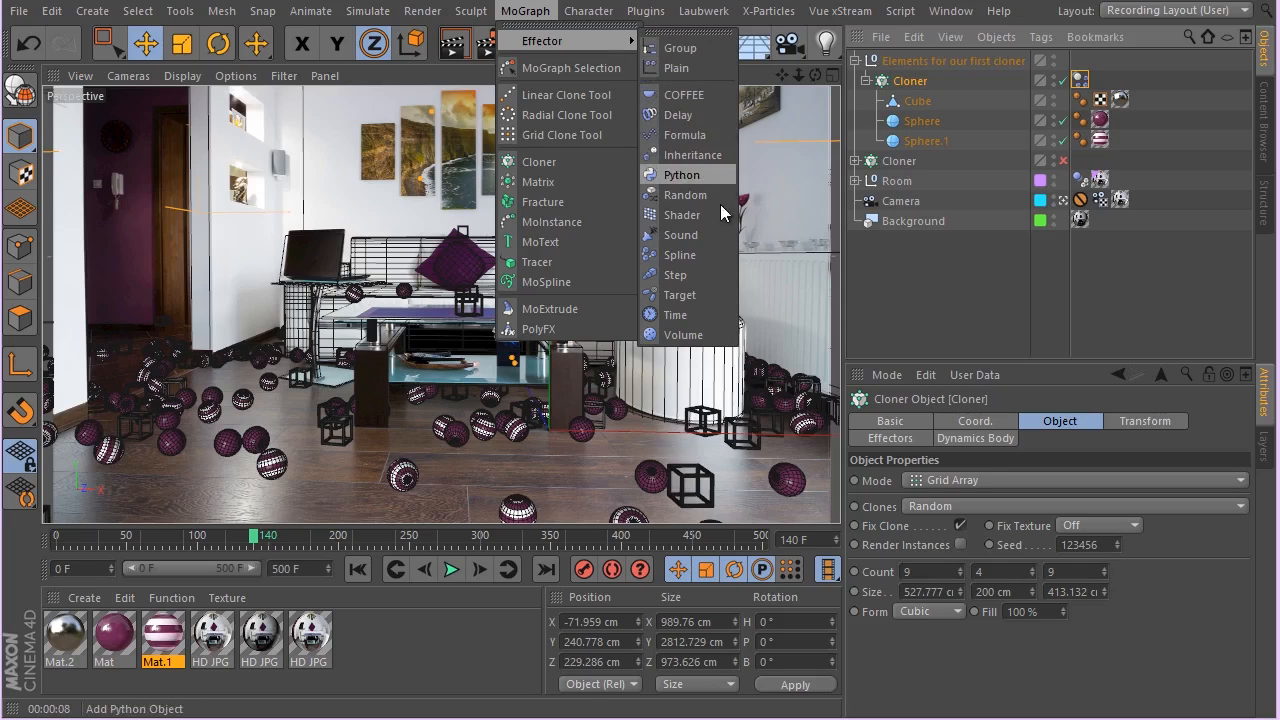
pyautogui.click(685, 195)
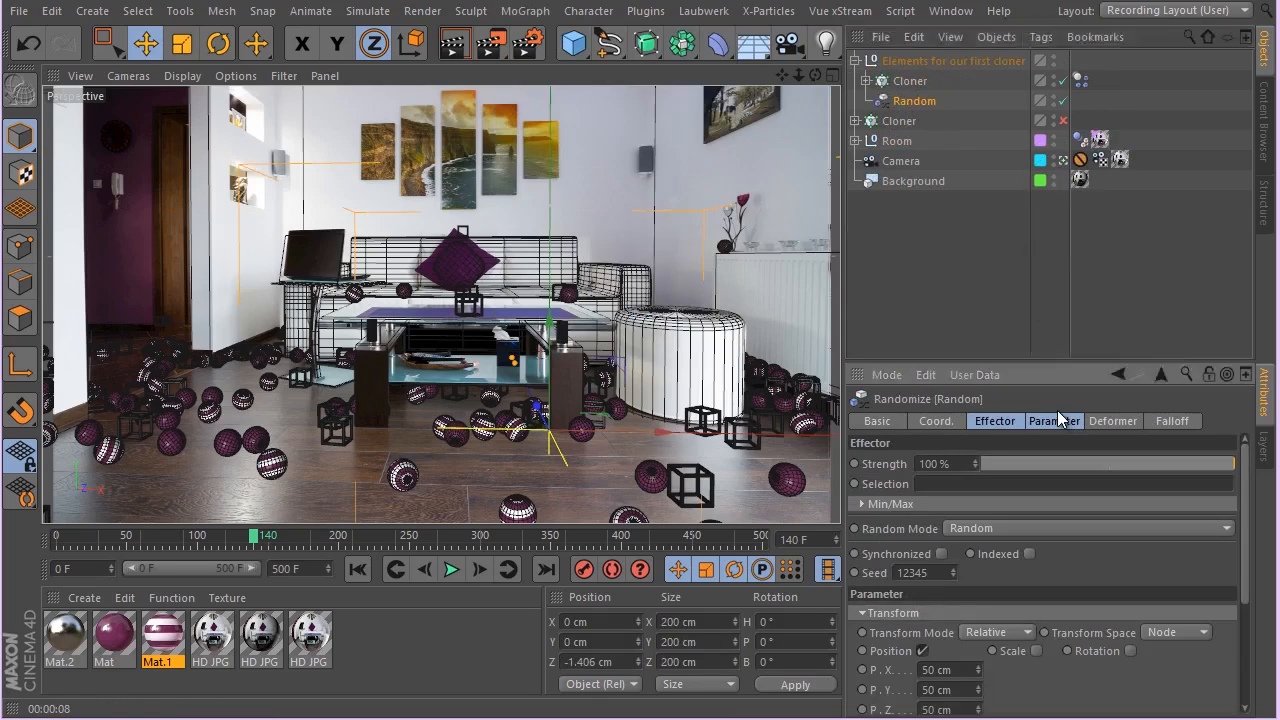
pyautogui.click(1053, 420)
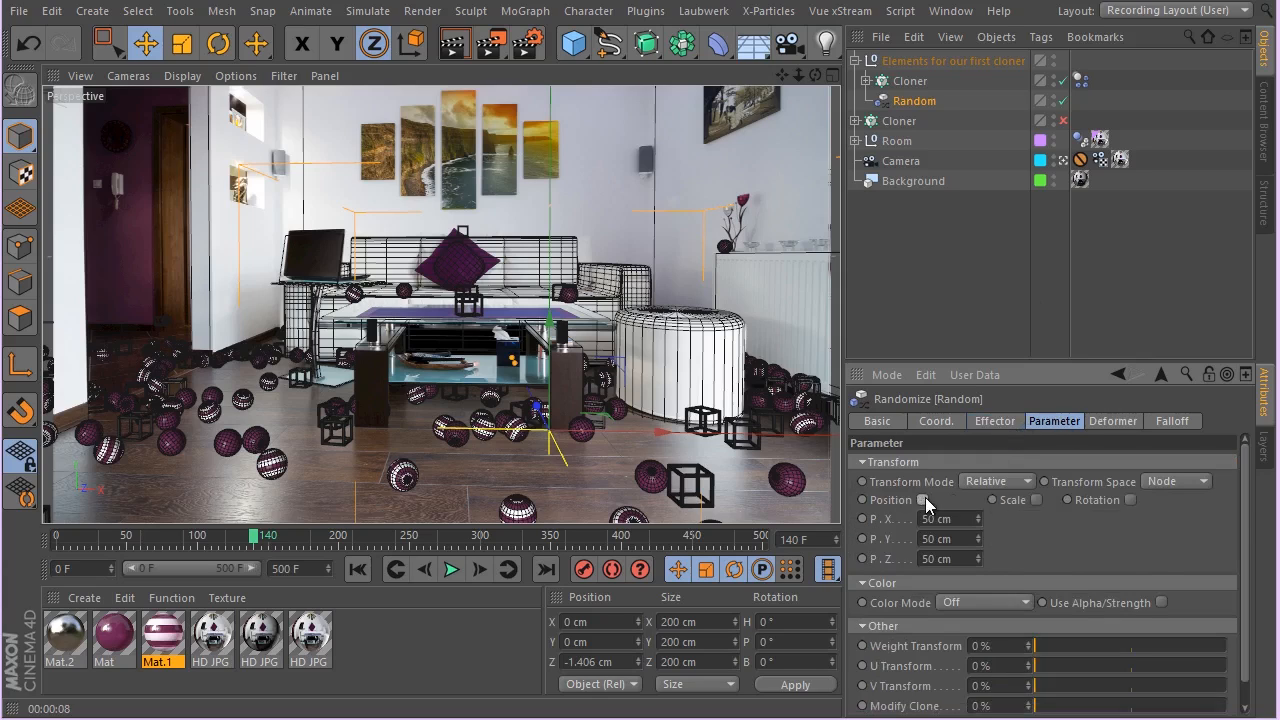
pyautogui.click(1034, 499)
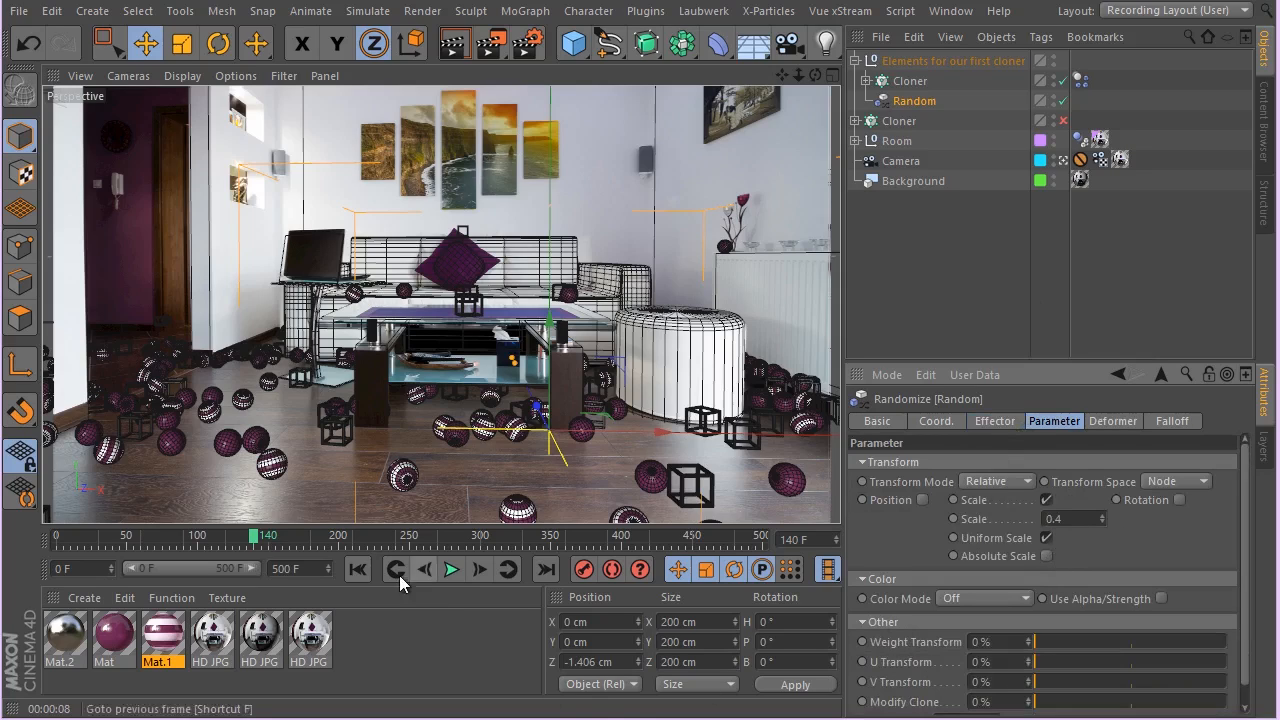
pyautogui.click(357, 569)
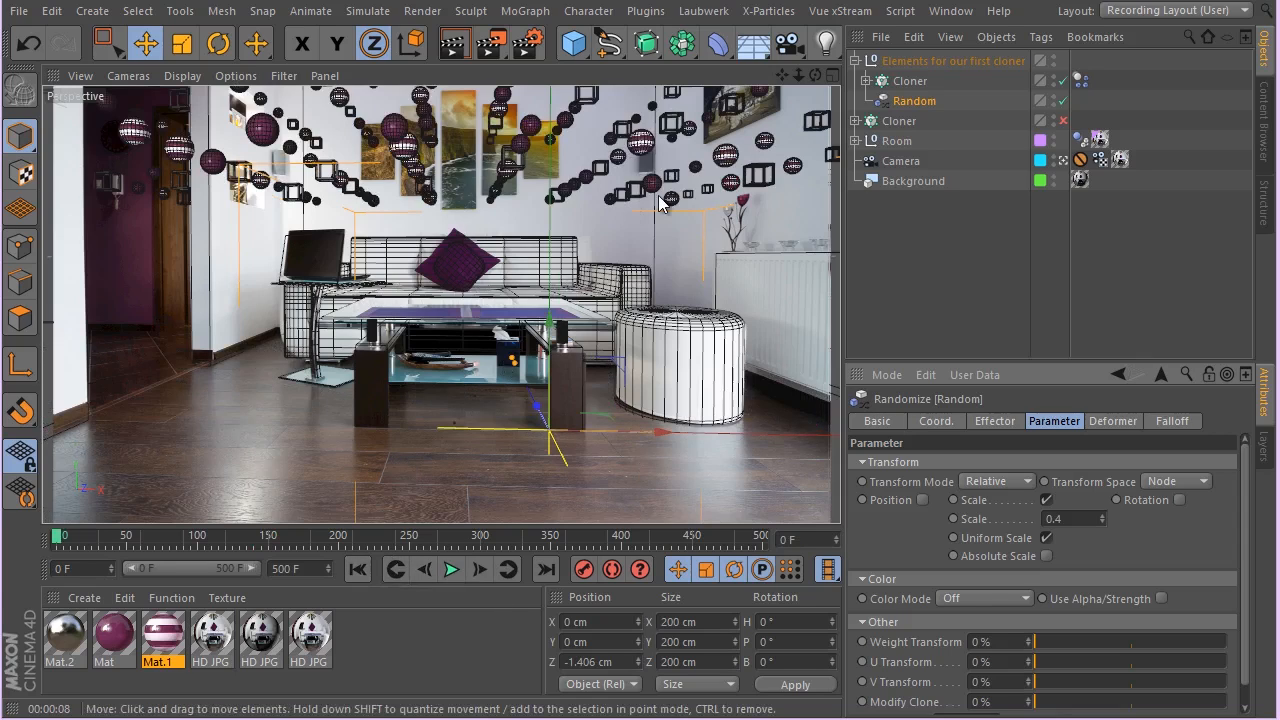
pyautogui.moveTo(765, 280)
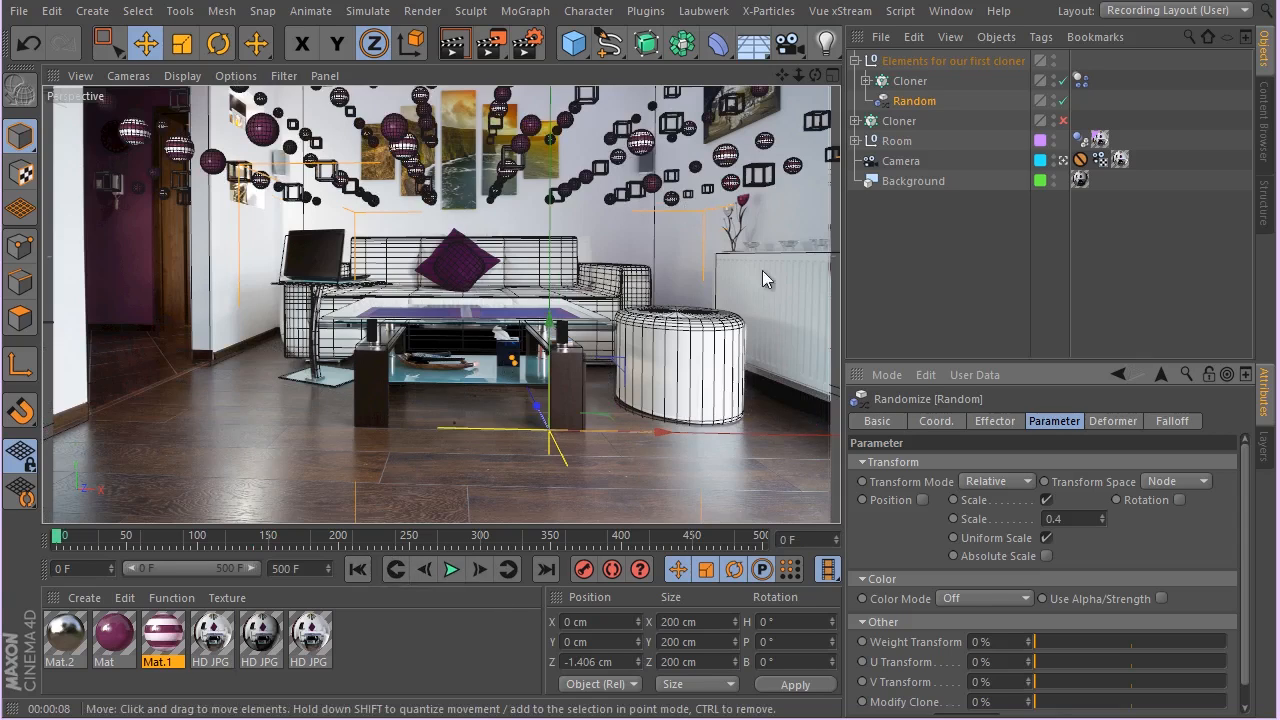
pyautogui.moveTo(895, 107)
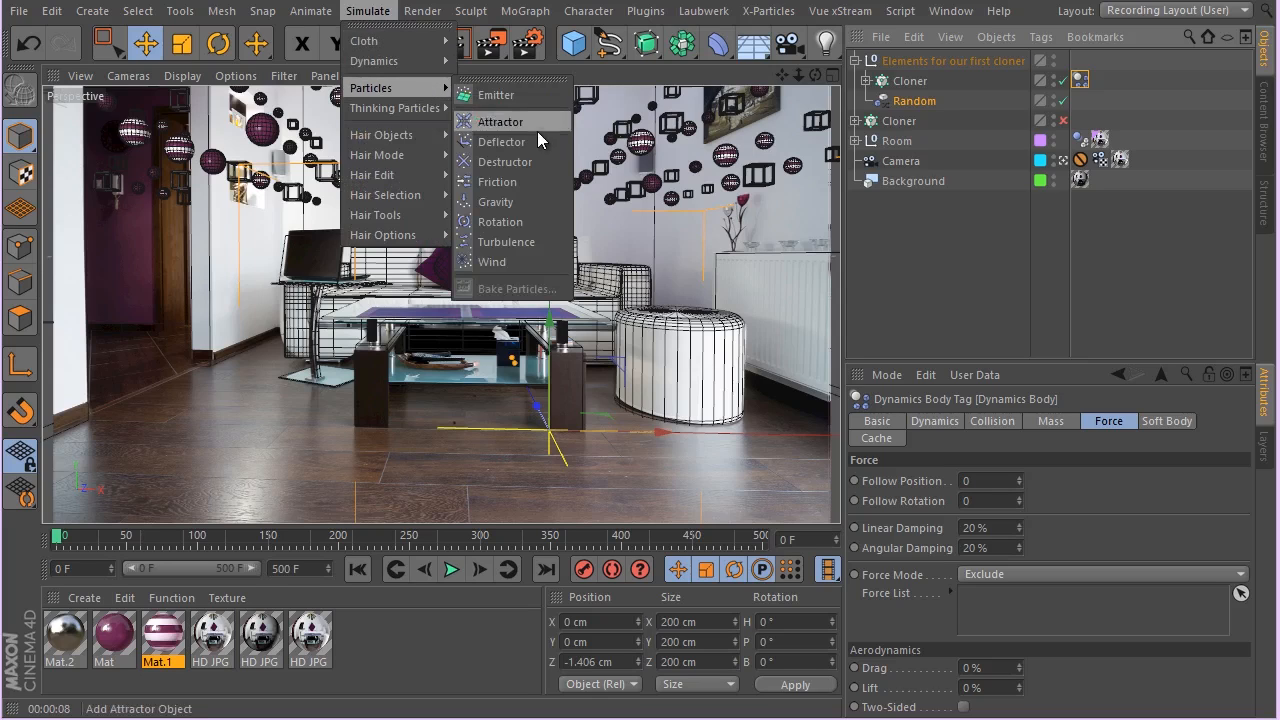
# - Add a Turbulence particle force and bring up the Cloner's Dynamics Body force settings
pyautogui.click(507, 242)
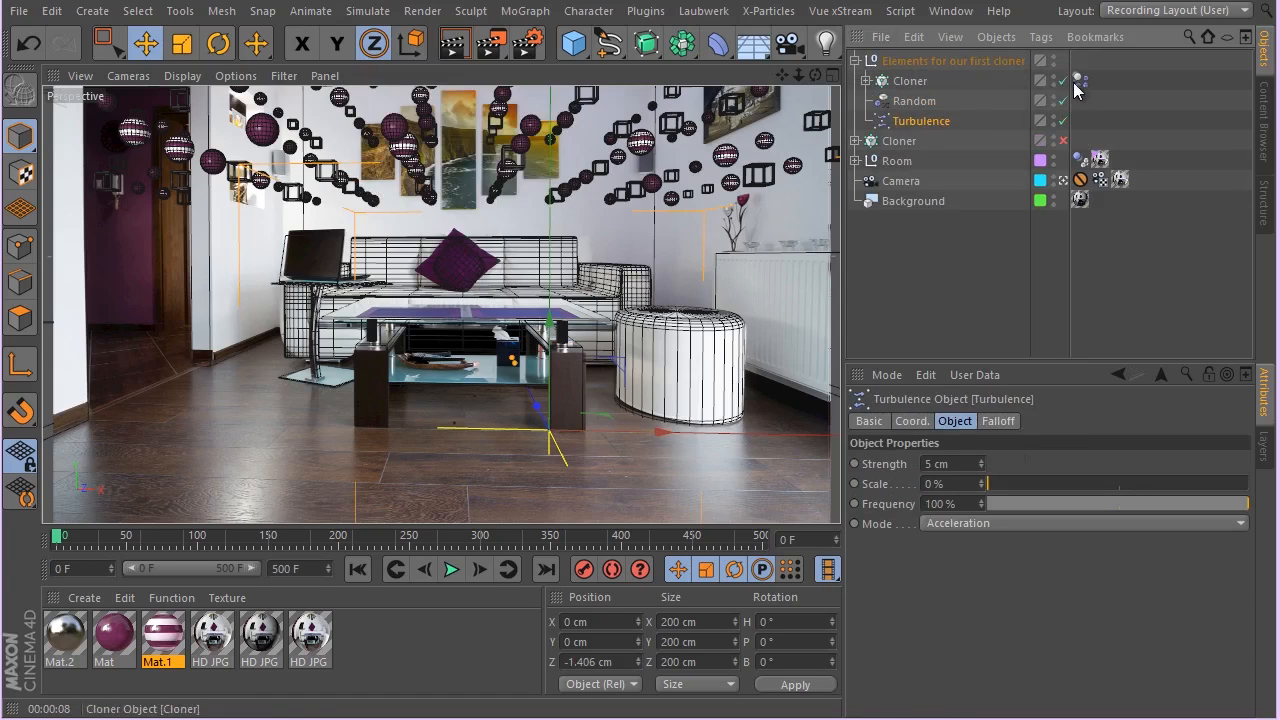
pyautogui.click(1080, 79)
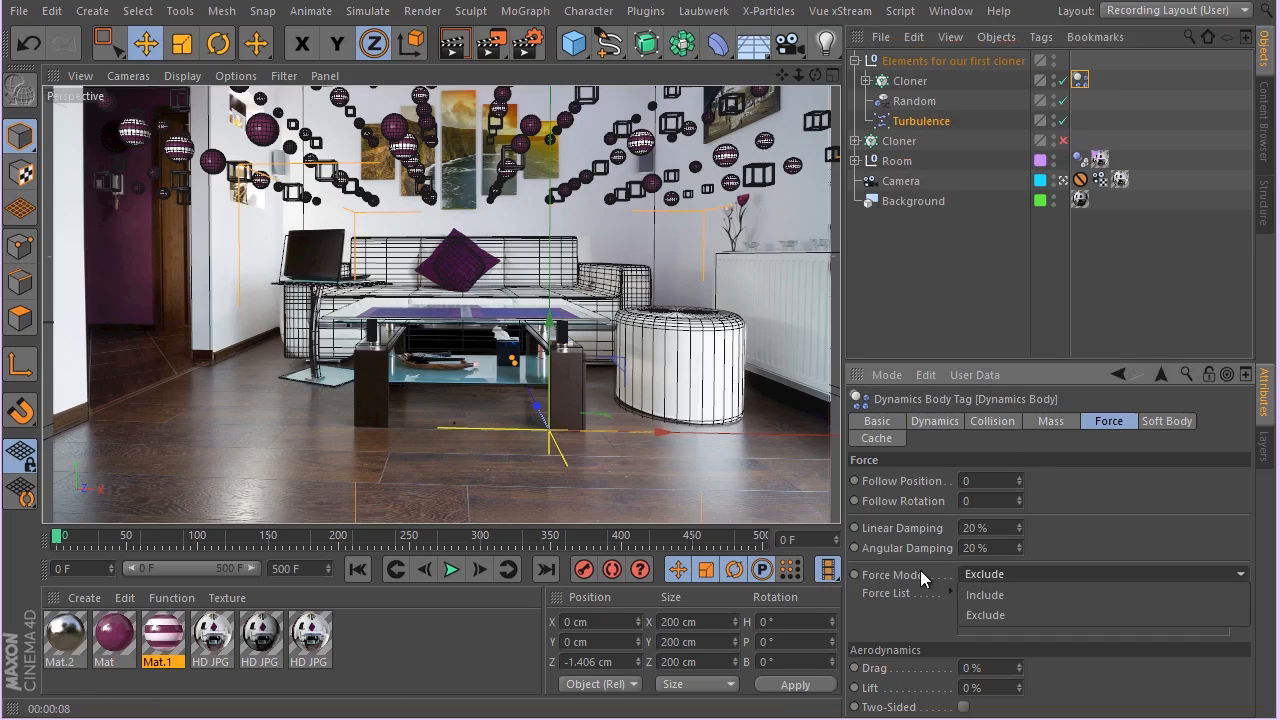
# - Set Force Mode to Include with Turbulence as the only listed force
pyautogui.click(984, 594)
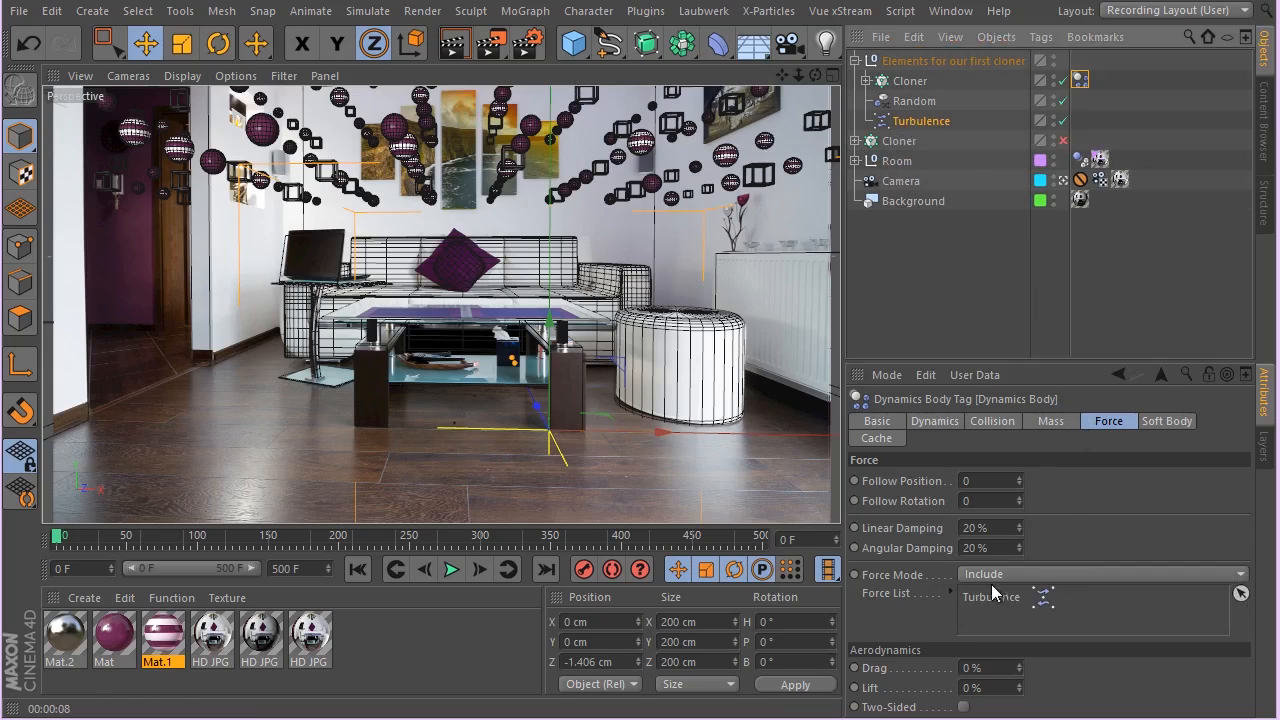
pyautogui.moveTo(930, 301)
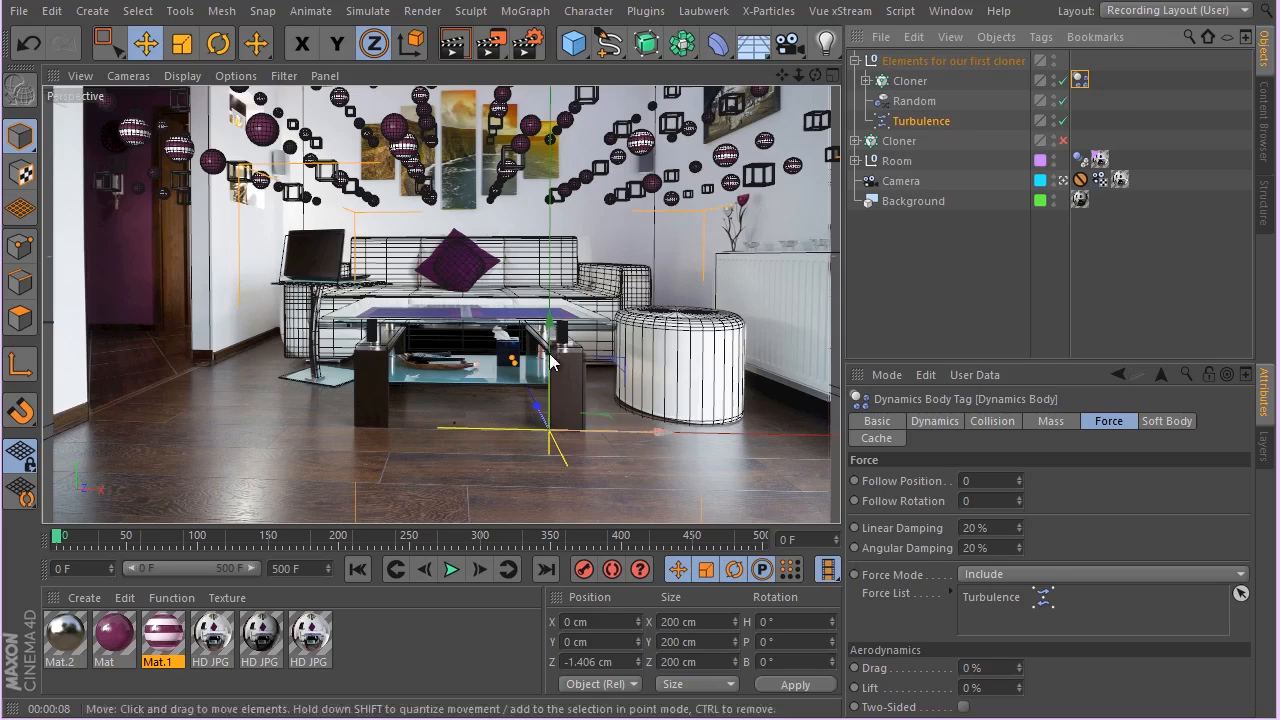
pyautogui.moveTo(1005, 603)
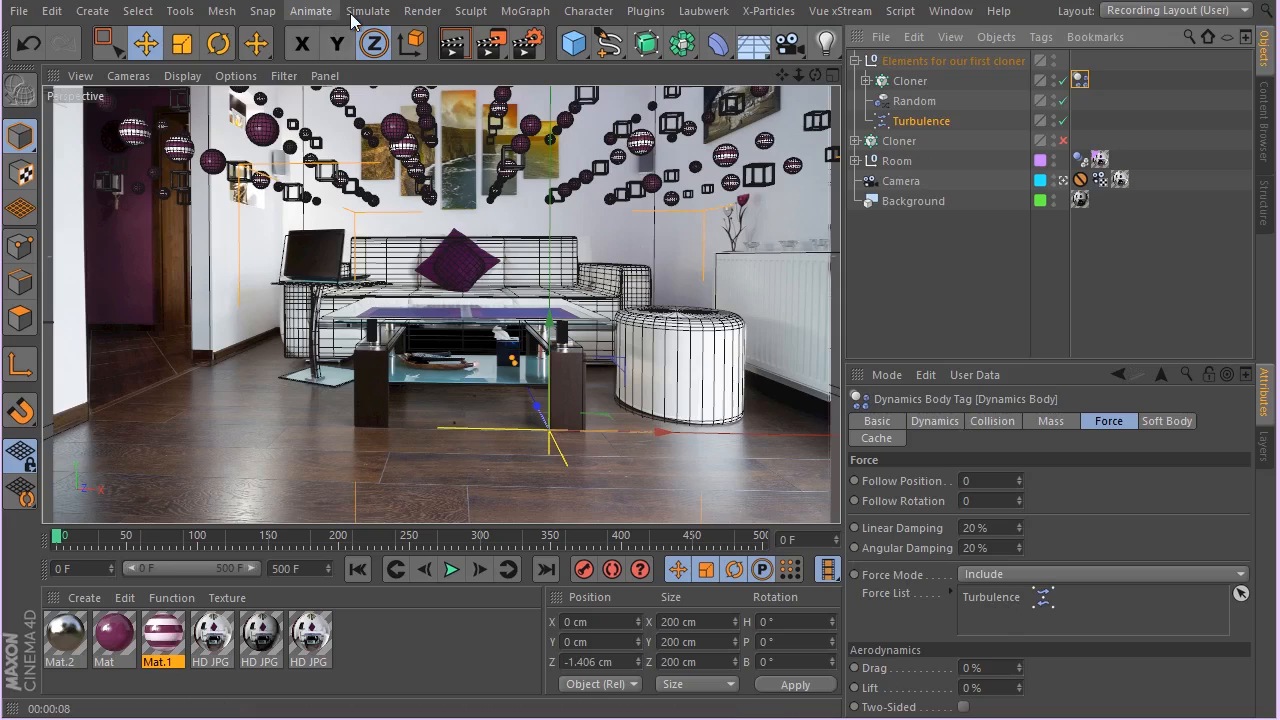
pyautogui.click(368, 11)
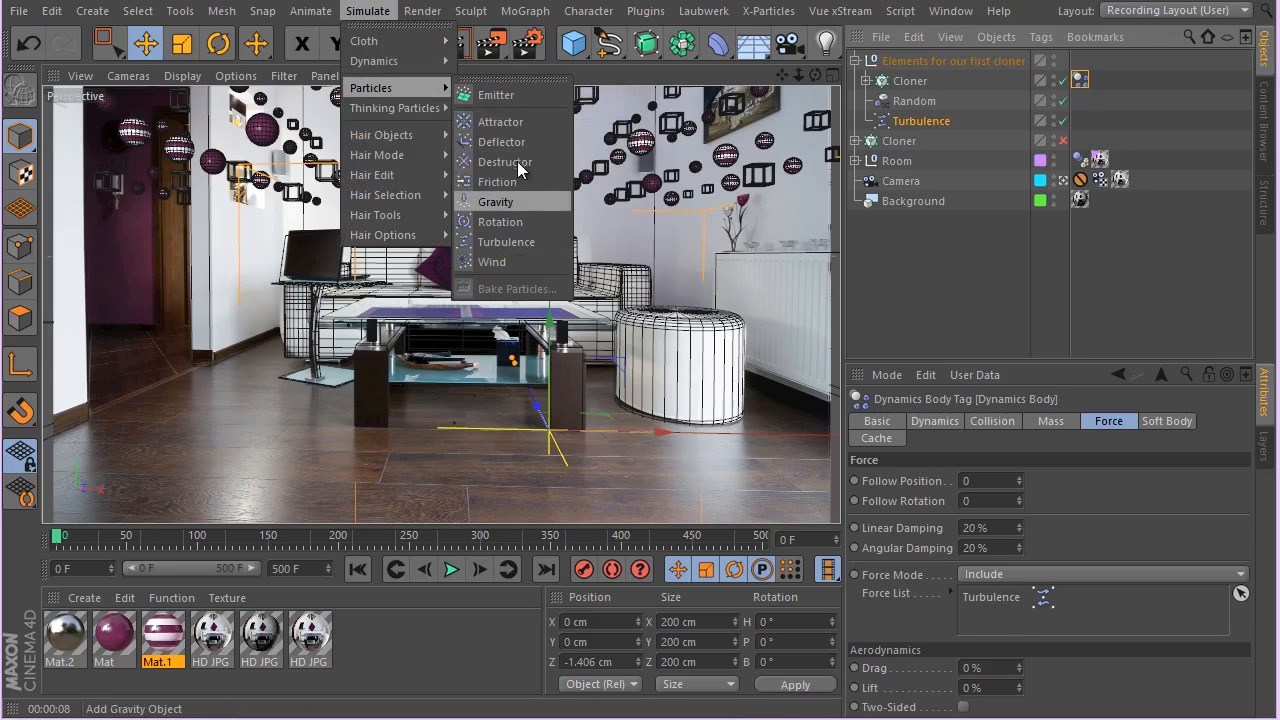
pyautogui.moveTo(525, 201)
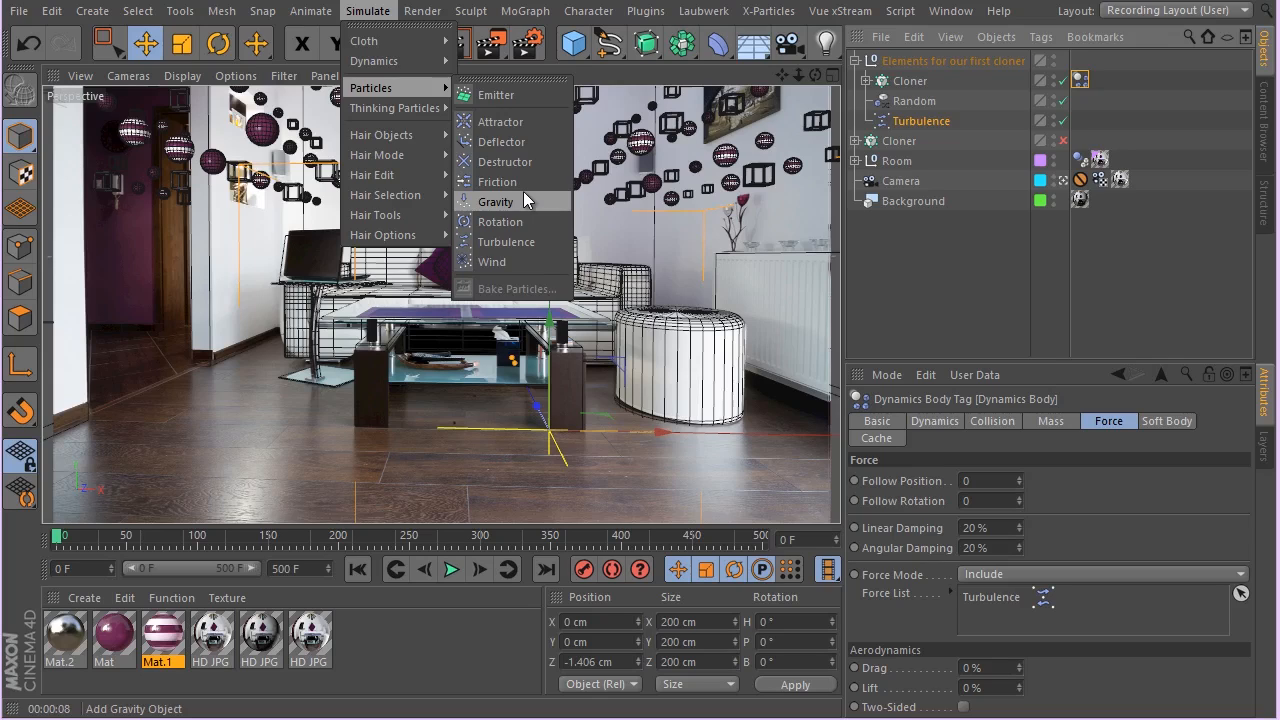
pyautogui.moveTo(640, 228)
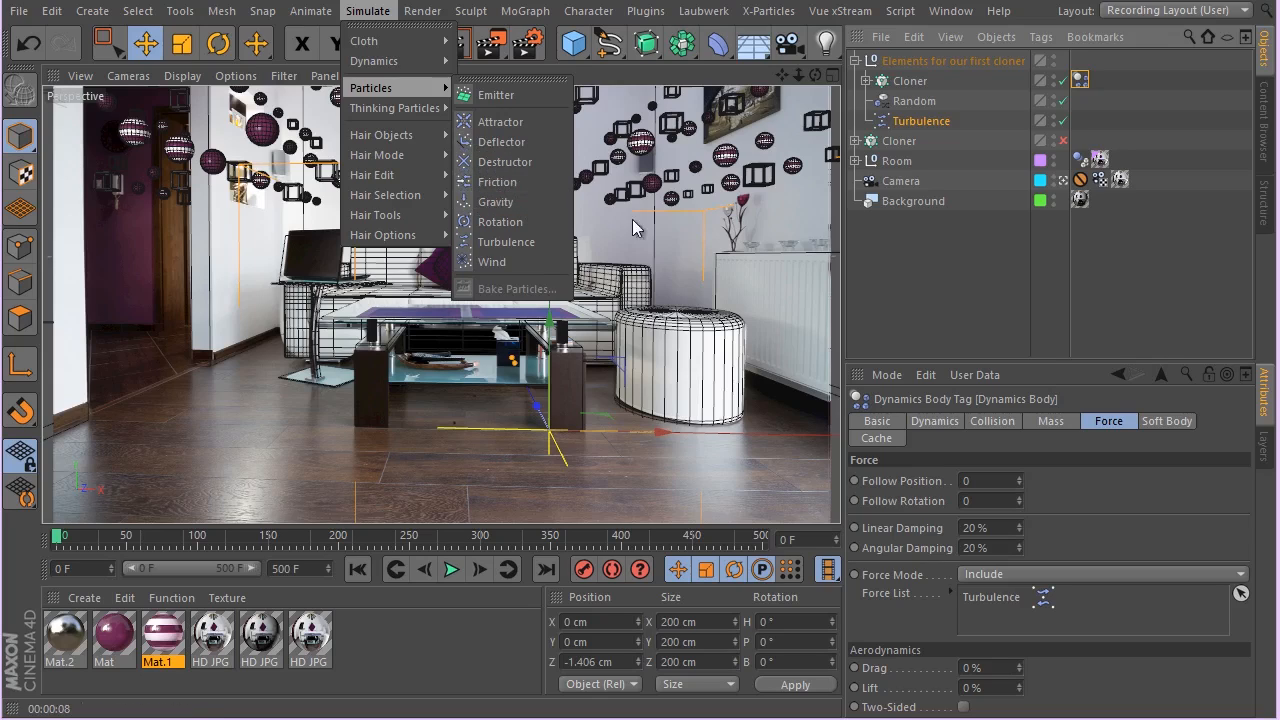
pyautogui.moveTo(1008, 483)
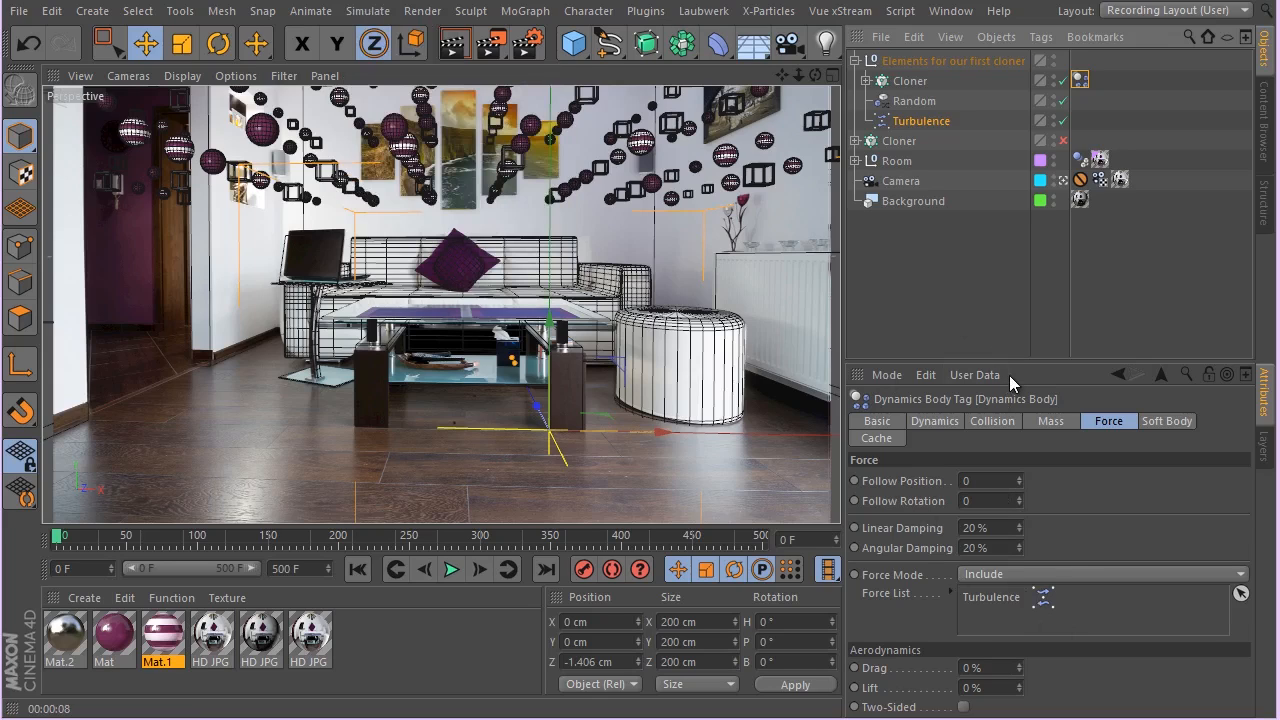
pyautogui.click(921, 120)
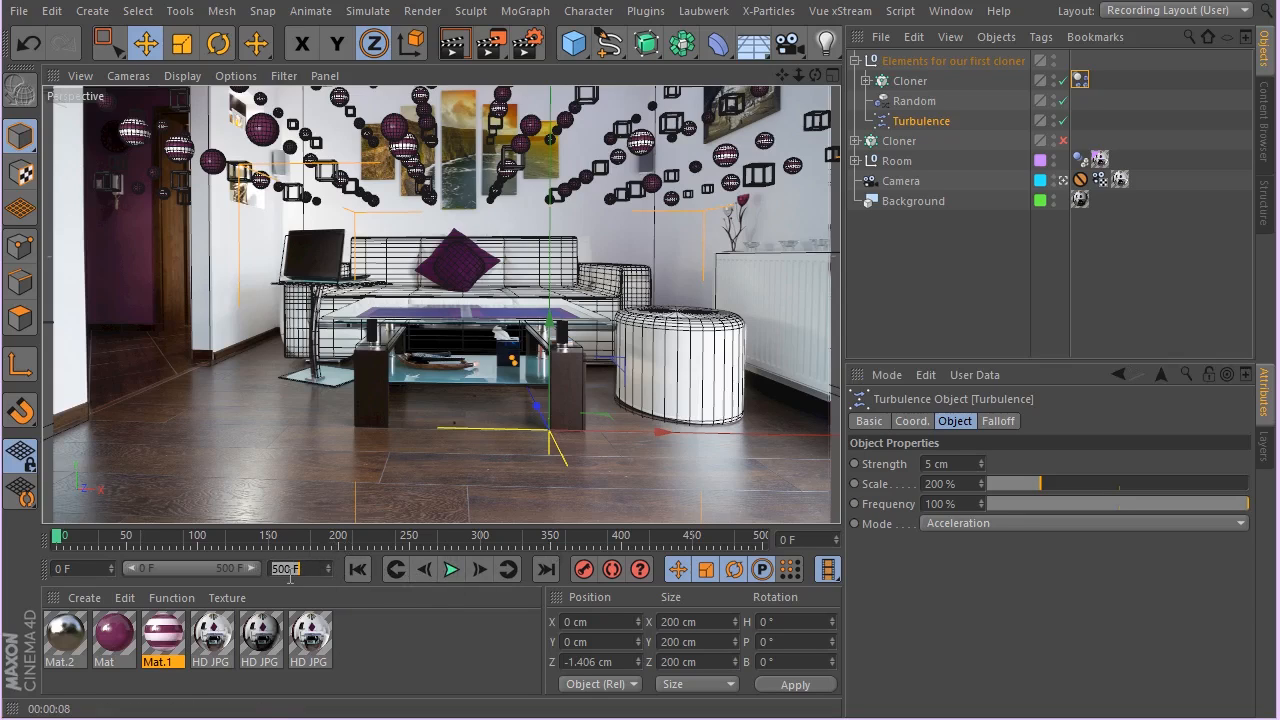
pyautogui.moveTo(451, 569)
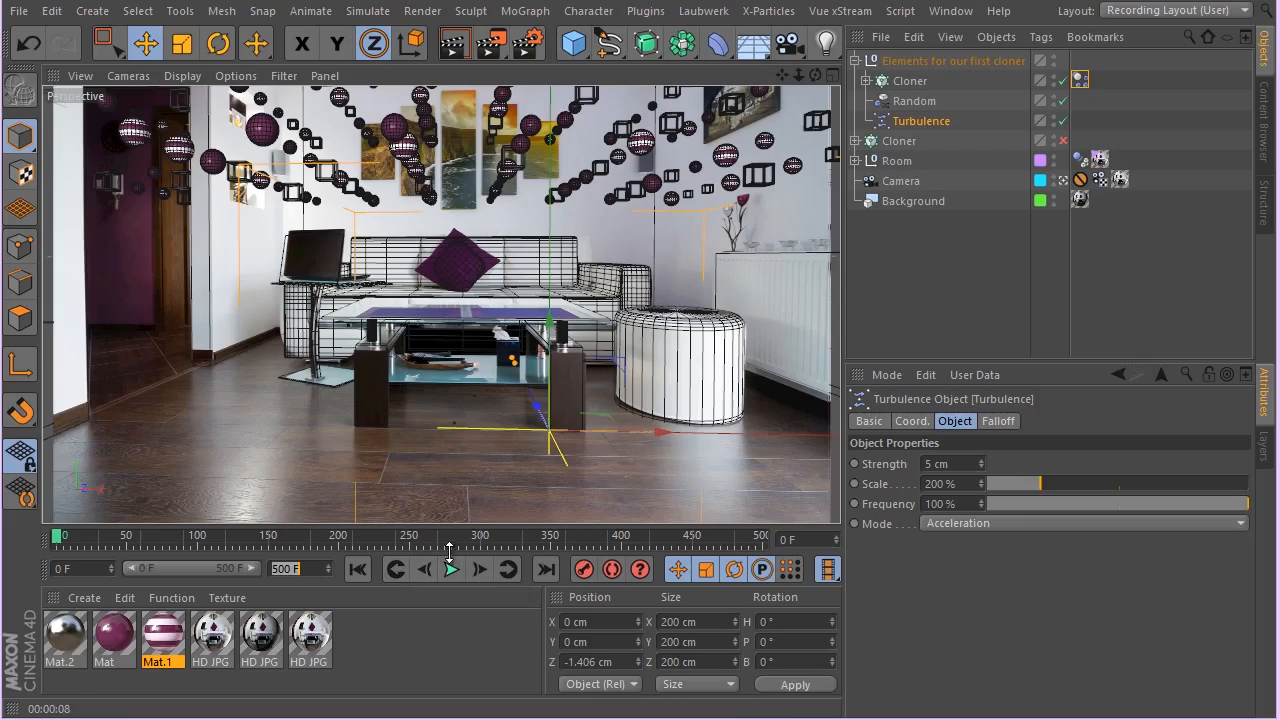
# - Set Turbulence Scale to 200% and play the simulation past frame 150
pyautogui.click(451, 568)
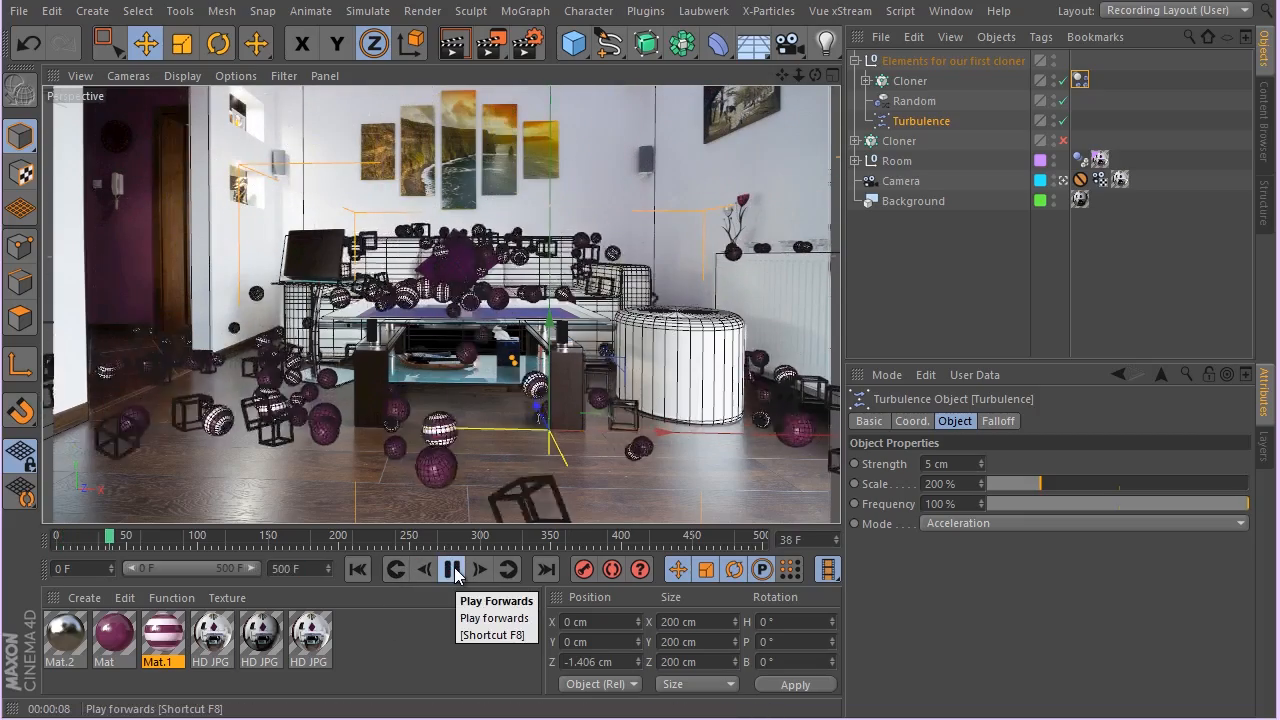
pyautogui.click(451, 569)
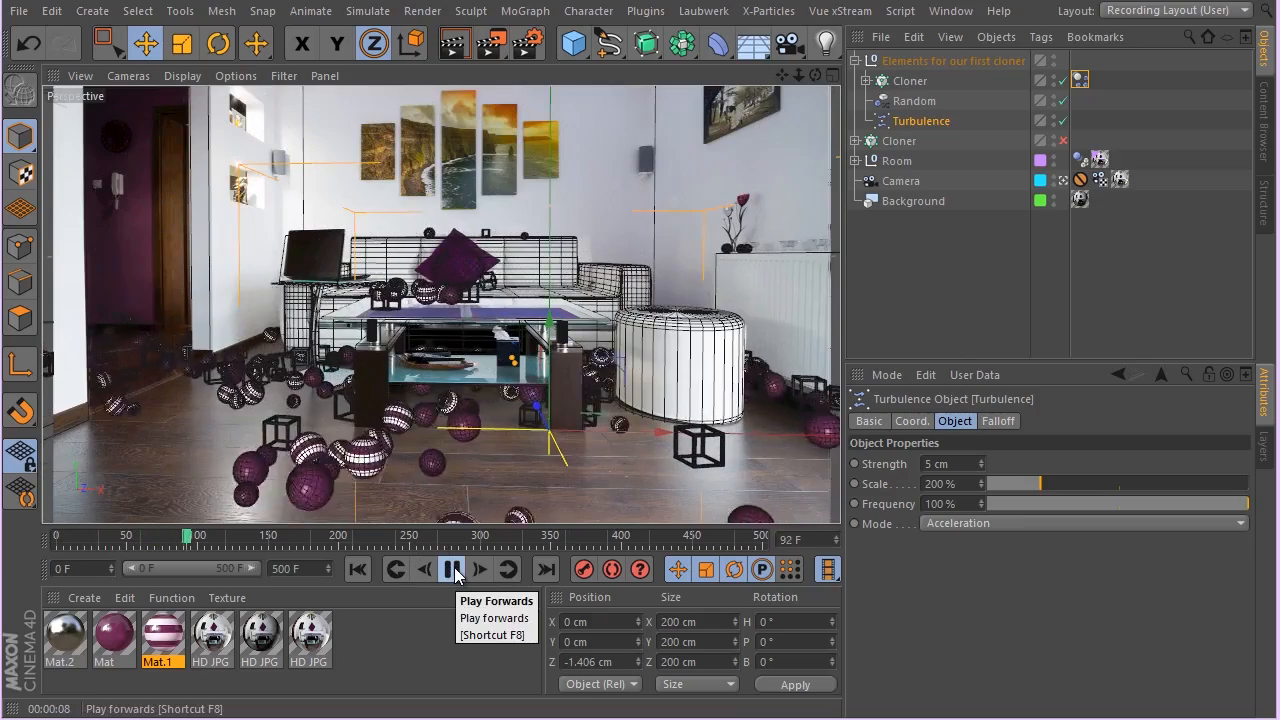
pyautogui.click(451, 569)
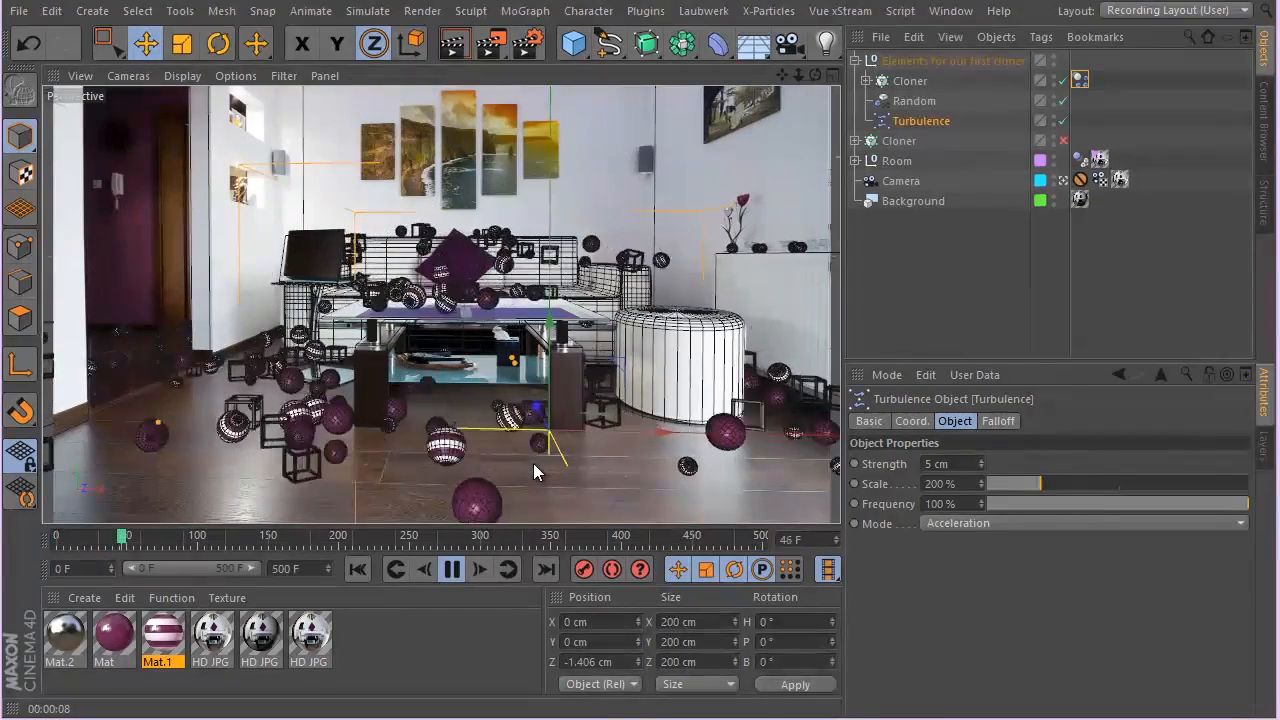
pyautogui.click(479, 569)
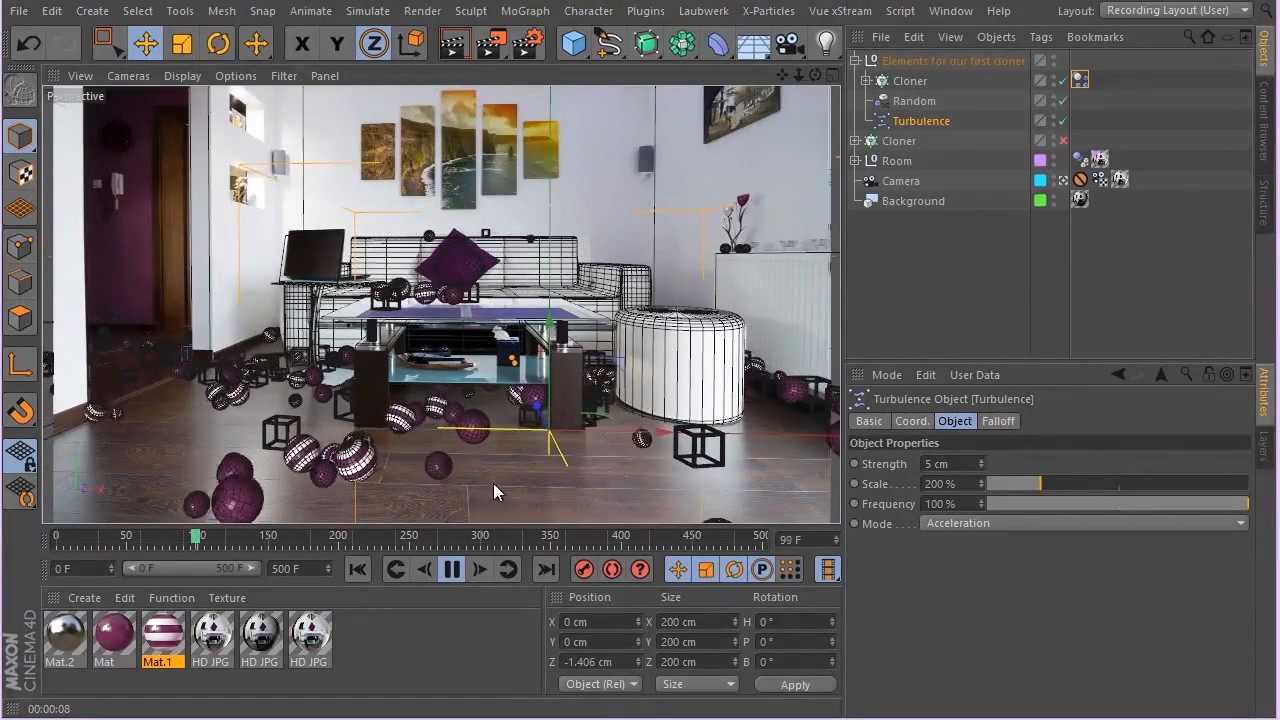
pyautogui.click(451, 569)
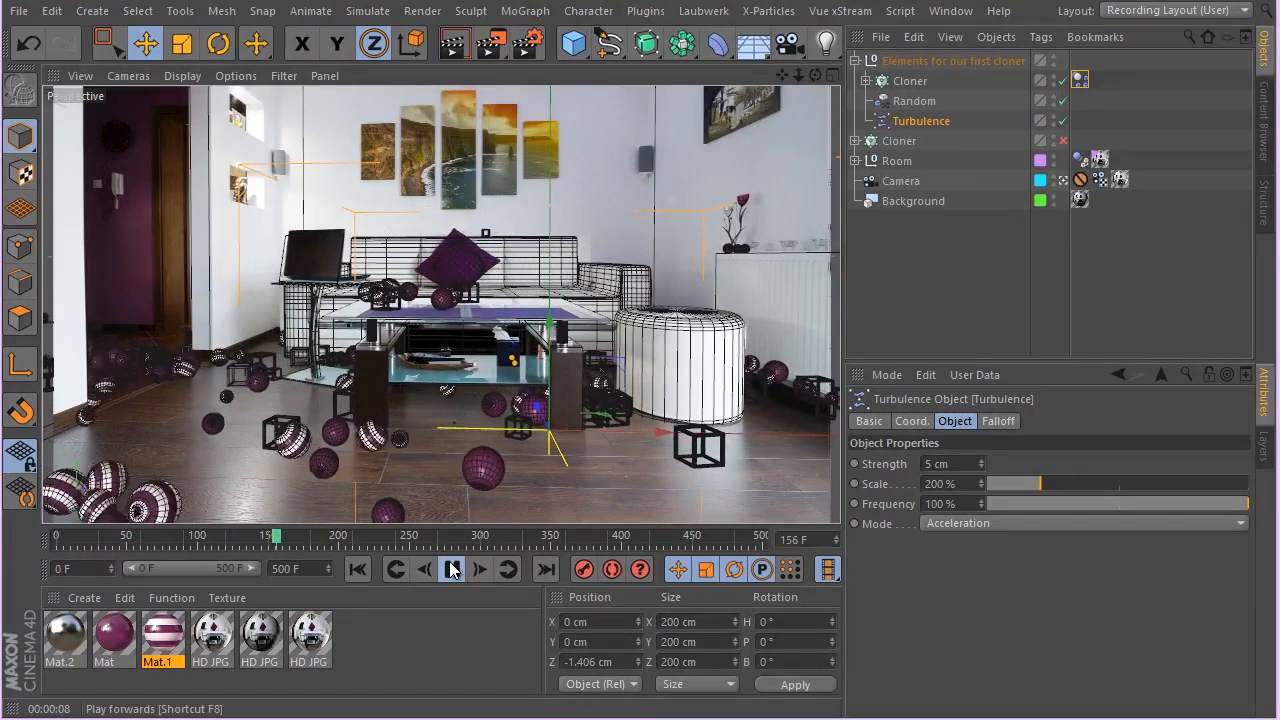
# - Give Turbulence 200% frequency and 10 cm strength, then replay past frame 450
pyautogui.click(451, 569)
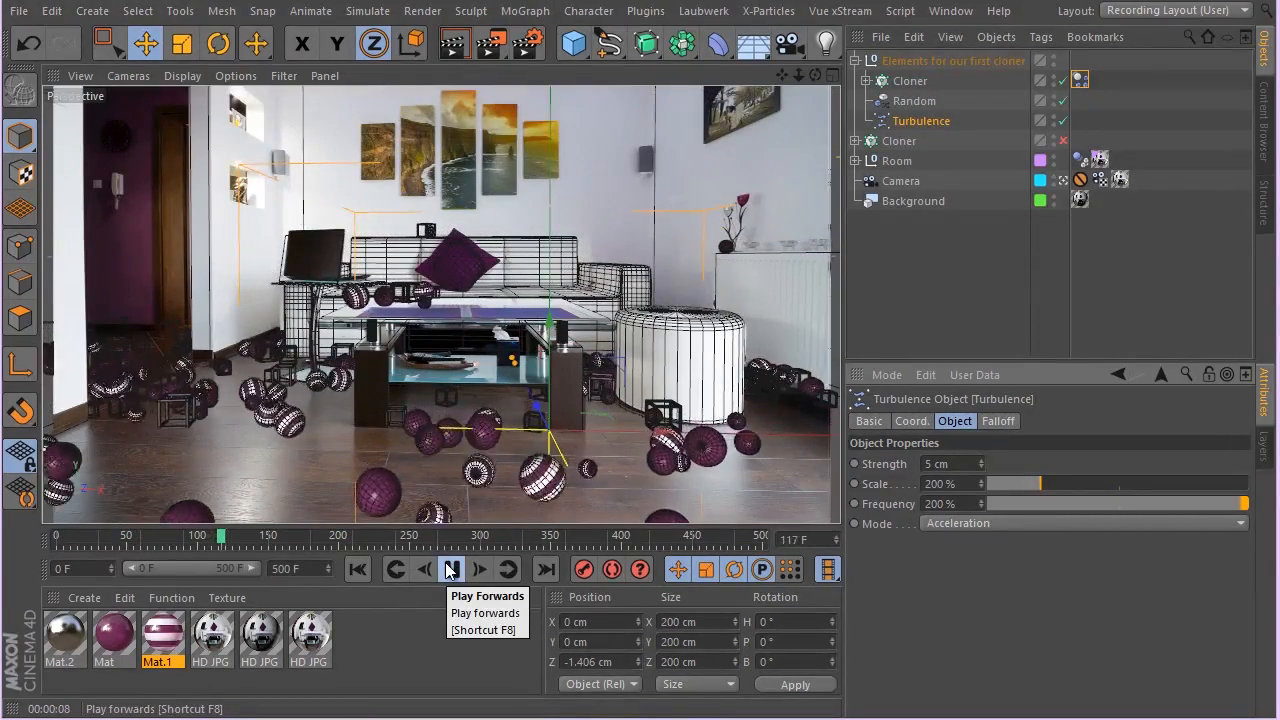
pyautogui.click(451, 569)
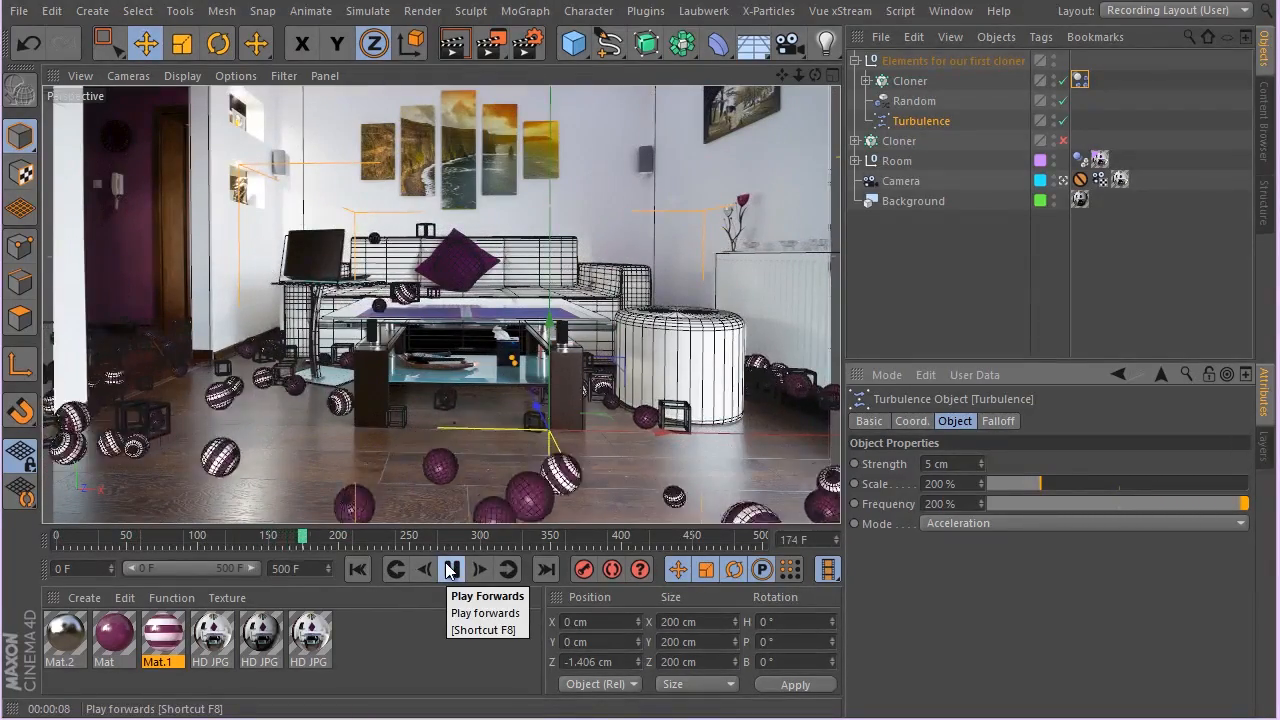
pyautogui.click(478, 569)
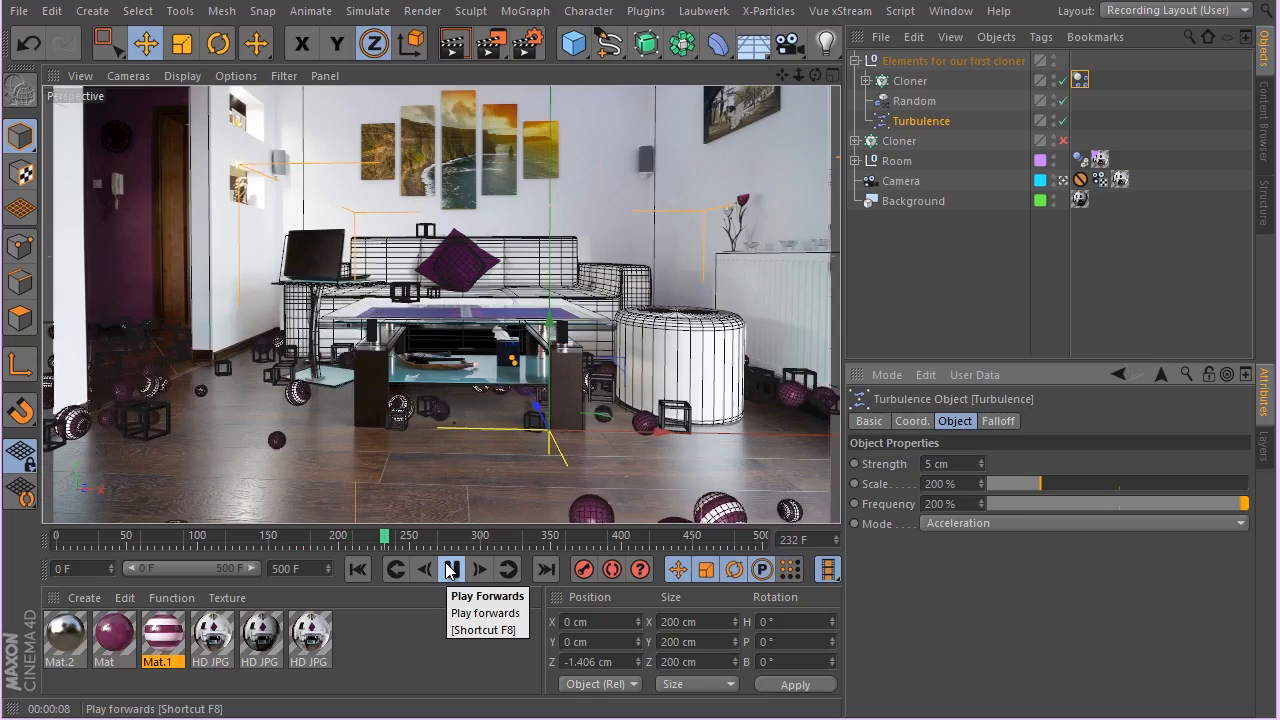
pyautogui.click(450, 569)
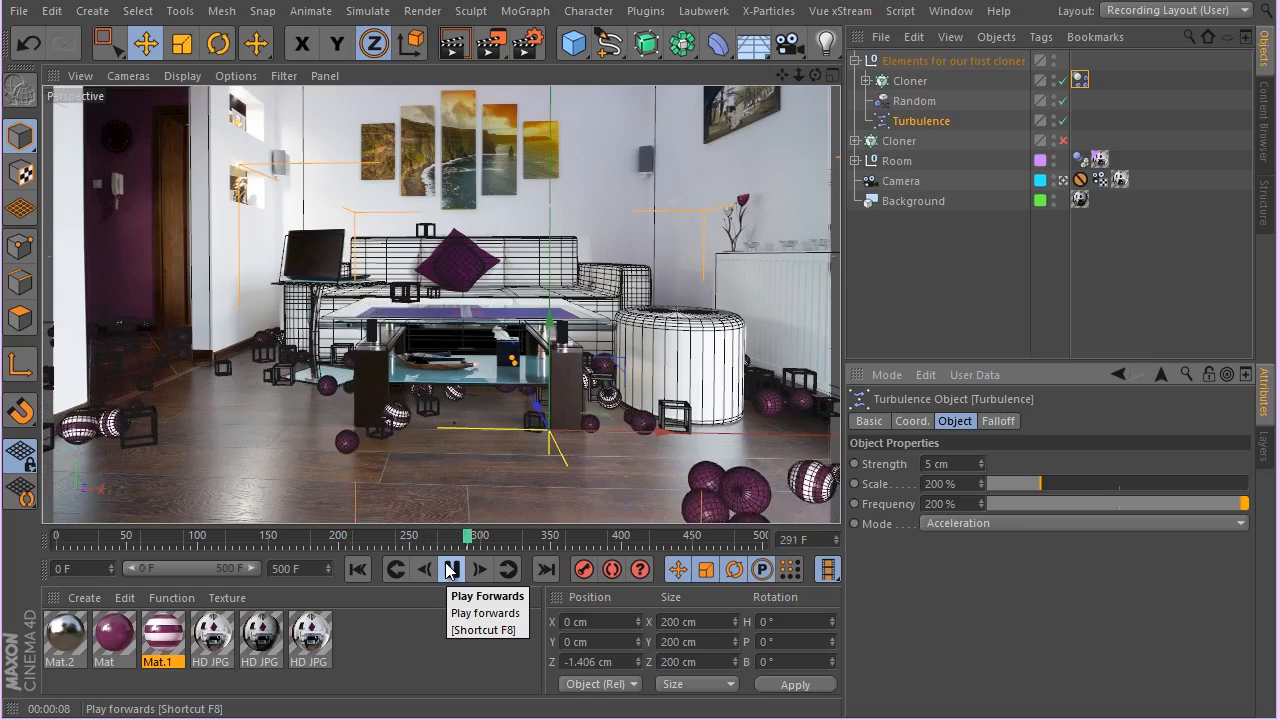
pyautogui.click(450, 569)
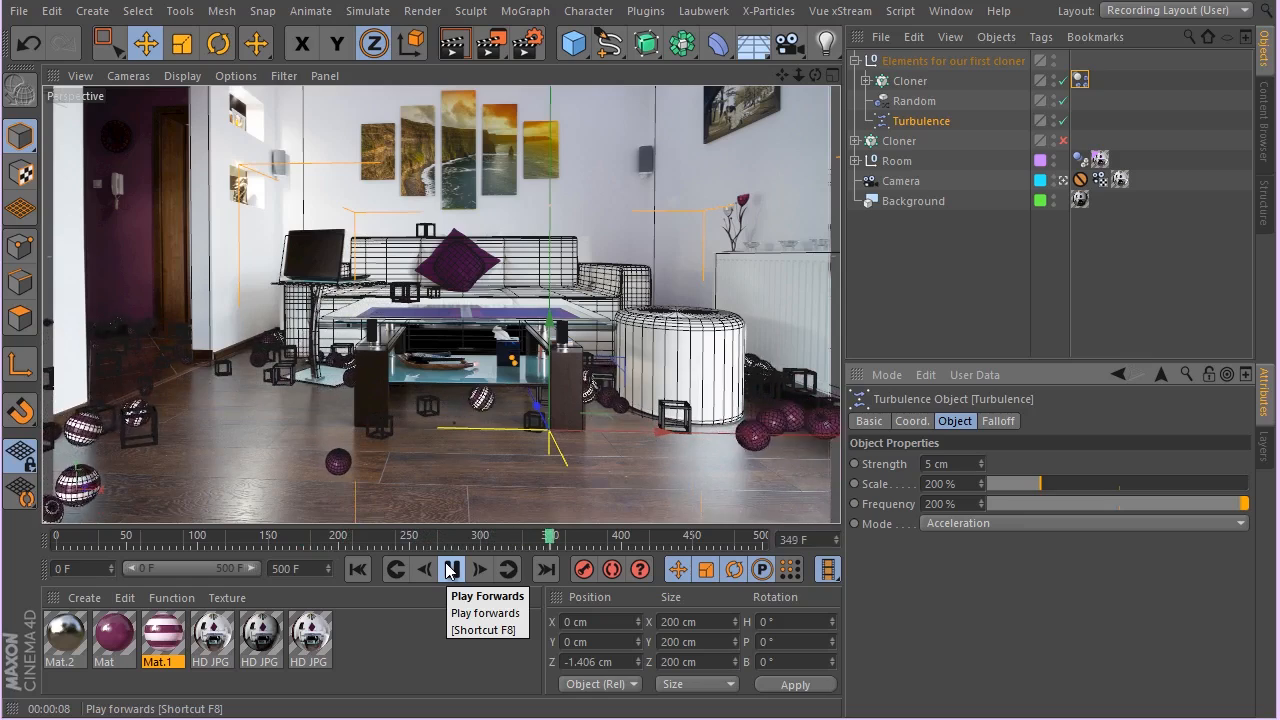
pyautogui.click(451, 569)
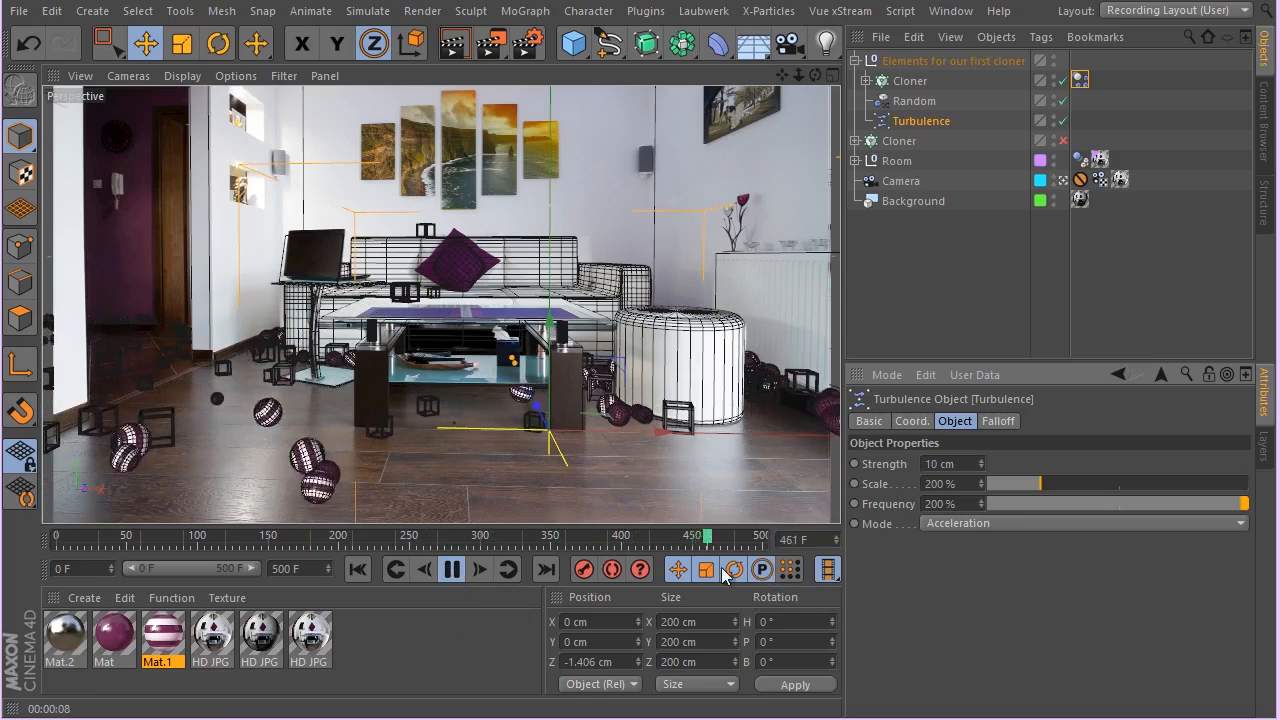
# - Restart the simulation and change Turbulence to 7 cm strength and 250% scale
pyautogui.click(394, 569)
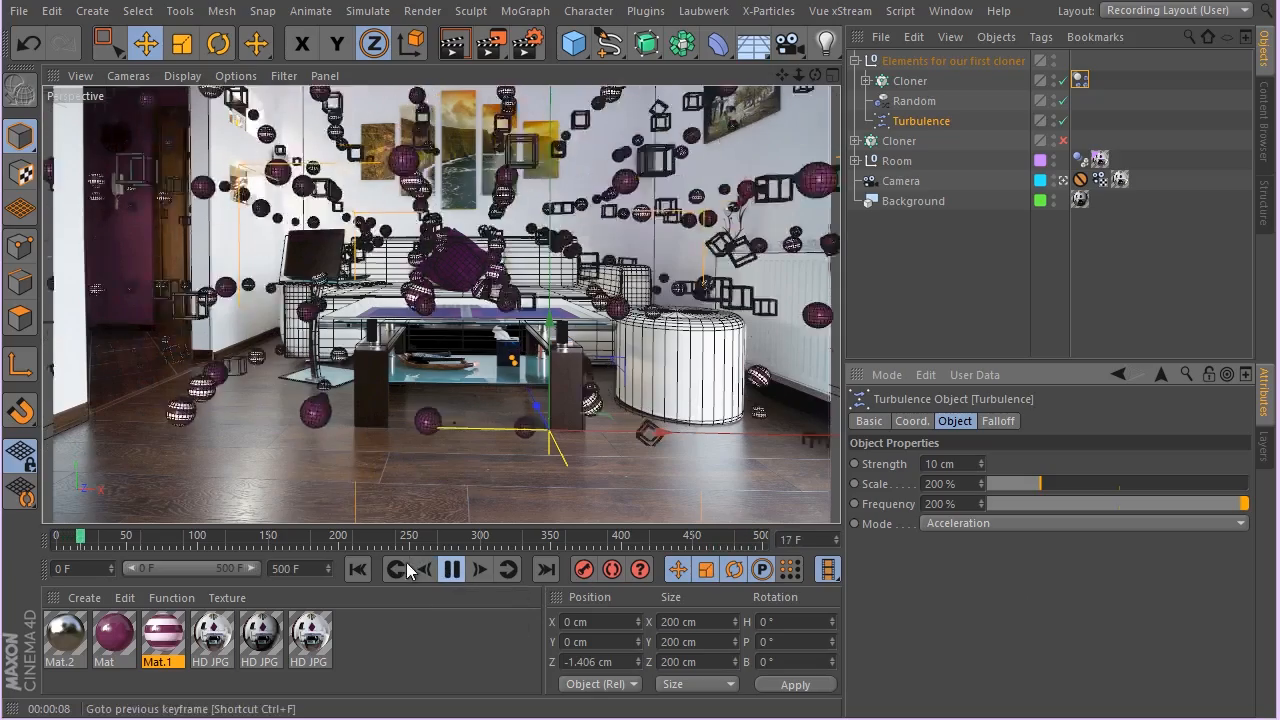
pyautogui.click(452, 569)
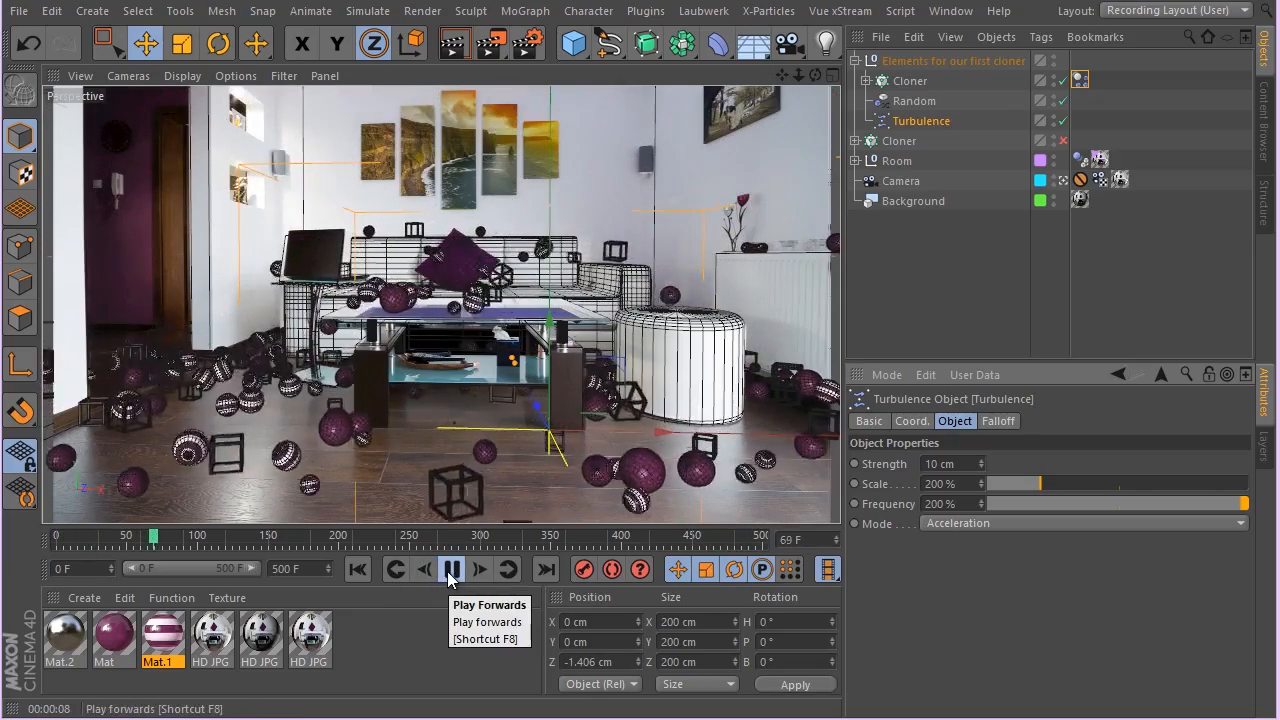
pyautogui.click(451, 569)
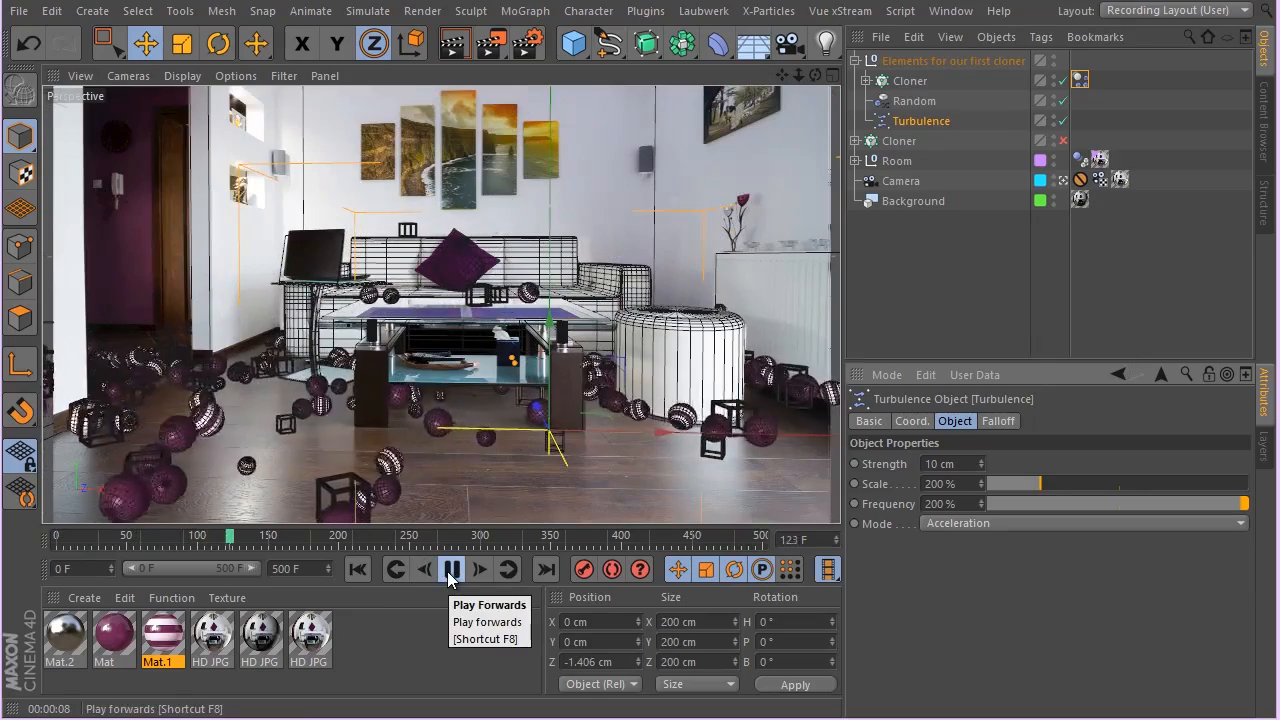
pyautogui.click(451, 568)
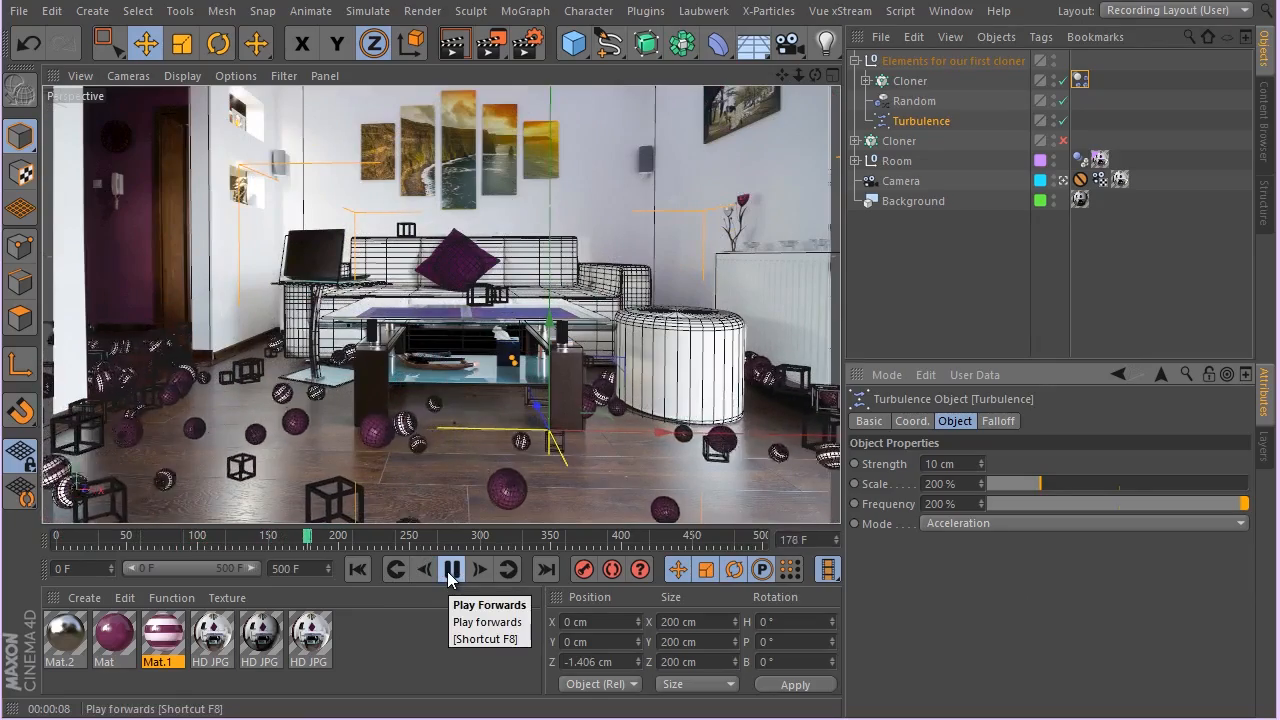
pyautogui.click(450, 569)
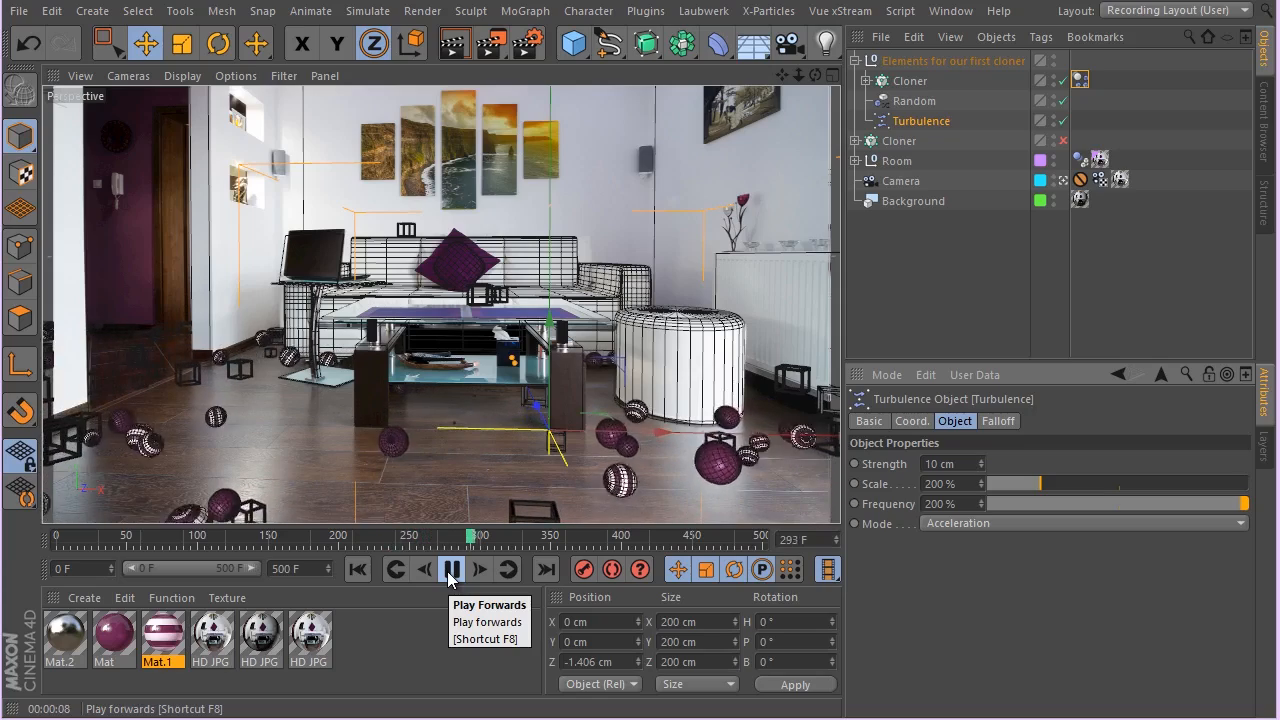
pyautogui.click(451, 569)
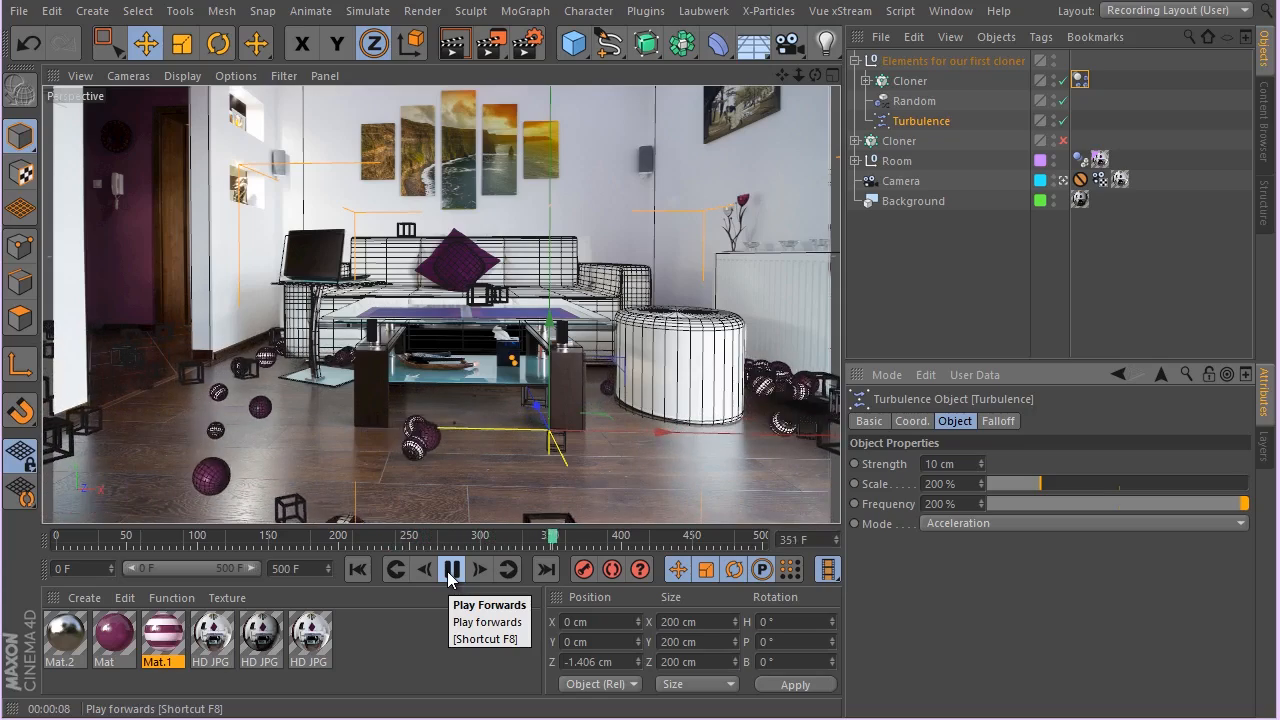
pyautogui.click(451, 568)
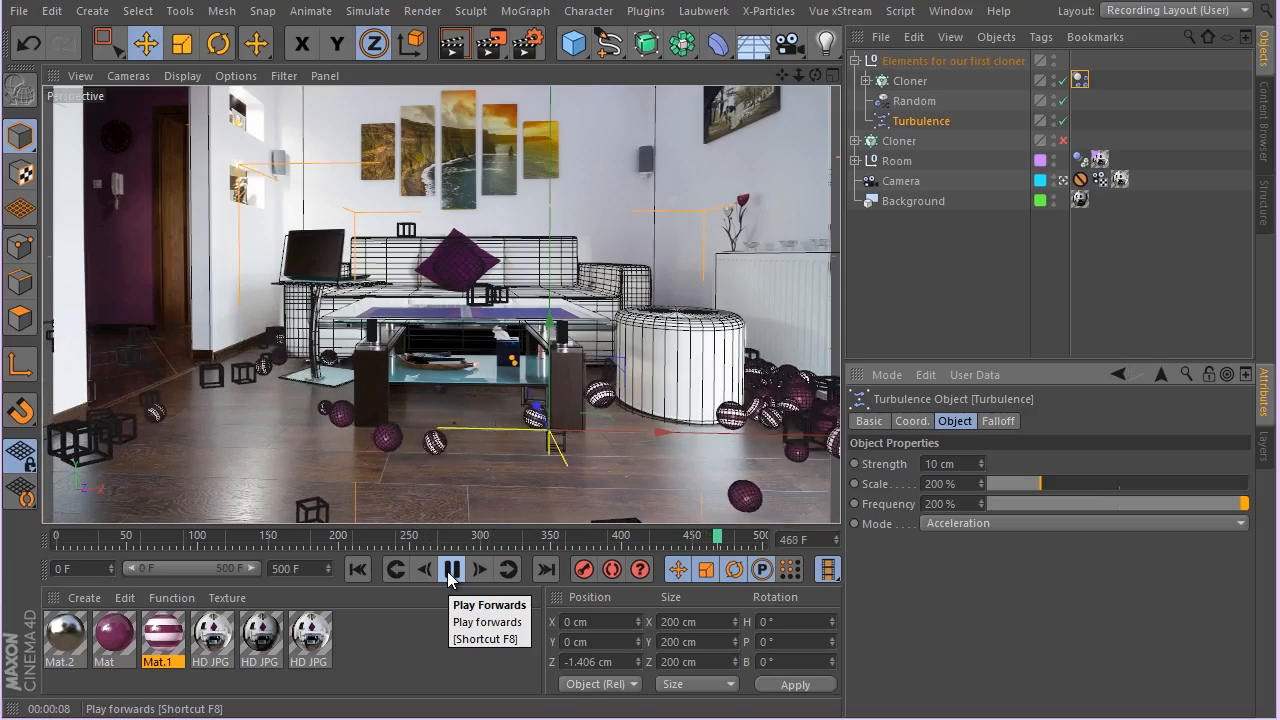
pyautogui.click(451, 569)
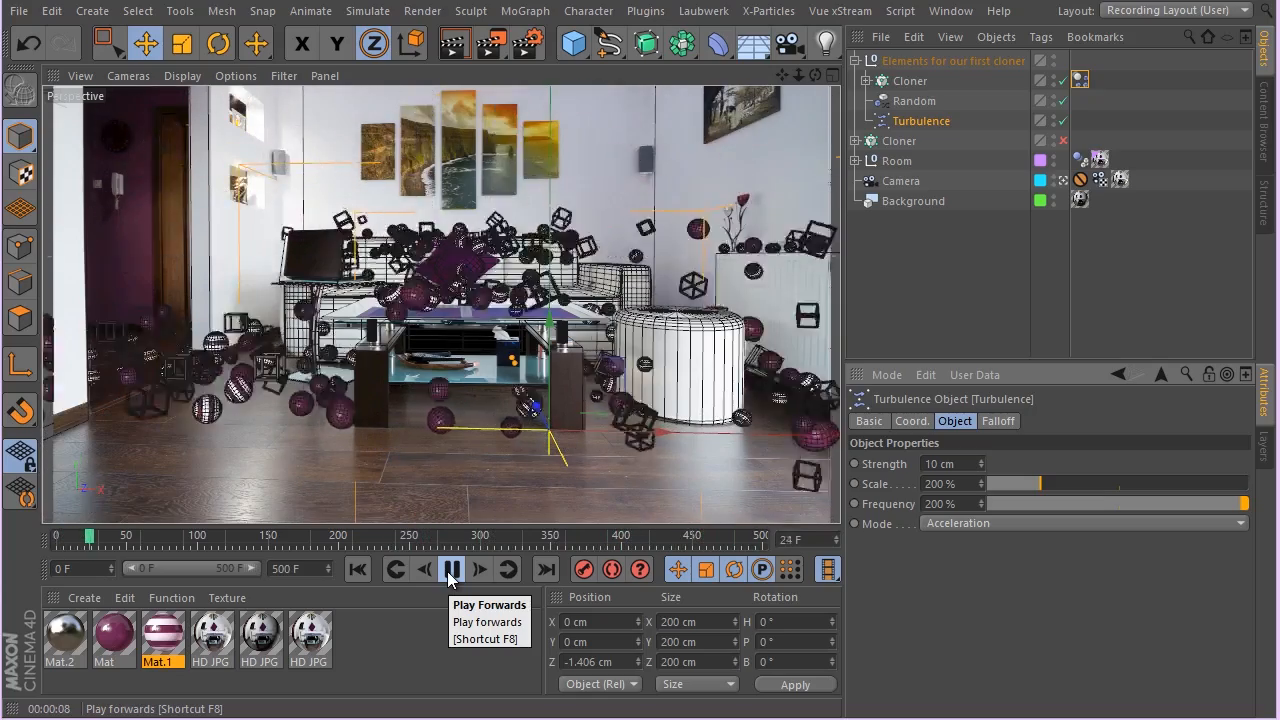
pyautogui.click(451, 569)
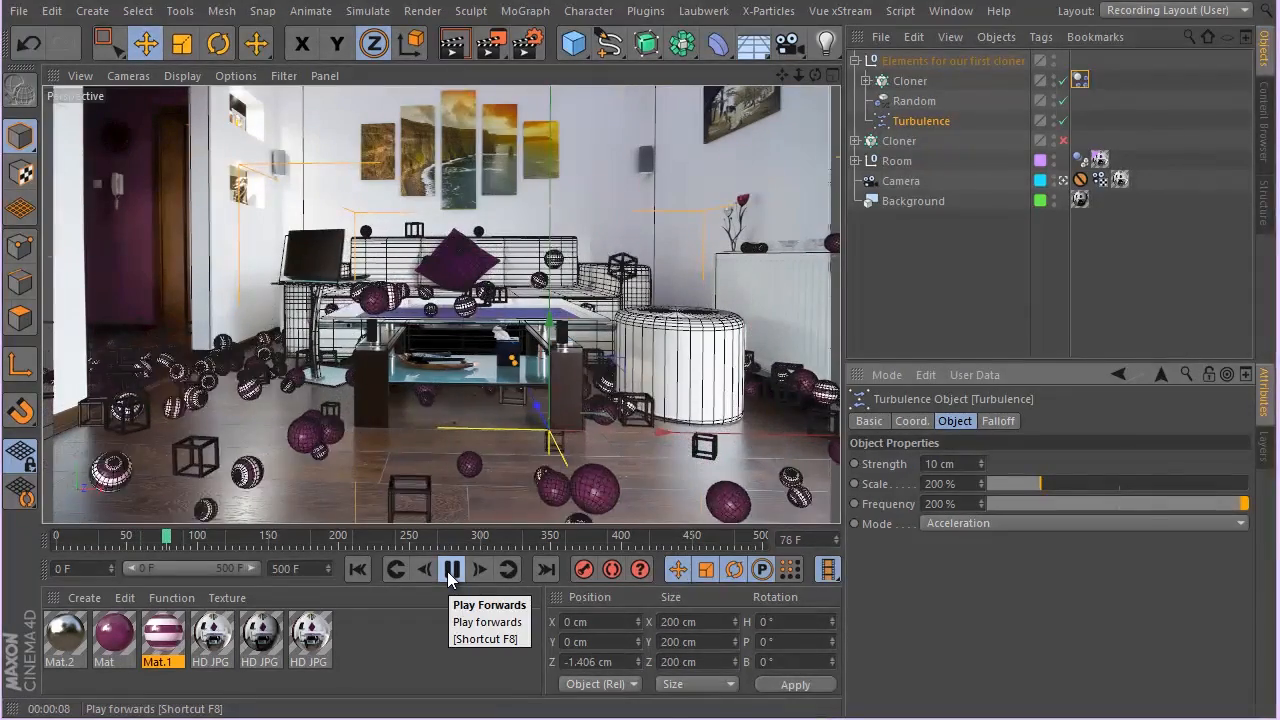
pyautogui.click(451, 569)
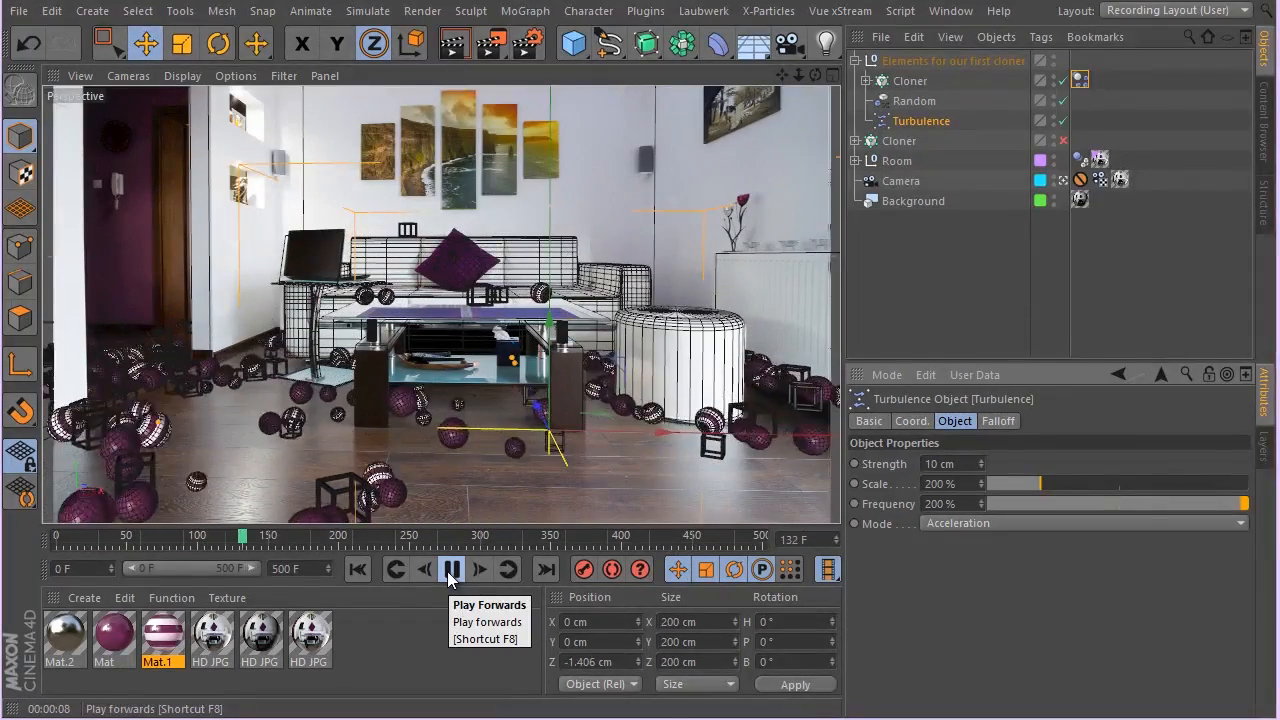
pyautogui.click(451, 569)
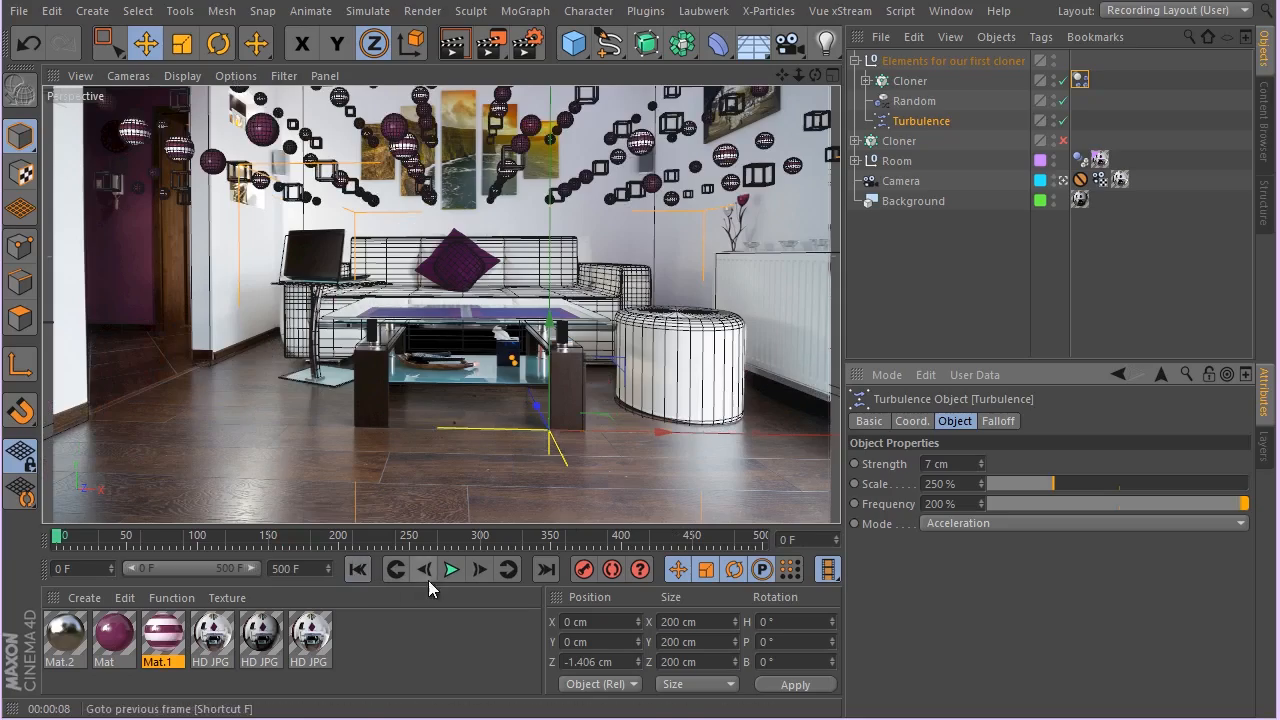
# - Replay the simulation with the new turbulence values as clones swirl through the room
pyautogui.click(451, 569)
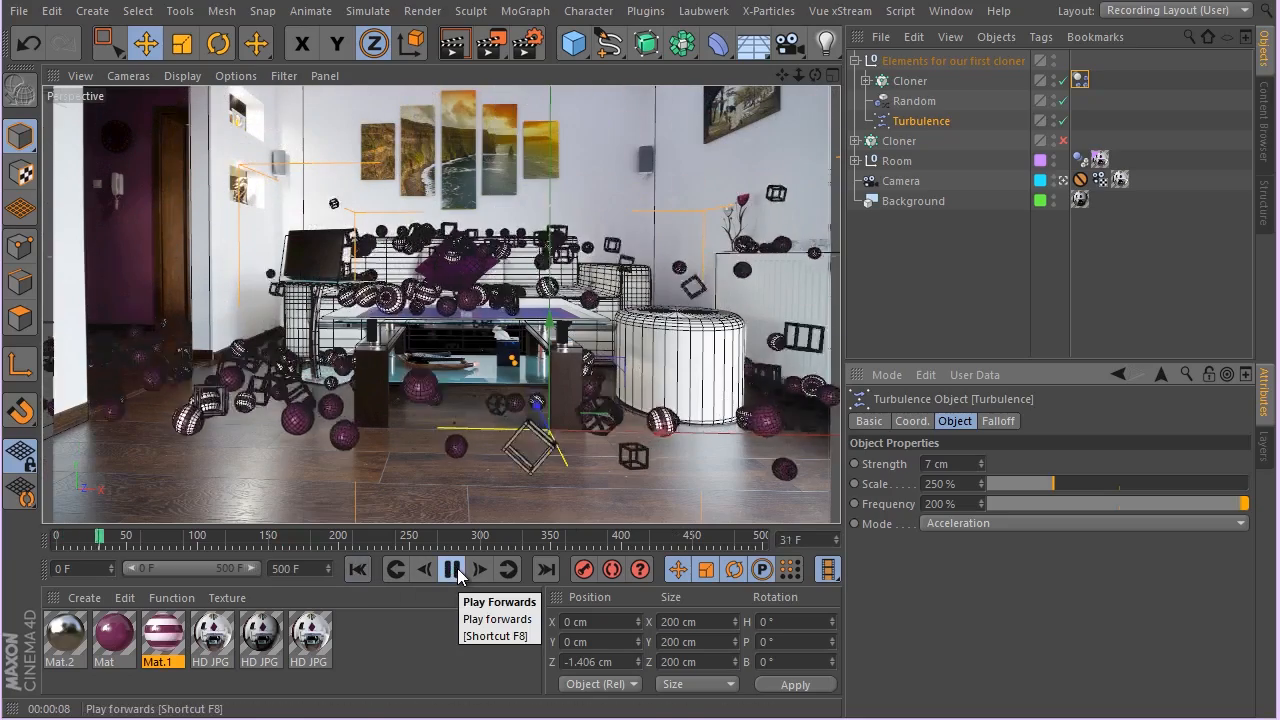
pyautogui.click(452, 569)
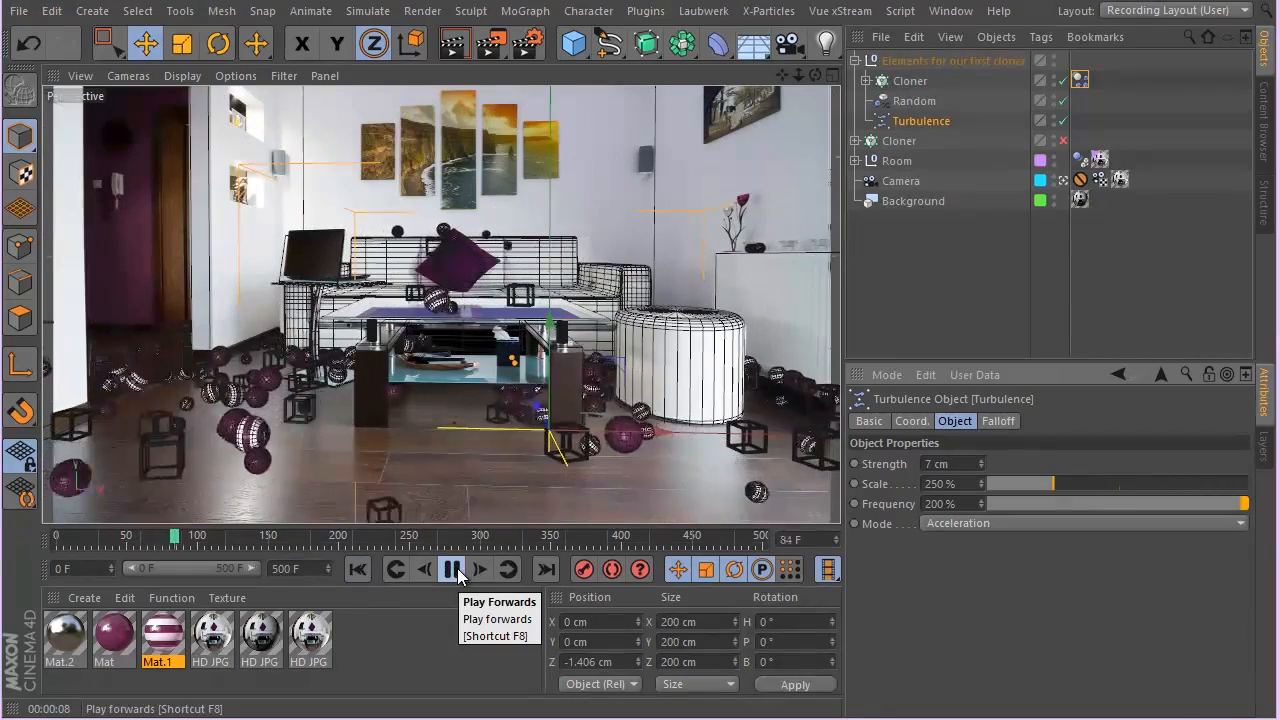
pyautogui.click(453, 568)
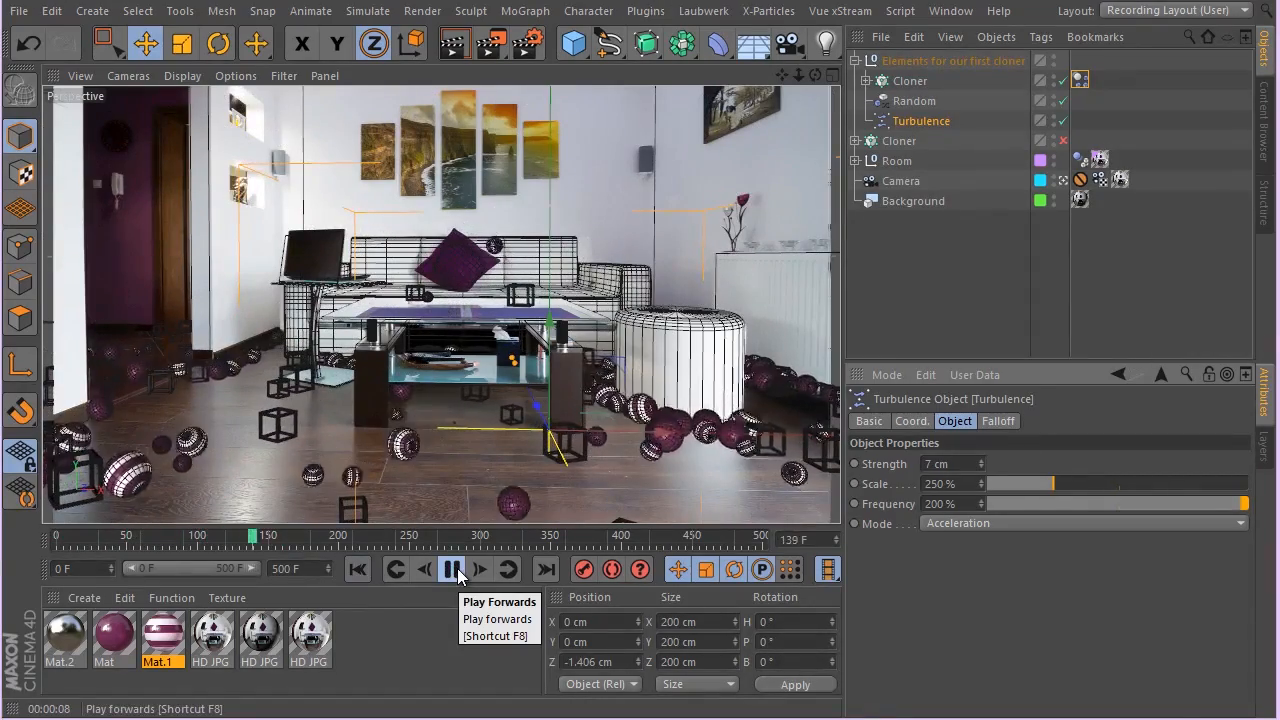
pyautogui.click(452, 568)
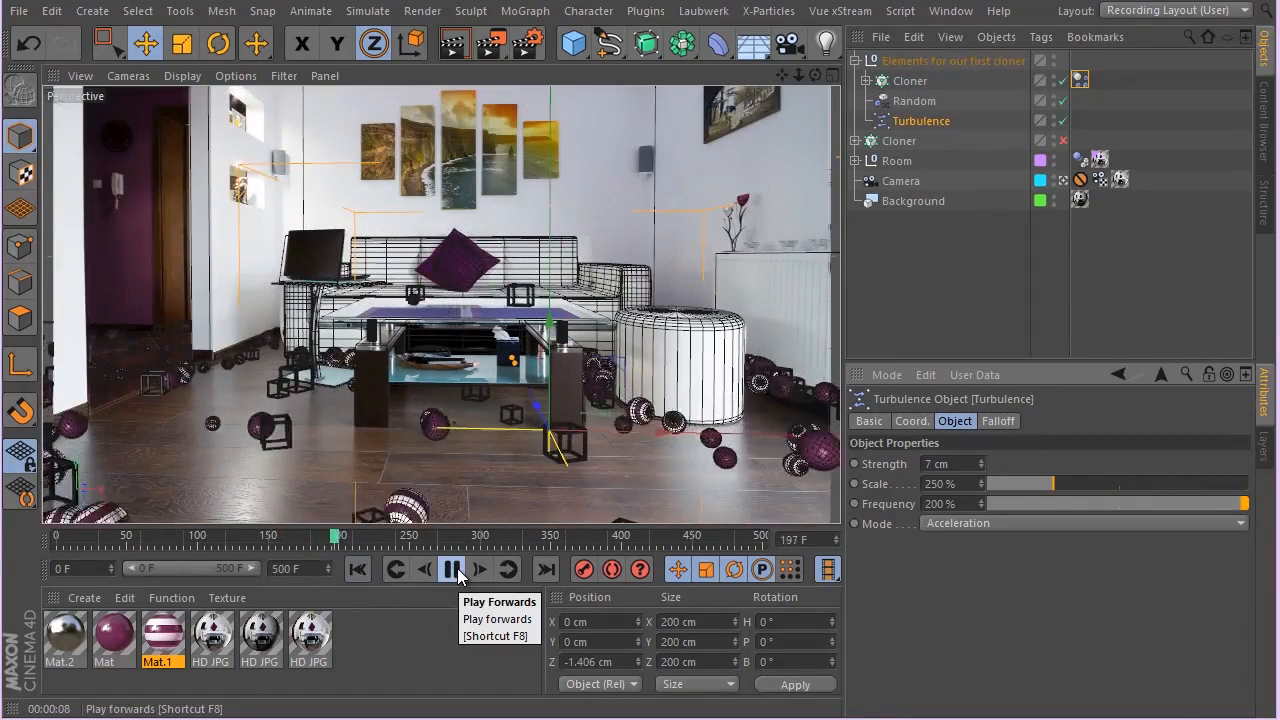
pyautogui.click(452, 569)
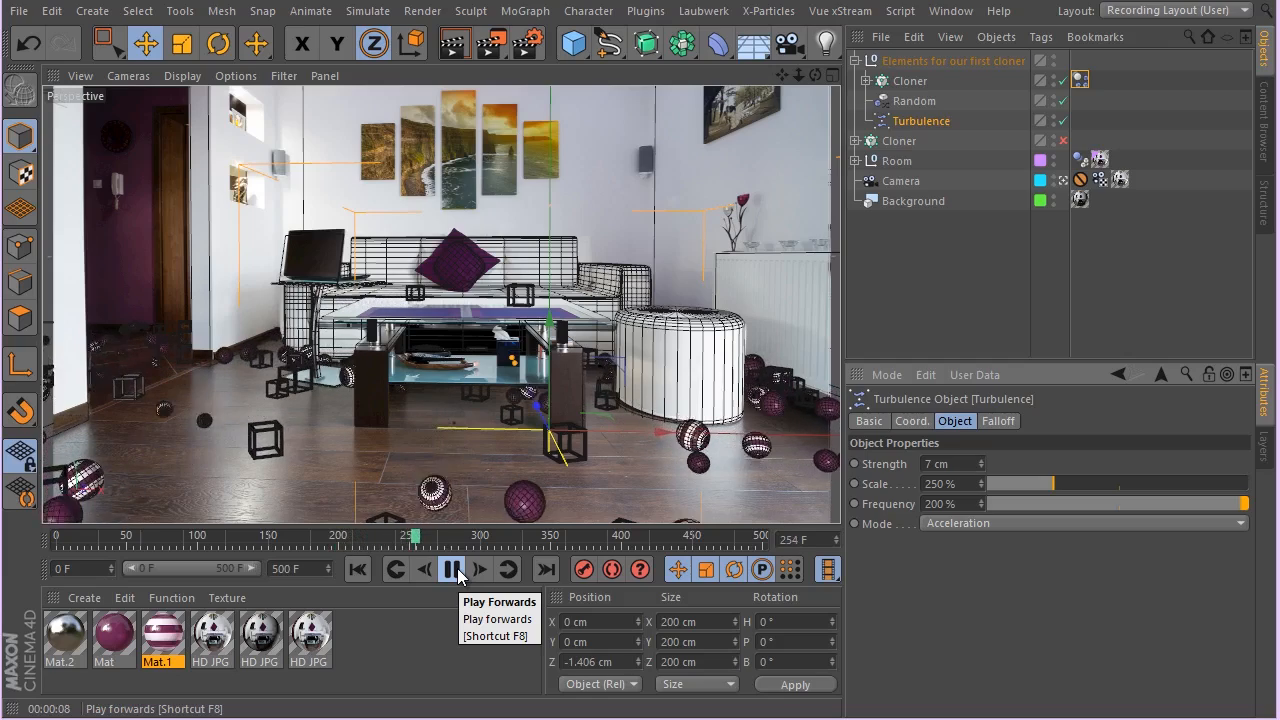
pyautogui.click(472, 569)
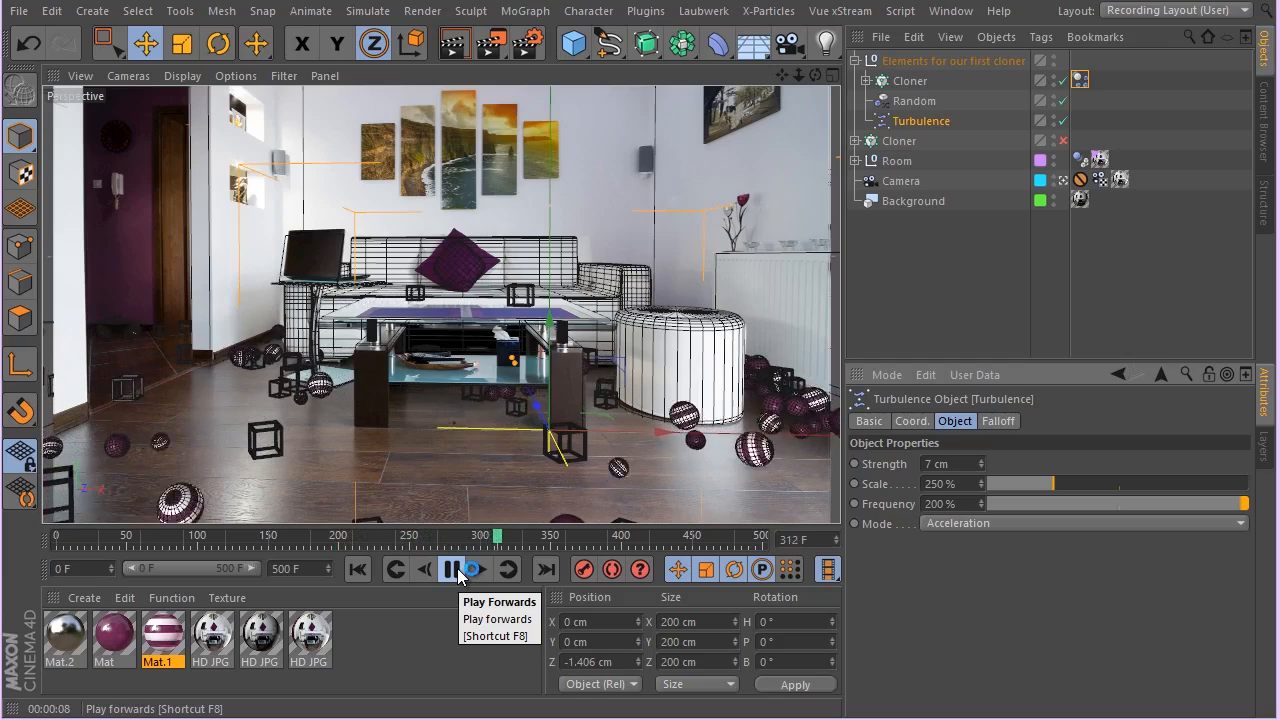
pyautogui.click(471, 569)
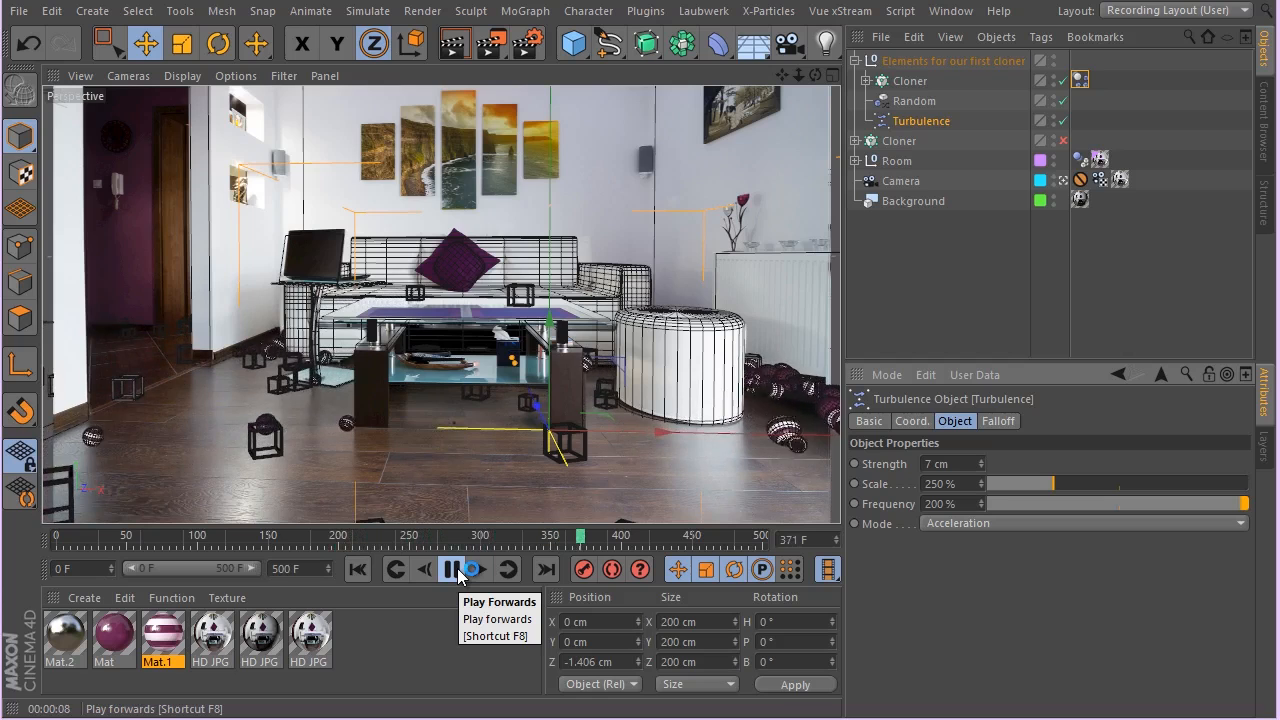
pyautogui.click(450, 569)
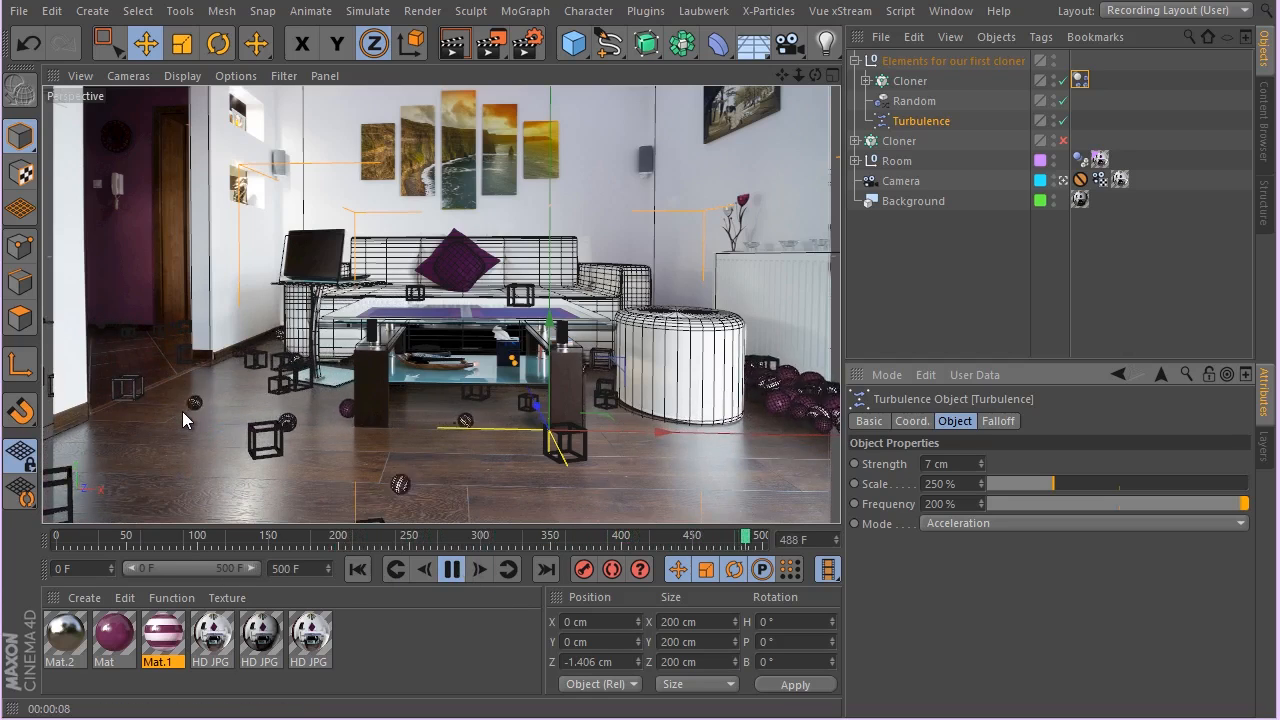
pyautogui.click(395, 569)
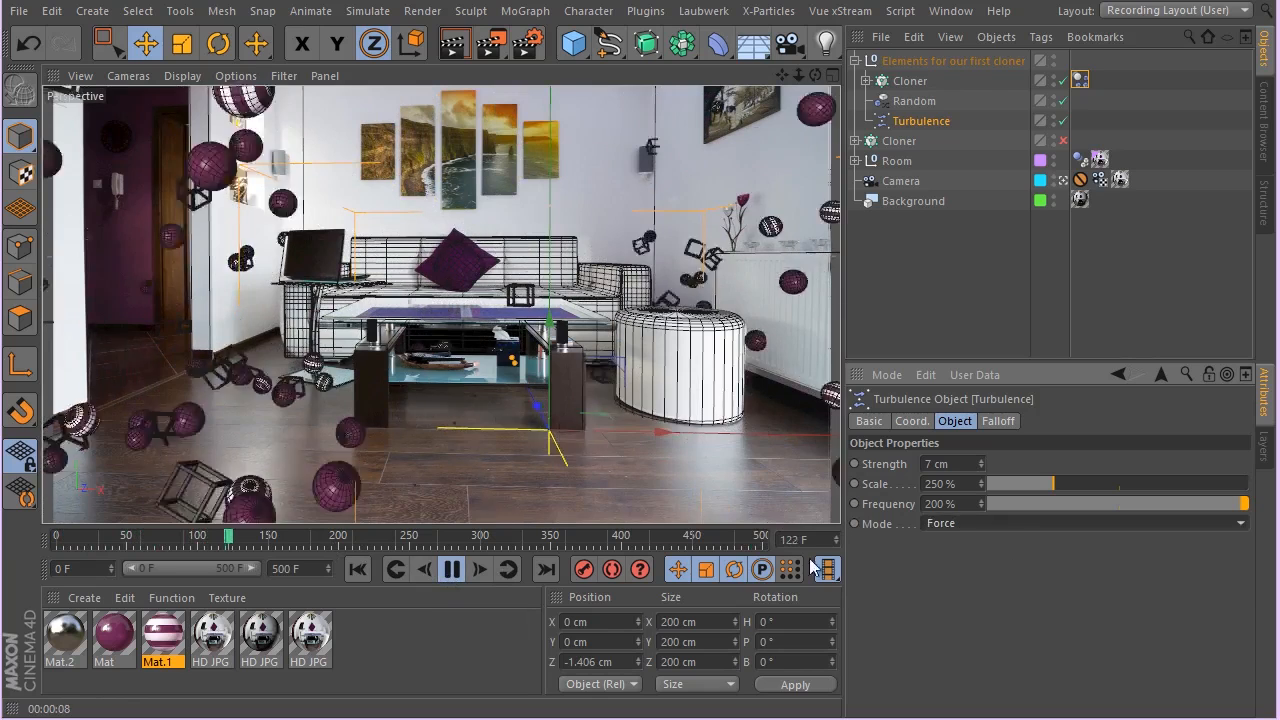
pyautogui.click(357, 569)
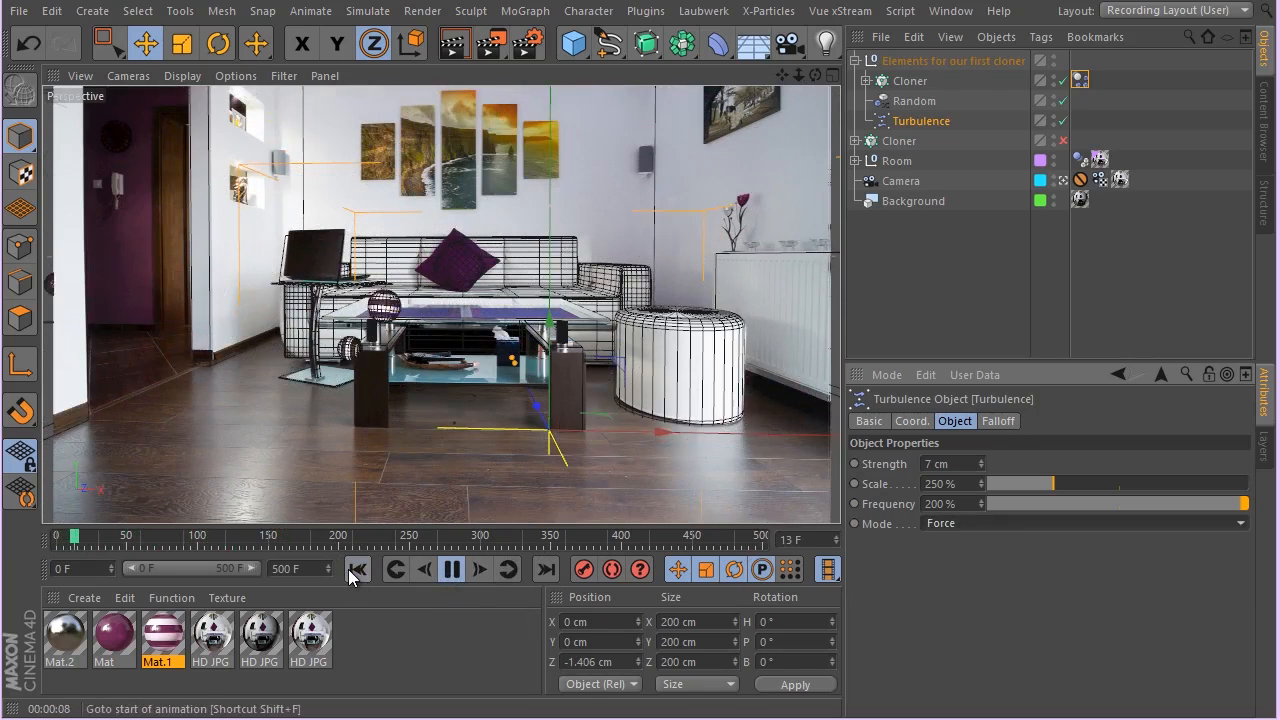
pyautogui.click(451, 569)
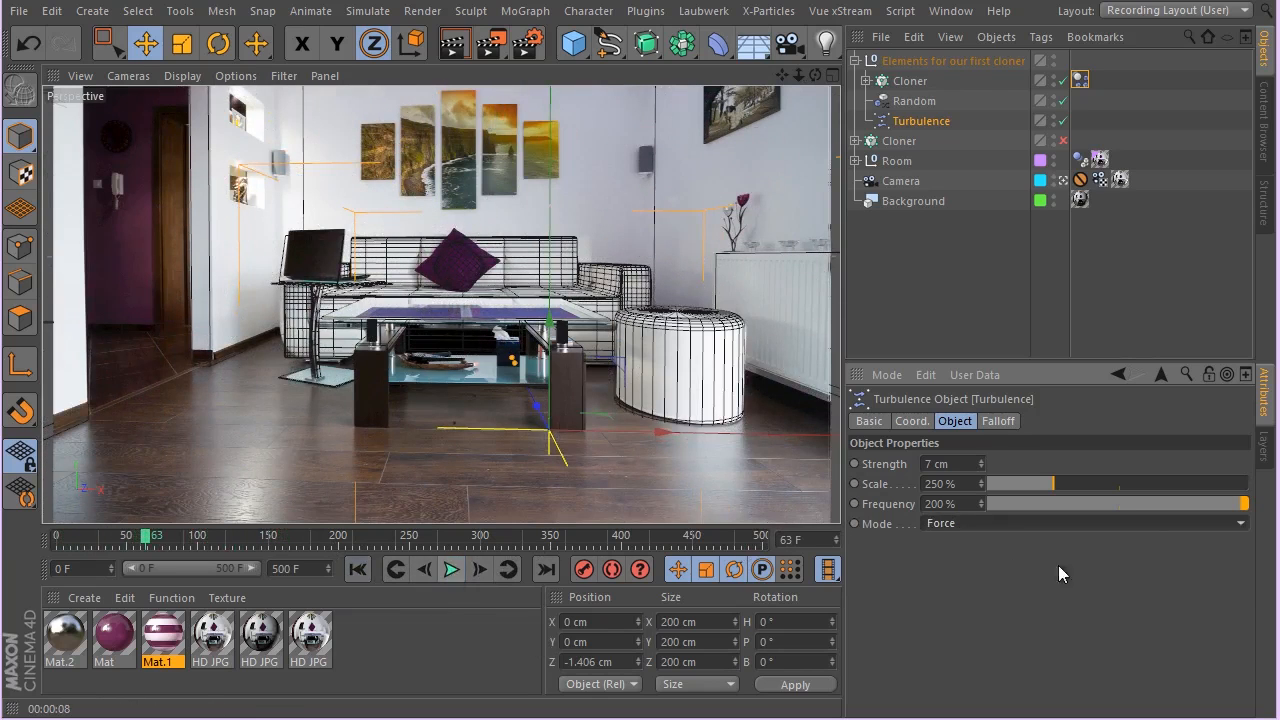
pyautogui.click(1083, 523)
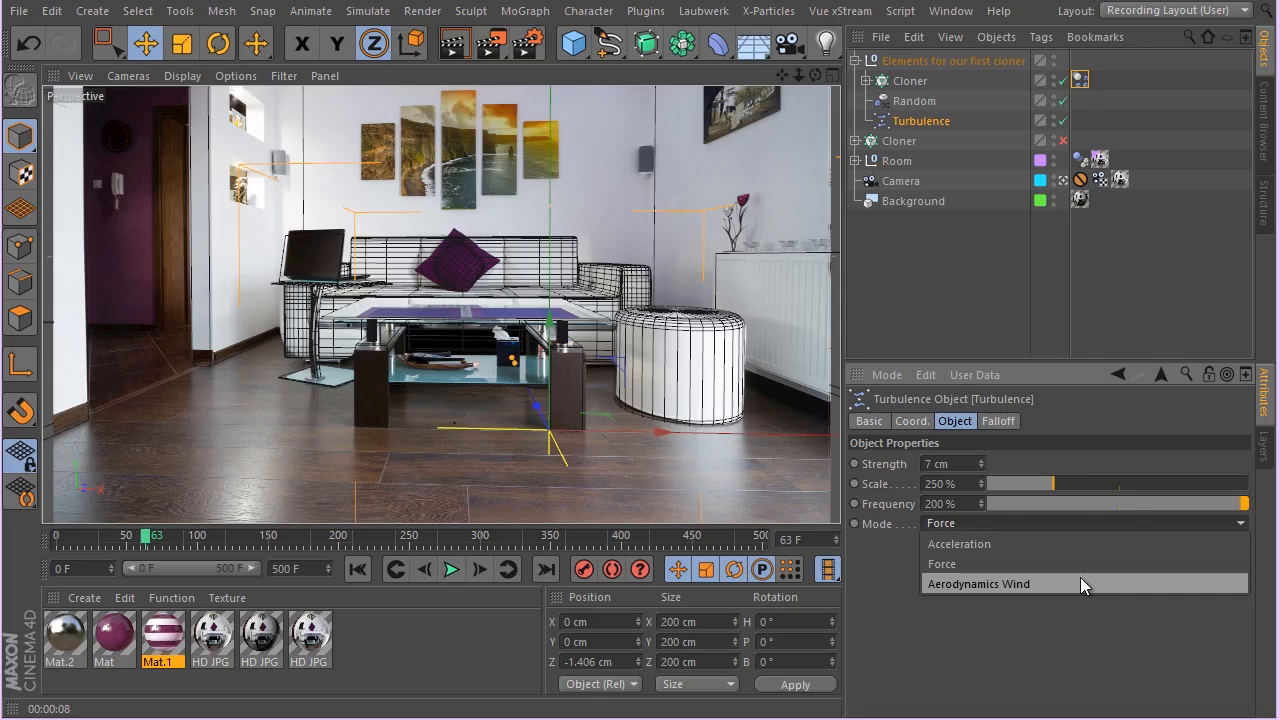
pyautogui.click(959, 543)
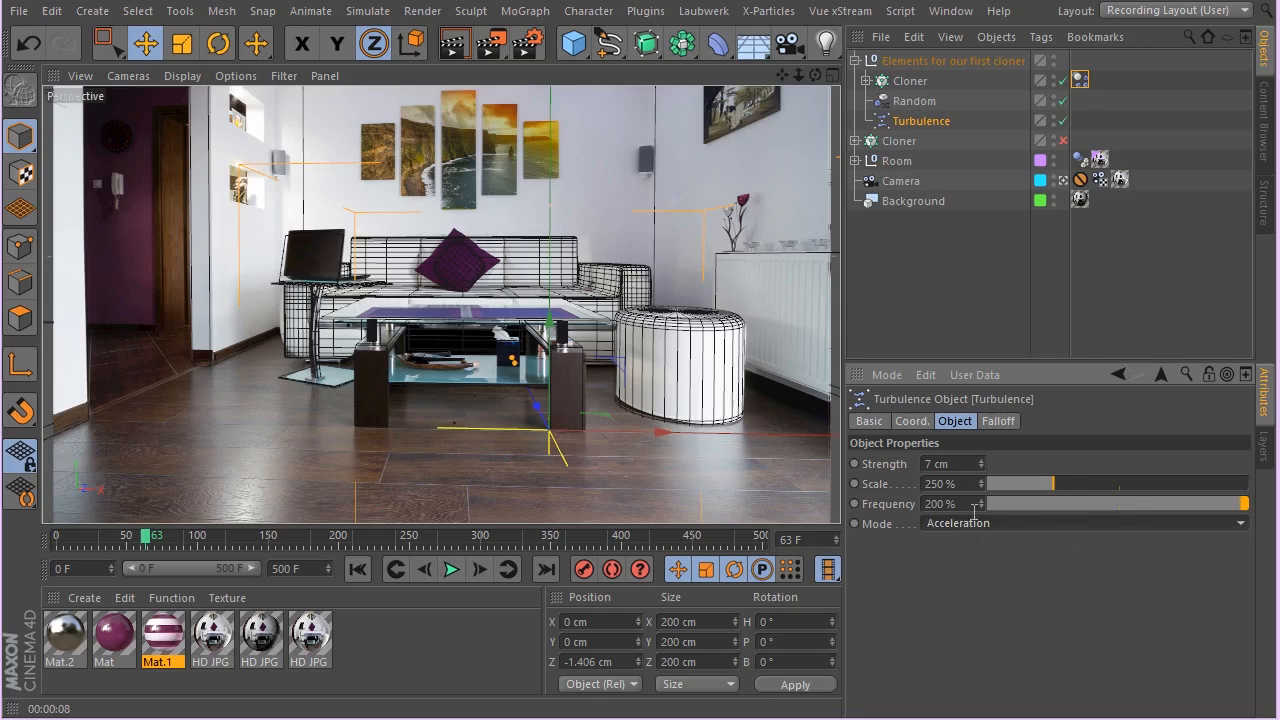
pyautogui.moveTo(1005, 488)
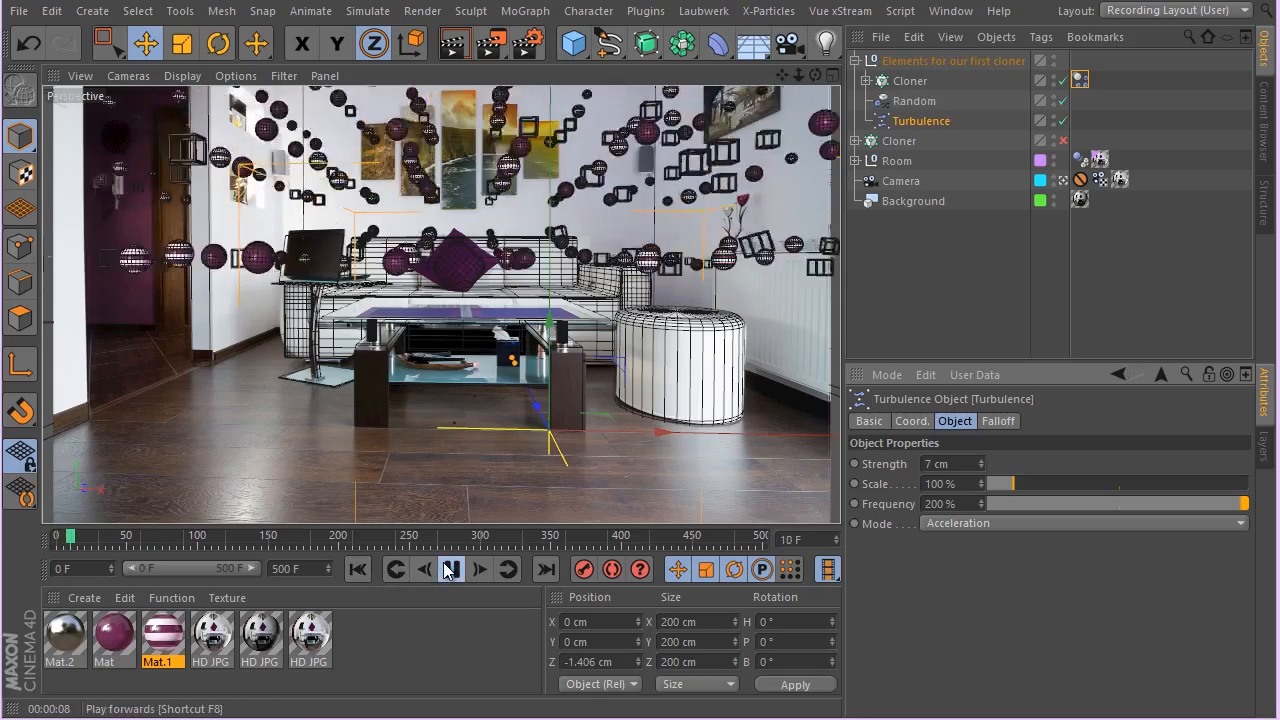
# - Set Turbulence Scale to 100% and play the simulation, pausing at frame 31
pyautogui.click(449, 569)
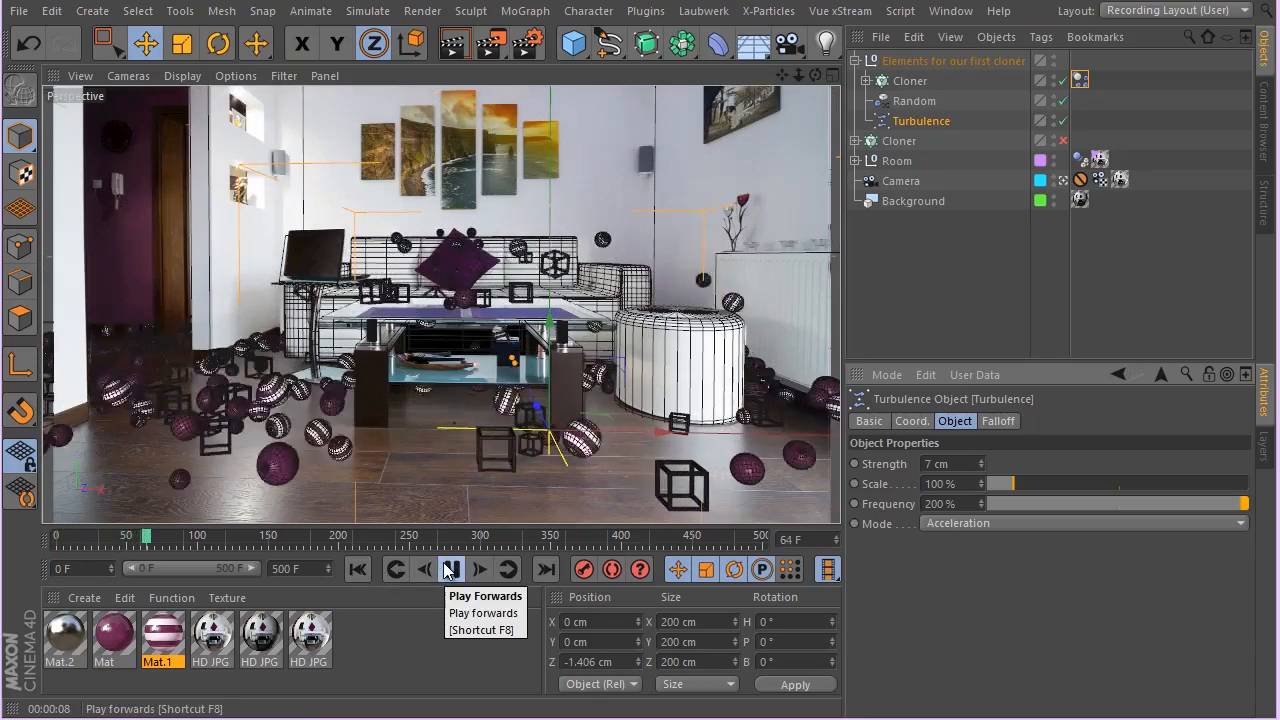
pyautogui.click(449, 569)
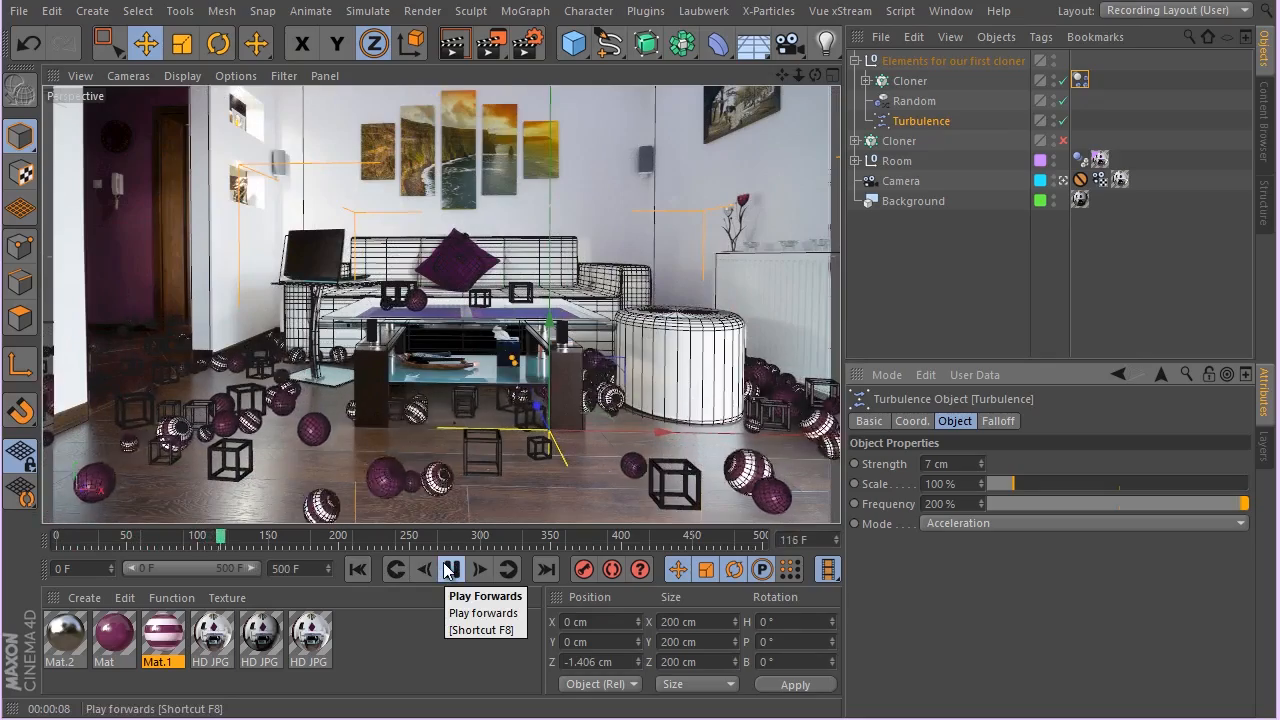
pyautogui.click(449, 569)
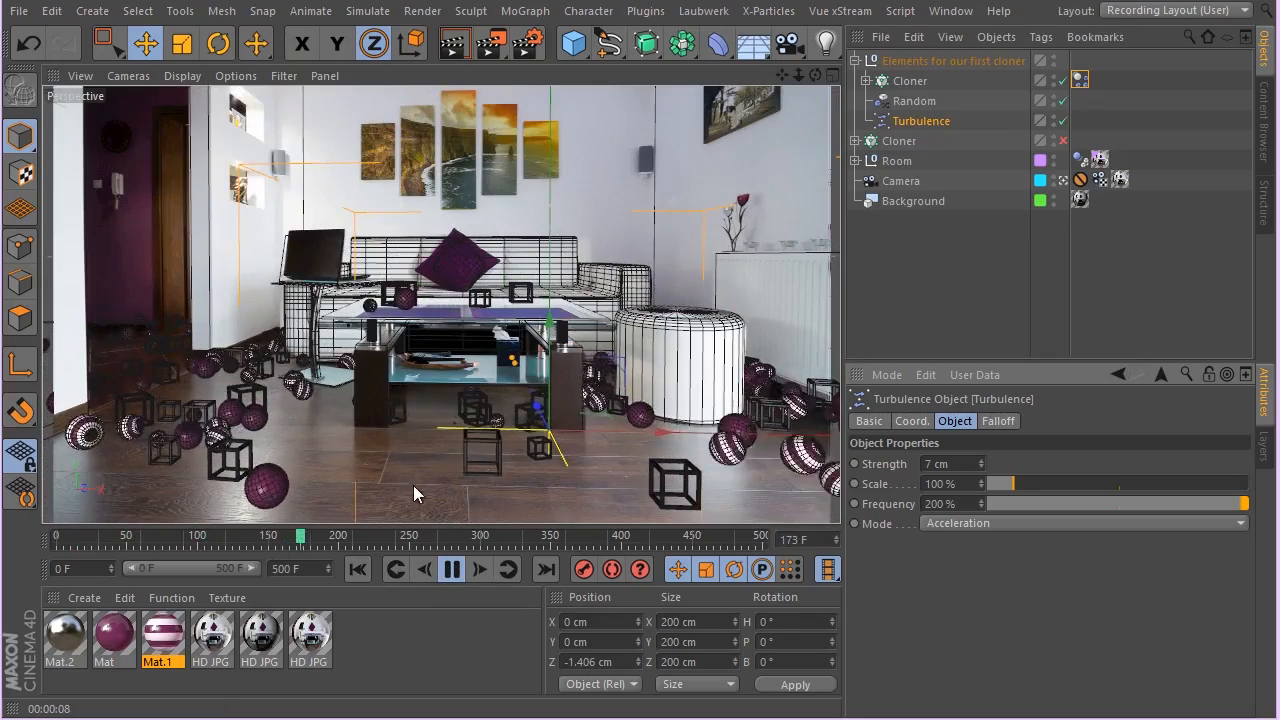
pyautogui.click(451, 569)
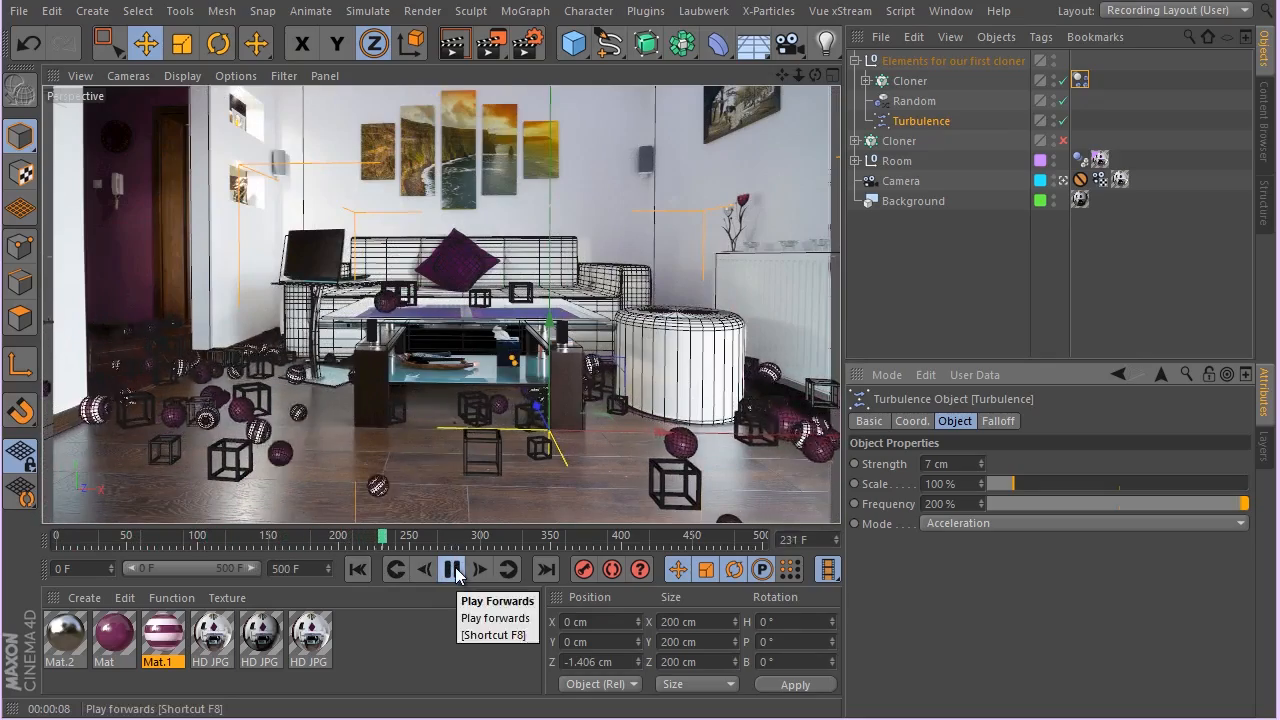
pyautogui.click(453, 569)
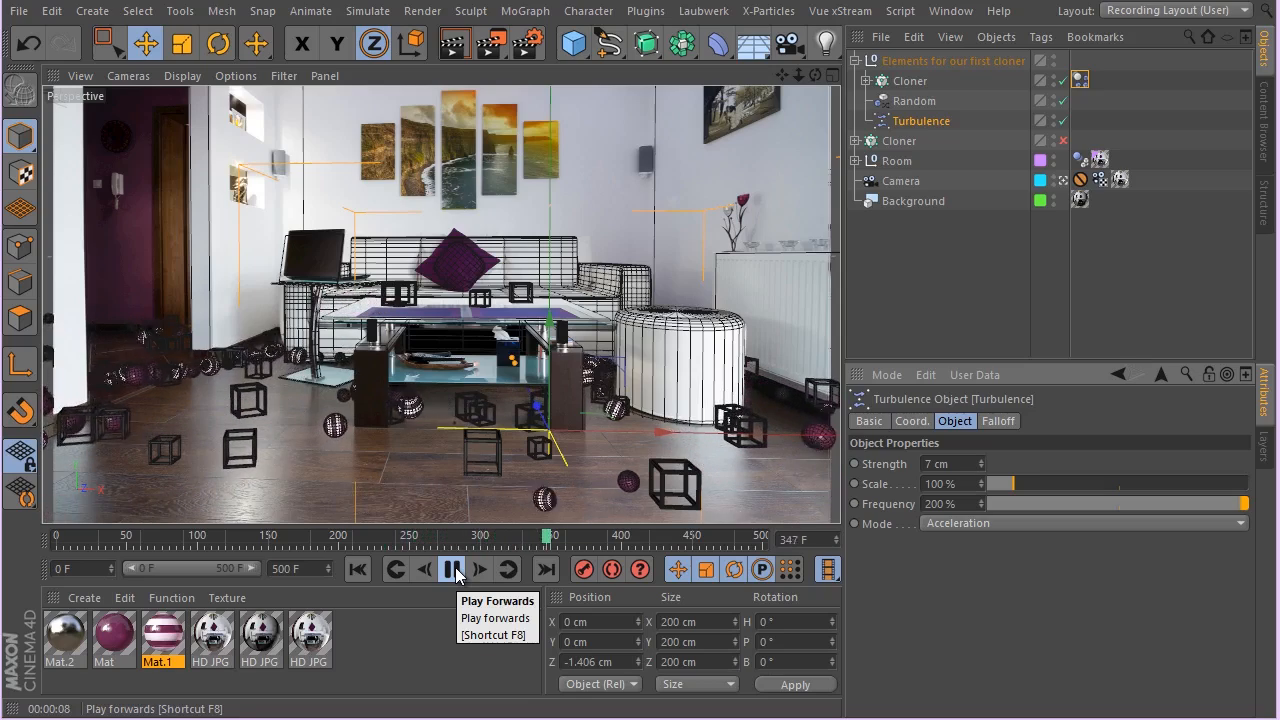
pyautogui.click(453, 569)
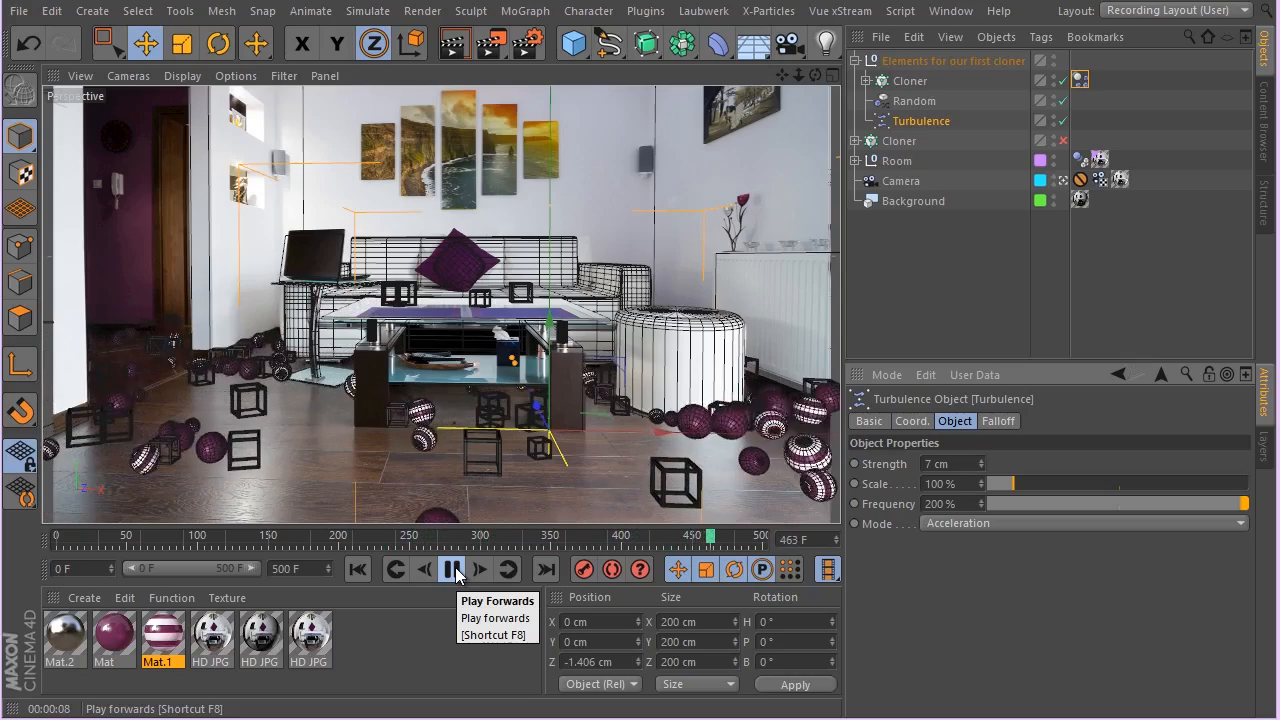
pyautogui.click(452, 569)
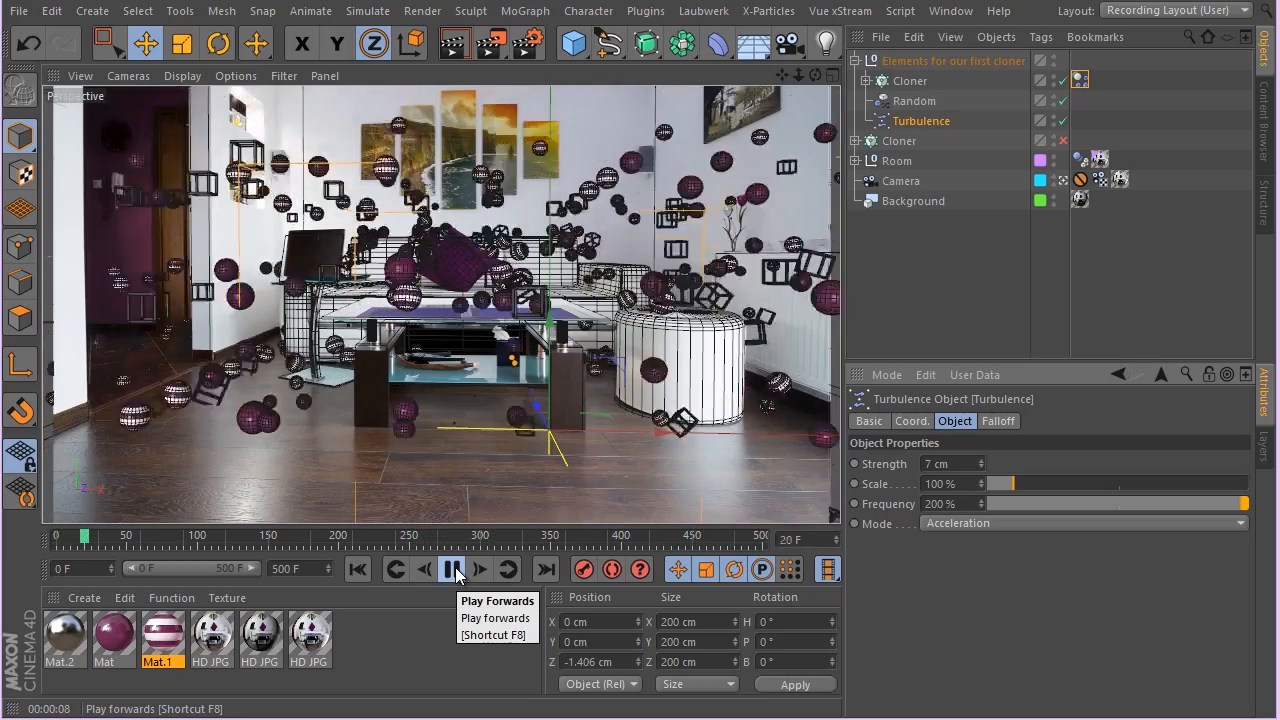
pyautogui.click(450, 568)
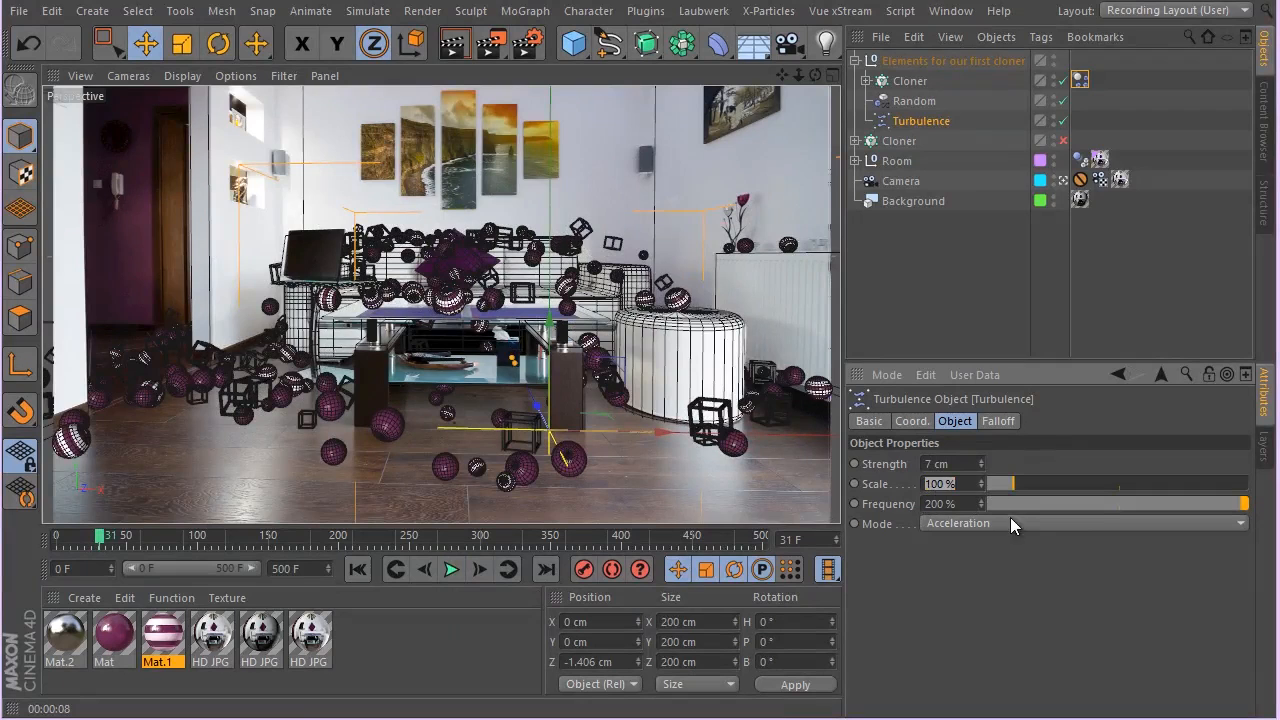
# - Drag Turbulence Scale up to try 250%, replay, and rewind to frame 0
pyautogui.moveTo(990, 483); pyautogui.dragTo(1050, 483)
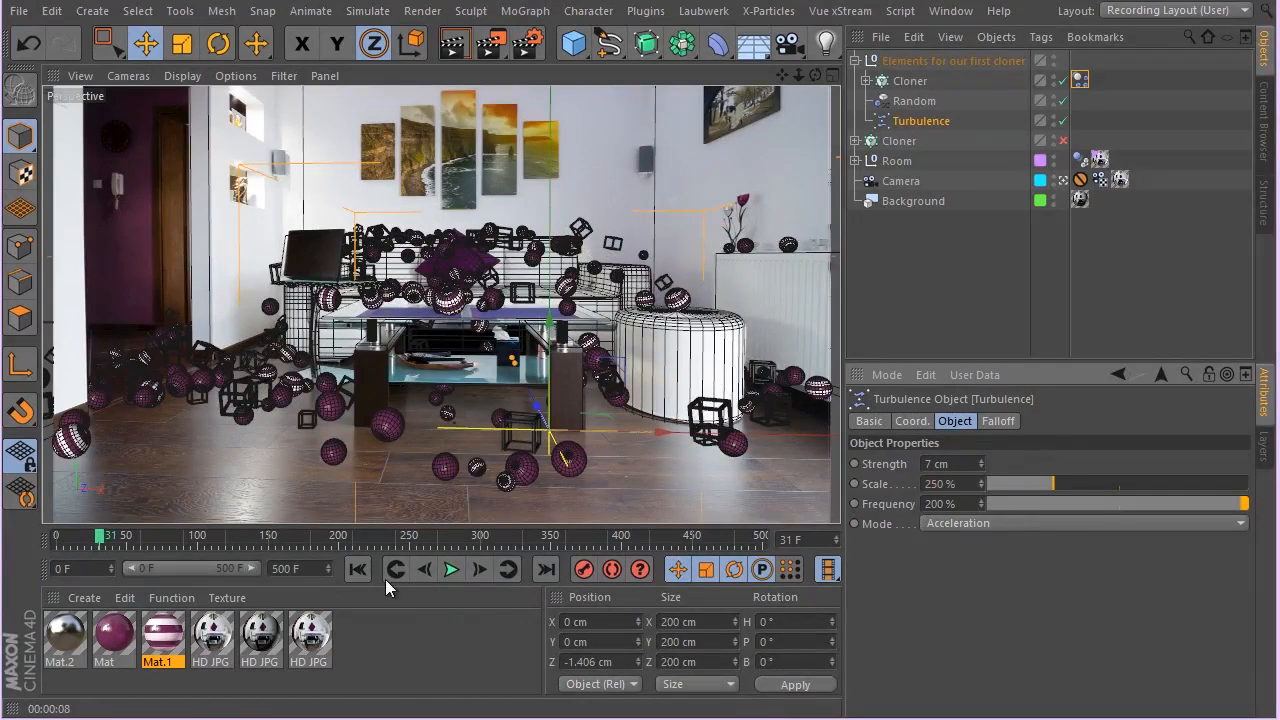
pyautogui.click(451, 569)
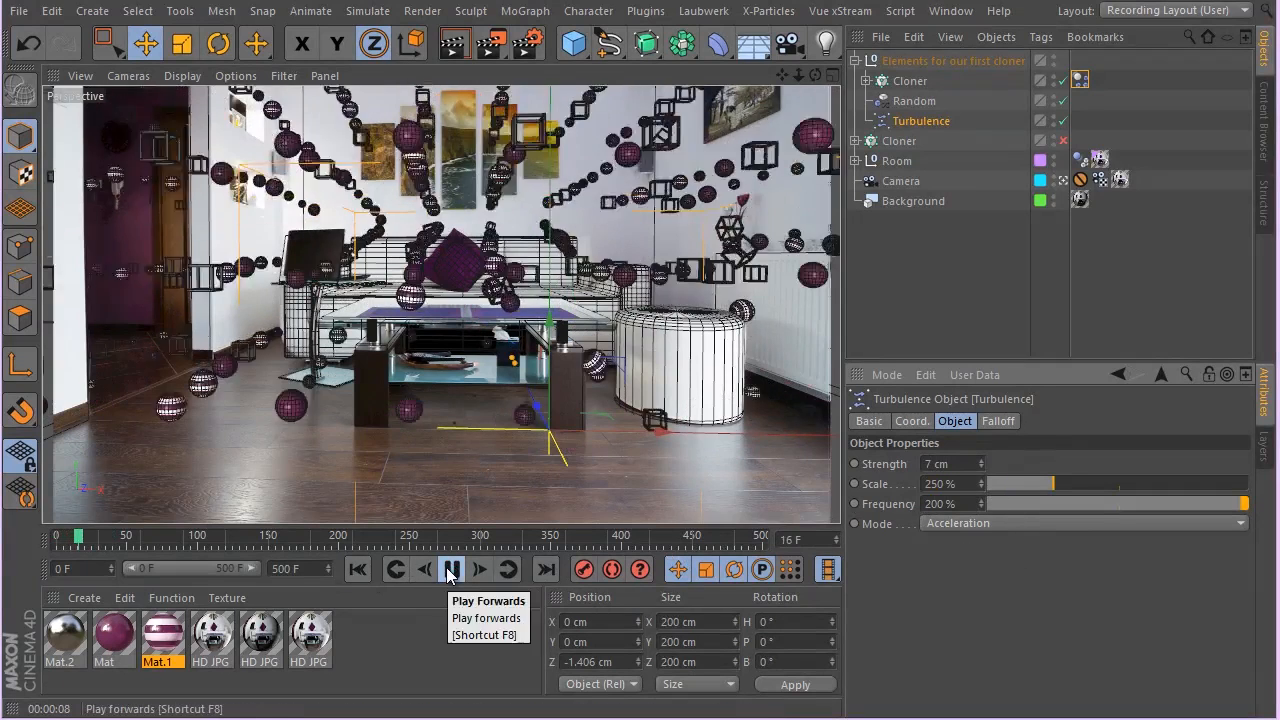
pyautogui.click(451, 569)
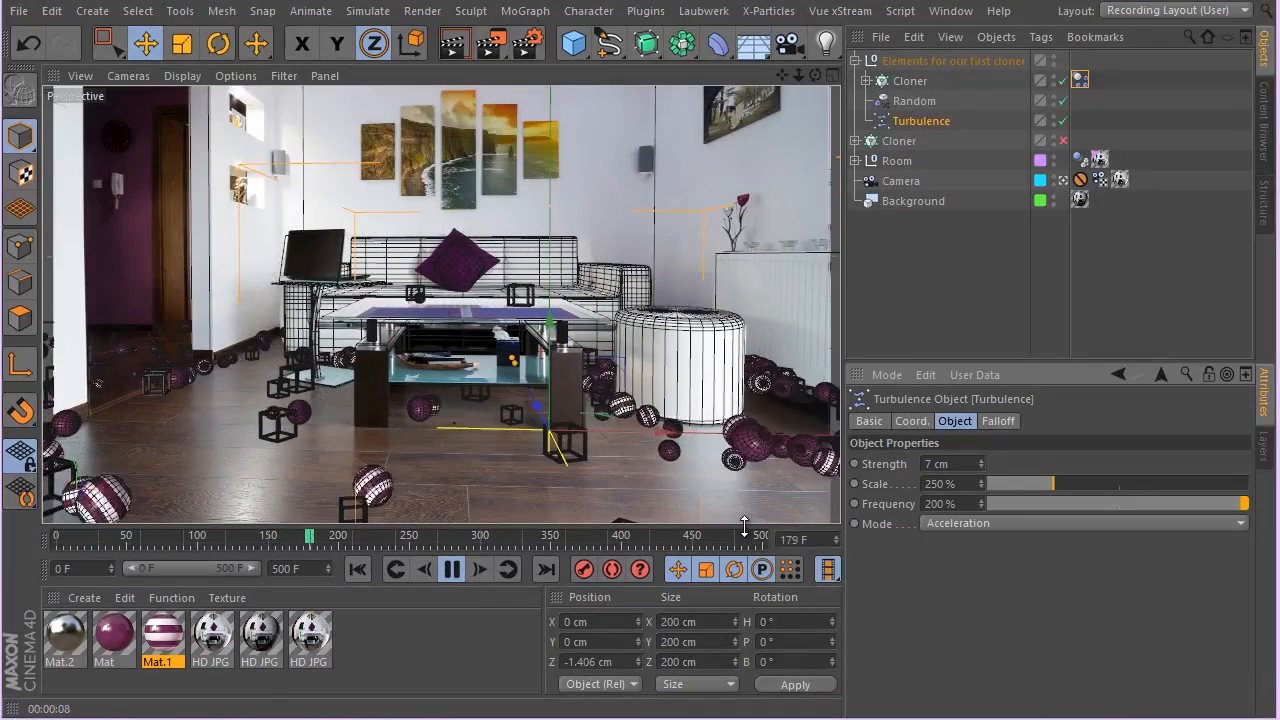
pyautogui.click(452, 568)
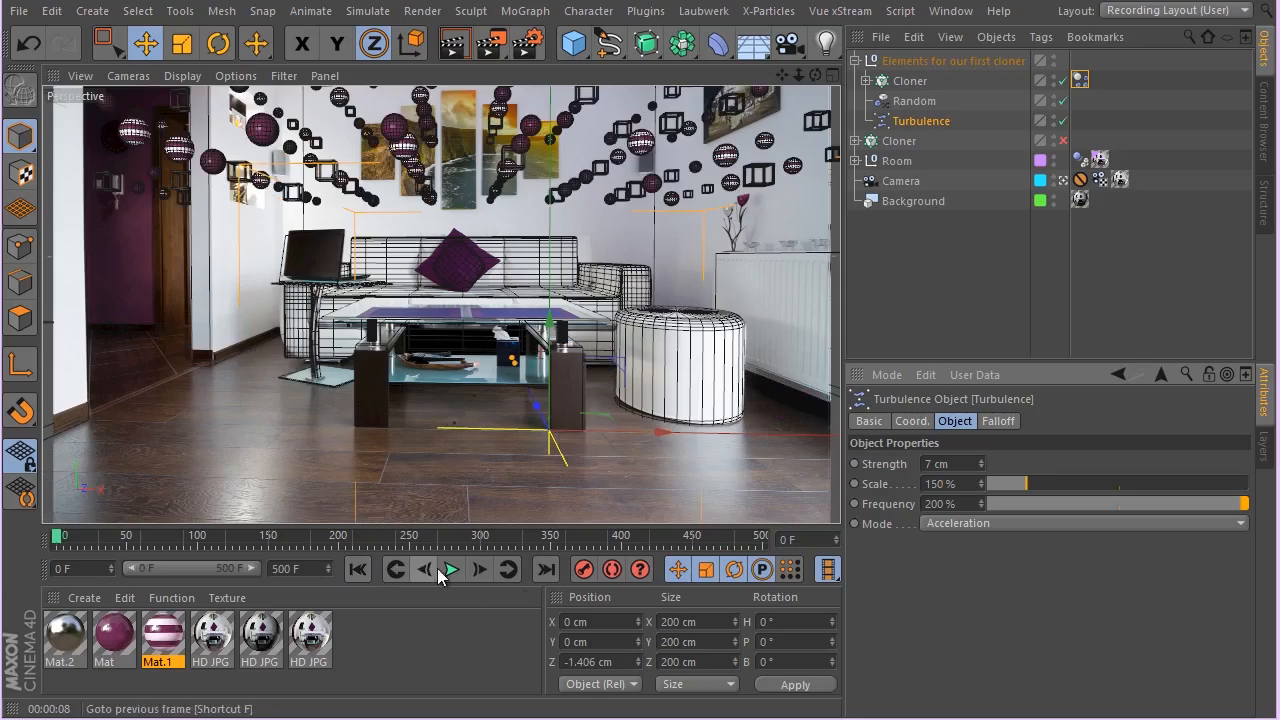
# - Play the simulation at 150% turbulence scale through frame 400, then stop
pyautogui.click(449, 569)
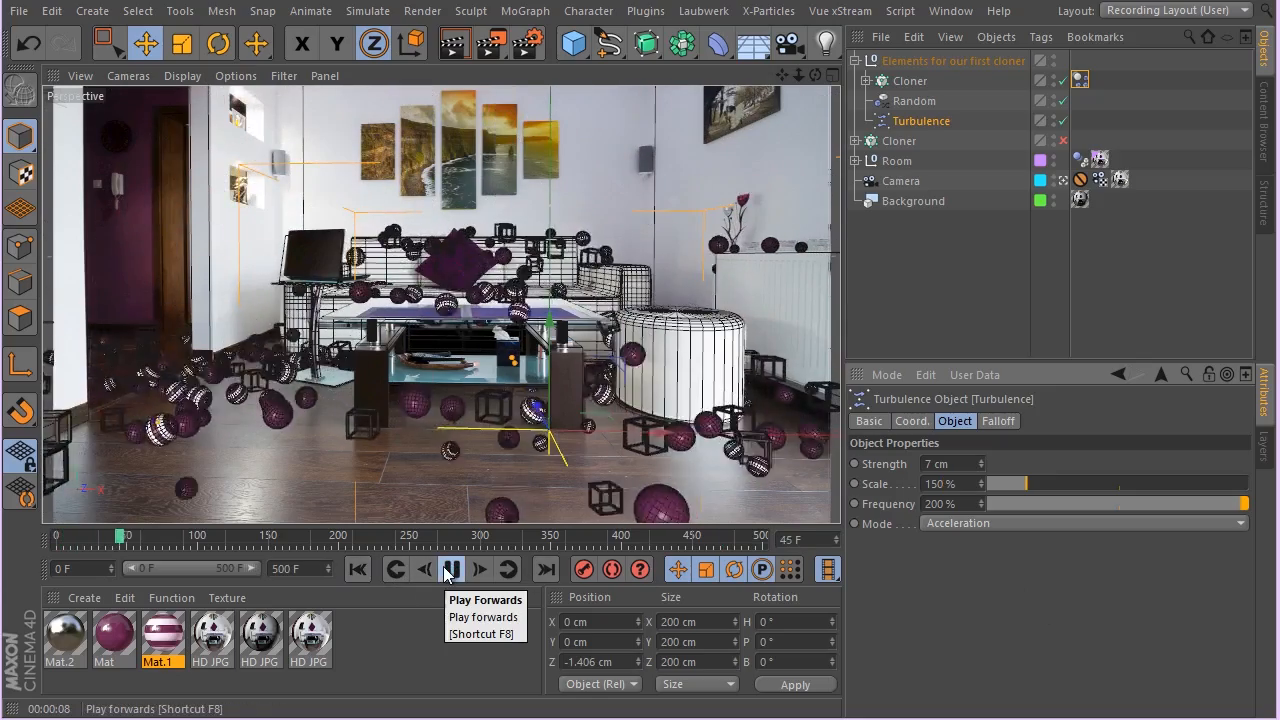
pyautogui.click(451, 569)
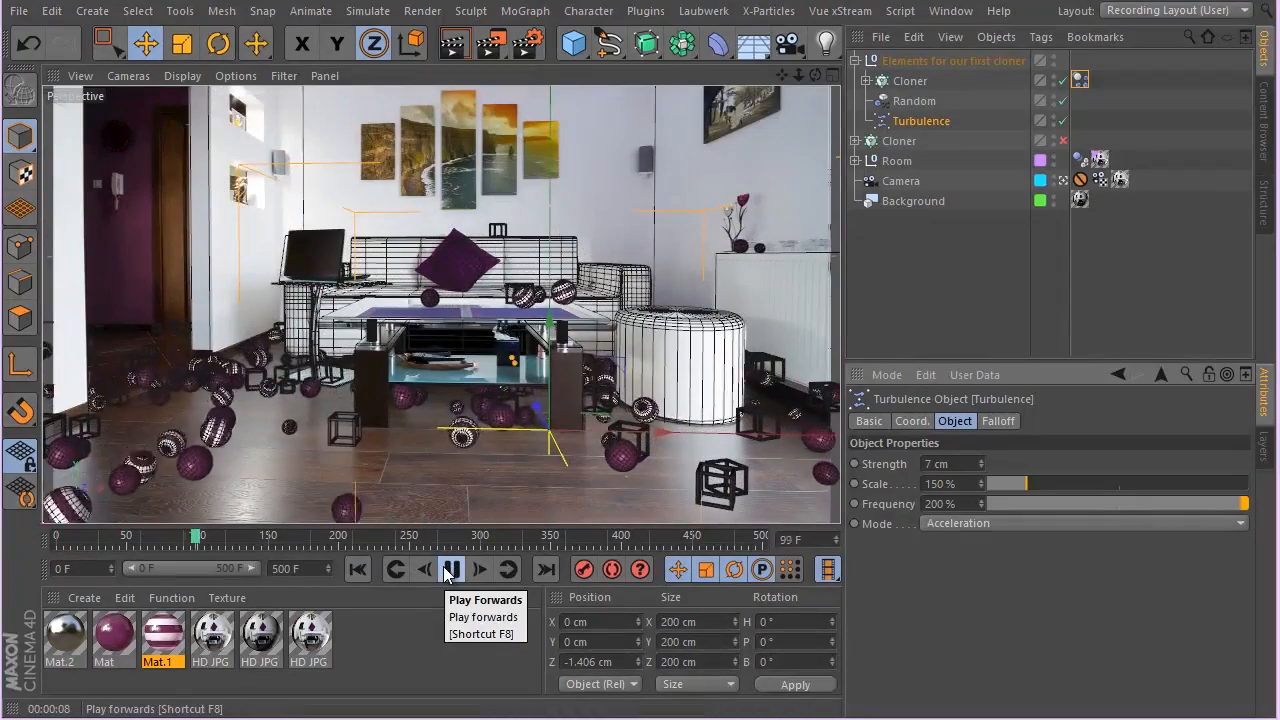
pyautogui.click(451, 569)
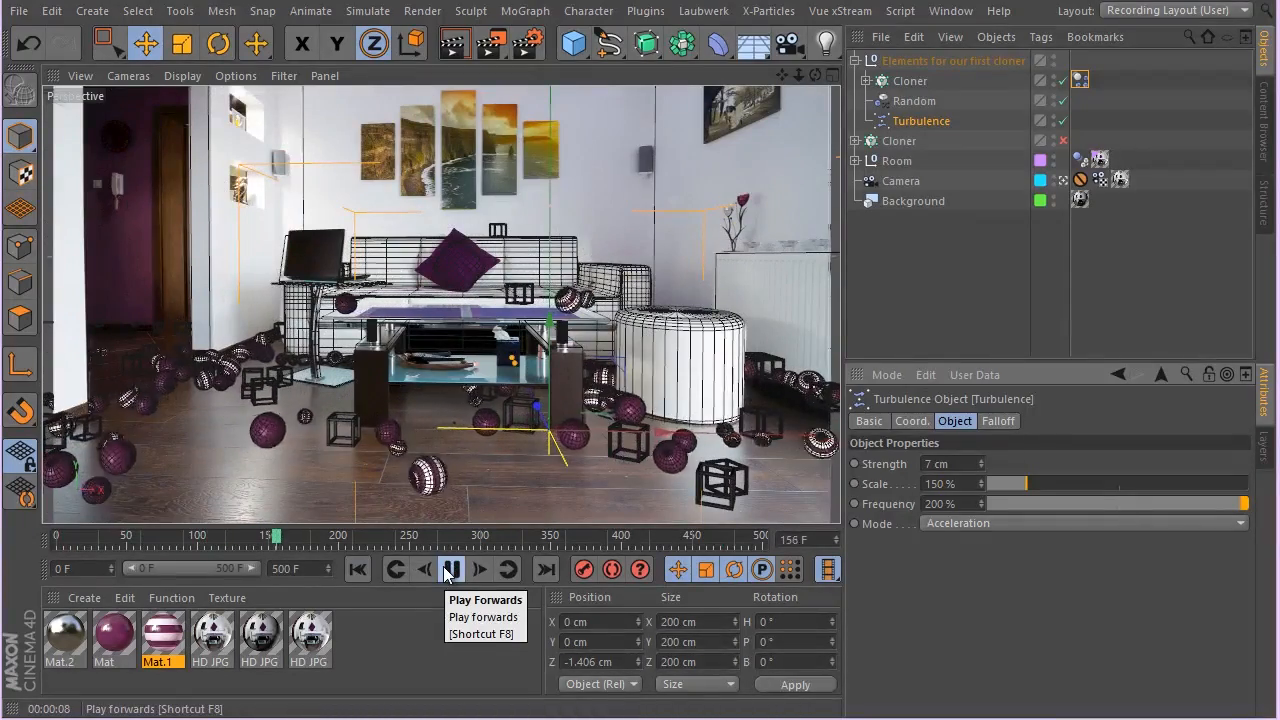
pyautogui.click(451, 569)
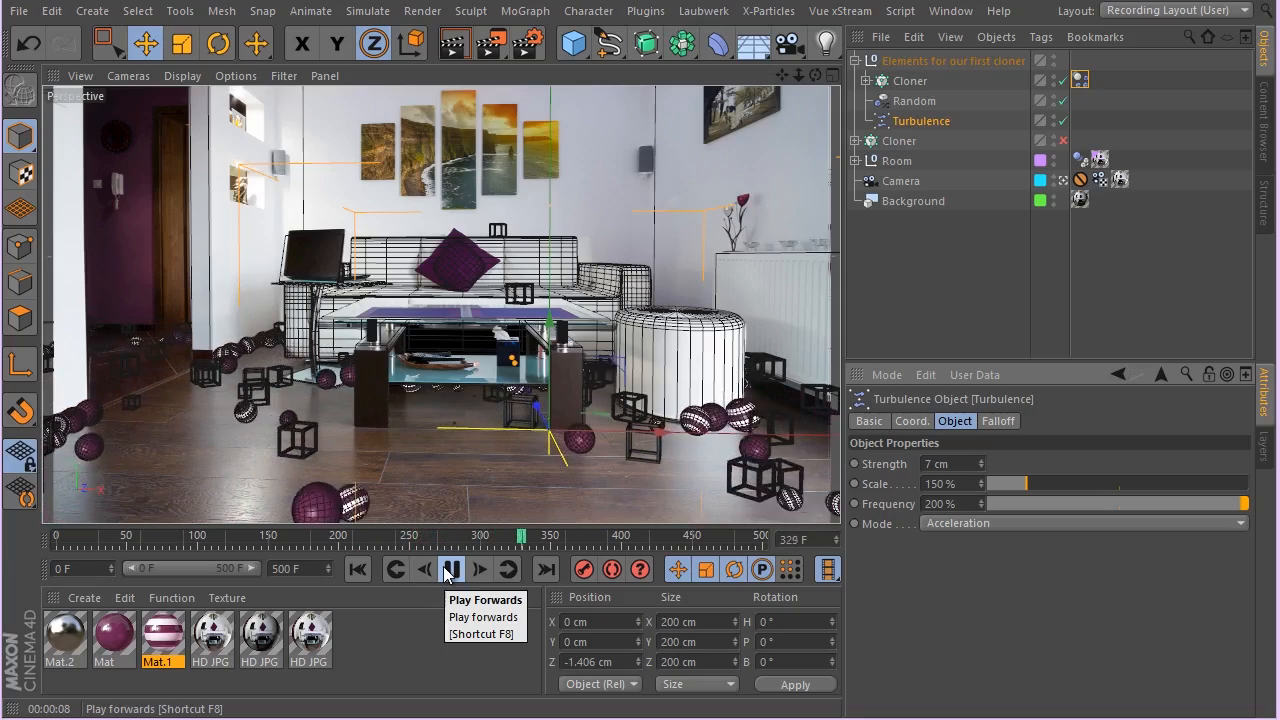
pyautogui.click(451, 569)
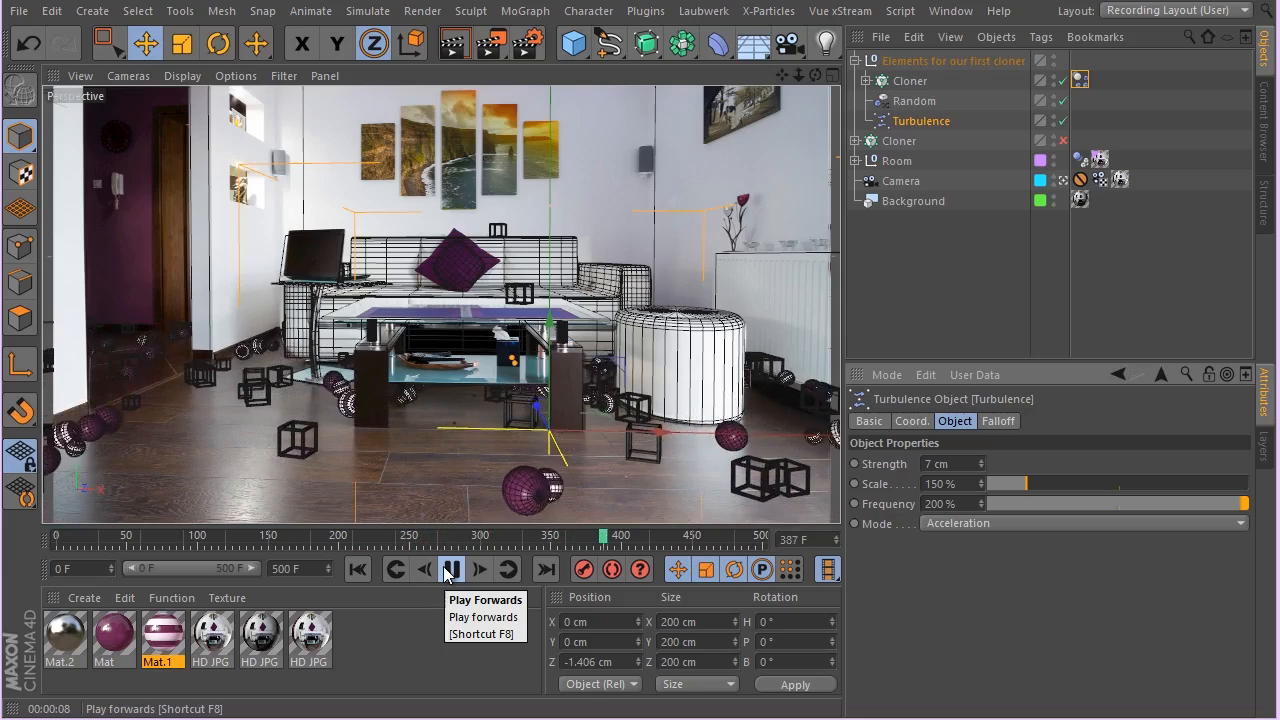
pyautogui.click(451, 569)
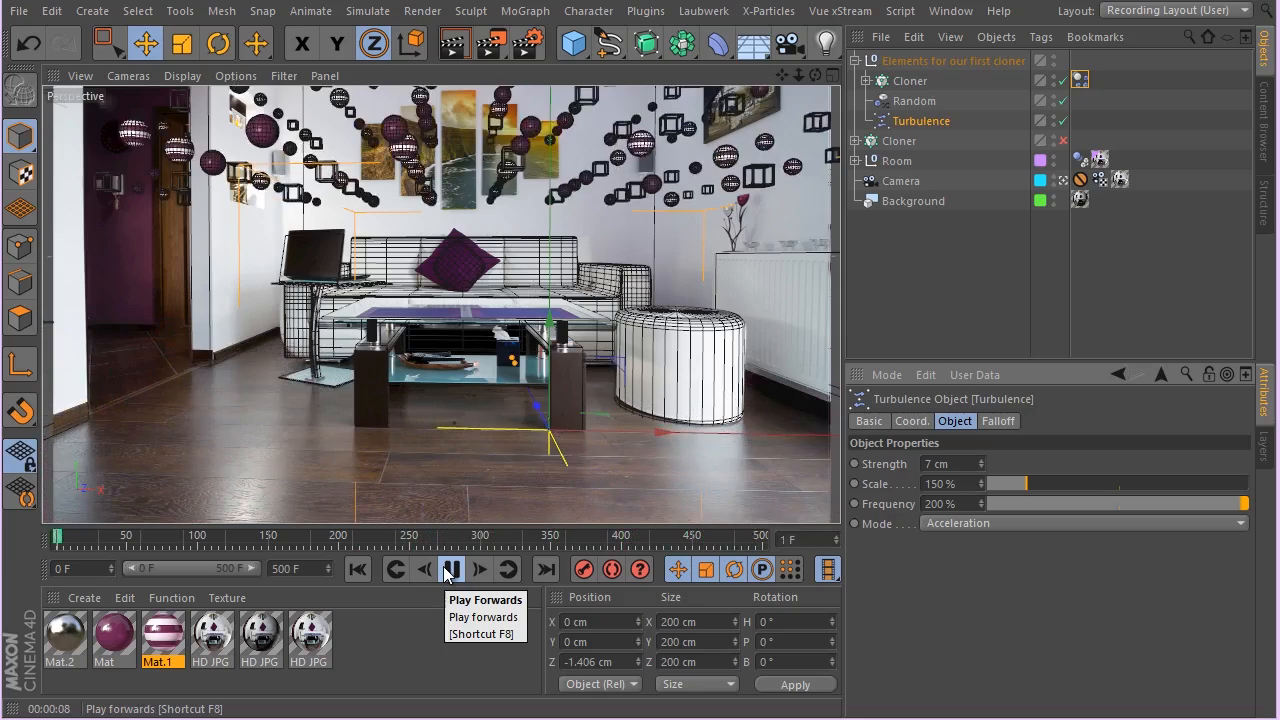
pyautogui.click(479, 569)
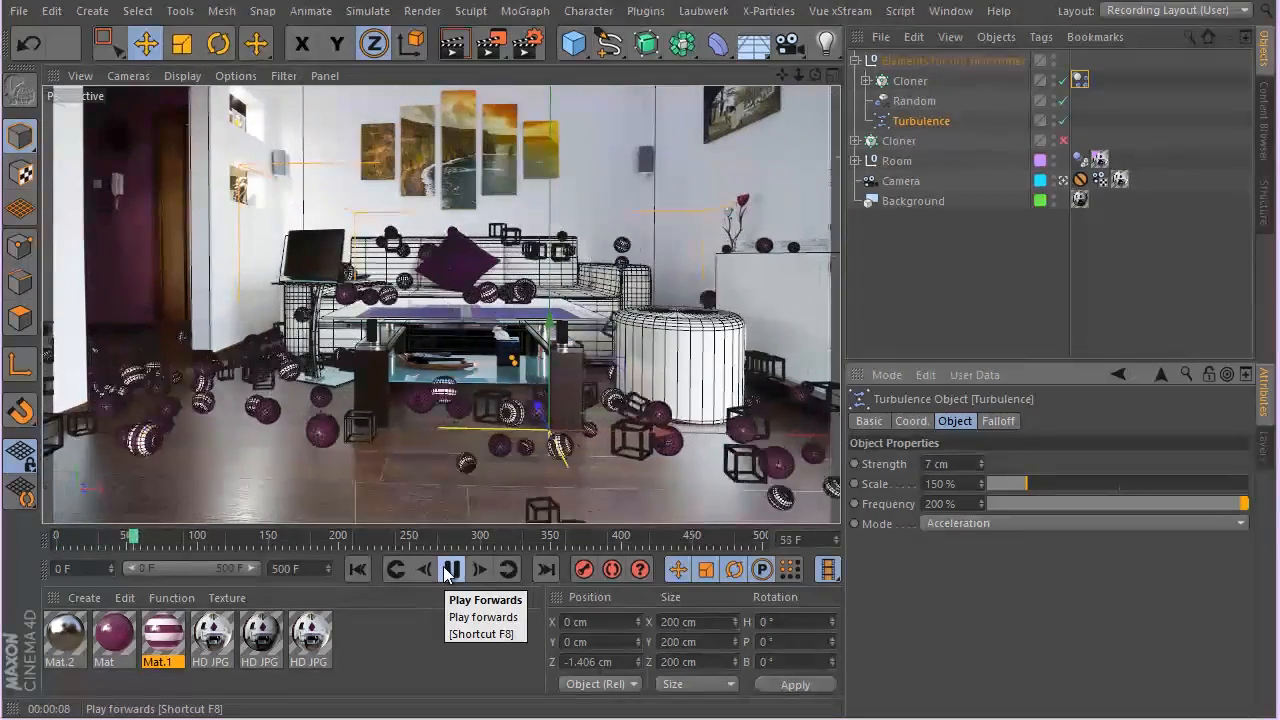
pyautogui.click(450, 569)
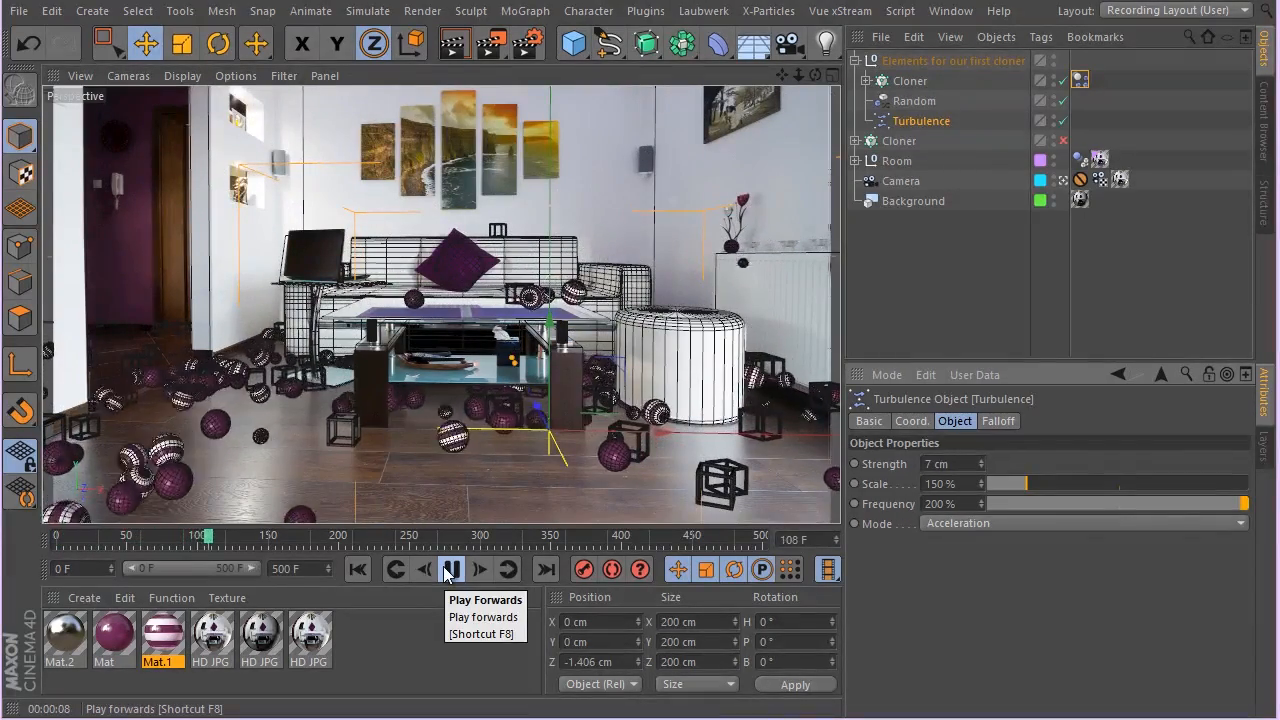
pyautogui.click(450, 569)
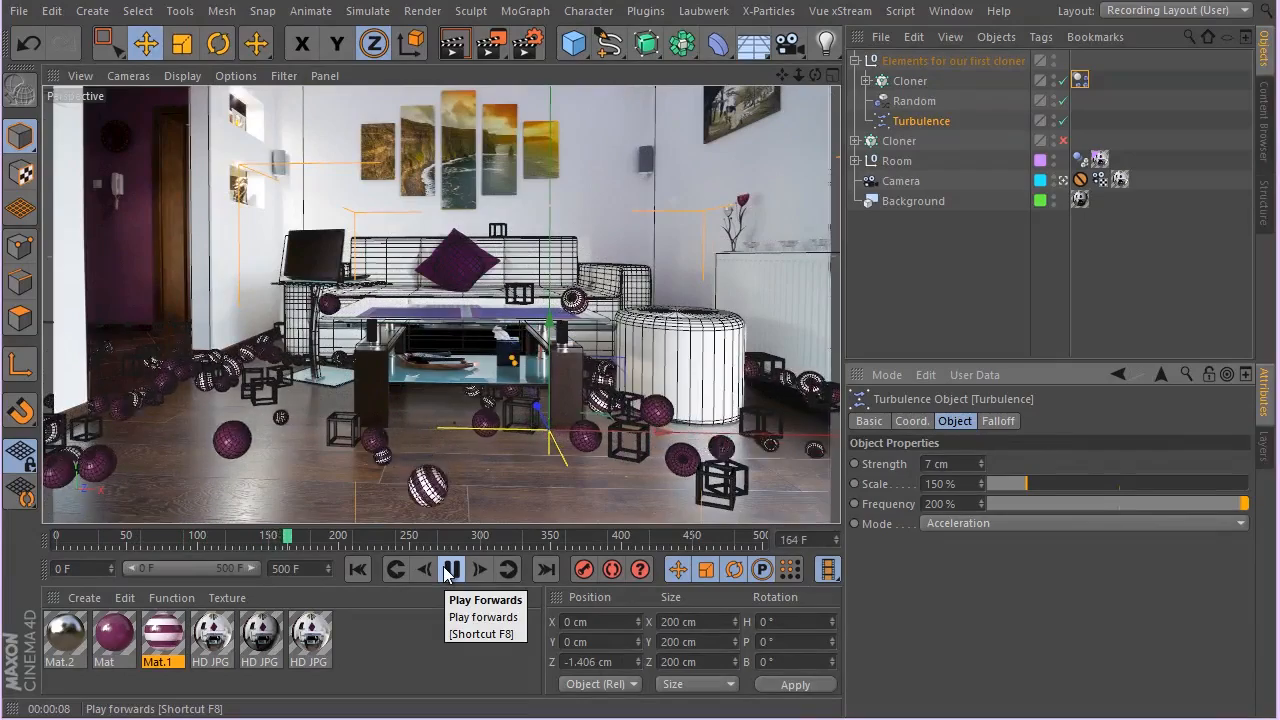
pyautogui.click(451, 569)
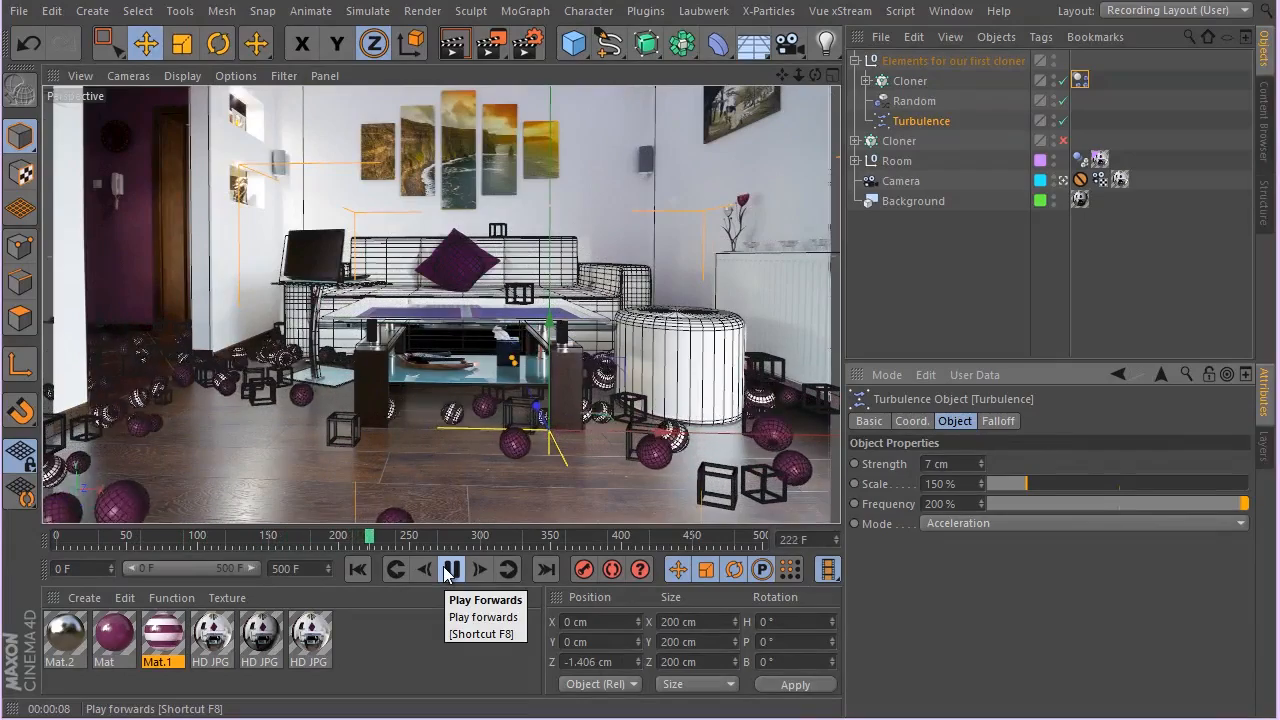
pyautogui.click(451, 569)
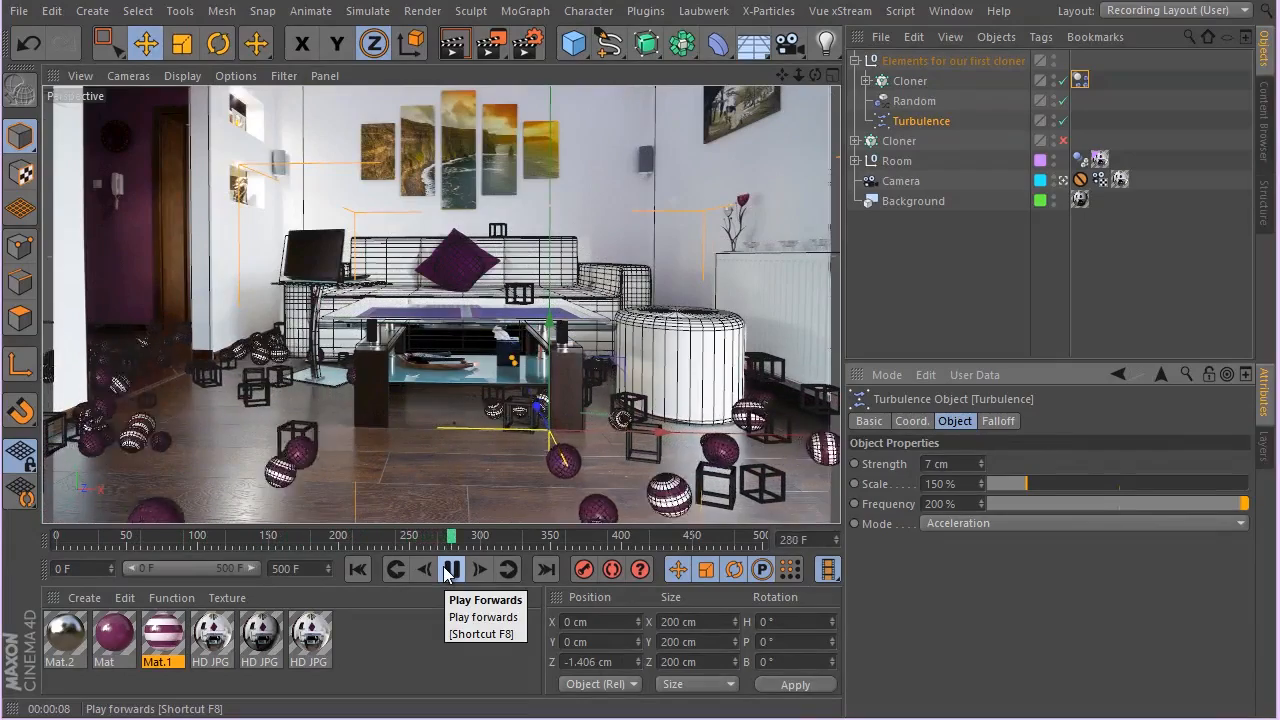
pyautogui.click(451, 569)
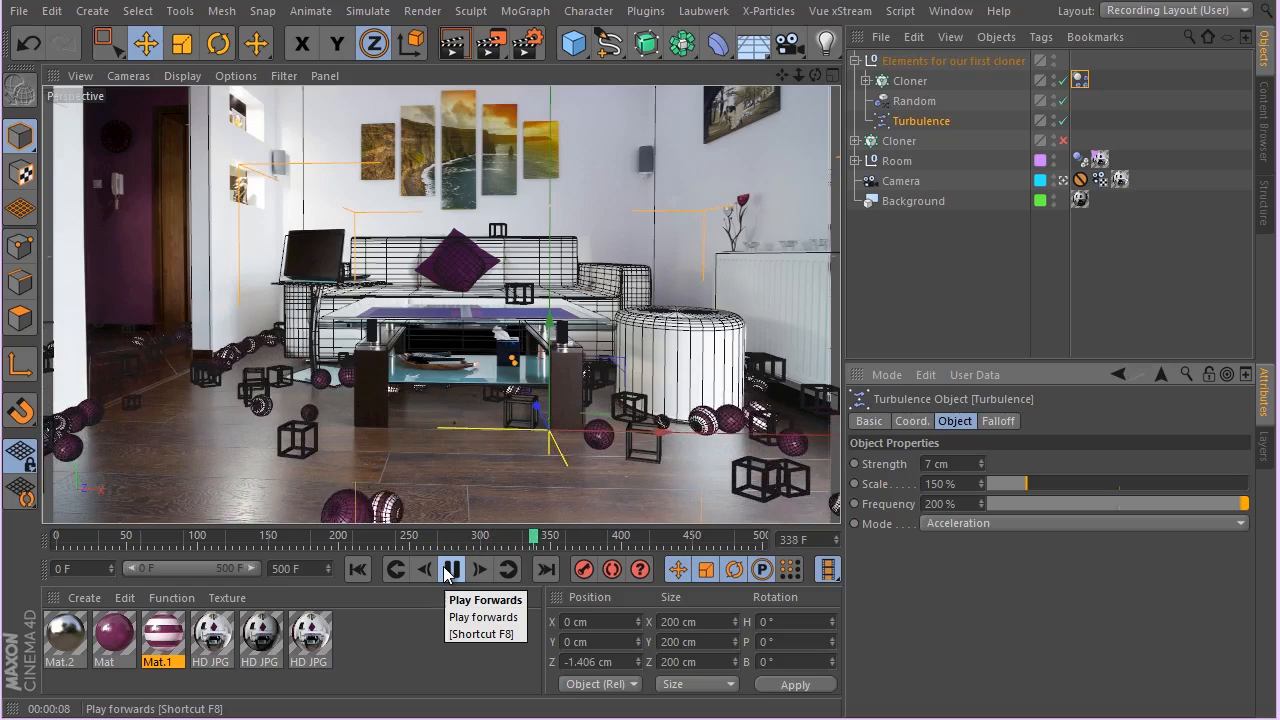
pyautogui.click(451, 569)
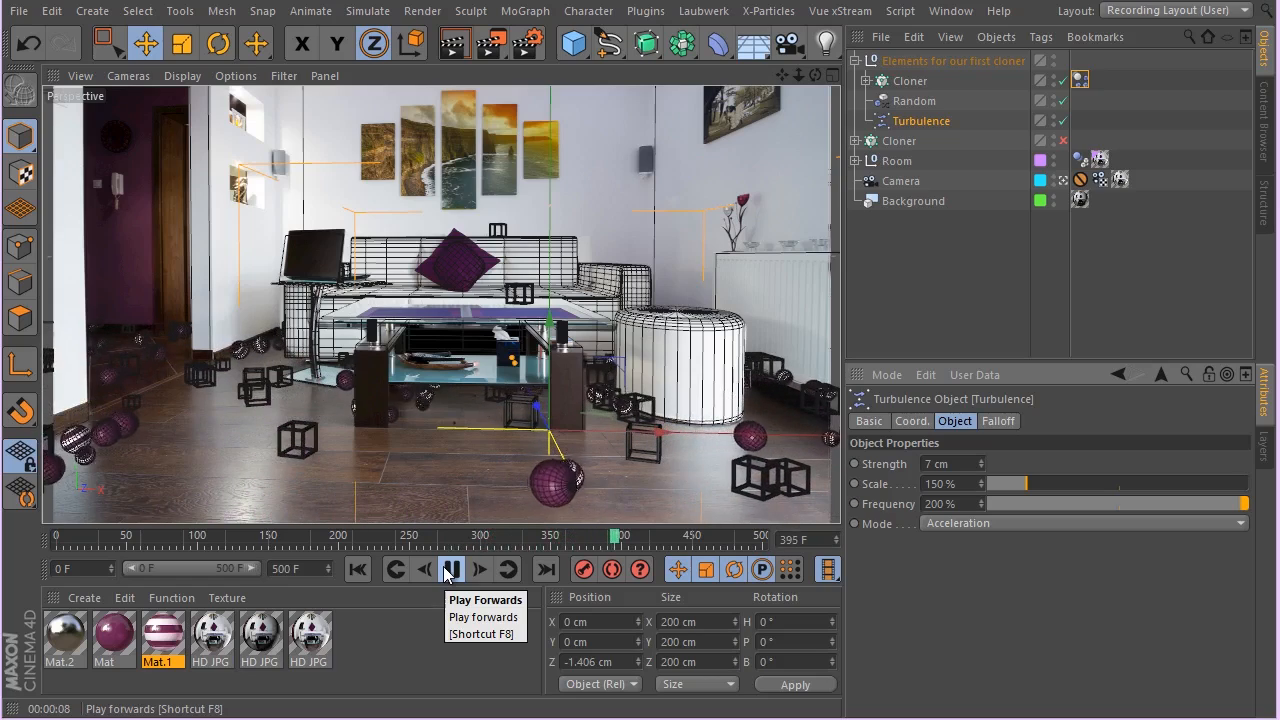
pyautogui.click(451, 569)
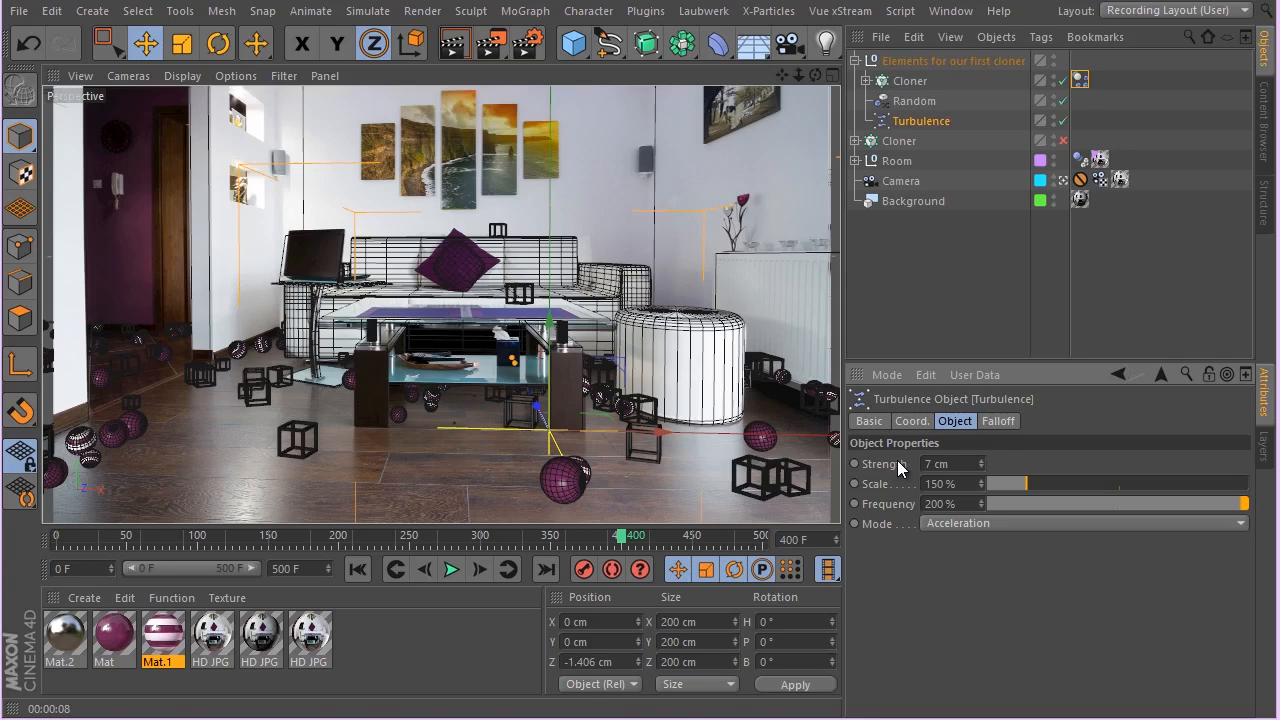
# - Return to the first frame and replay the dynamics simulation
pyautogui.click(451, 569)
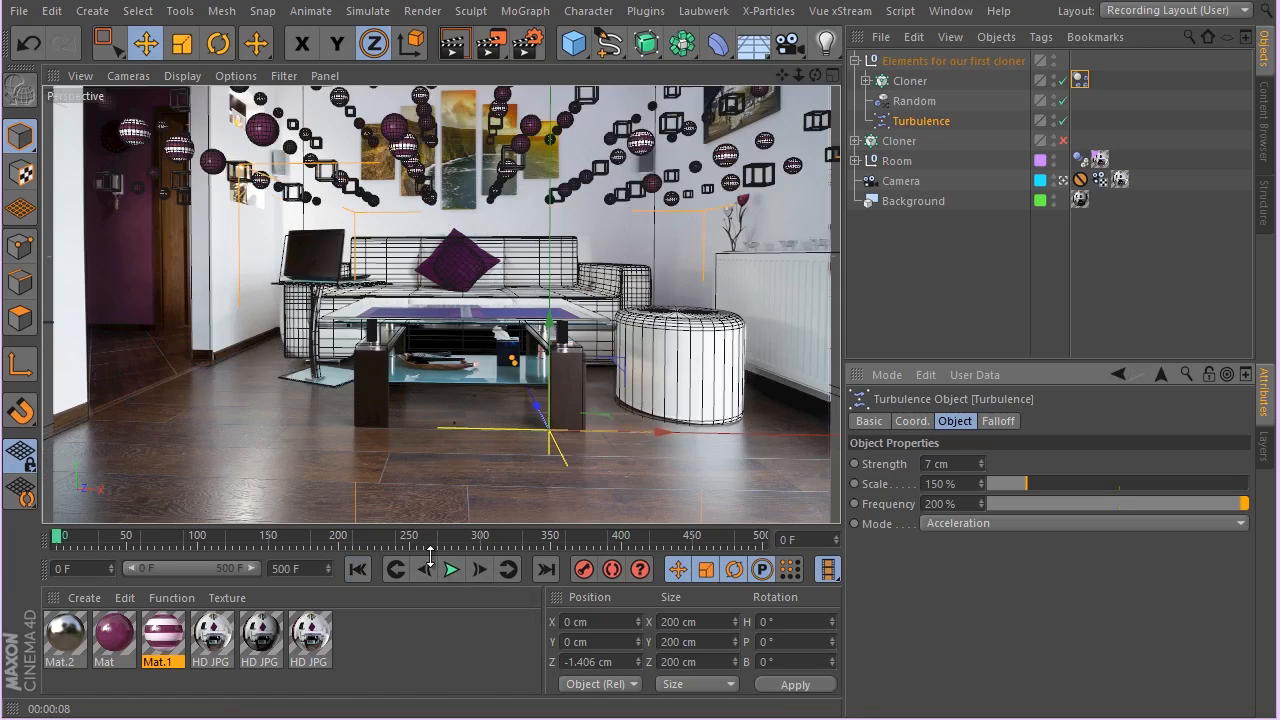
pyautogui.click(451, 569)
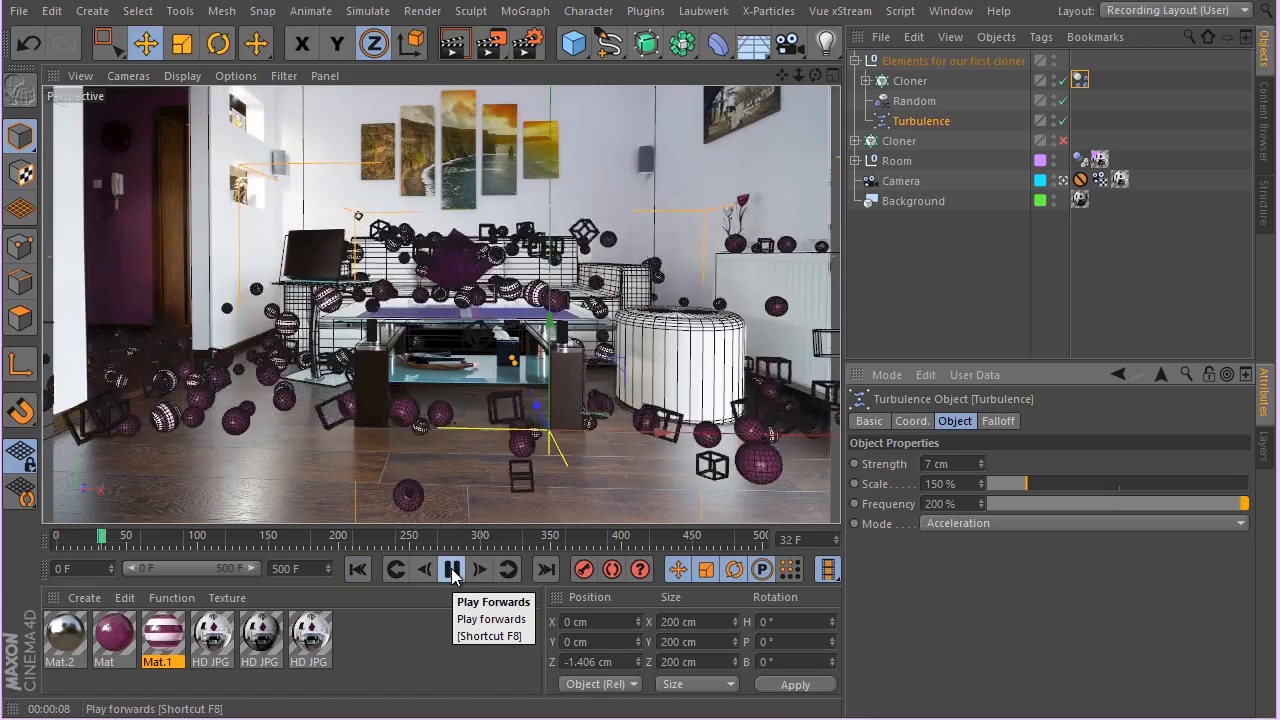
pyautogui.click(451, 569)
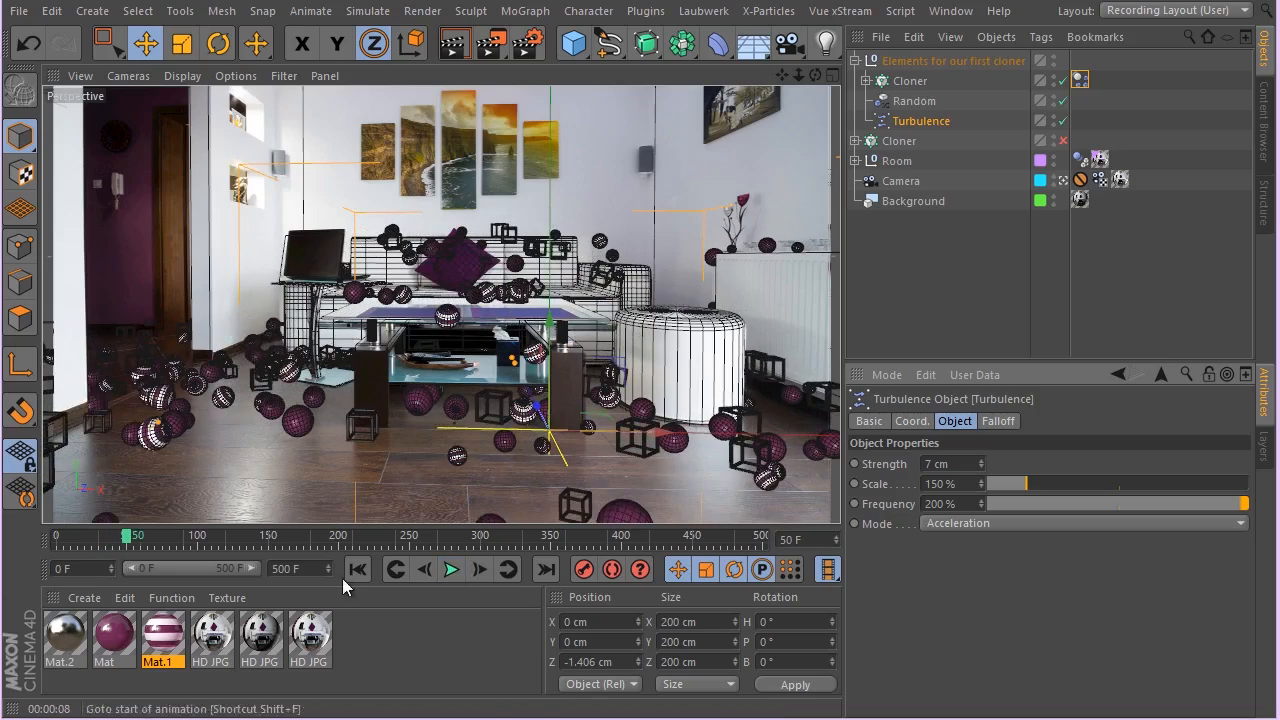
pyautogui.click(451, 569)
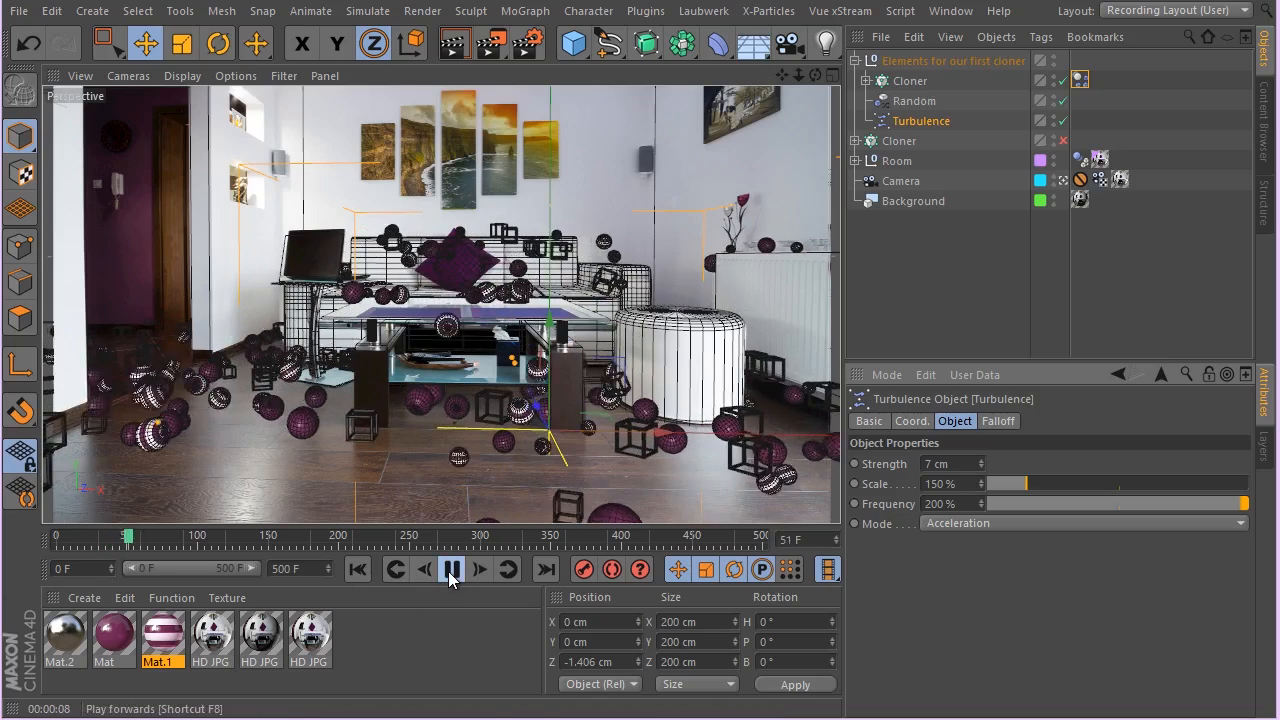
pyautogui.click(451, 569)
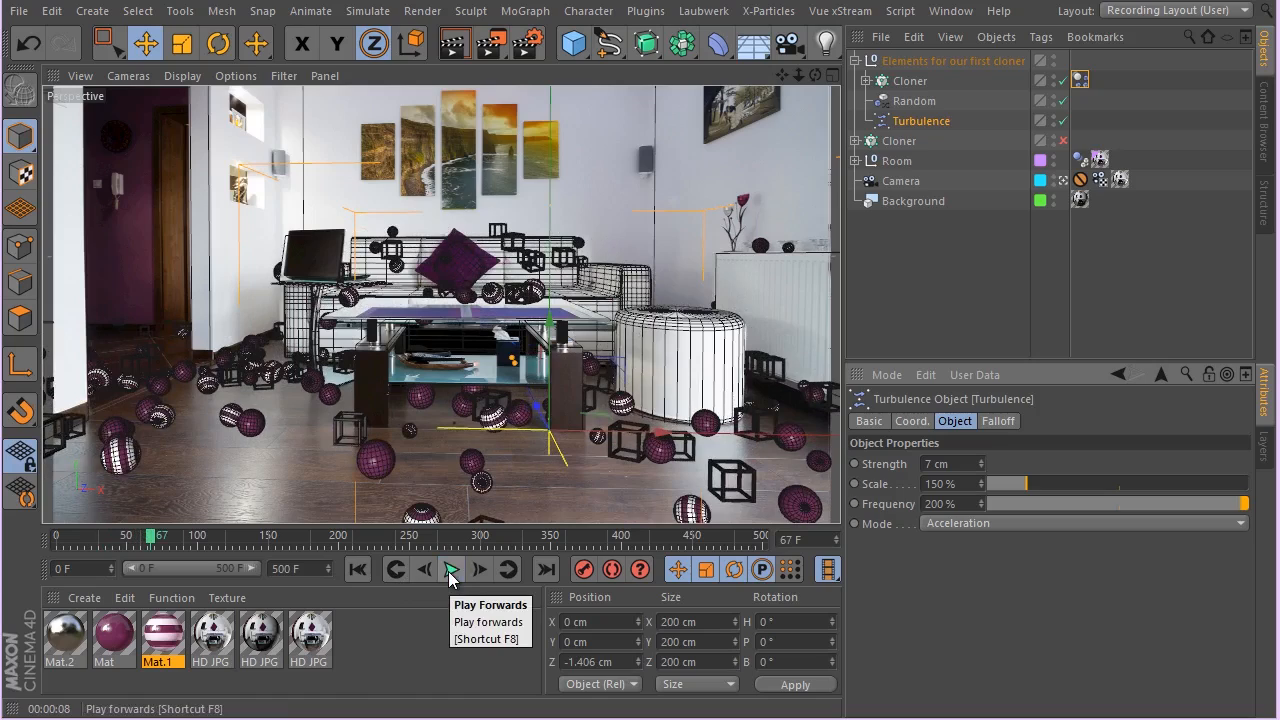
pyautogui.click(451, 569)
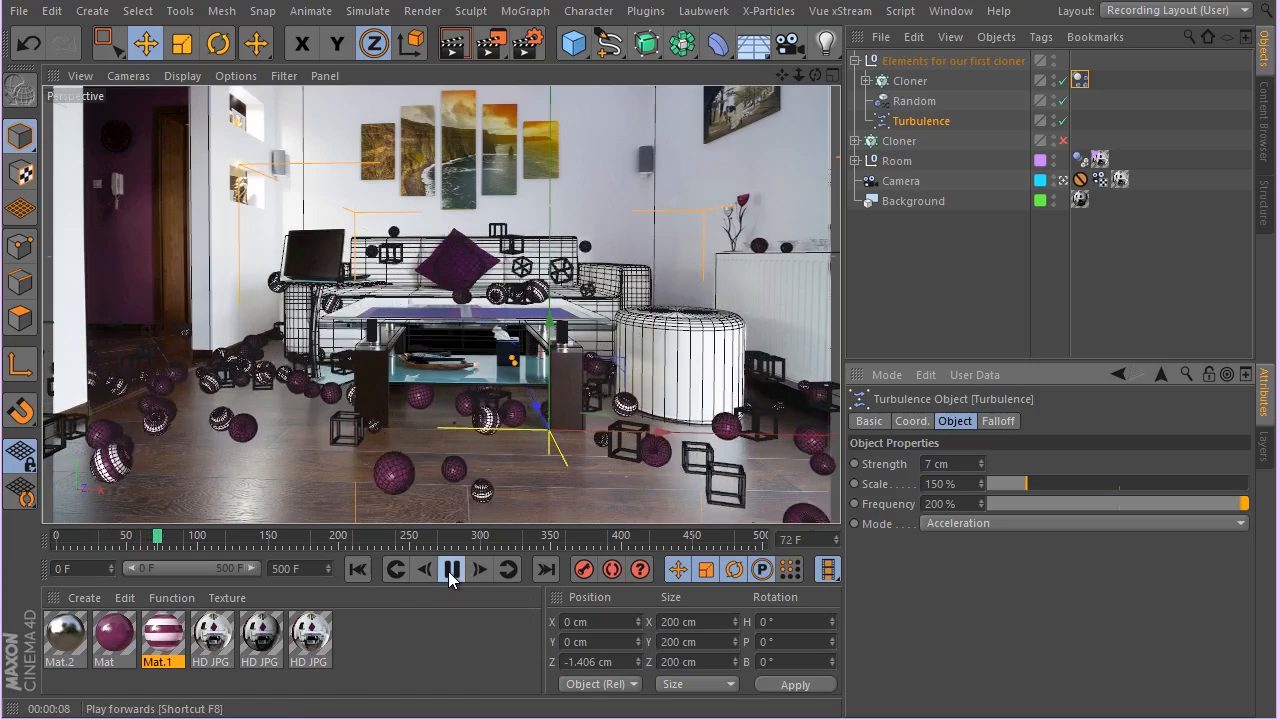
pyautogui.moveTo(357, 569)
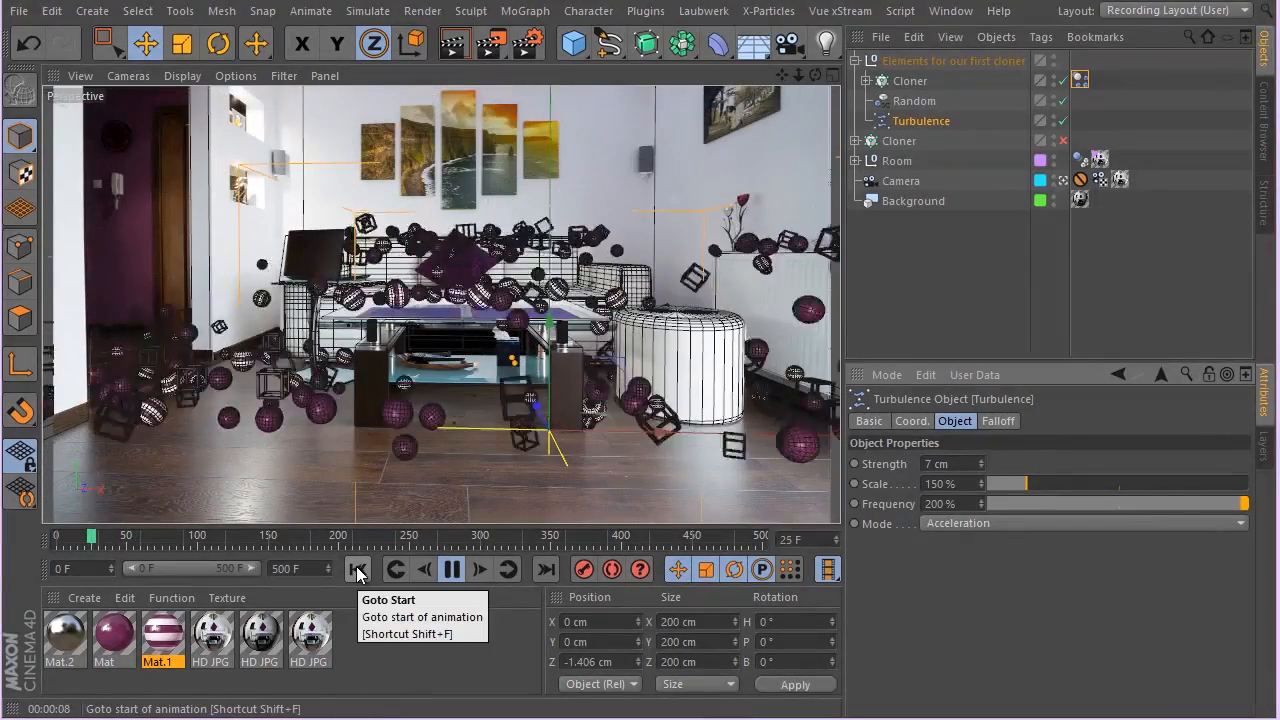
# - Restart the simulation from the beginning, play it, then pause playback
pyautogui.click(357, 568)
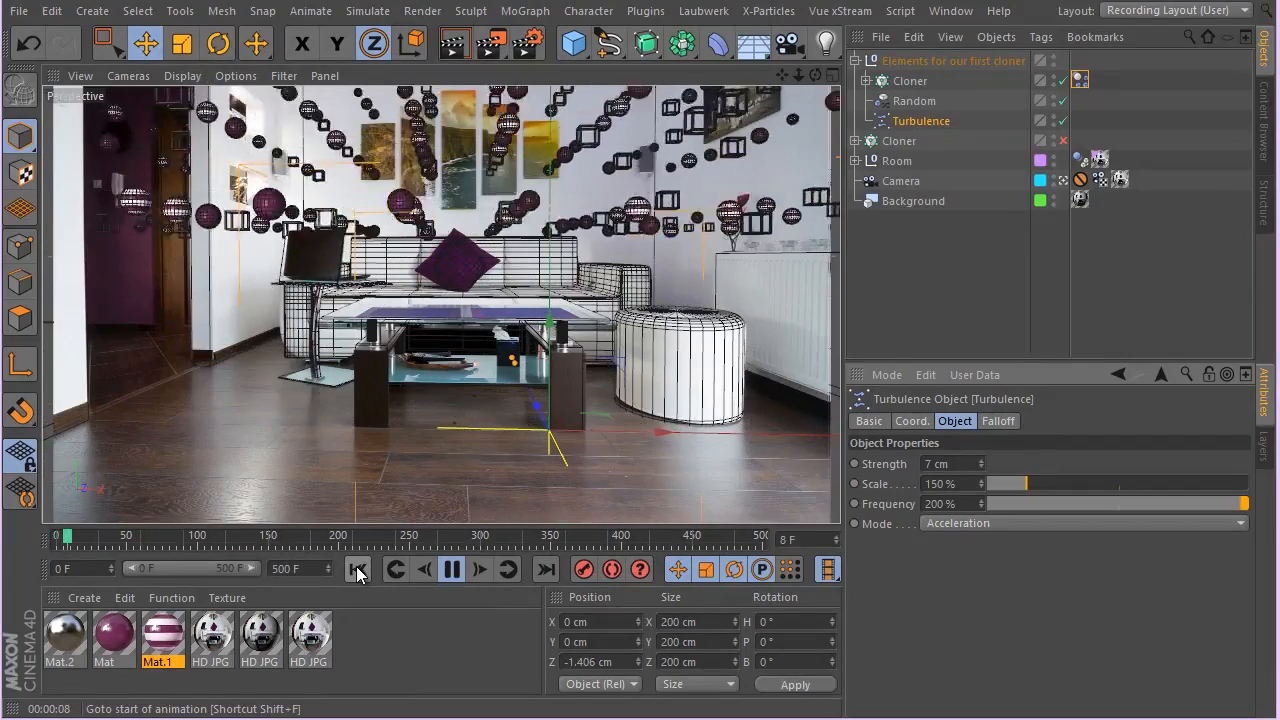
pyautogui.click(451, 569)
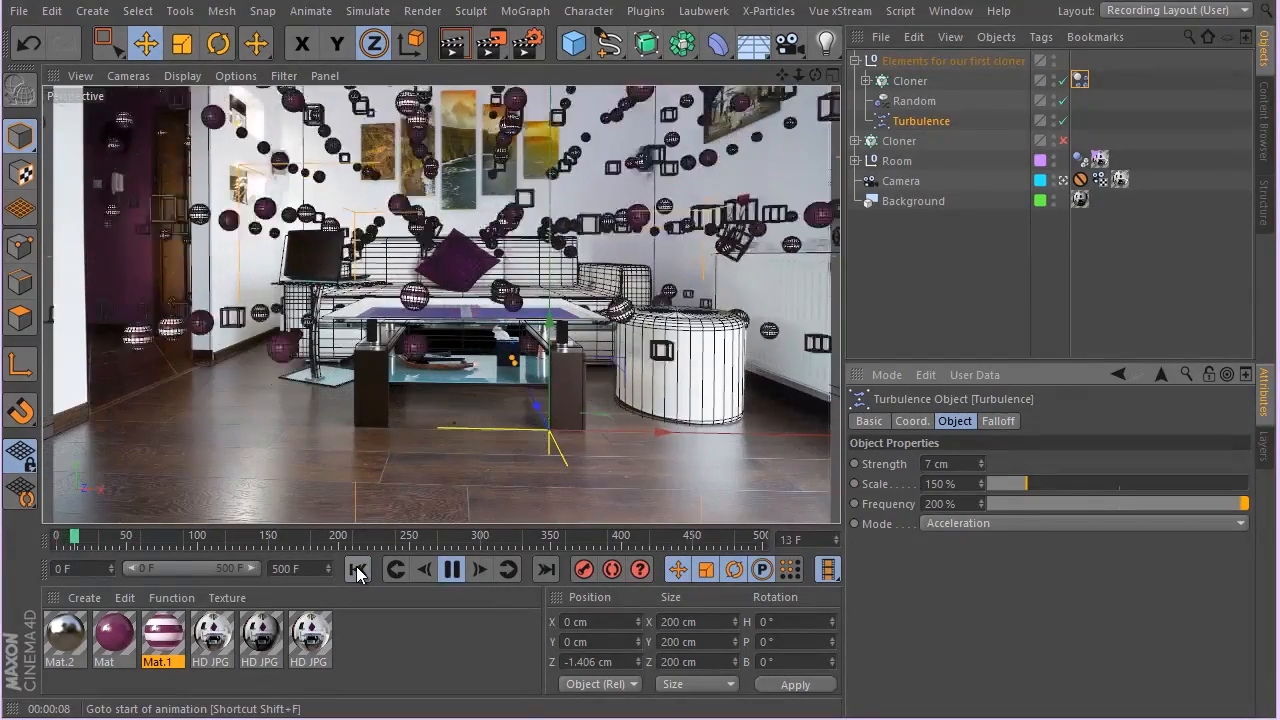
pyautogui.click(451, 569)
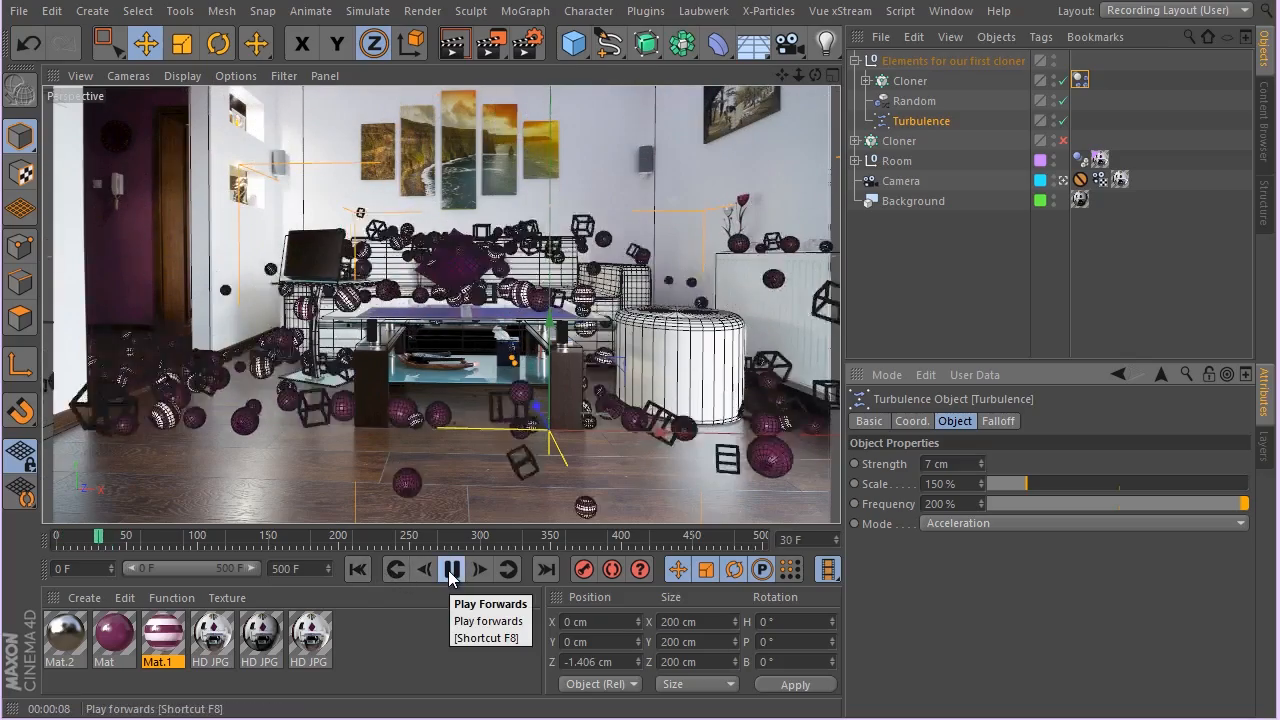
pyautogui.click(452, 569)
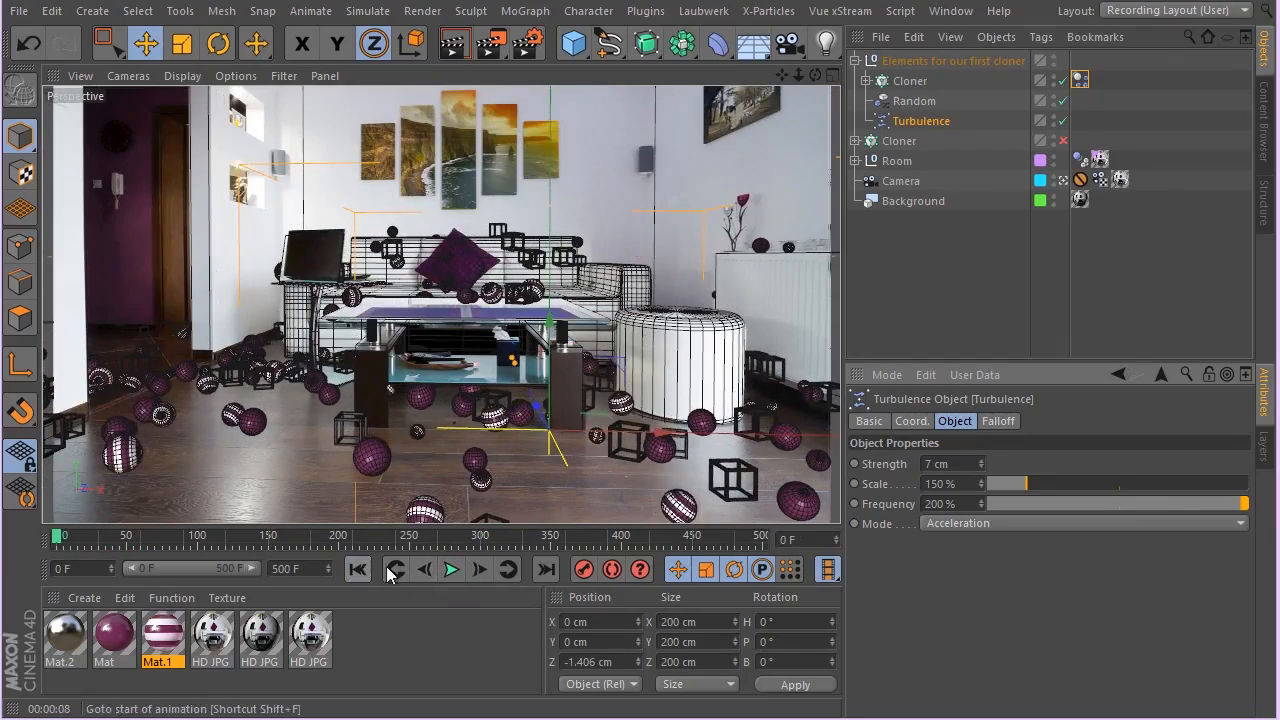
pyautogui.click(451, 569)
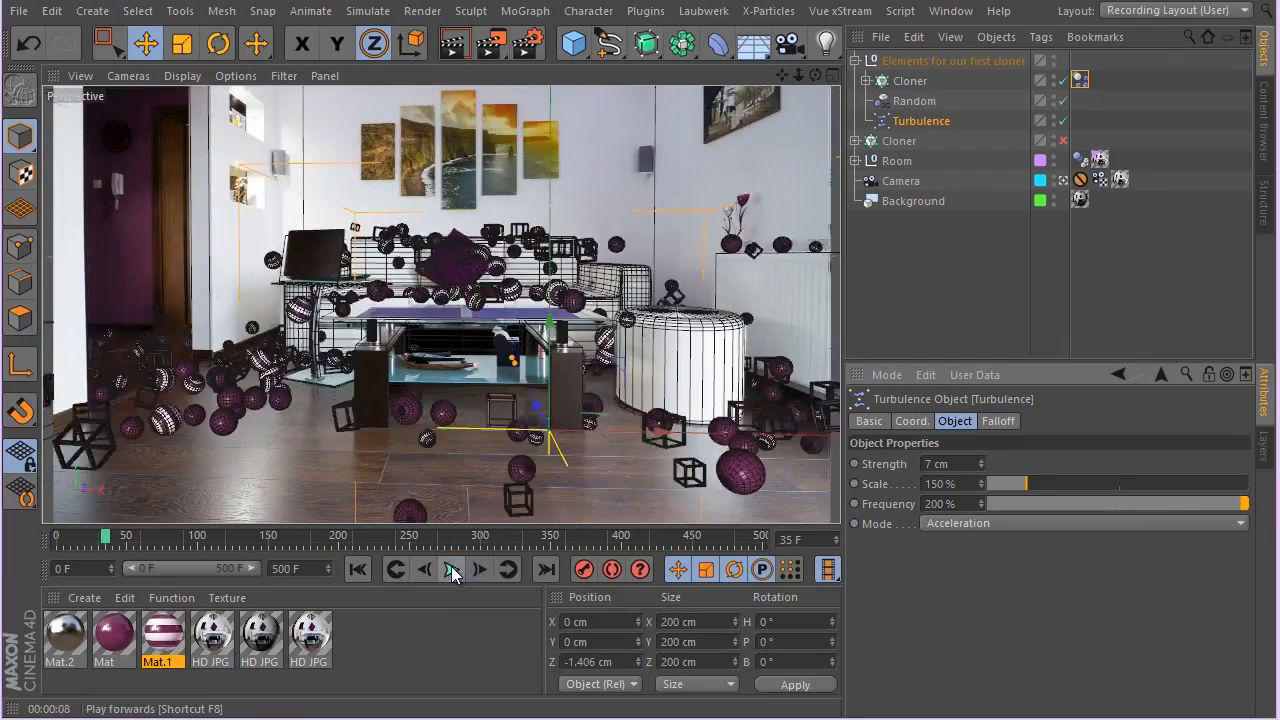
pyautogui.click(451, 569)
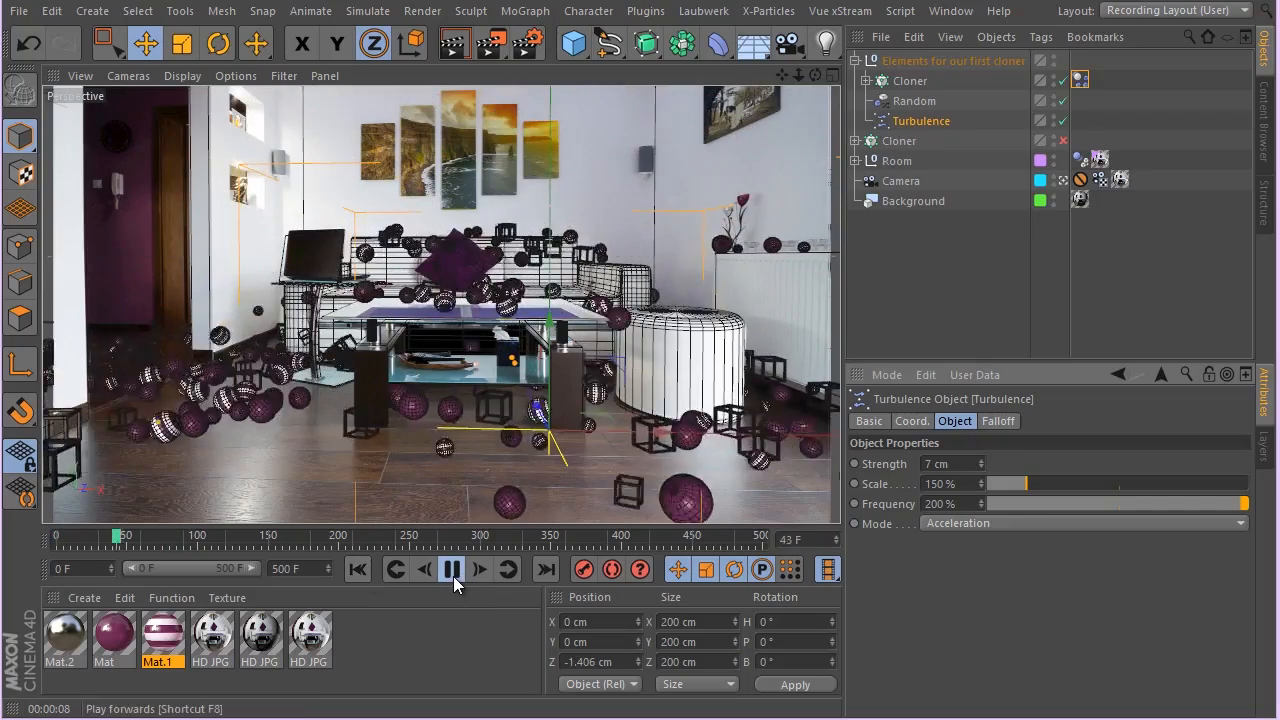
pyautogui.click(451, 569)
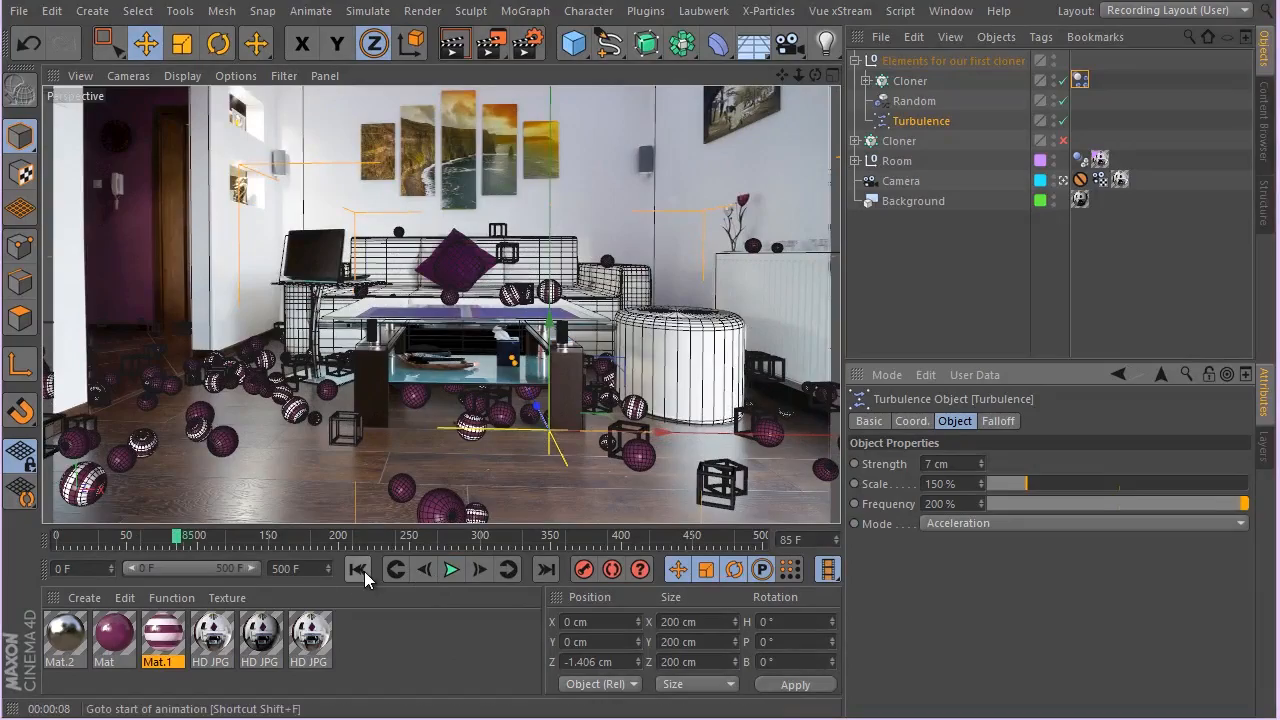
# - Jump back to the start and step the simulation forward frame by frame to frame 70
pyautogui.click(451, 569)
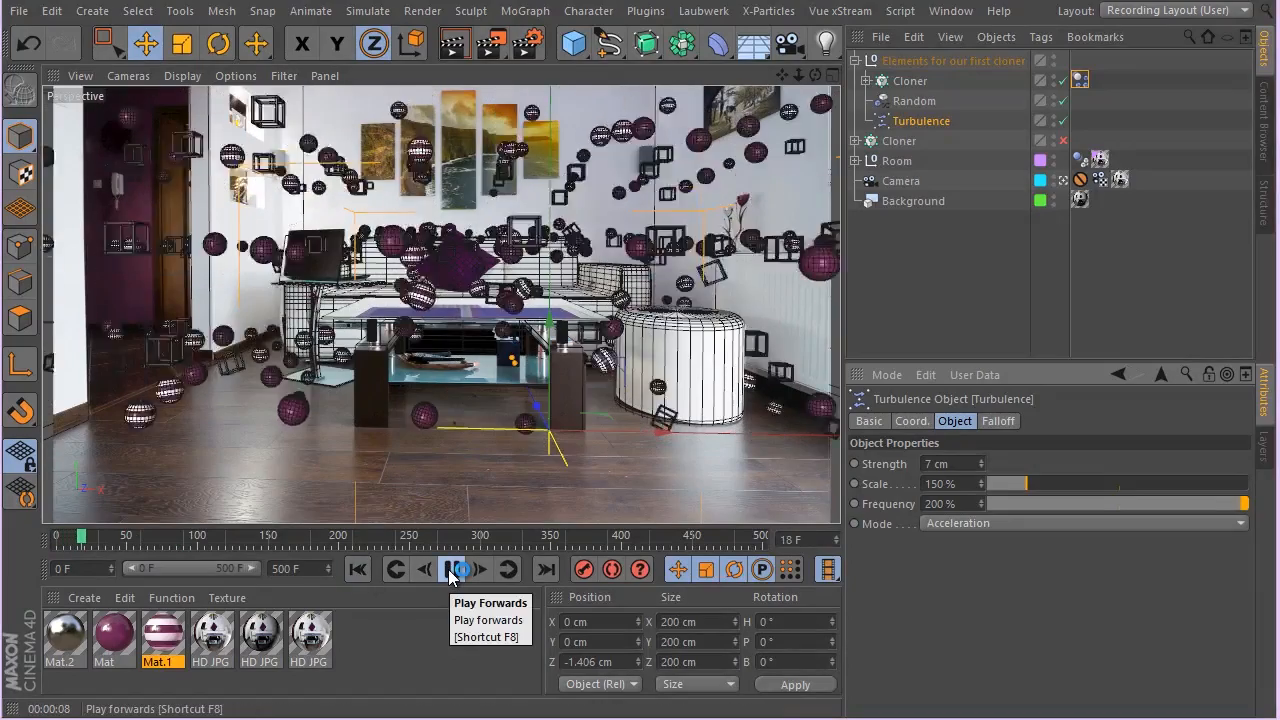
pyautogui.click(460, 569)
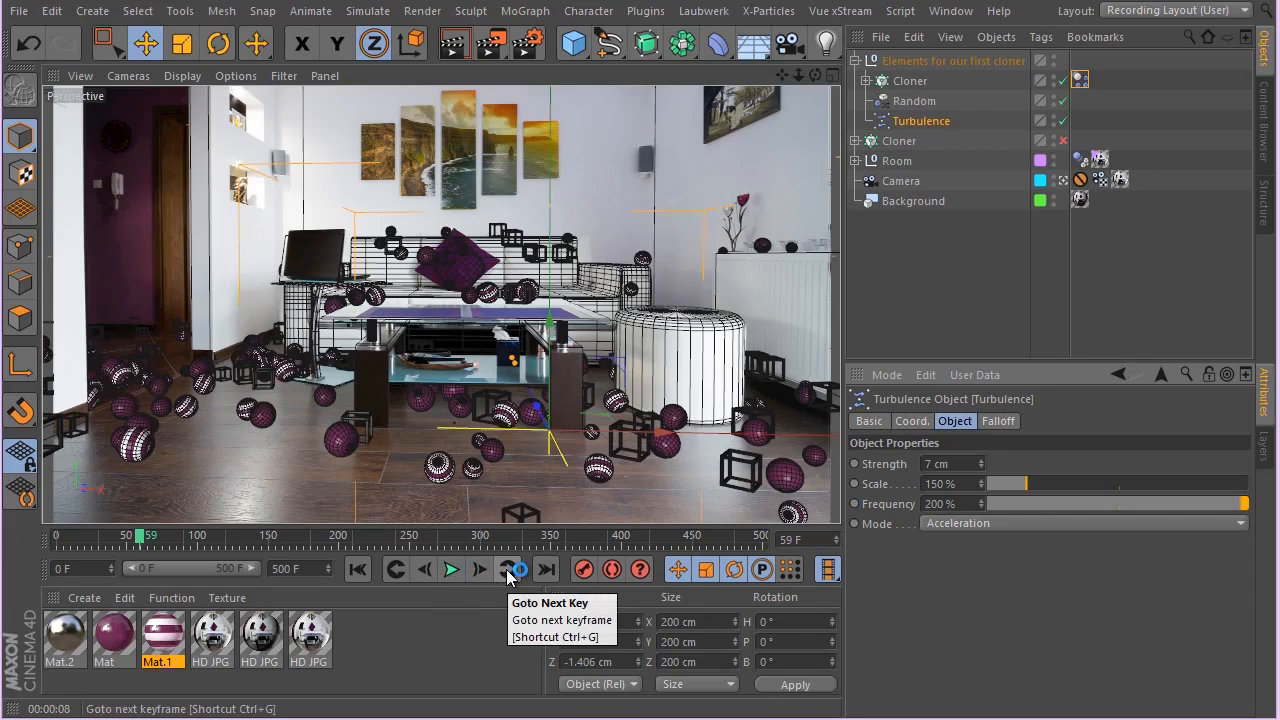
pyautogui.click(479, 569)
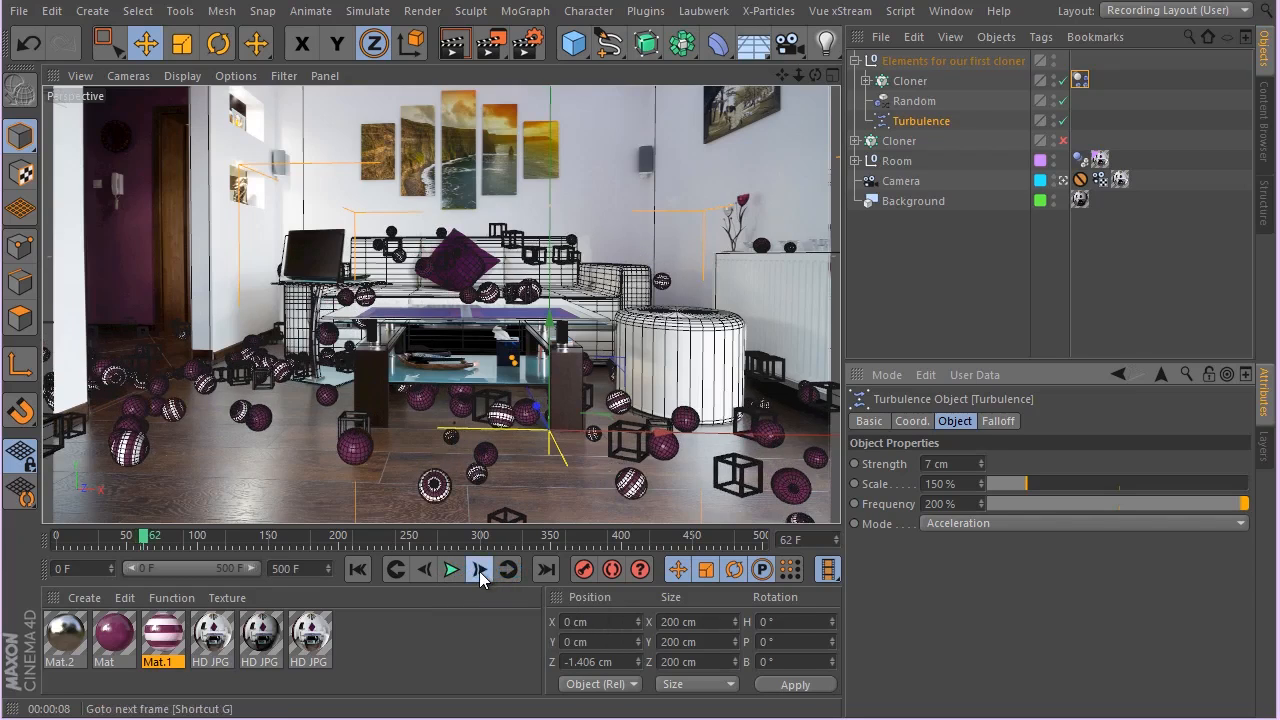
pyautogui.click(450, 569)
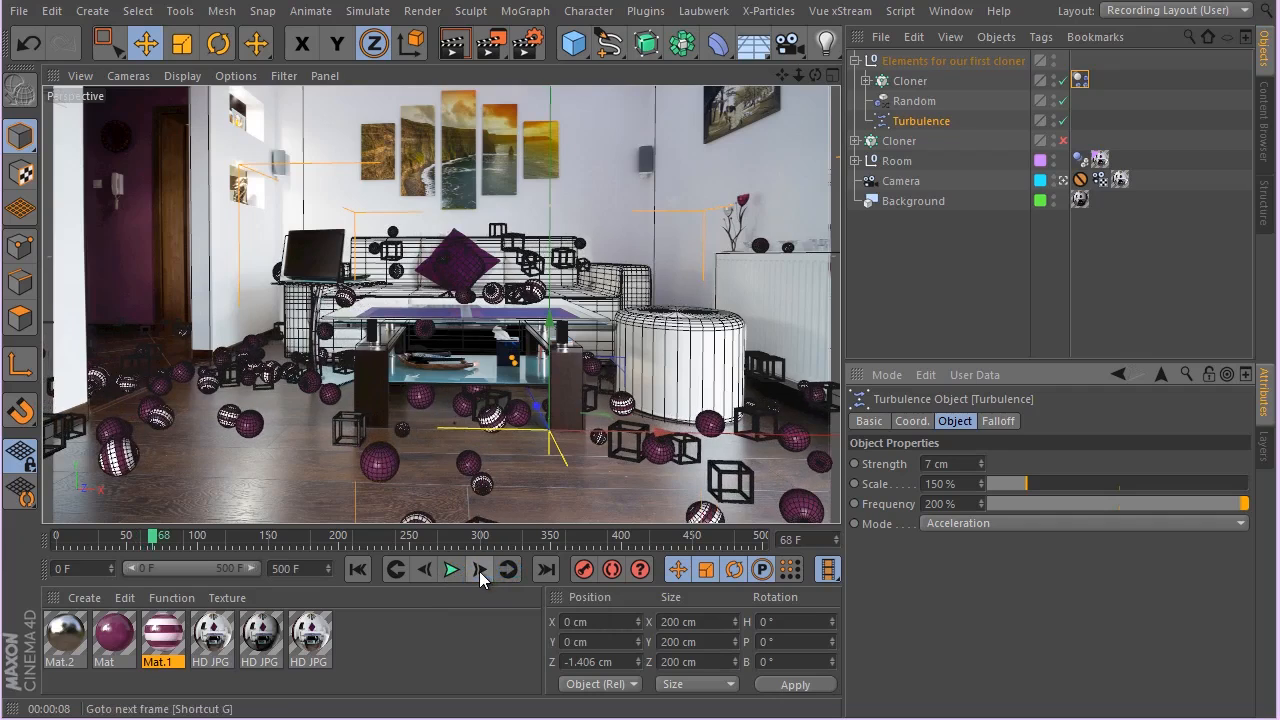
pyautogui.click(451, 569)
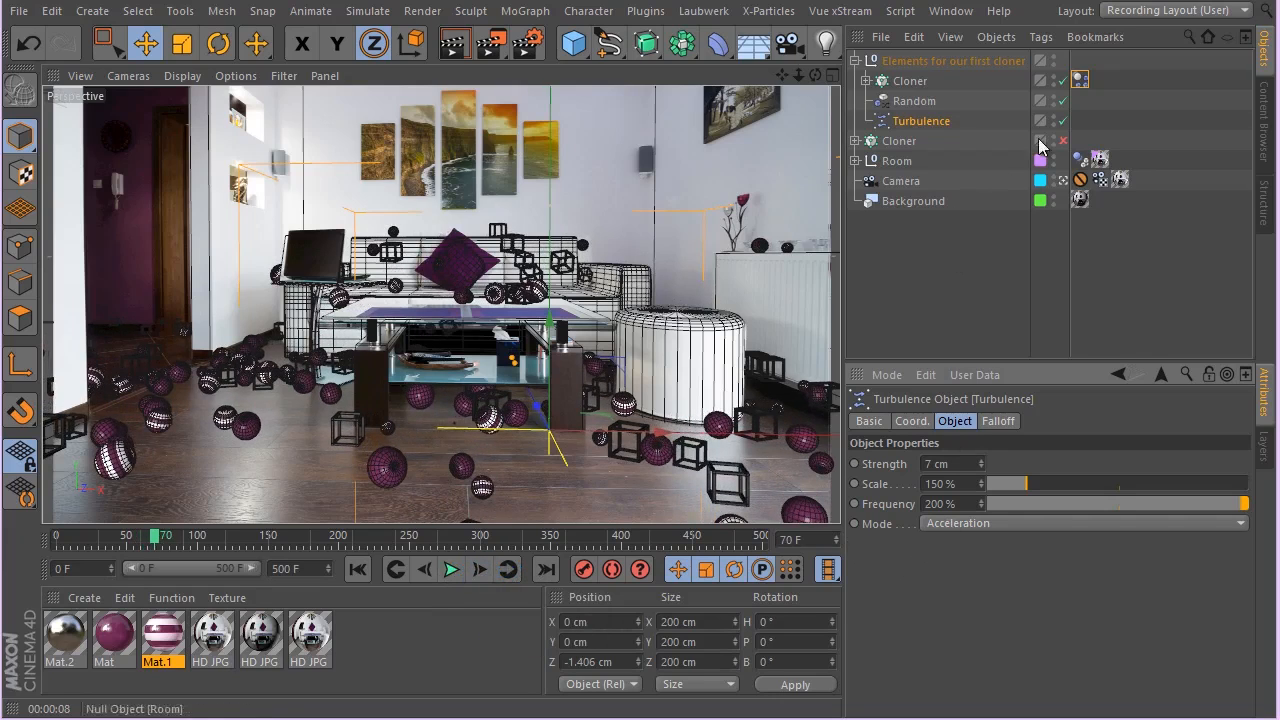
# - Store the clones' current mid-fall positions as the Dynamics Body tag's initial state
pyautogui.click(1063, 141)
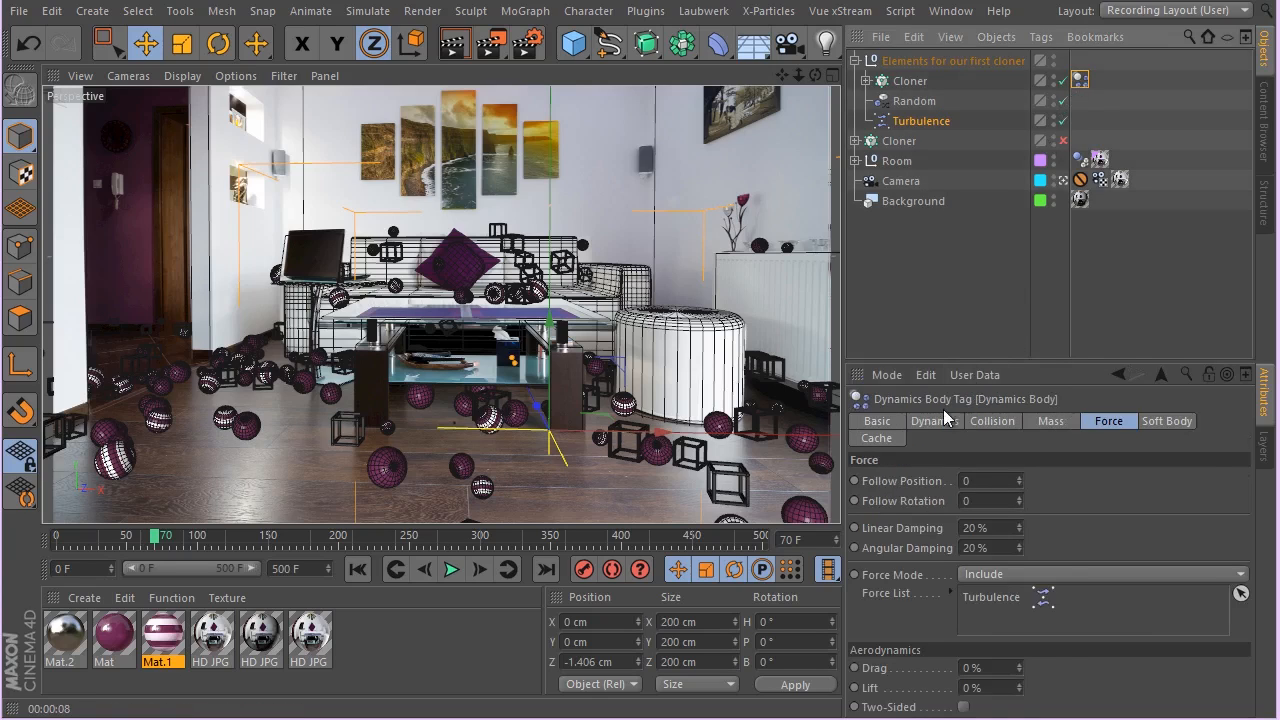
pyautogui.click(934, 420)
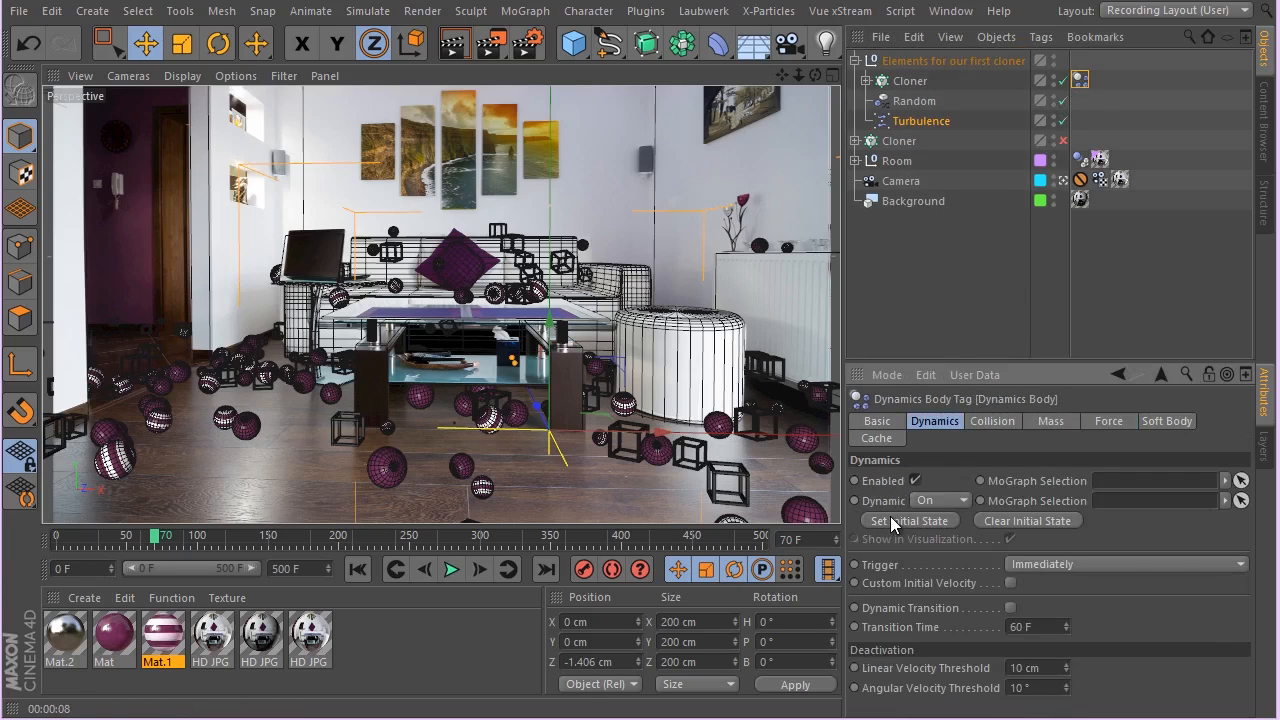
pyautogui.click(452, 568)
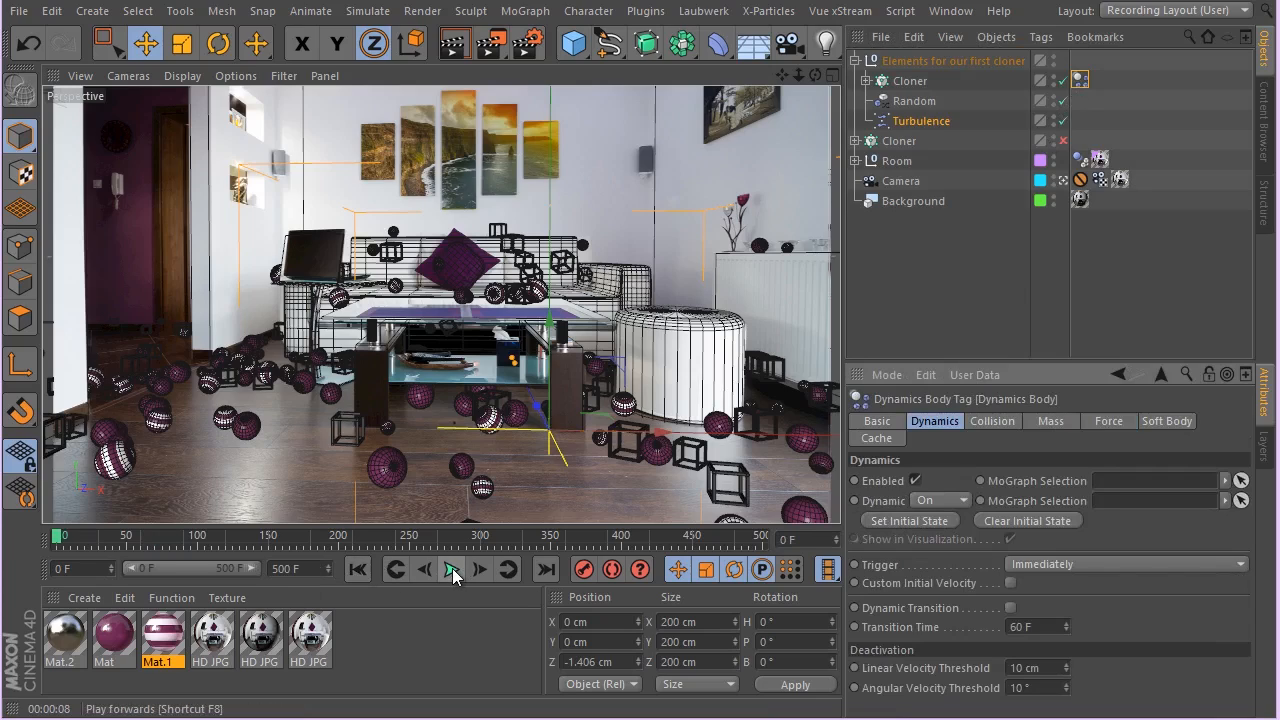
# - Play the simulation from the new initial state, then stop it around frame 157
pyautogui.click(452, 568)
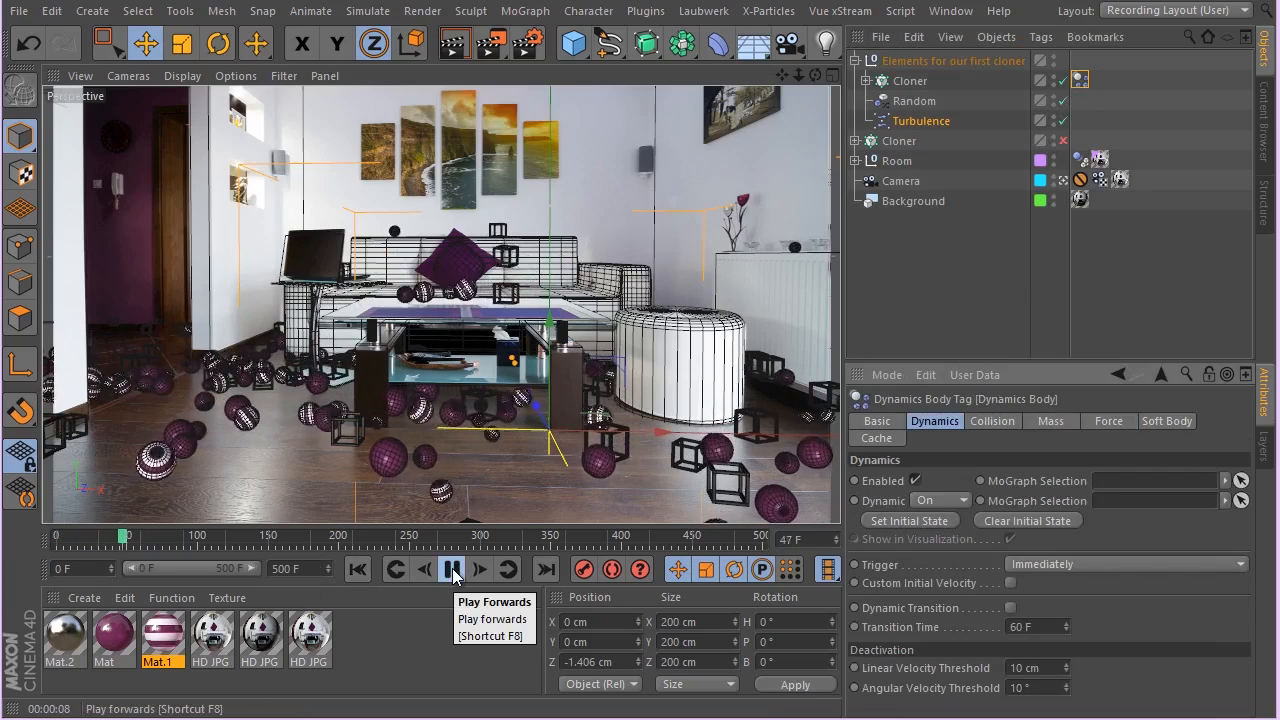
pyautogui.click(451, 569)
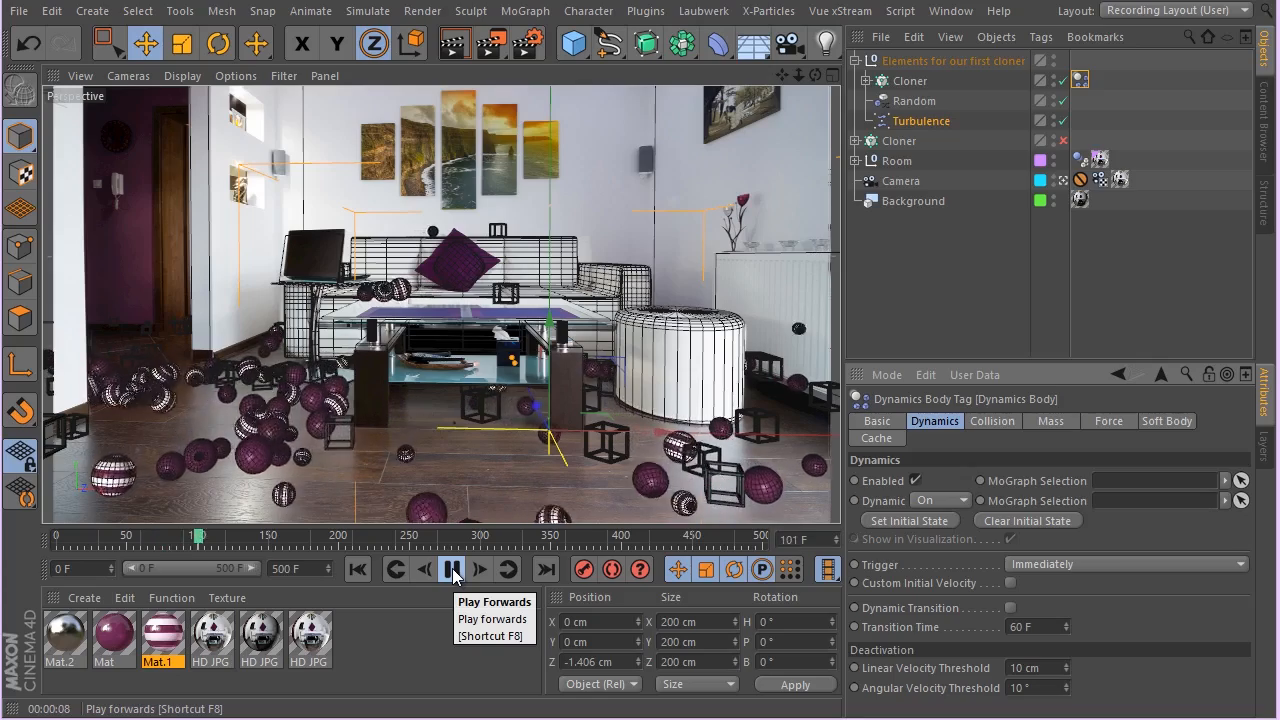
pyautogui.click(451, 568)
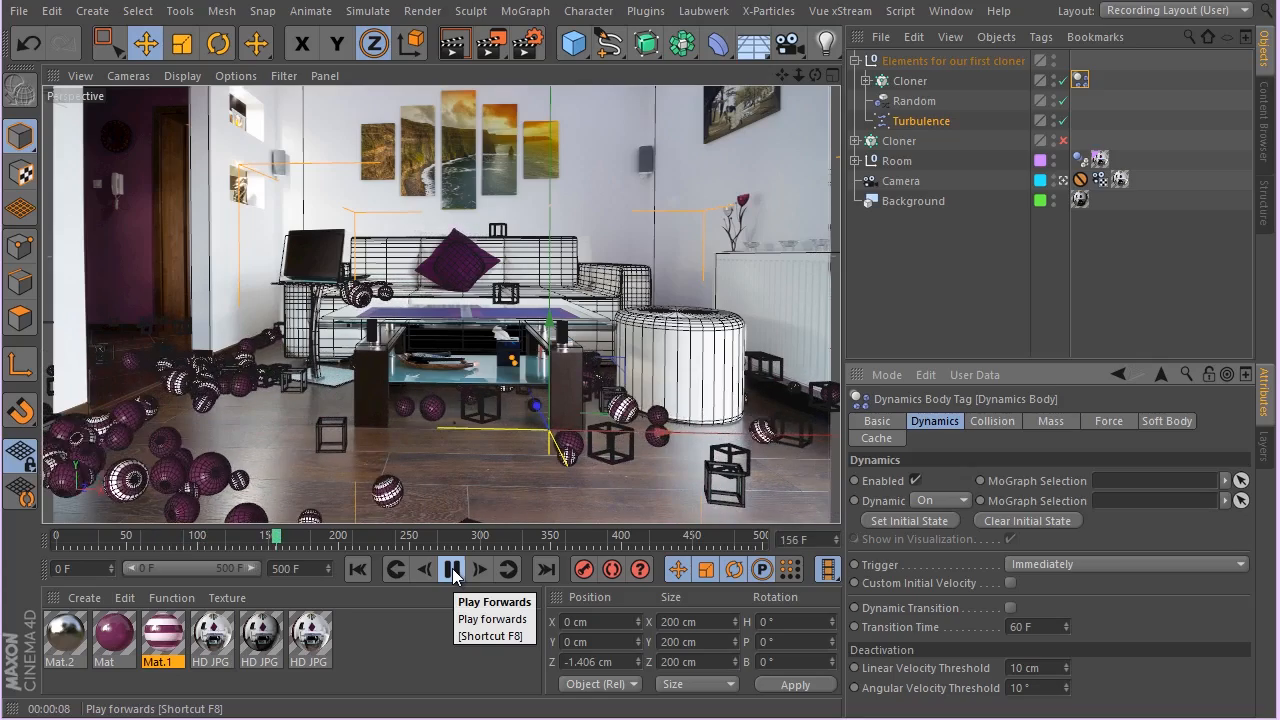
pyautogui.click(451, 569)
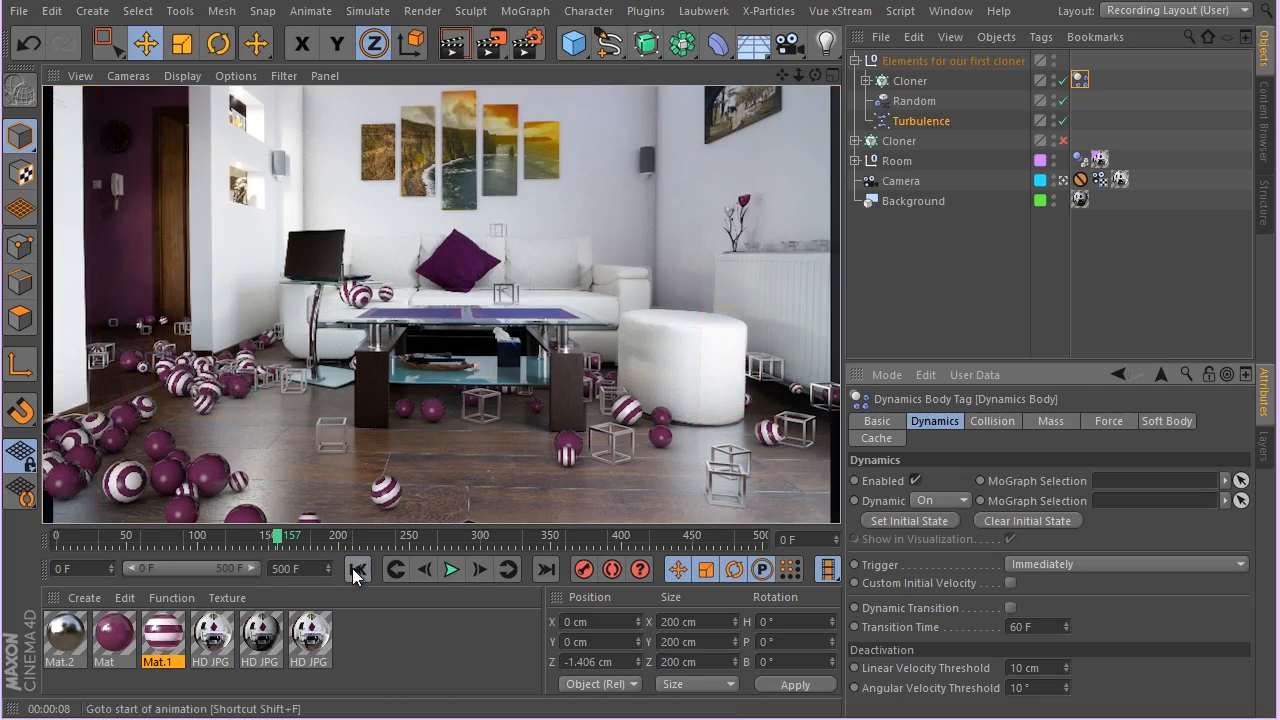
# - Replay the simulation, pause at frame 119 once clones settle, and render the viewport preview
pyautogui.click(452, 569)
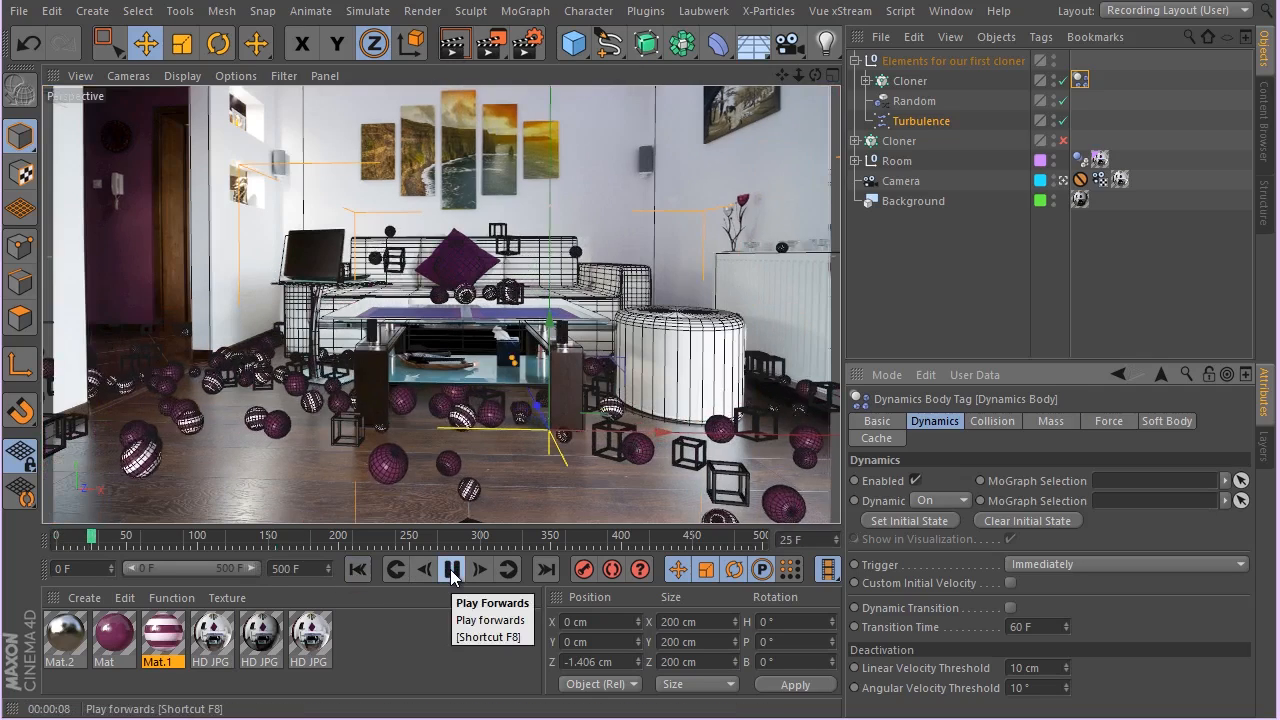
pyautogui.click(450, 569)
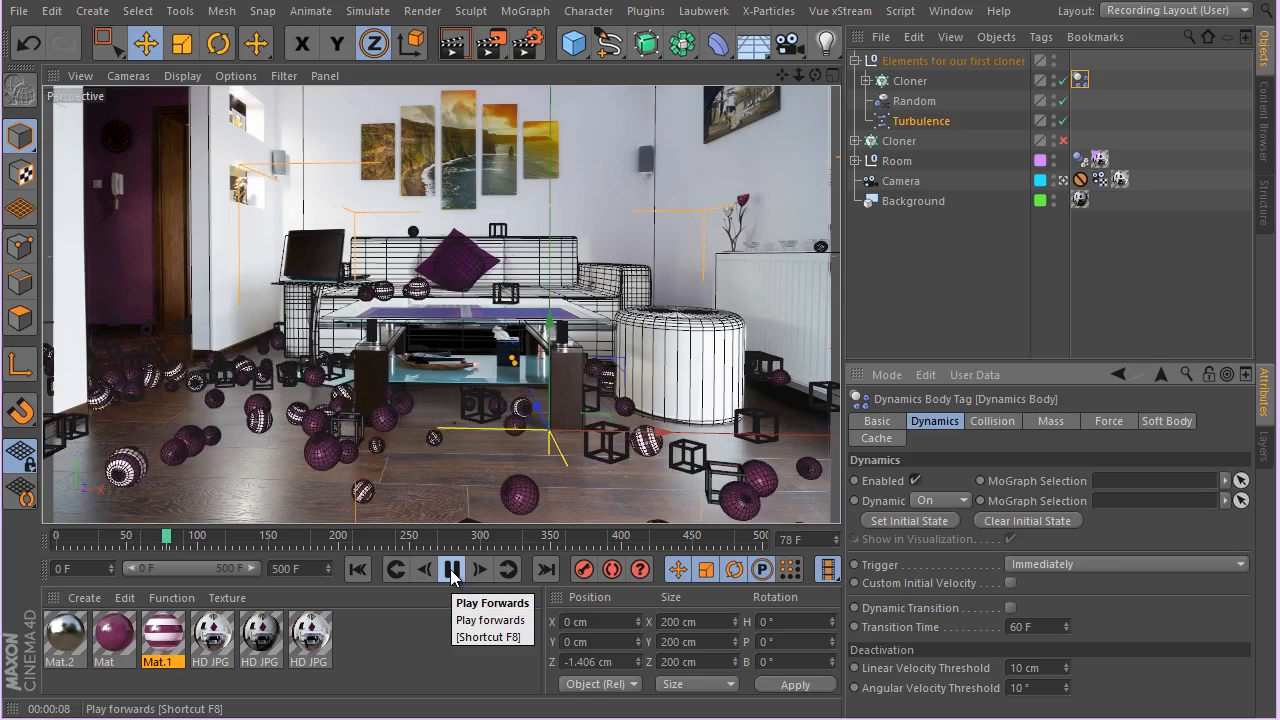
pyautogui.click(451, 568)
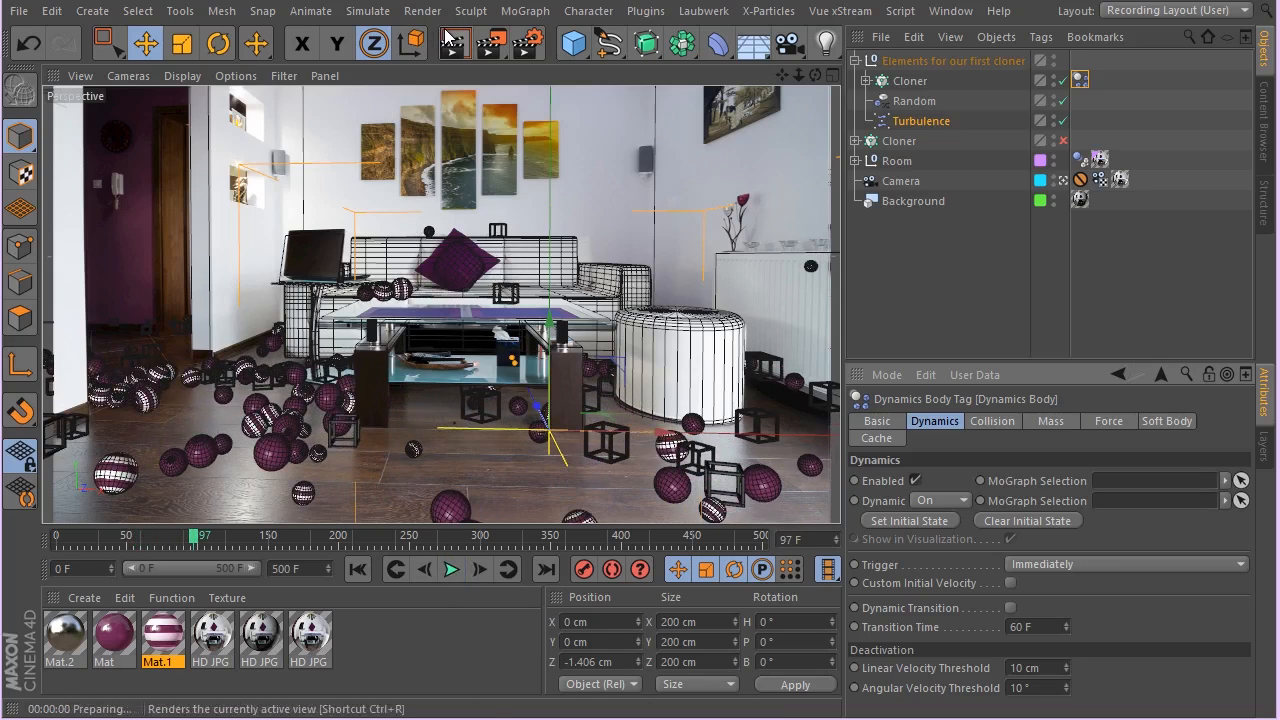
pyautogui.moveTo(452, 43)
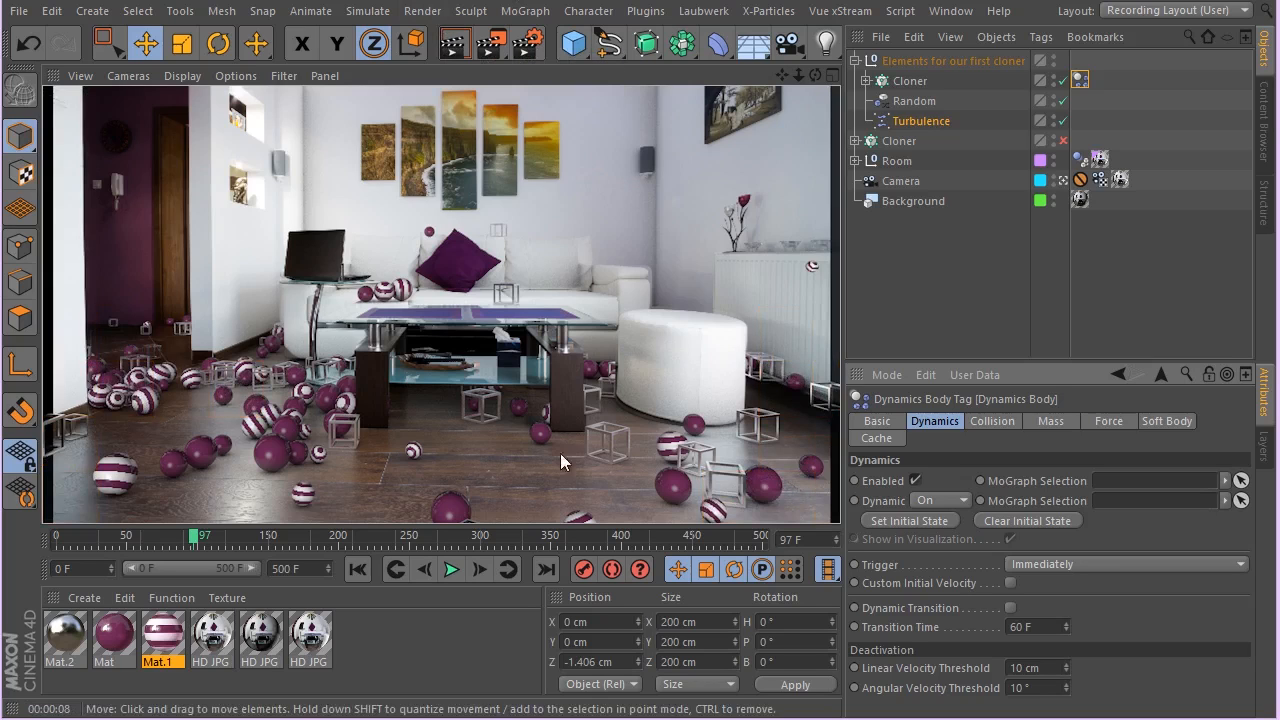
pyautogui.click(451, 568)
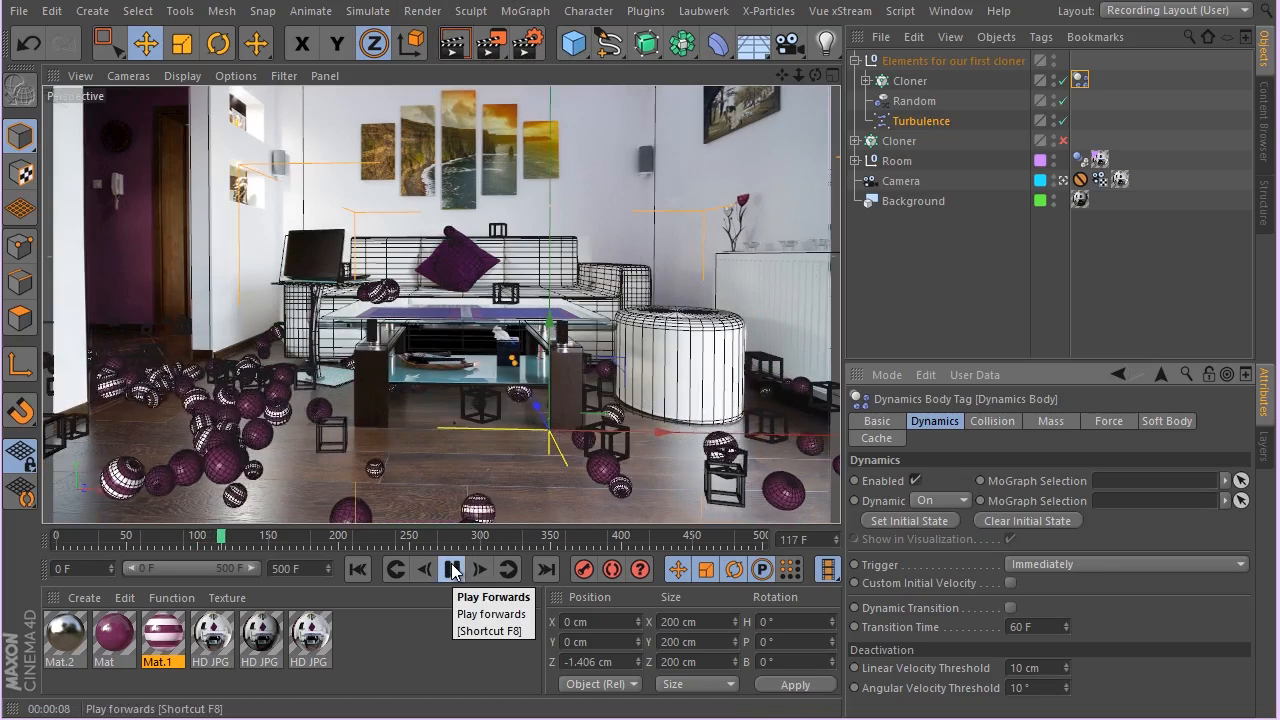
pyautogui.click(452, 568)
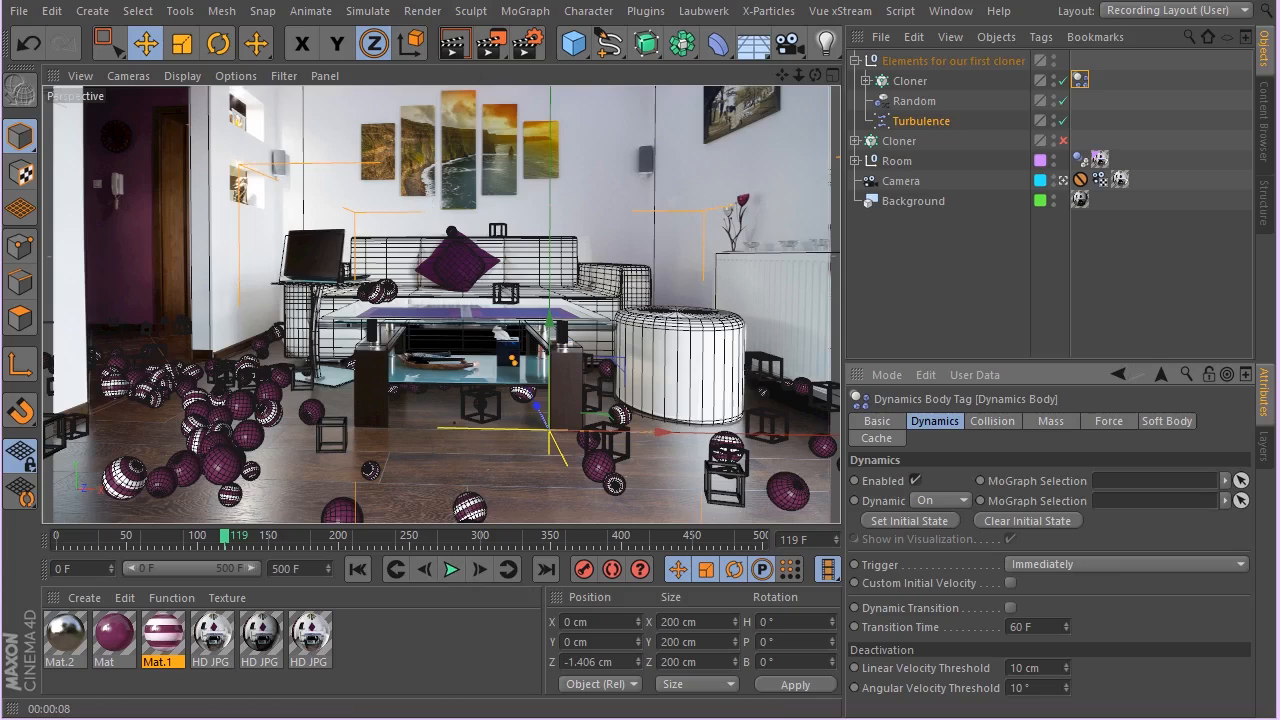
pyautogui.moveTo(454, 43)
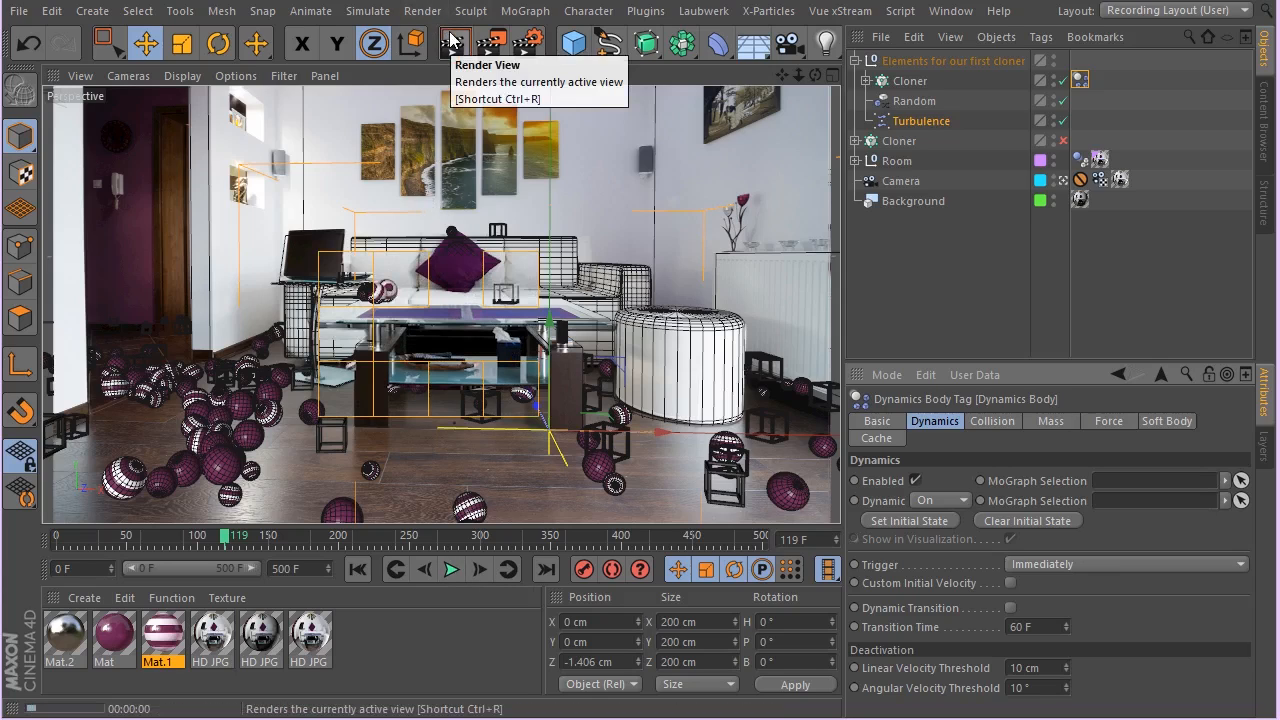
pyautogui.click(450, 568)
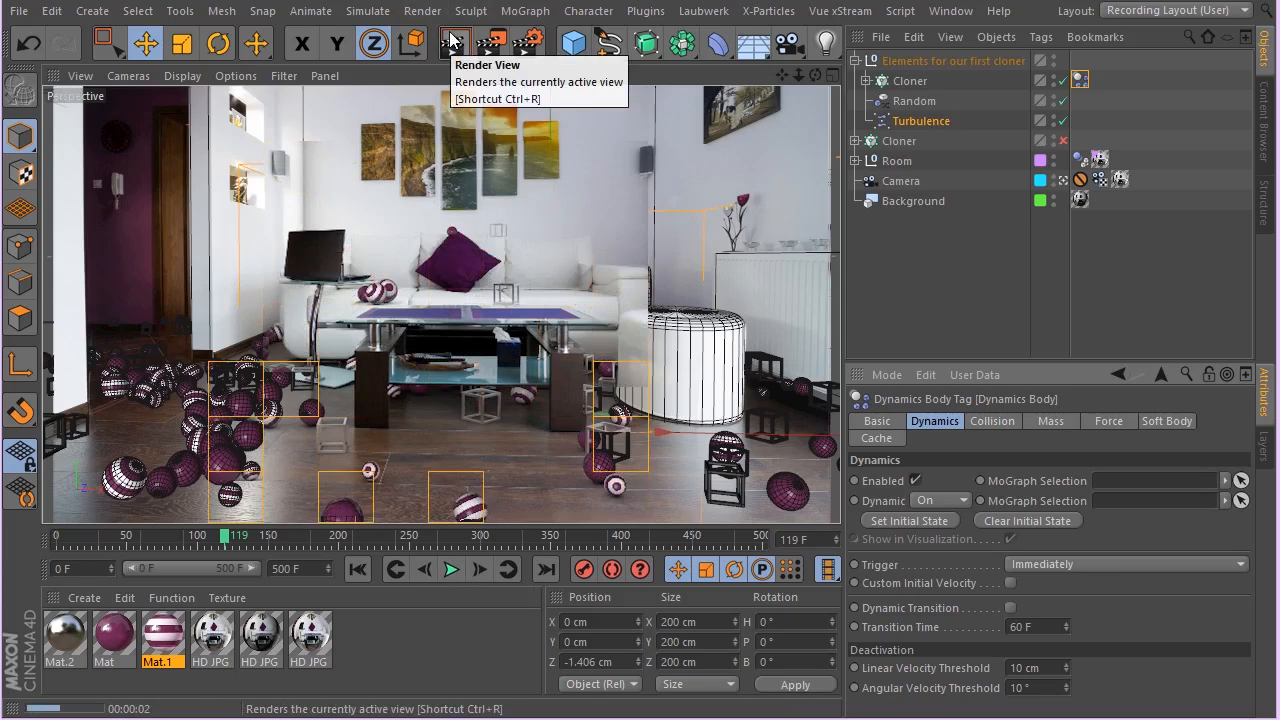
pyautogui.click(450, 569)
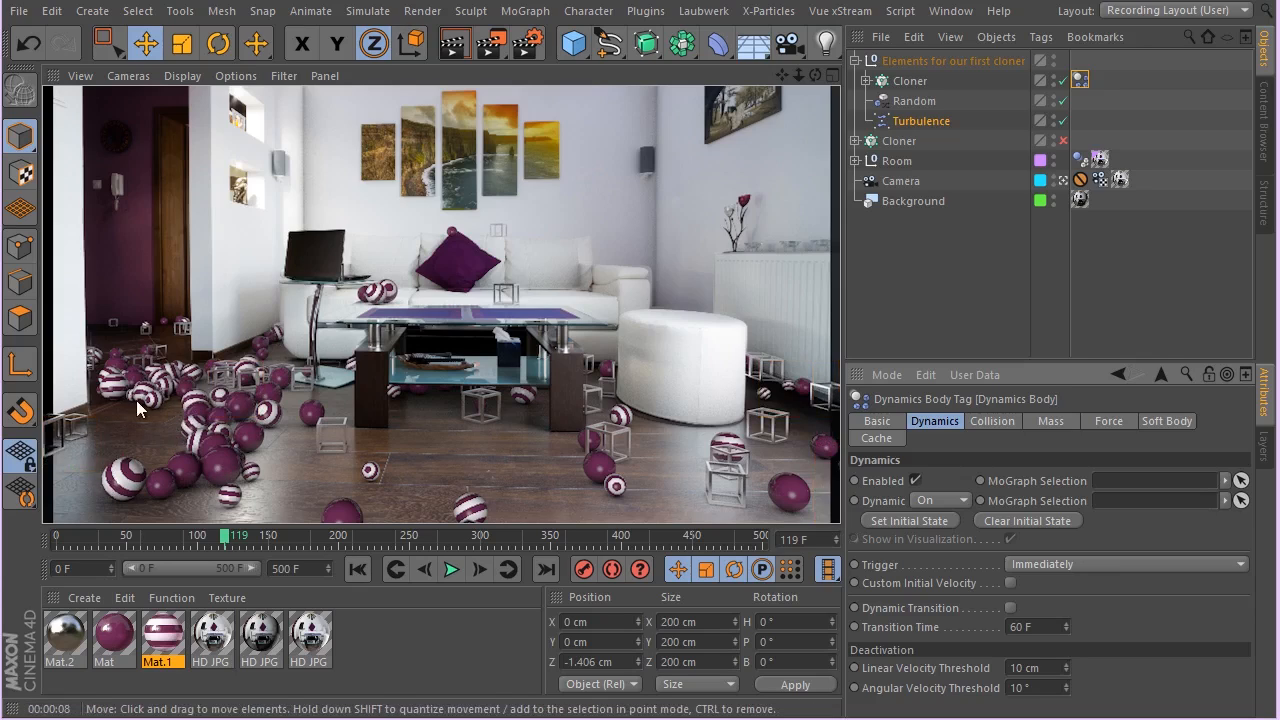
pyautogui.moveTo(473, 155)
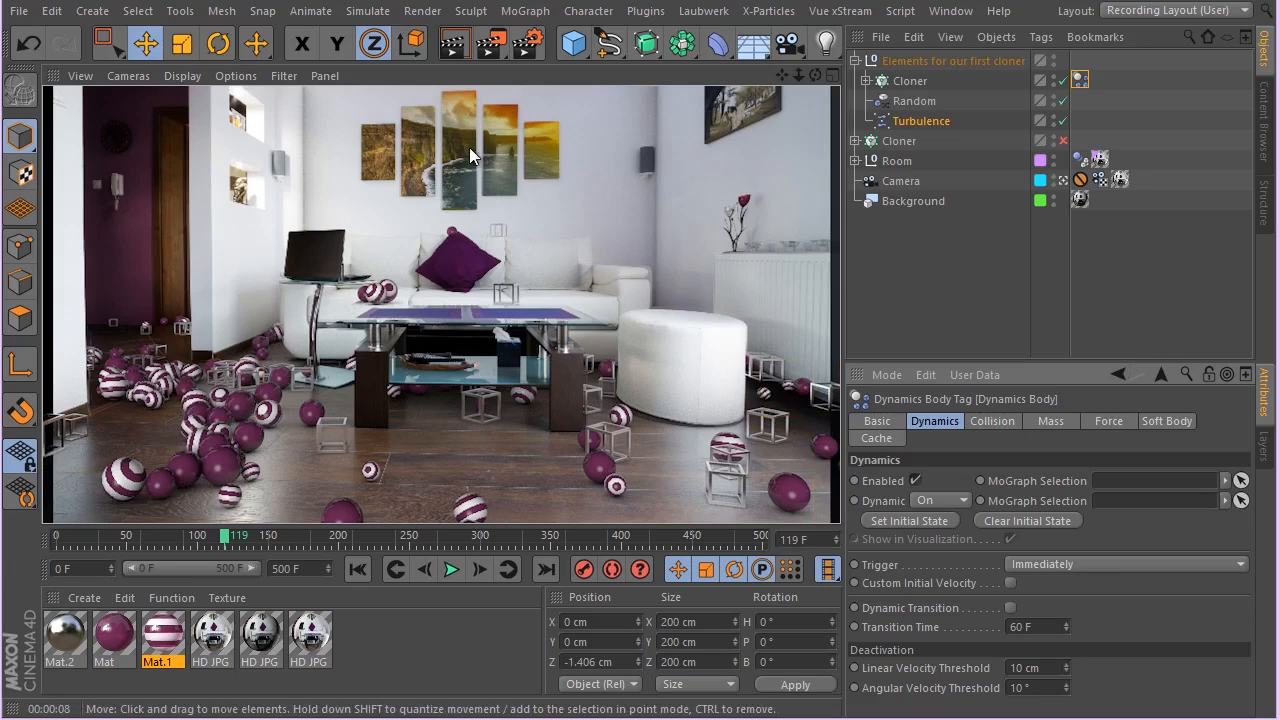
pyautogui.moveTo(368, 11)
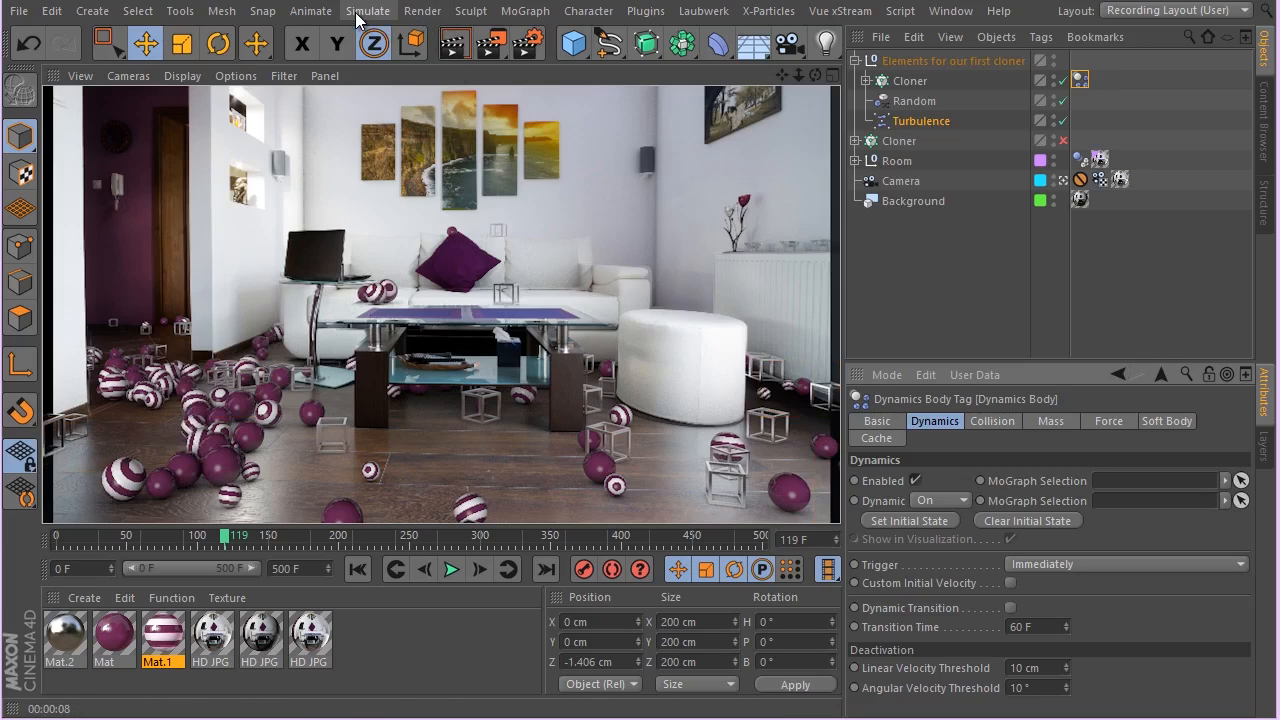
pyautogui.click(367, 11)
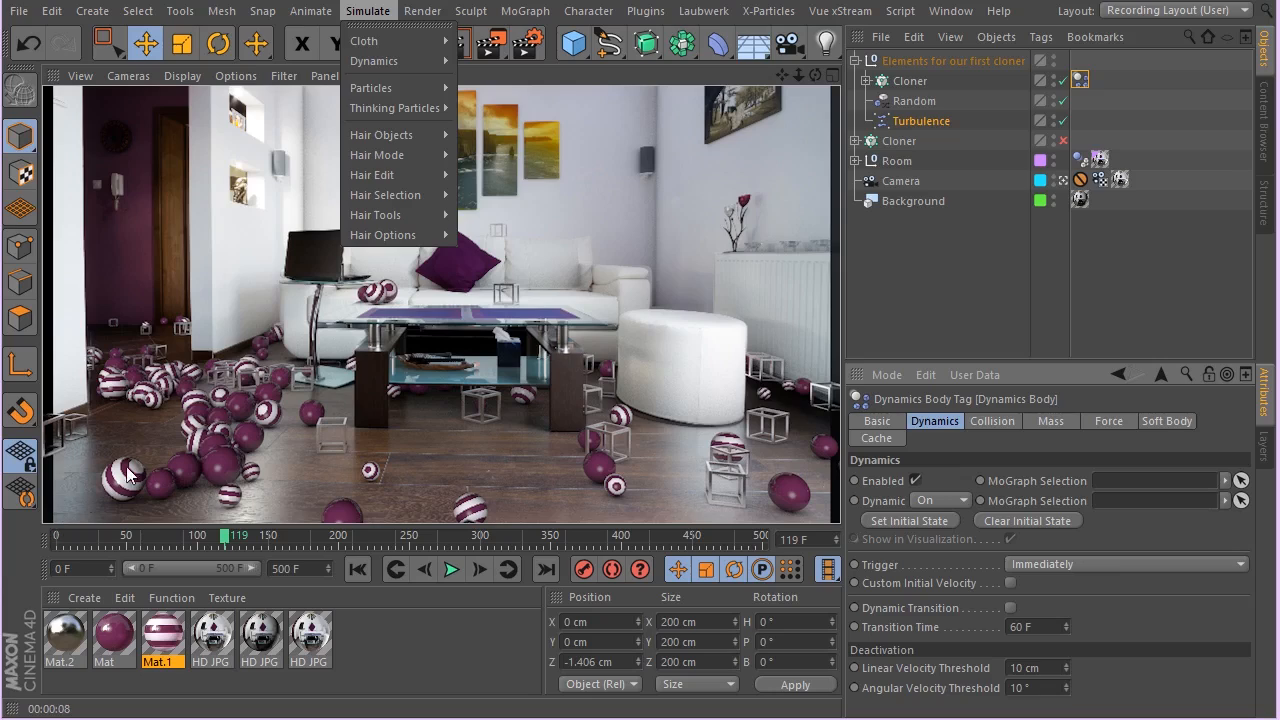
pyautogui.moveTo(368, 372)
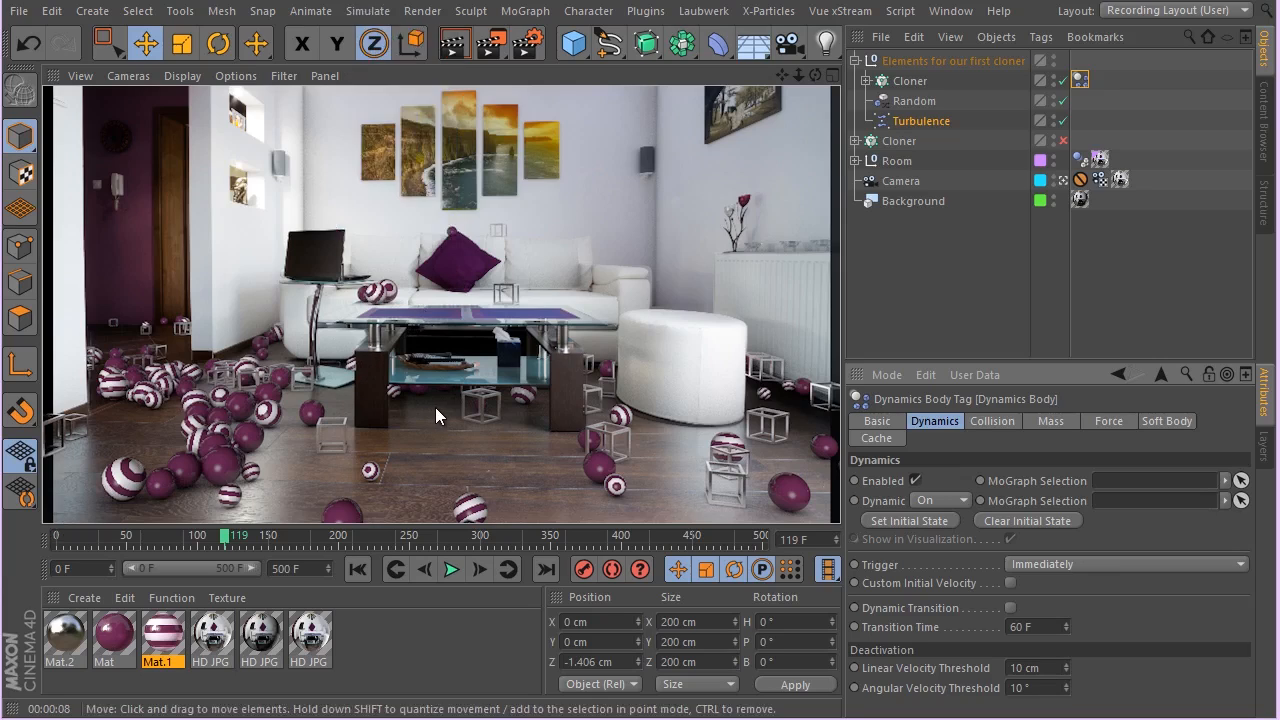
pyautogui.moveTo(600, 393)
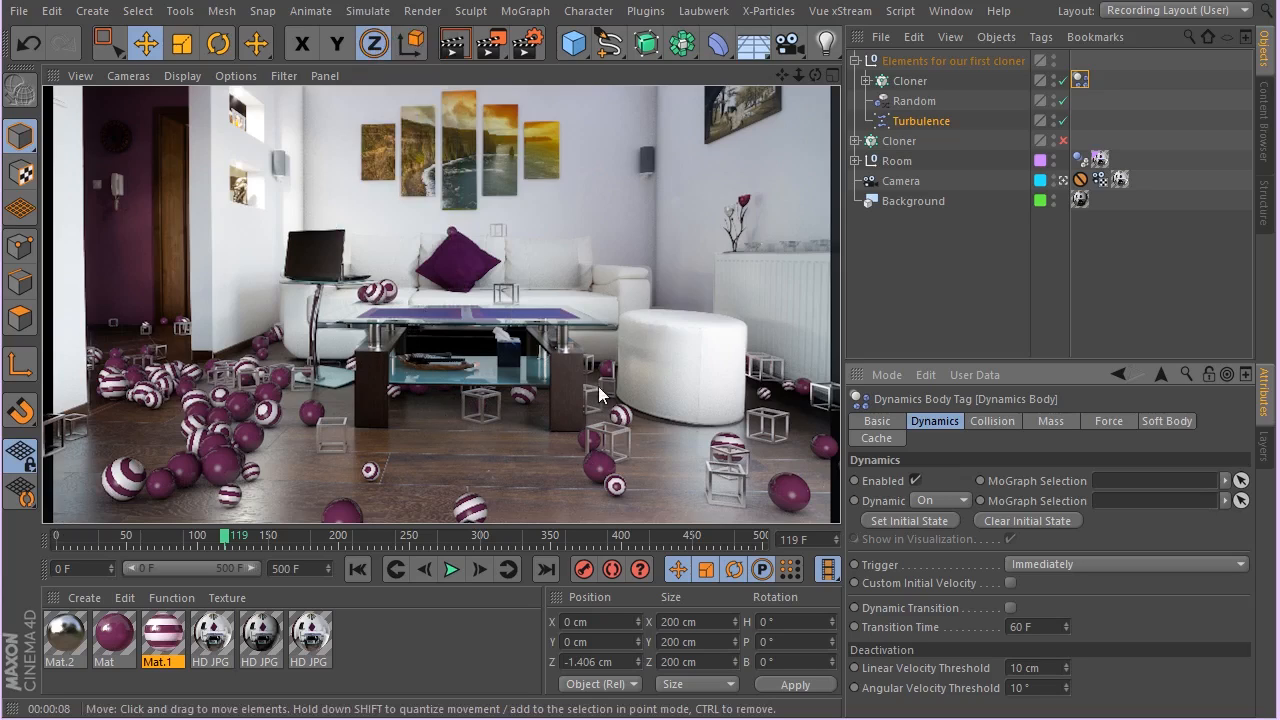
pyautogui.moveTo(585, 408)
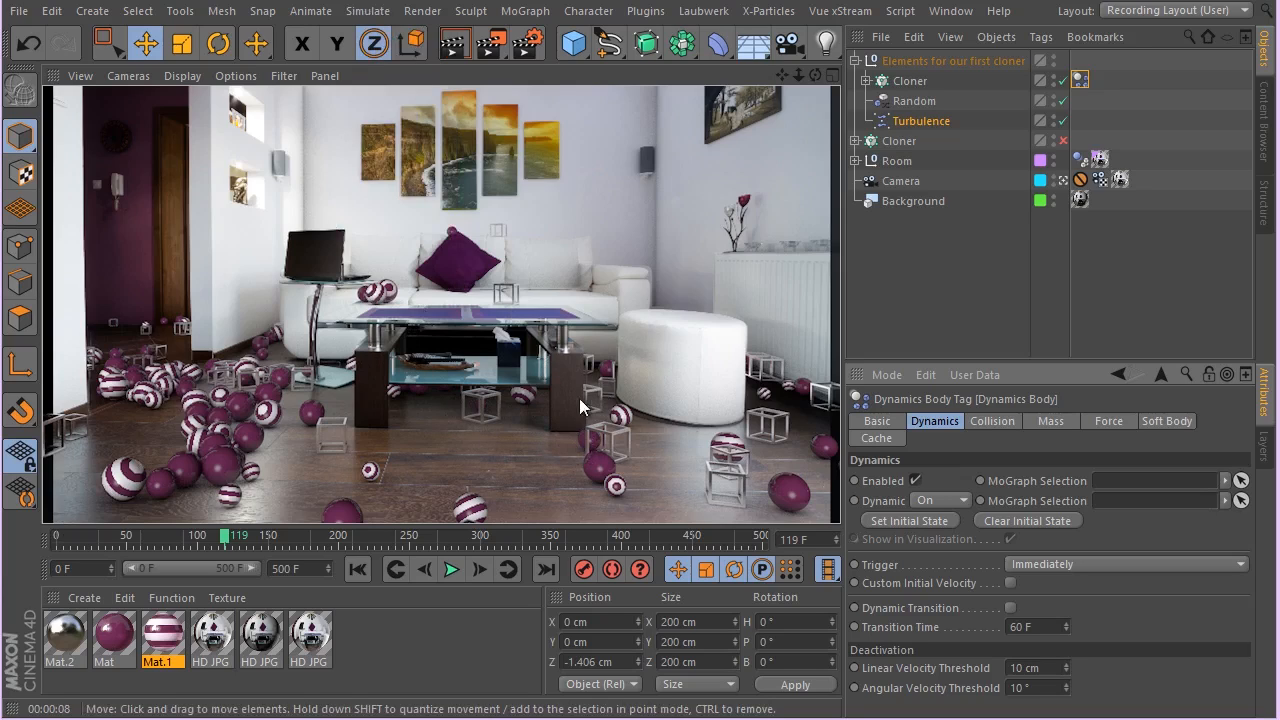
pyautogui.moveTo(535, 428)
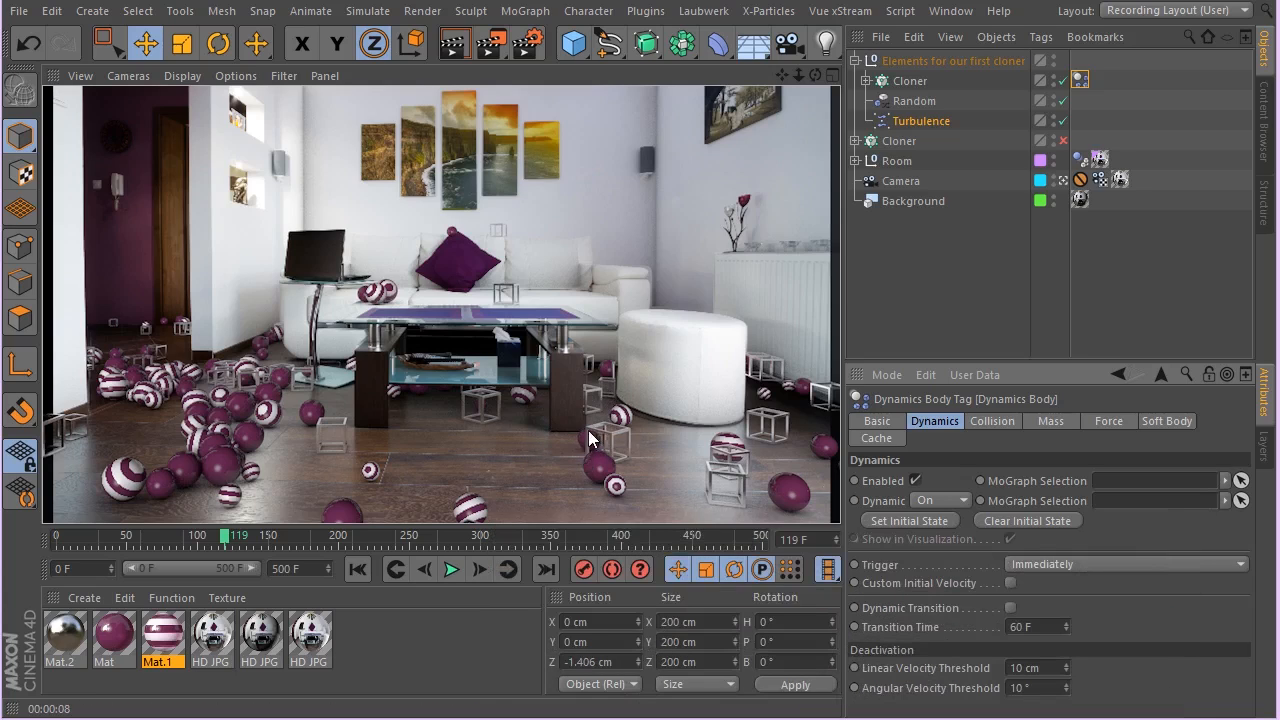
pyautogui.moveTo(220, 315)
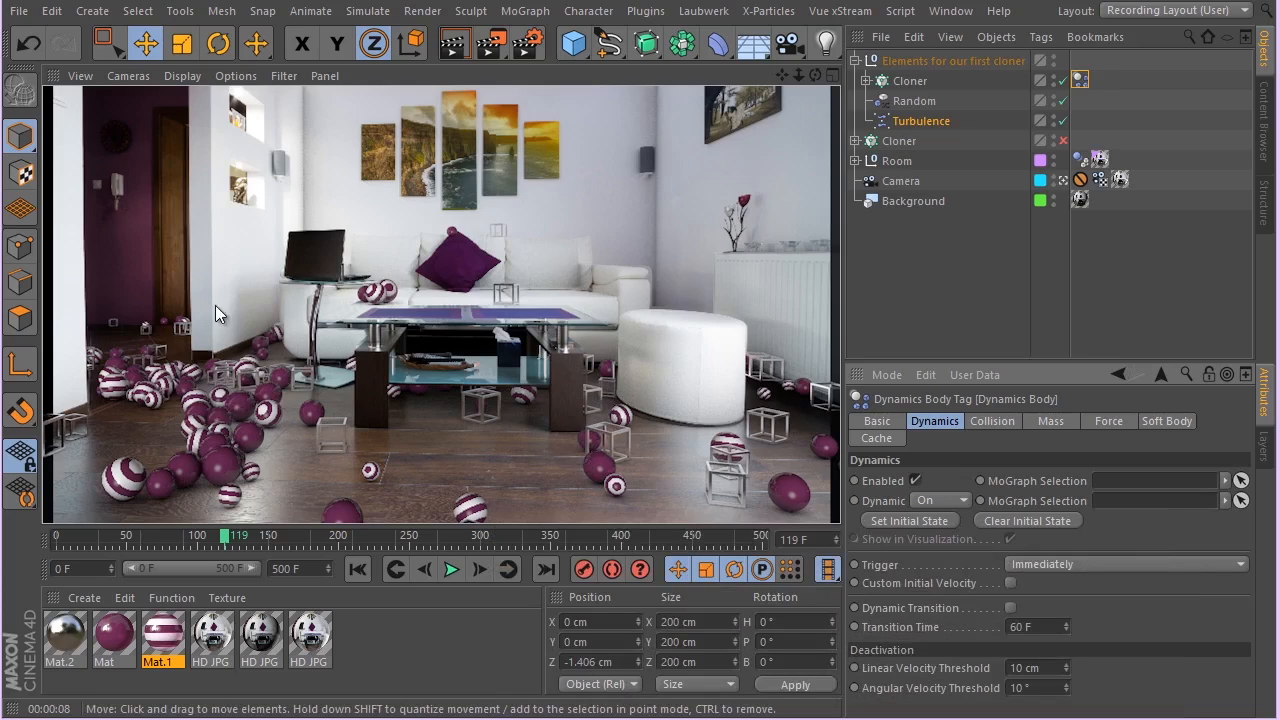
pyautogui.moveTo(517, 407)
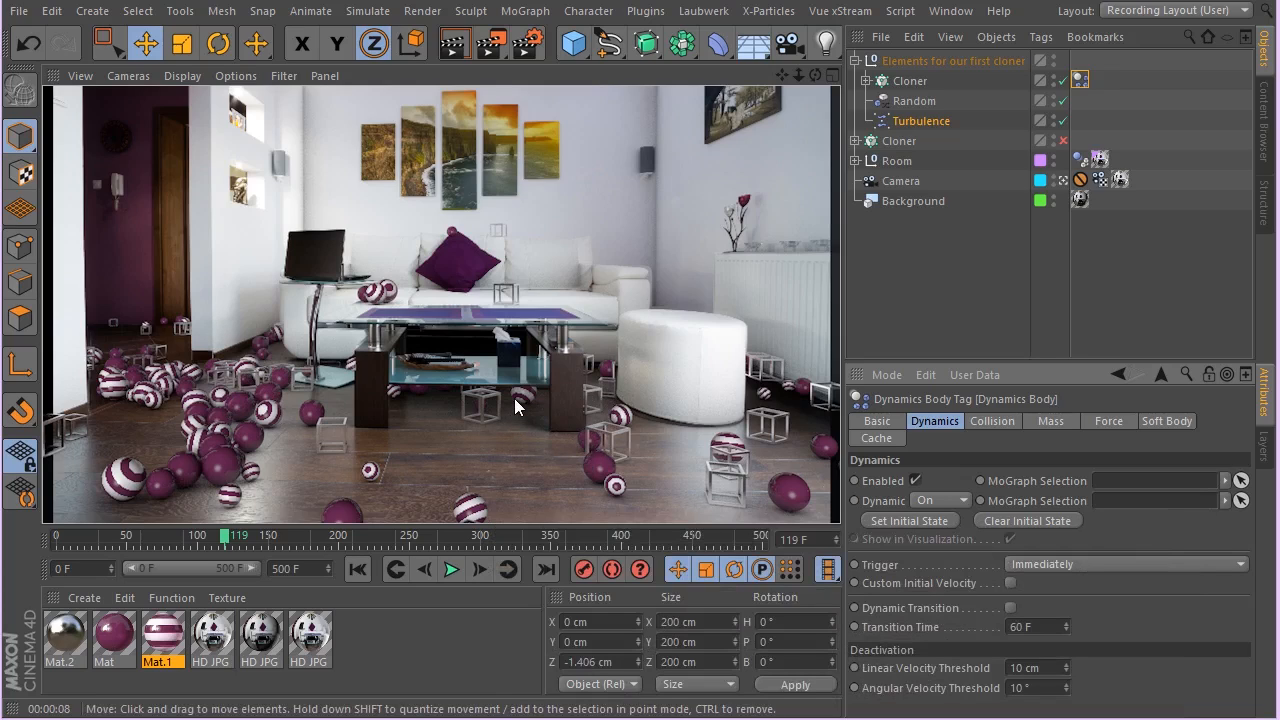